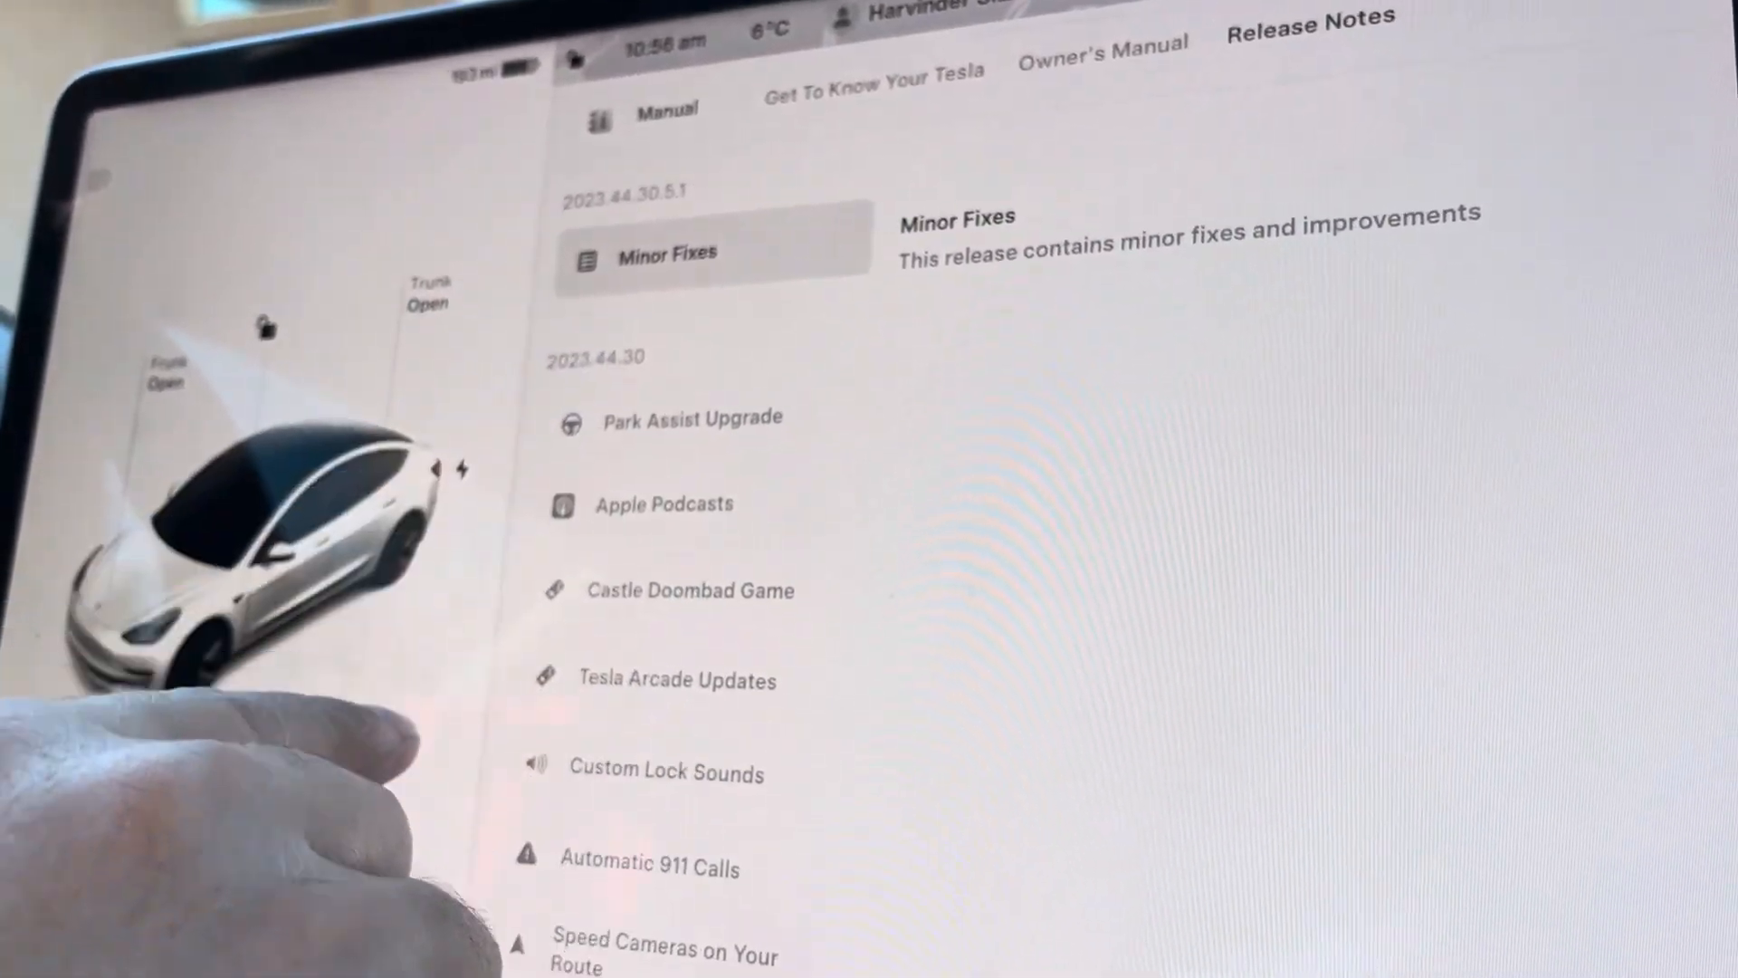
# Scroll the release notes down to the Light Show entry, then open Controls.
pyautogui.scroll(-3)
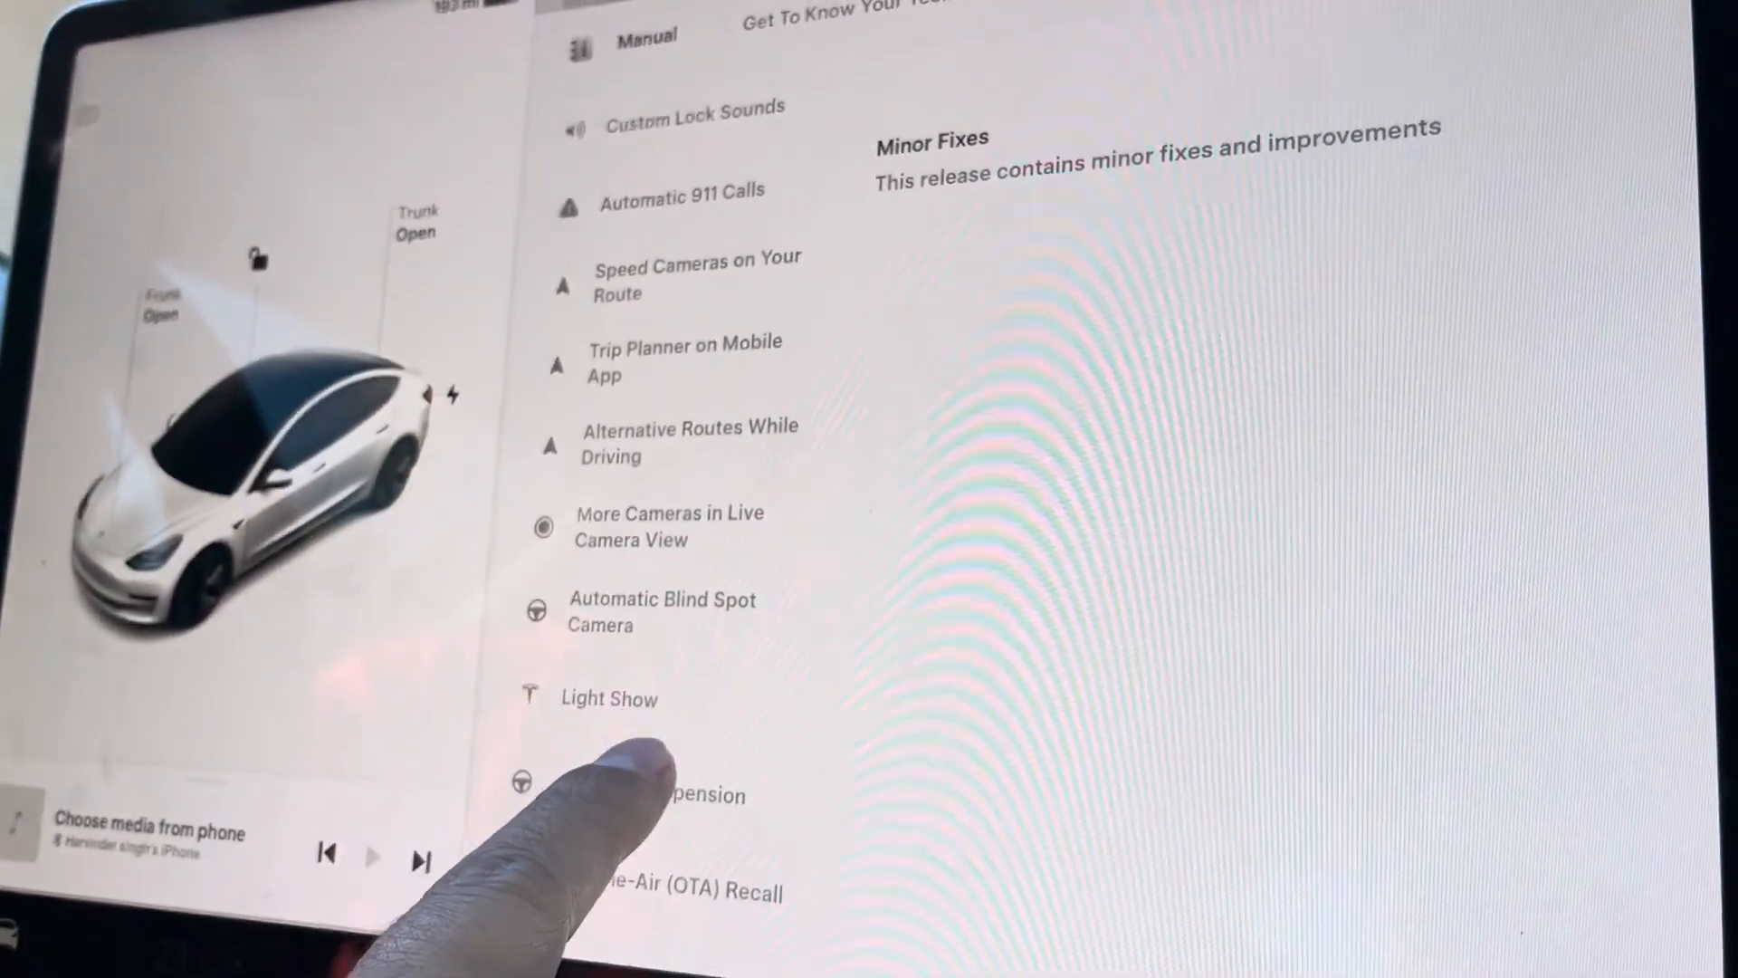
pyautogui.scroll(-3)
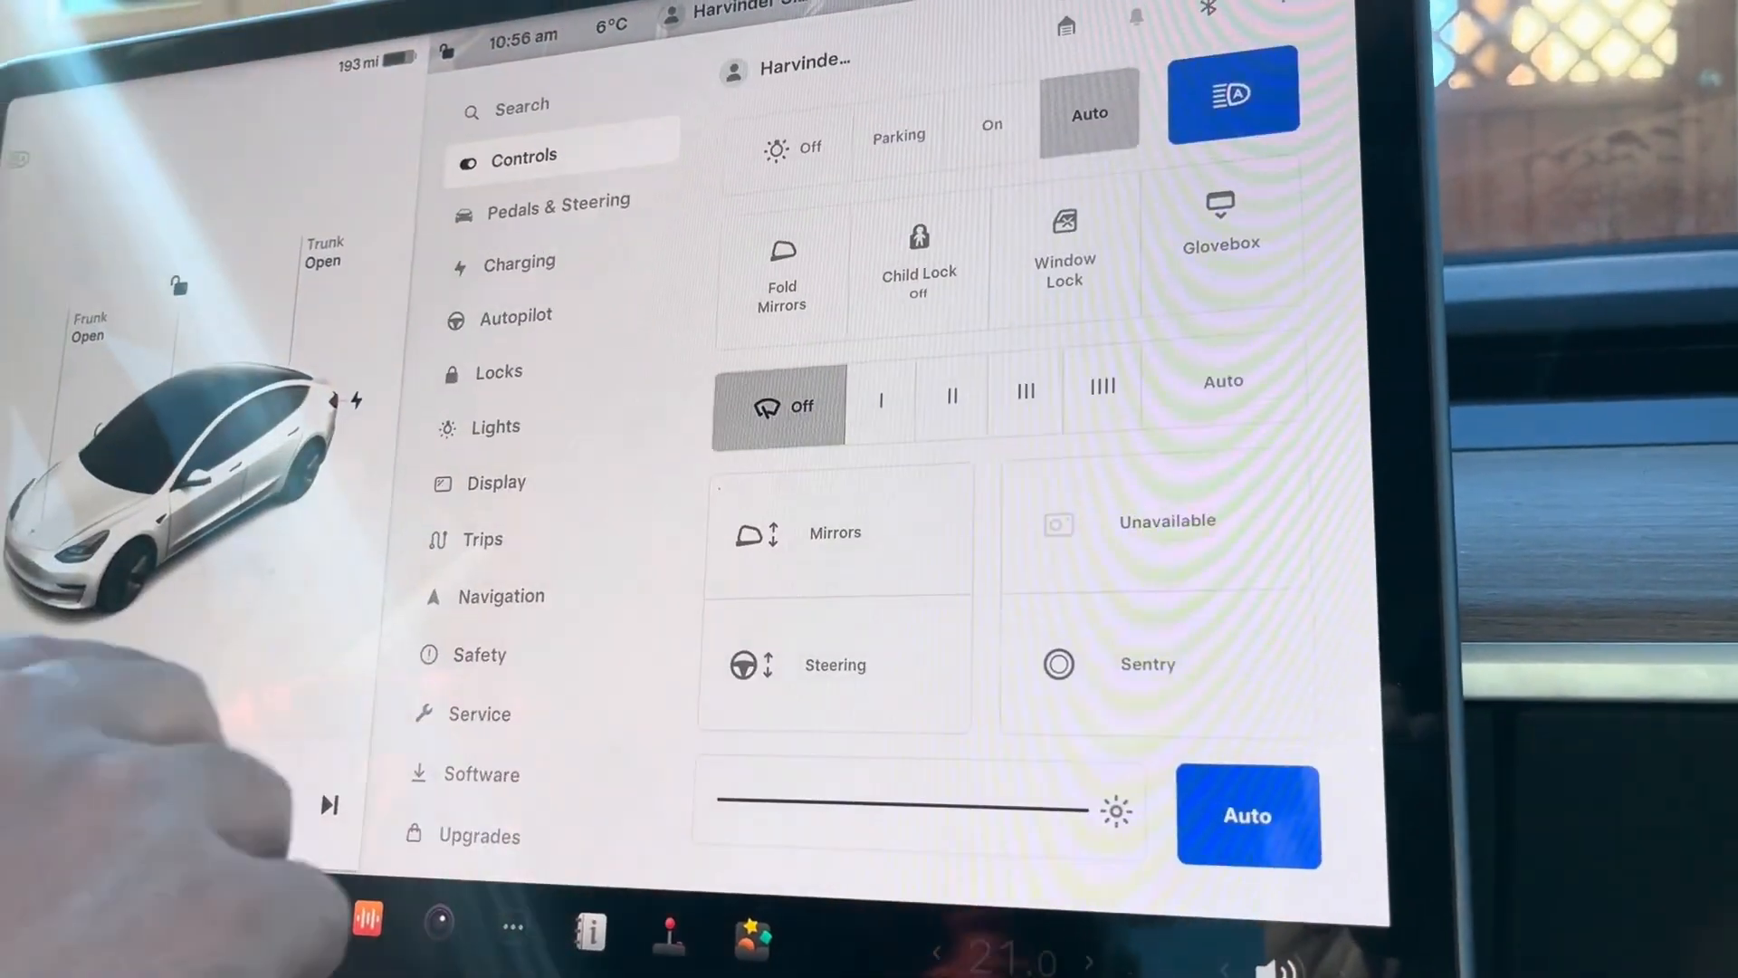
pyautogui.click(1220, 221)
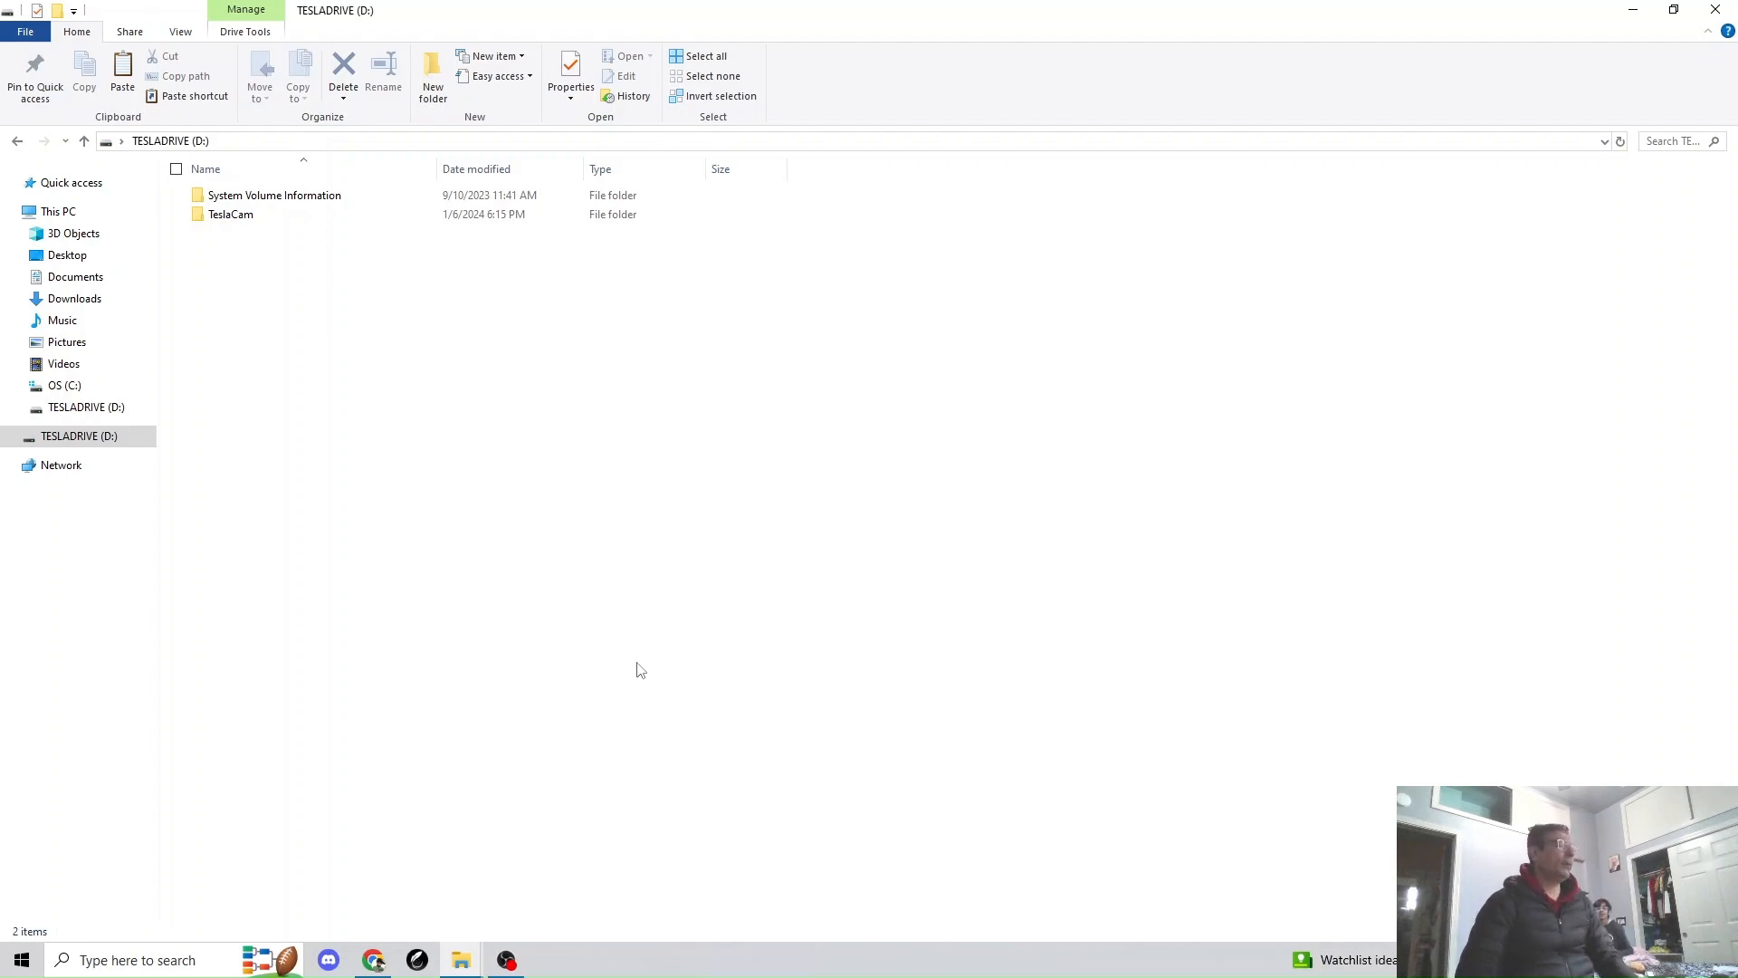
pyautogui.moveTo(286, 454)
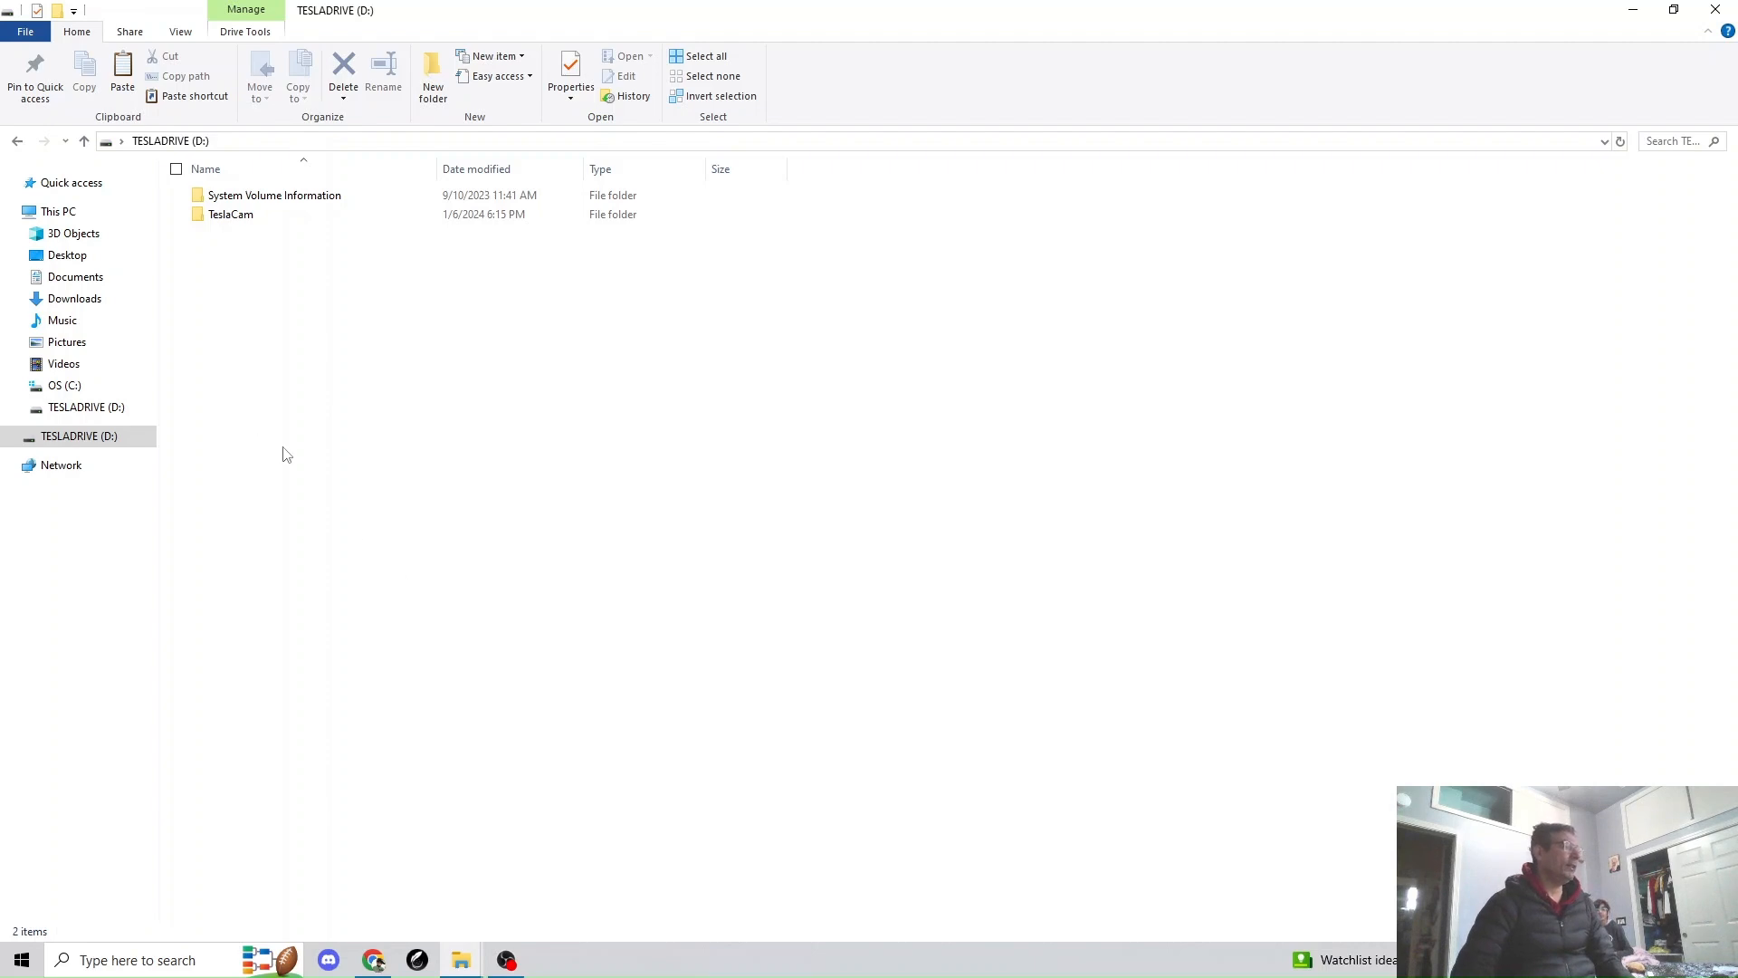
pyautogui.moveTo(352, 495)
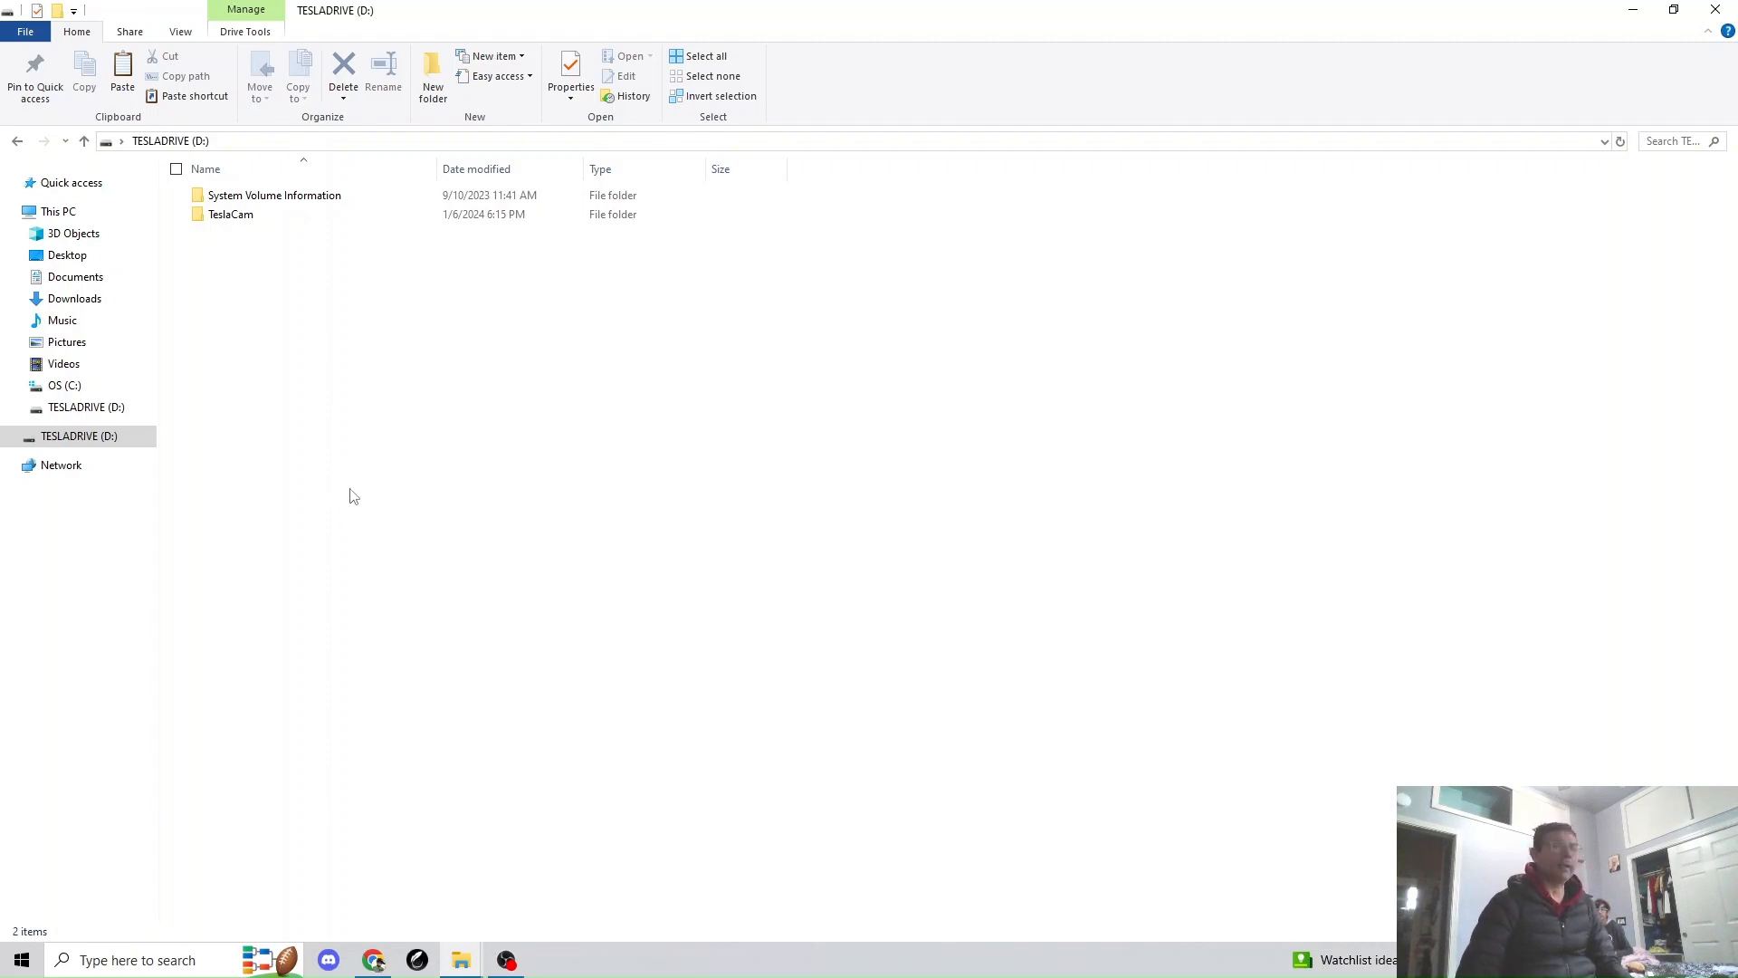
pyautogui.moveTo(242, 413)
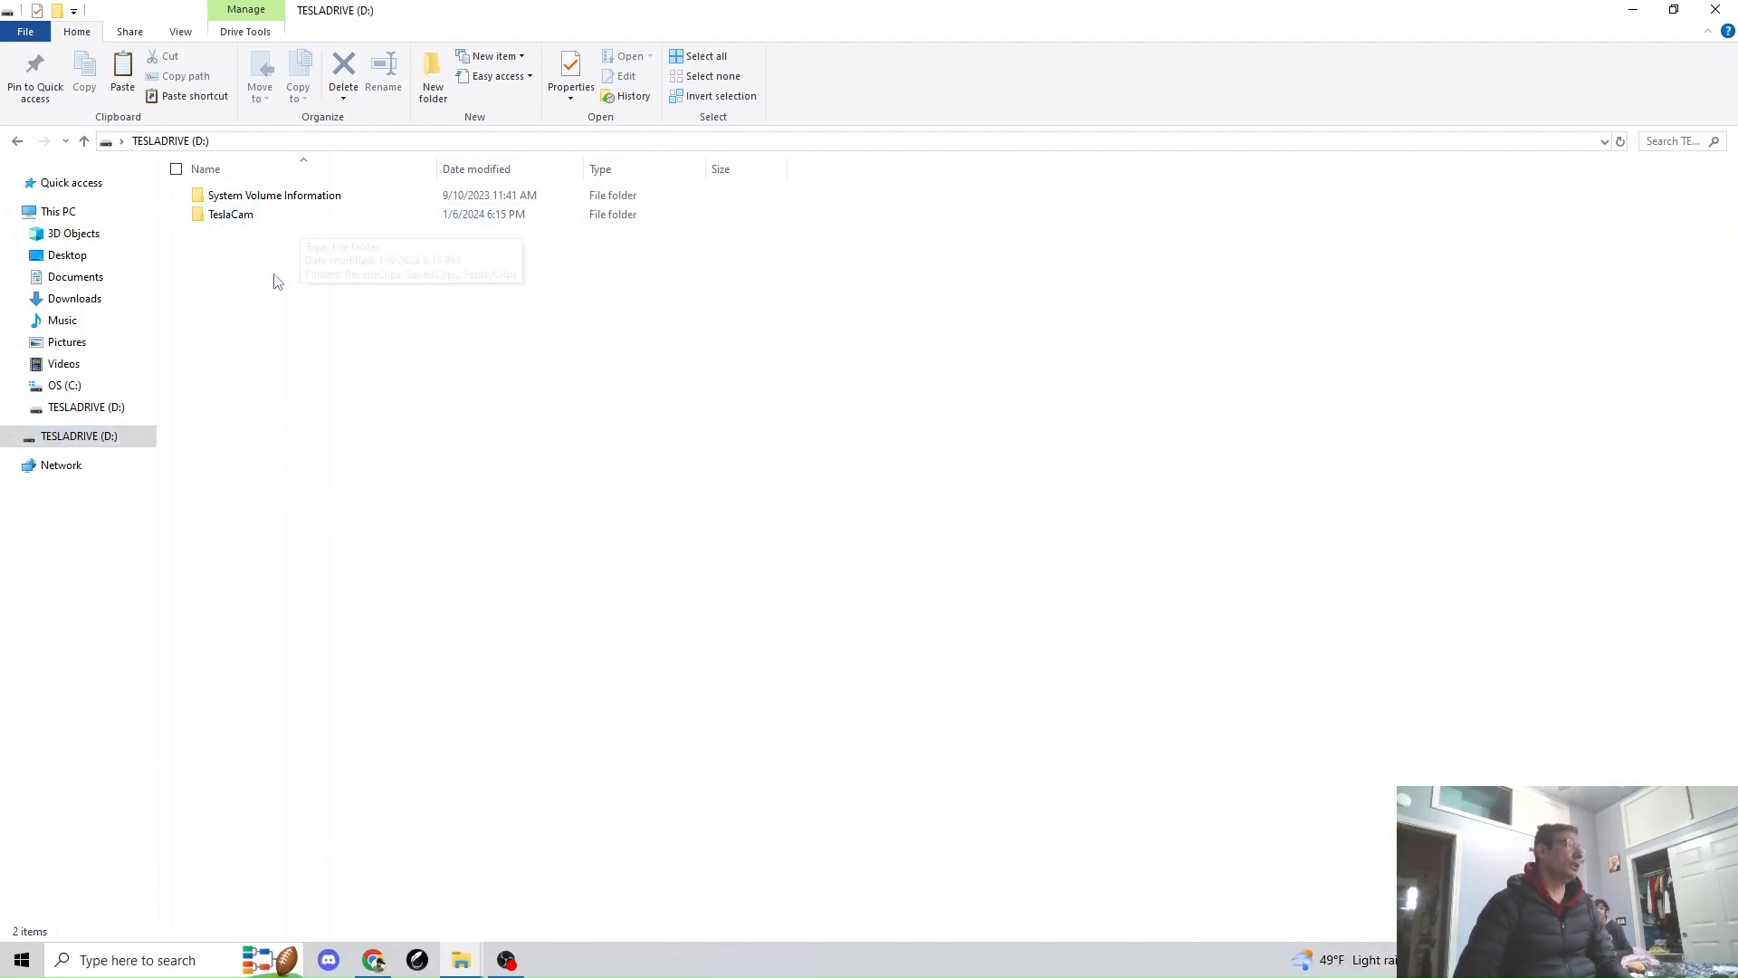
pyautogui.moveTo(253, 242)
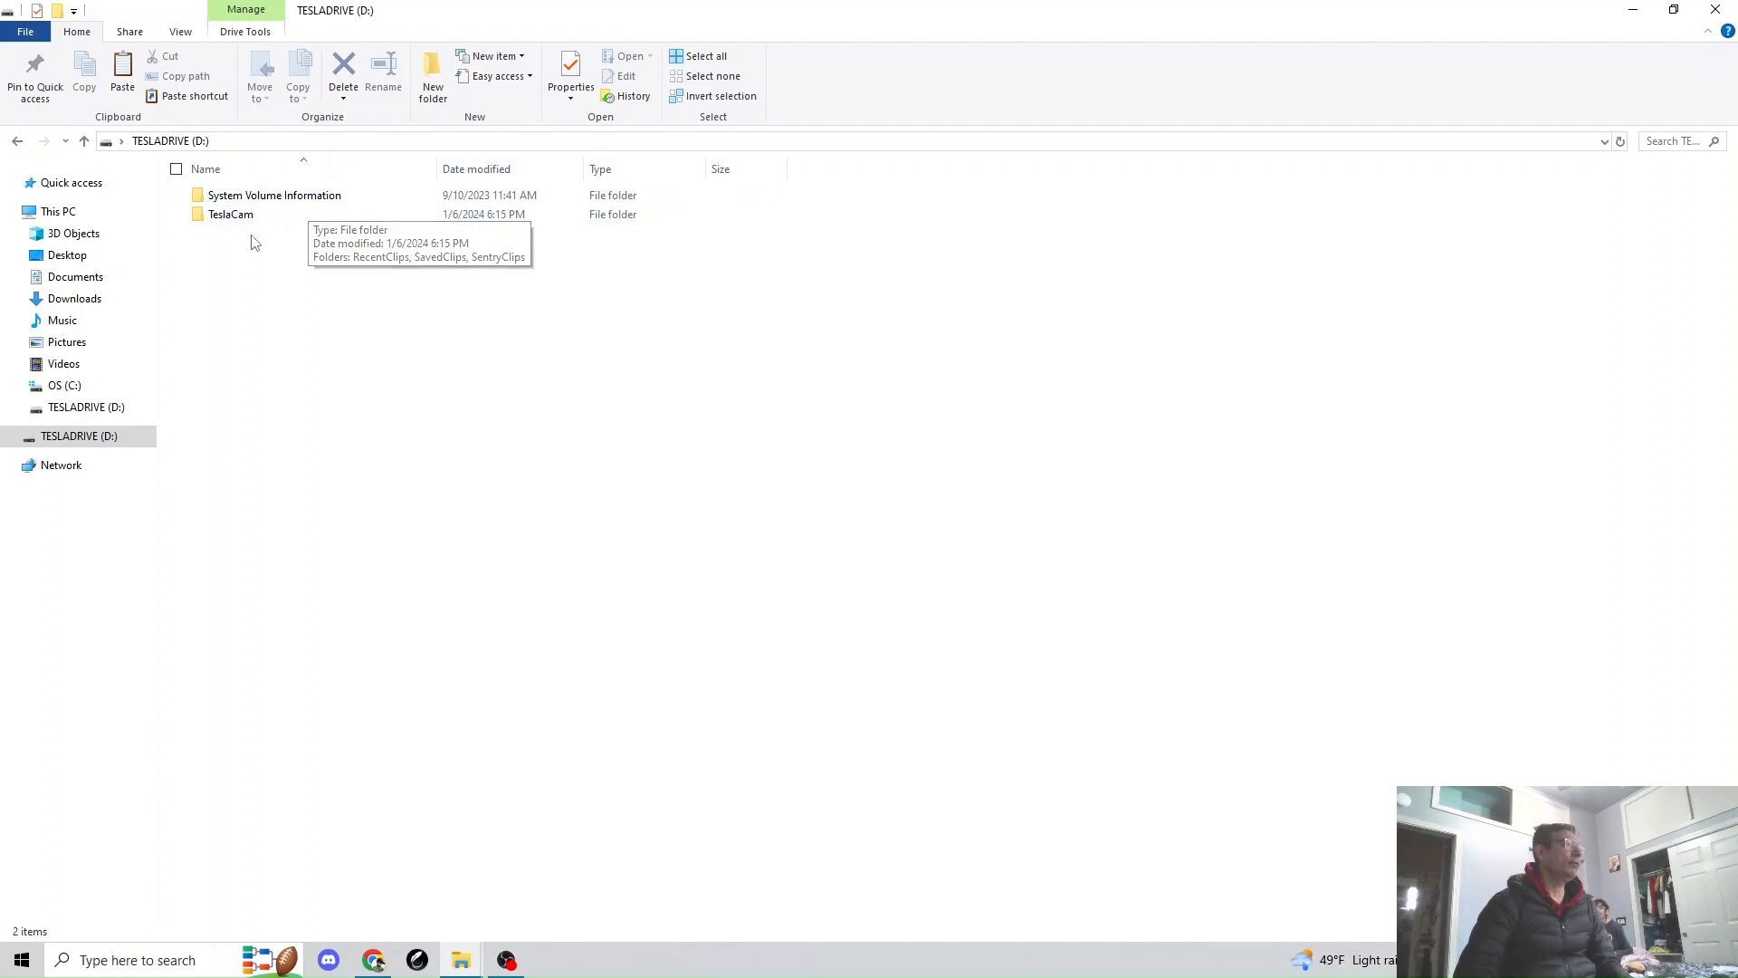
pyautogui.click(231, 214)
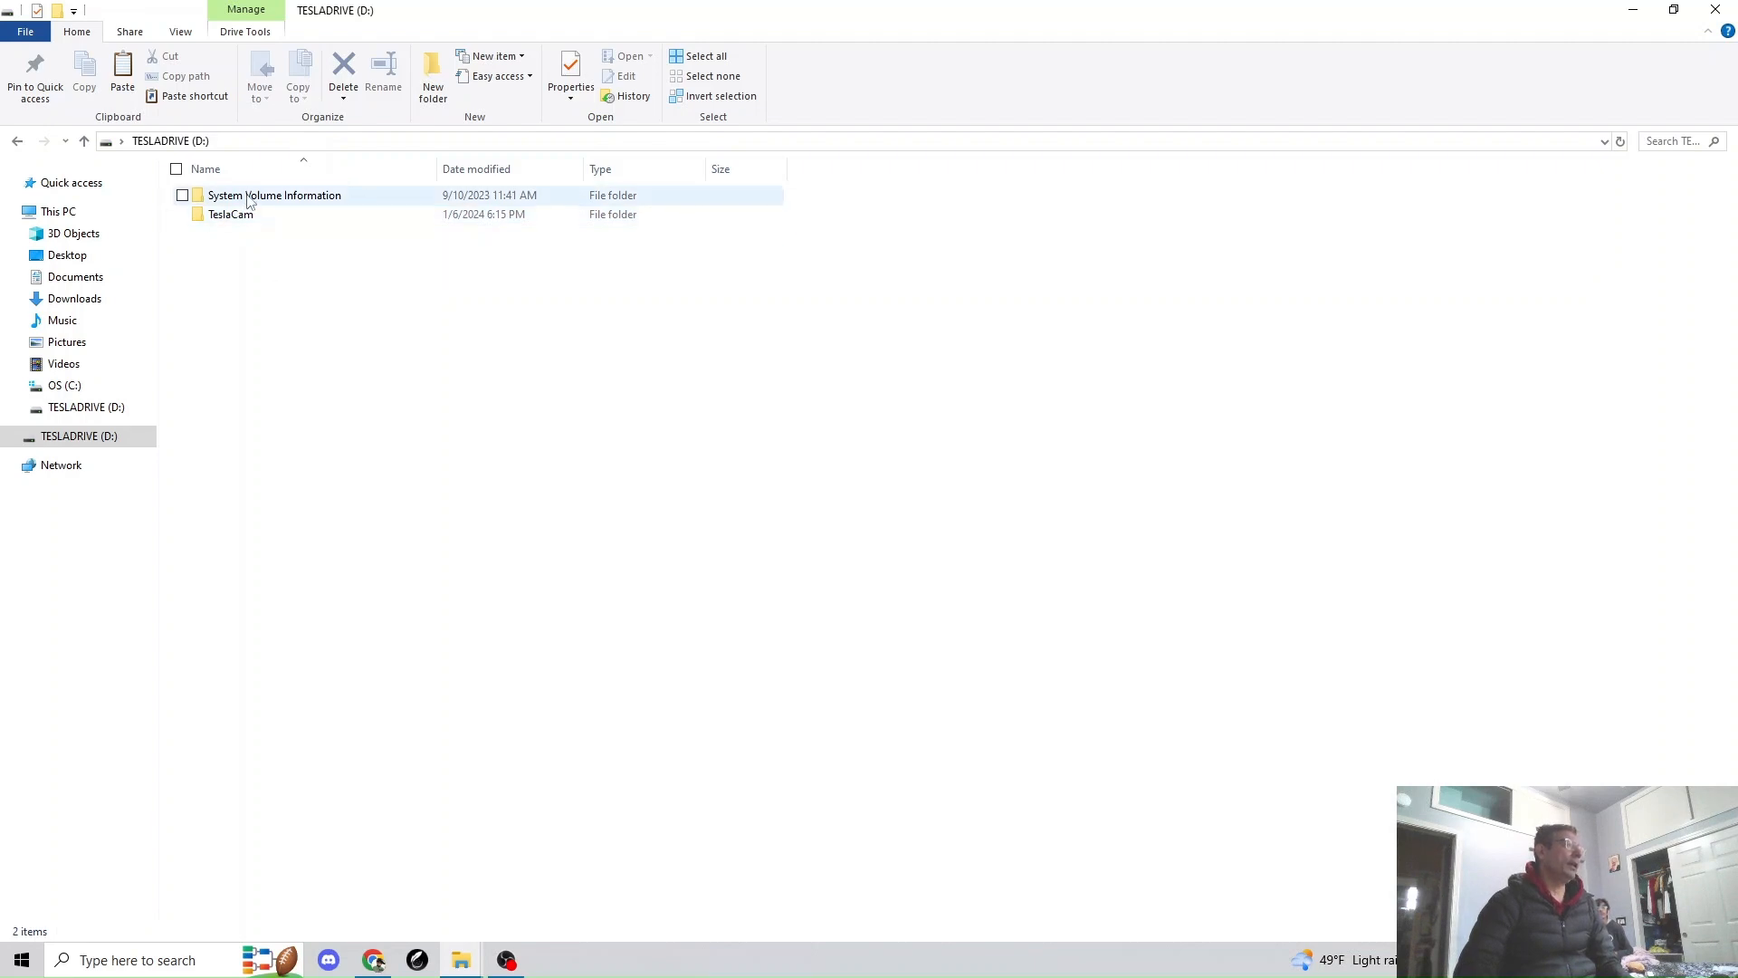
pyautogui.moveTo(274, 196)
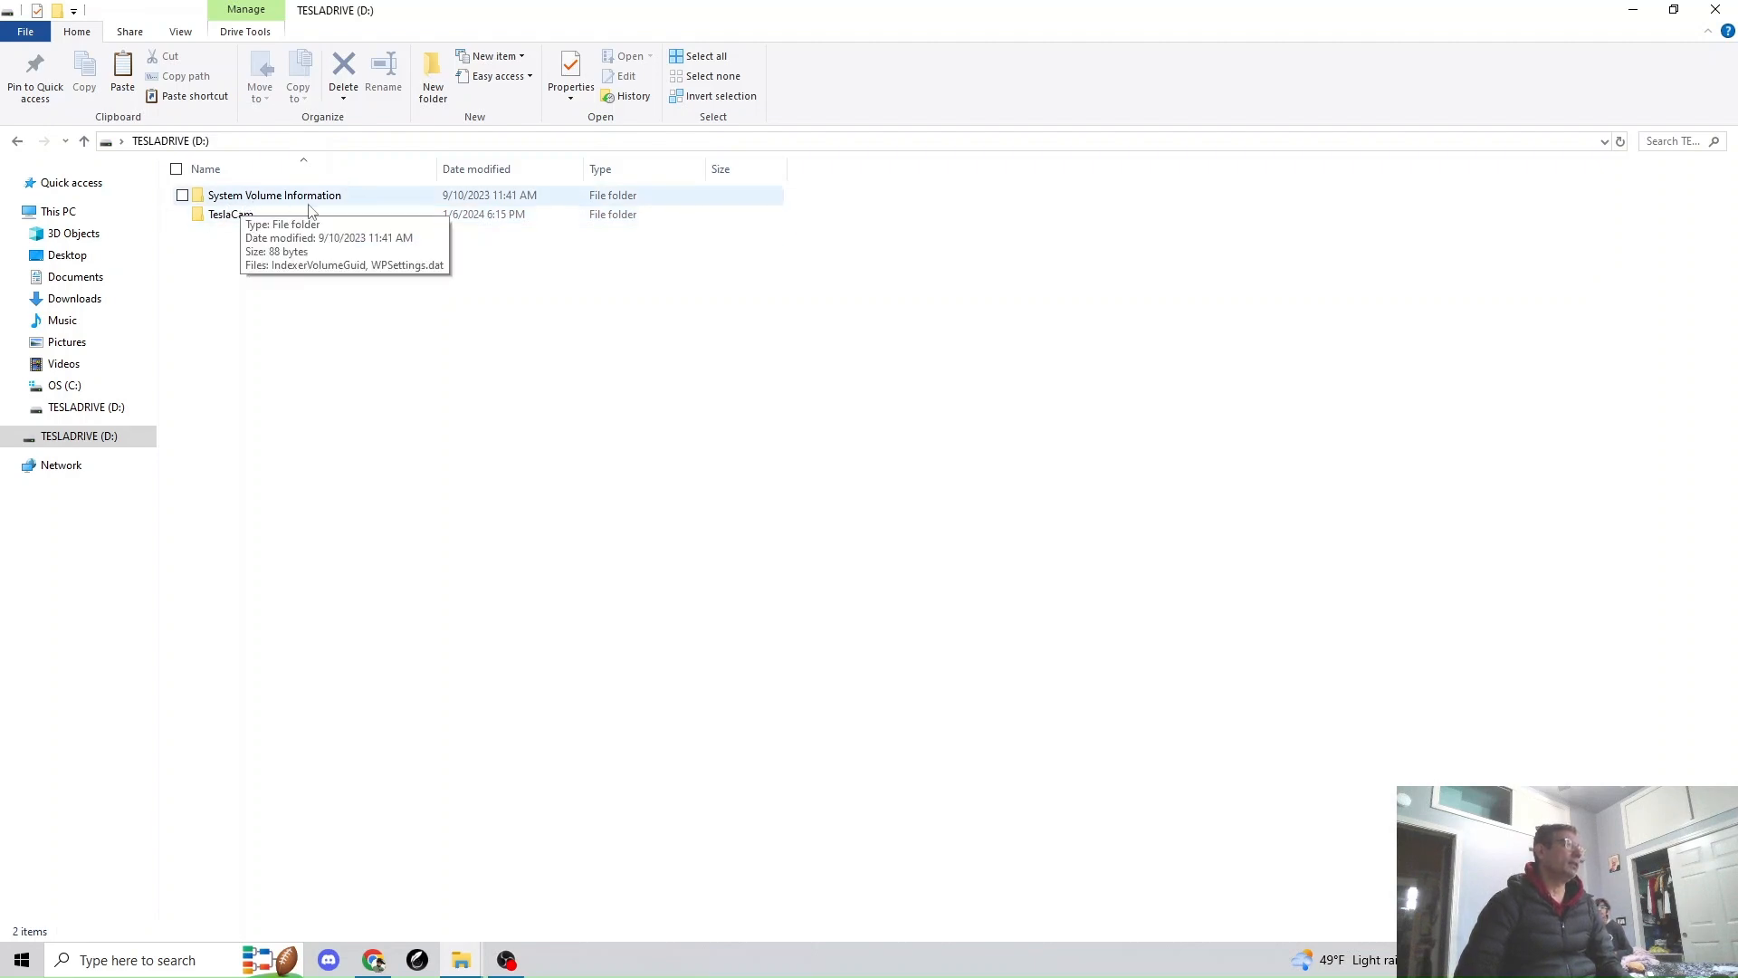
pyautogui.moveTo(218, 297)
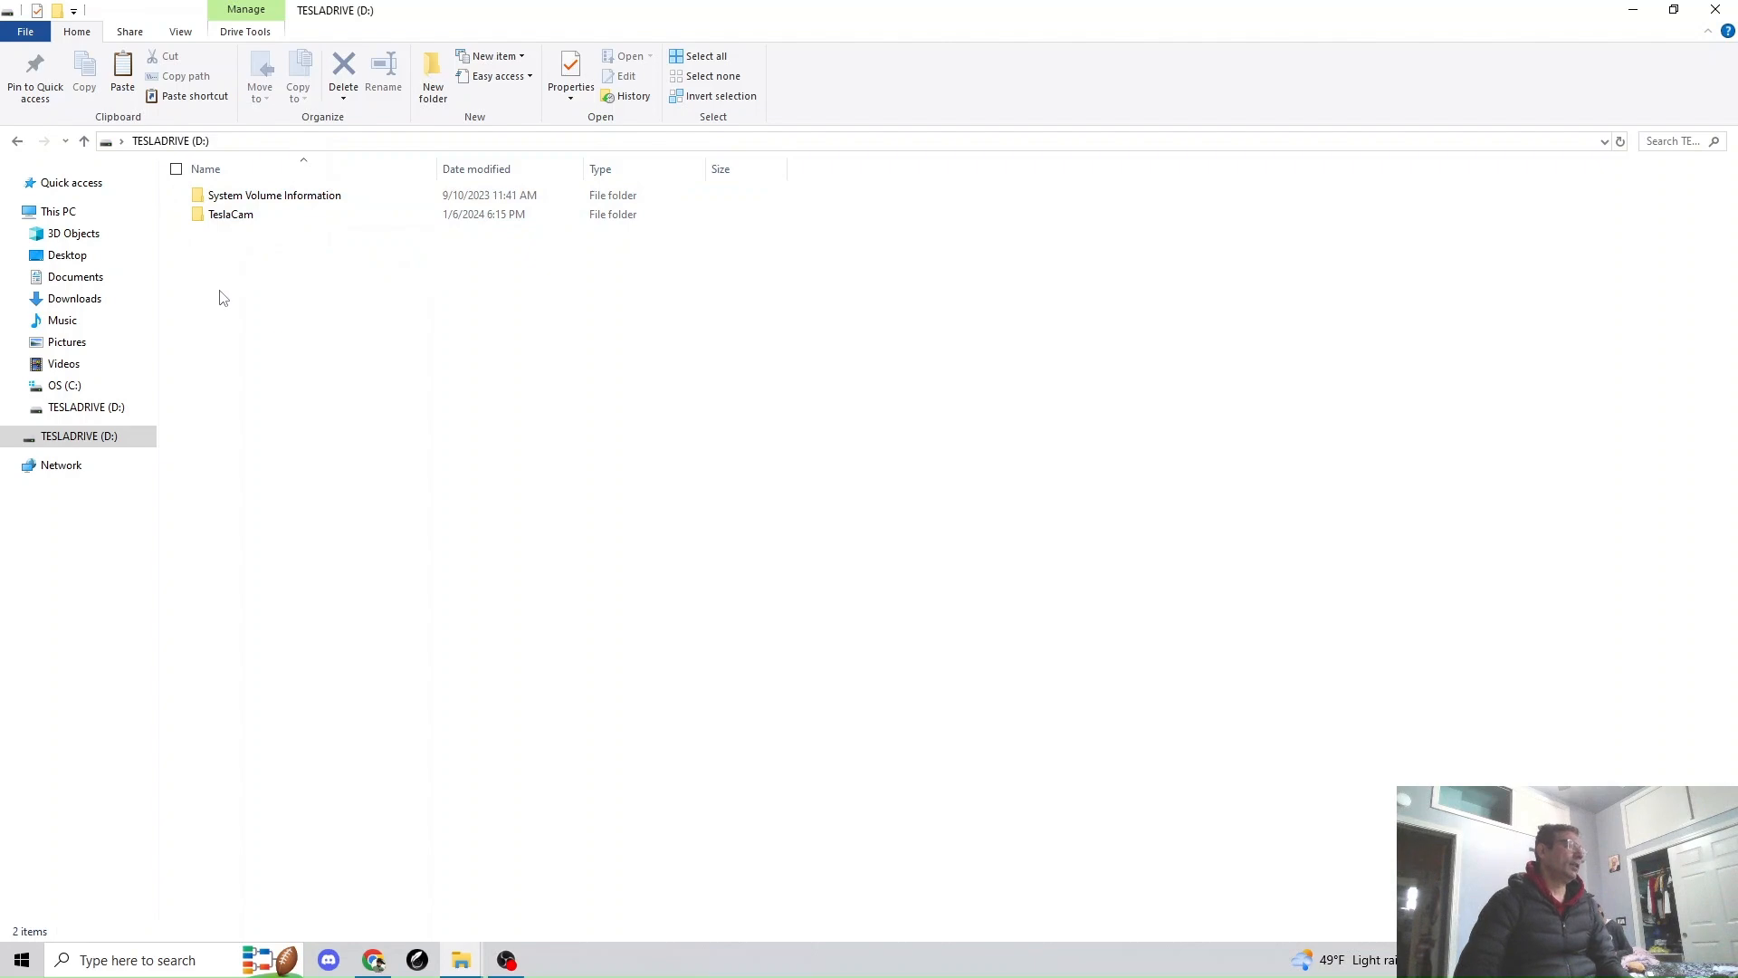
pyautogui.moveTo(266, 292)
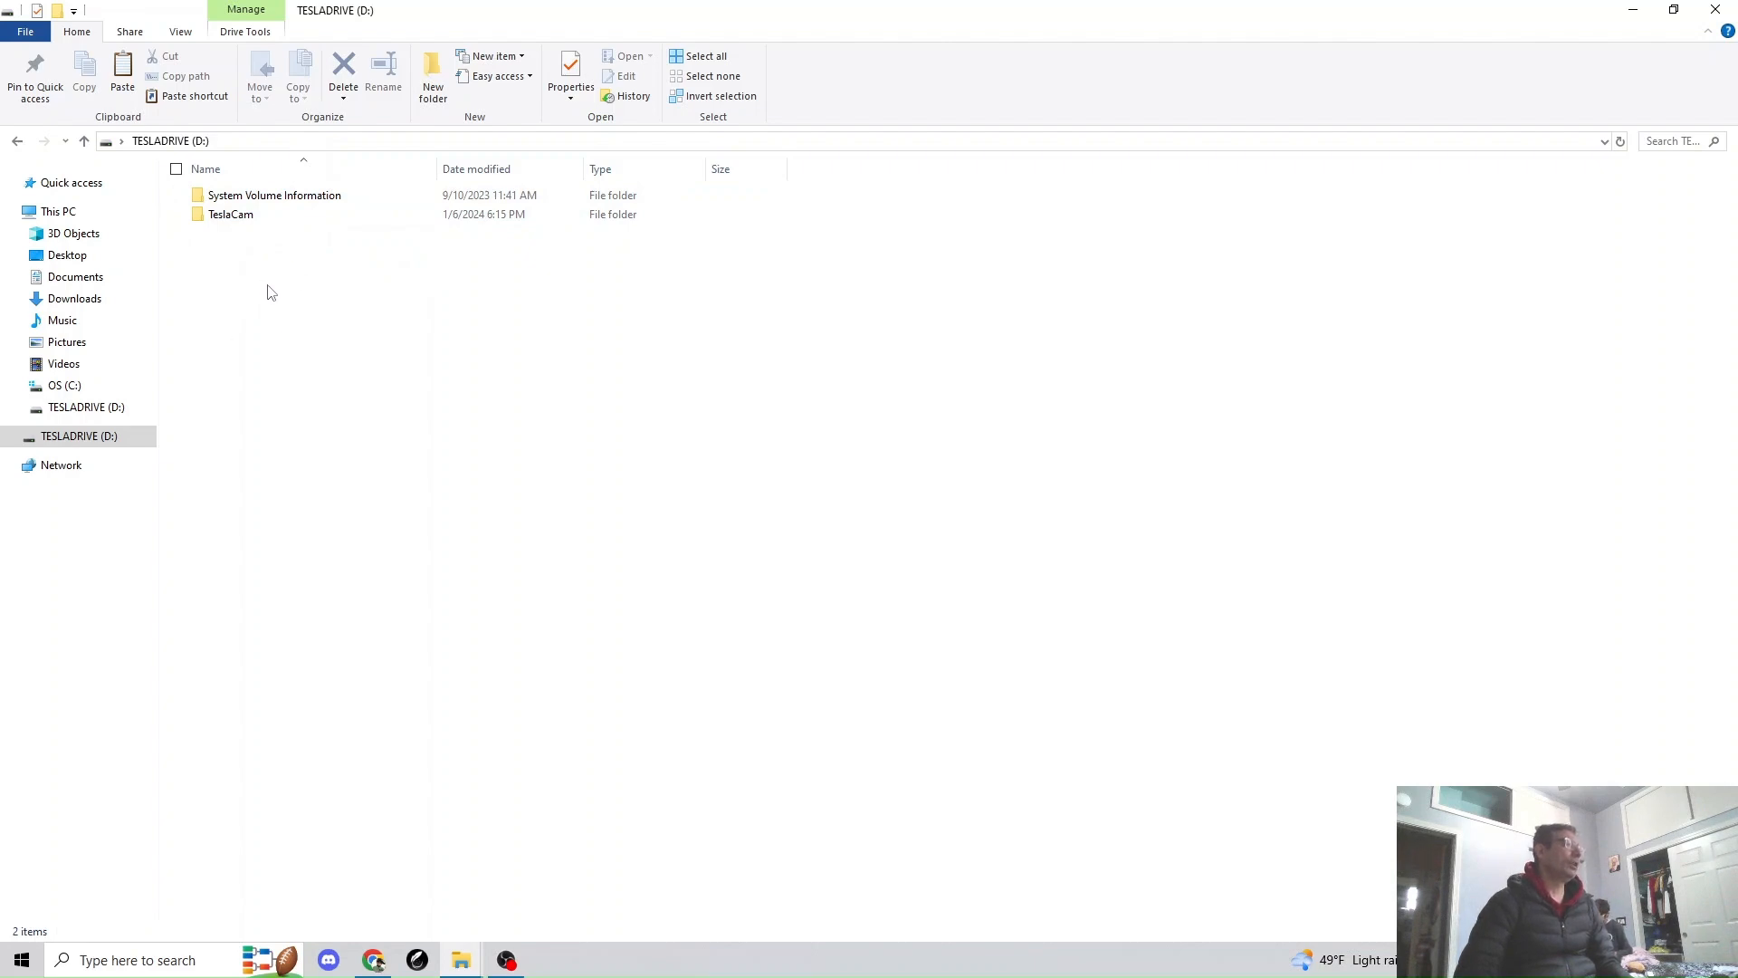
pyautogui.click(231, 213)
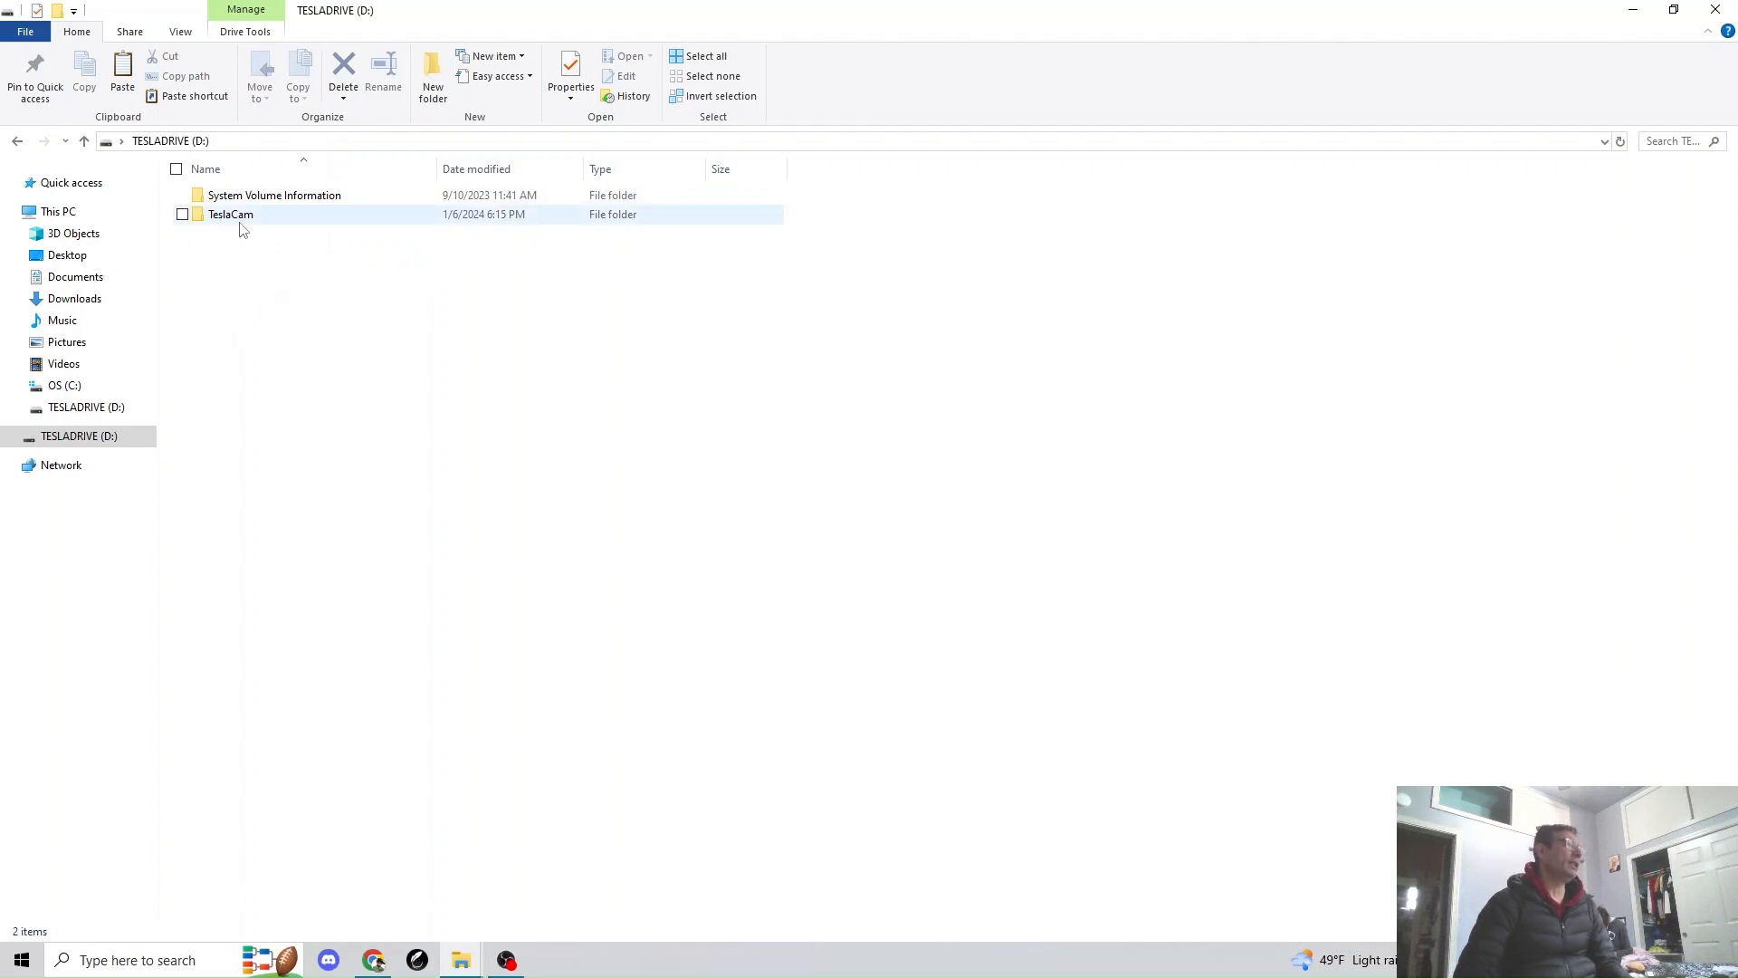
pyautogui.moveTo(231, 214)
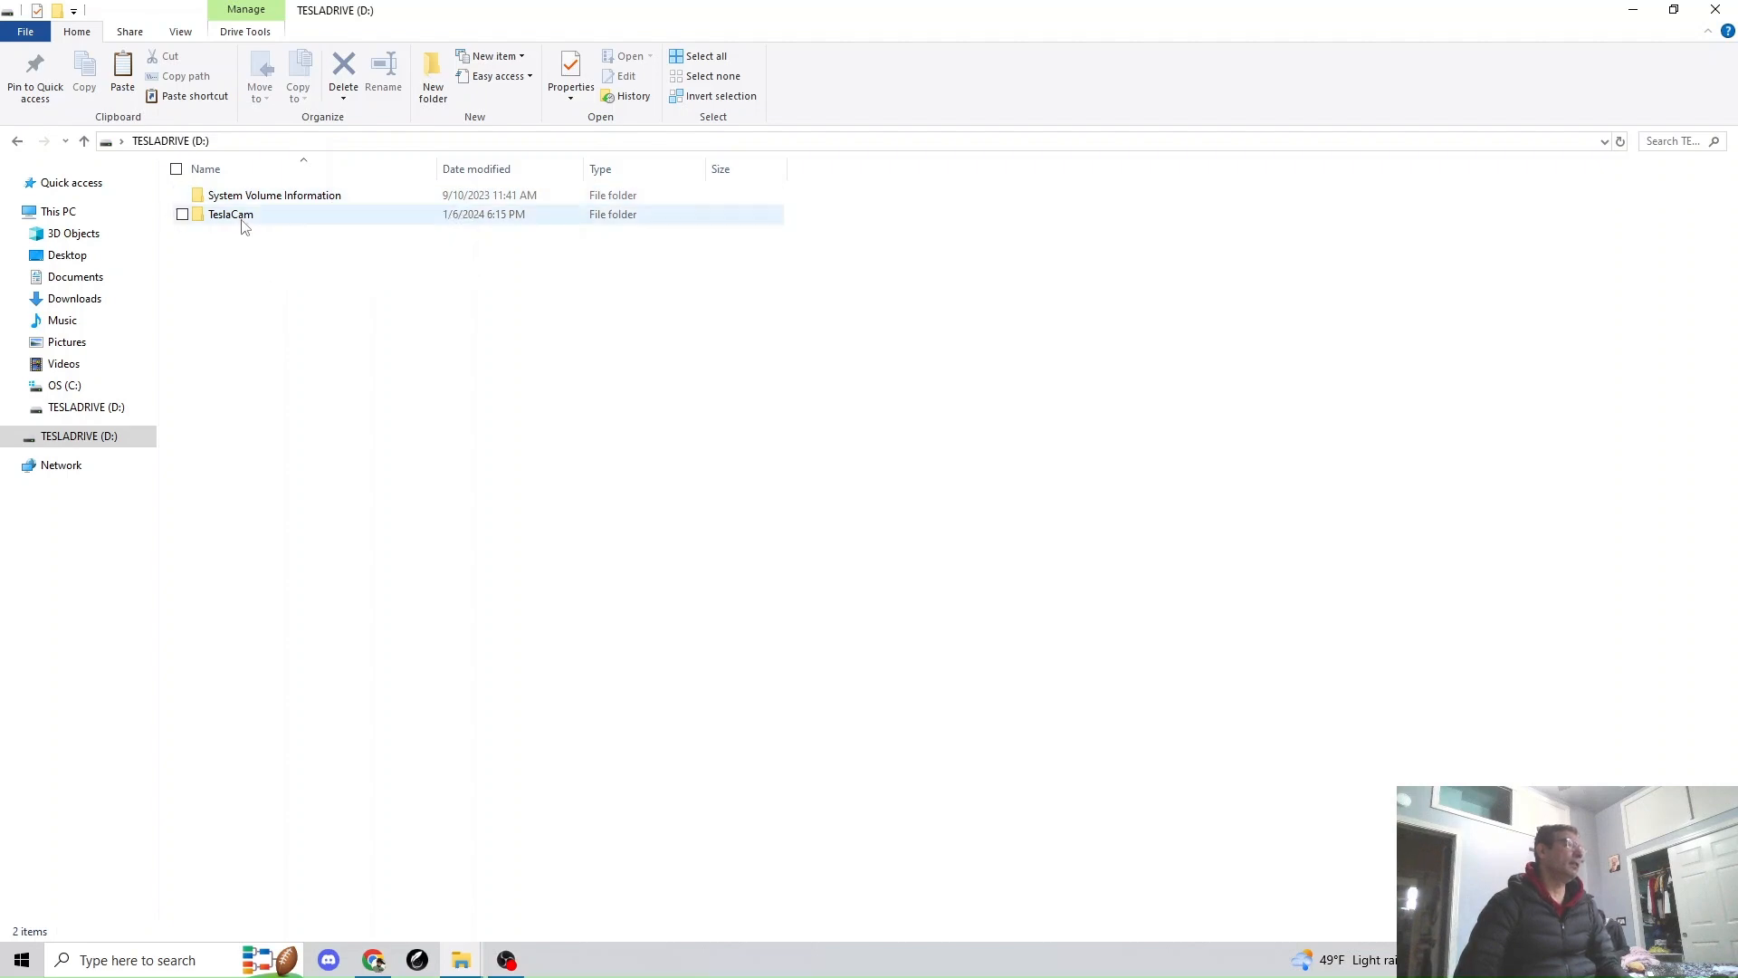
pyautogui.moveTo(230, 213)
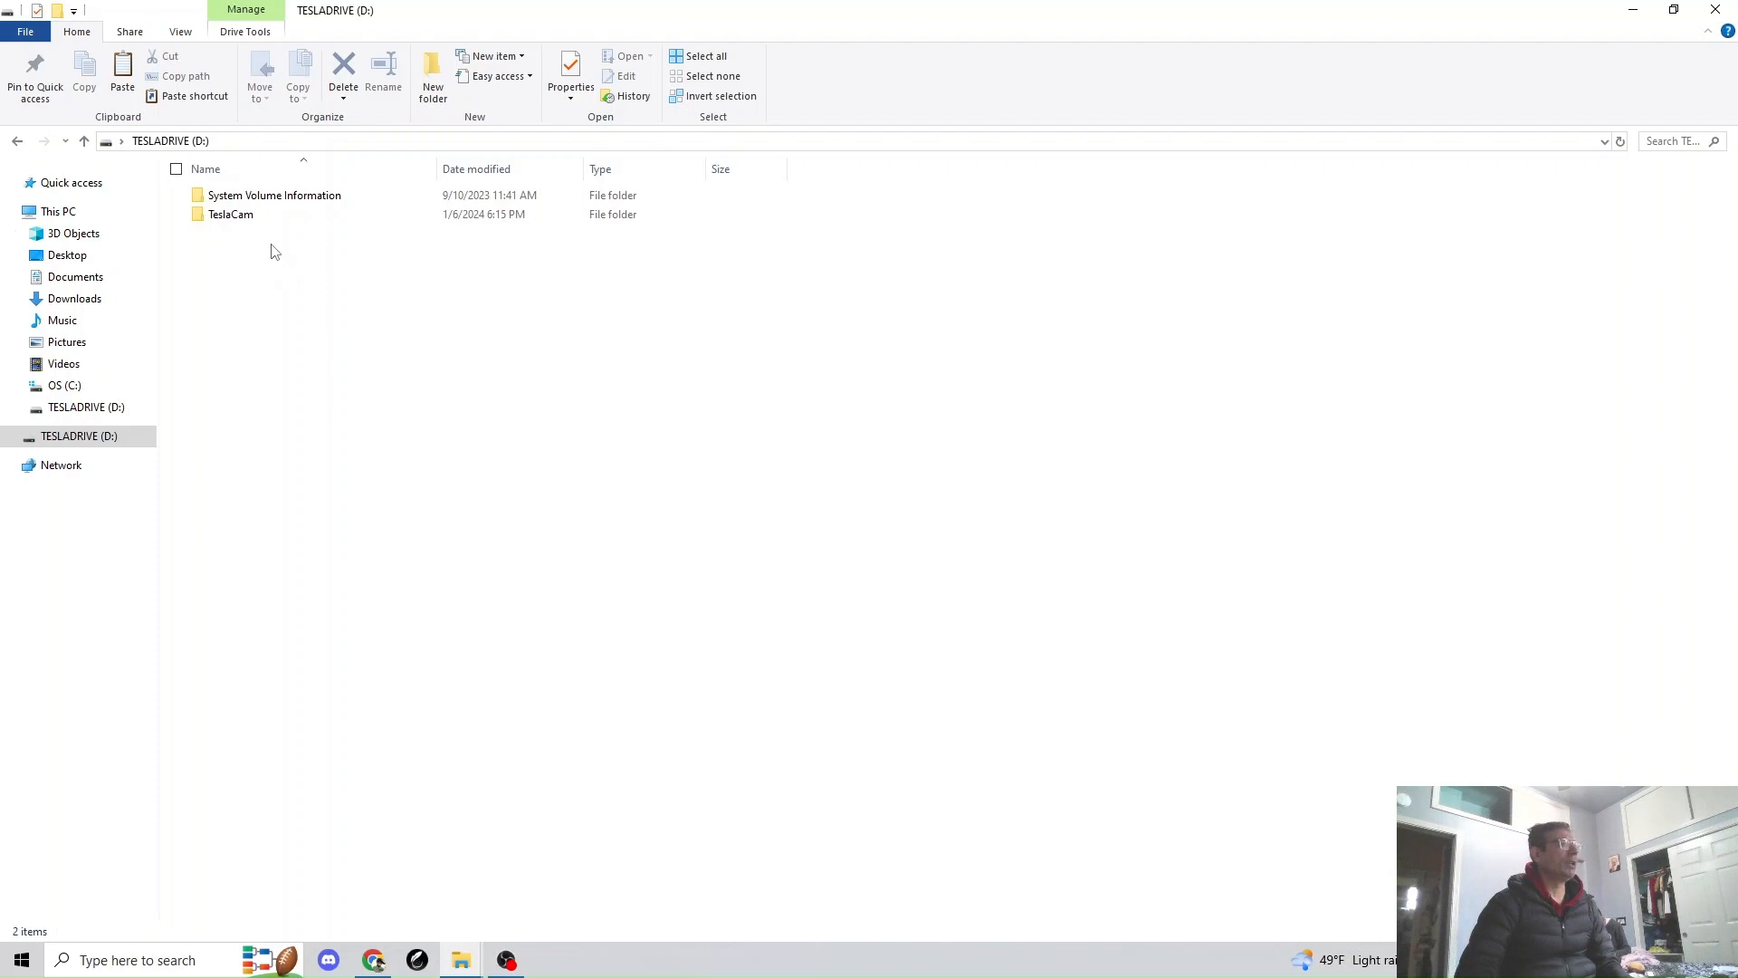
pyautogui.moveTo(296, 267)
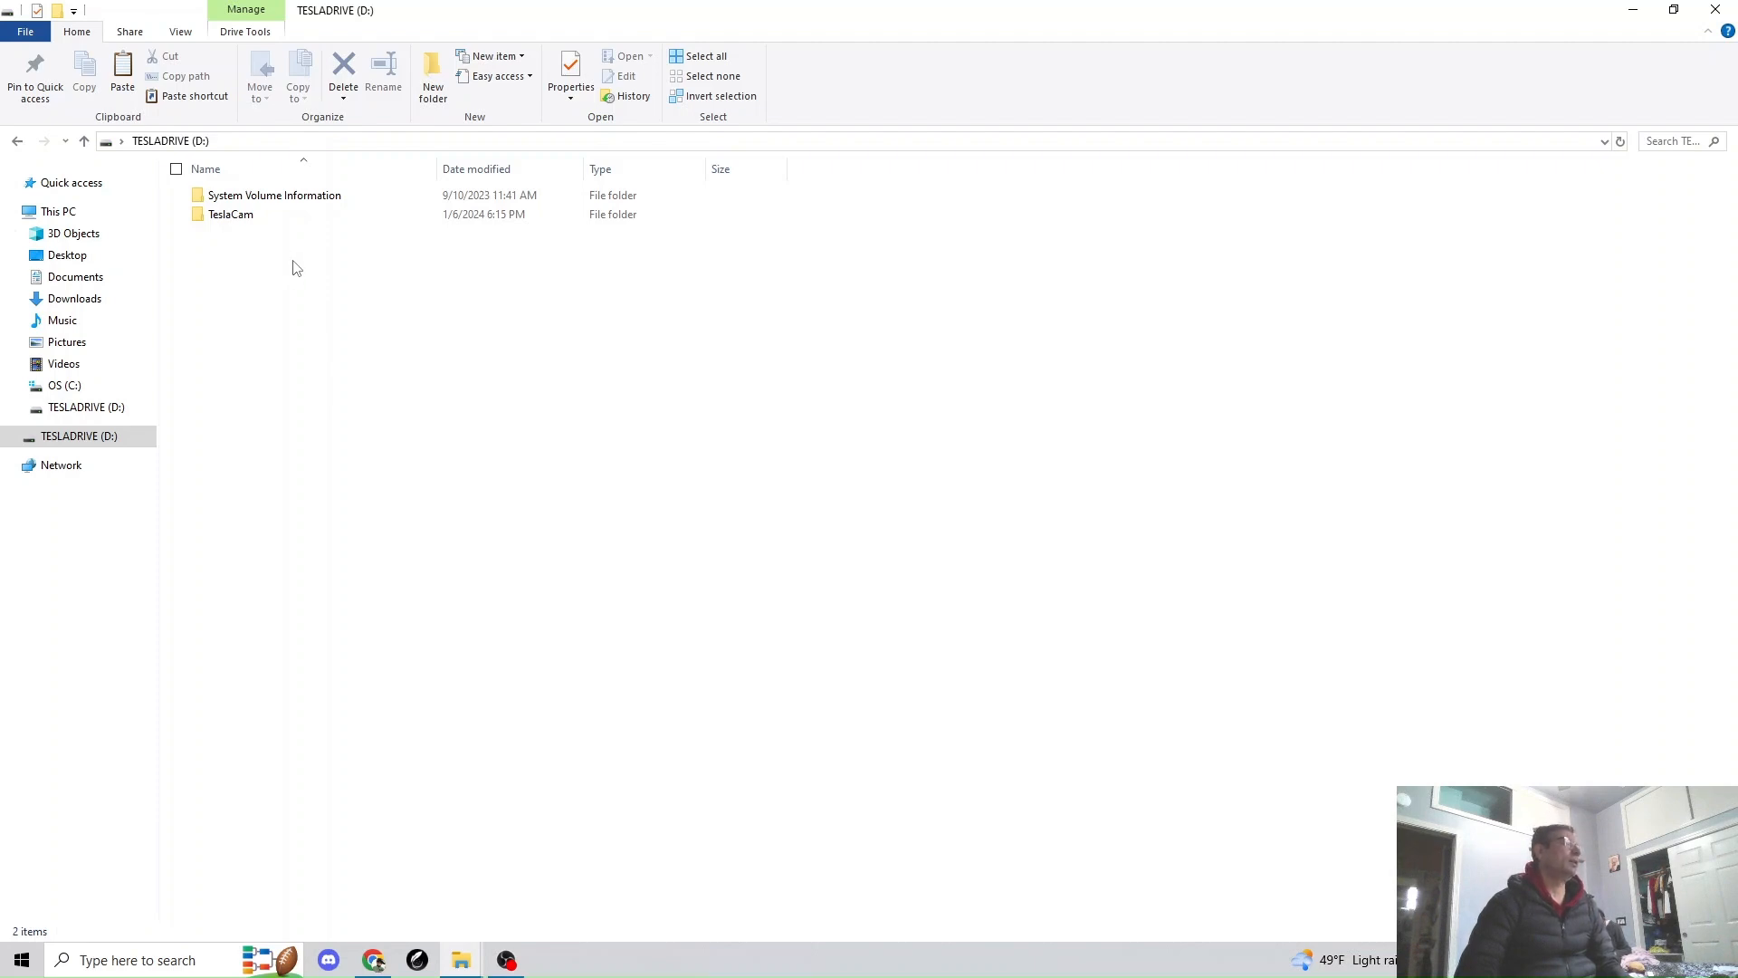
pyautogui.moveTo(347, 270)
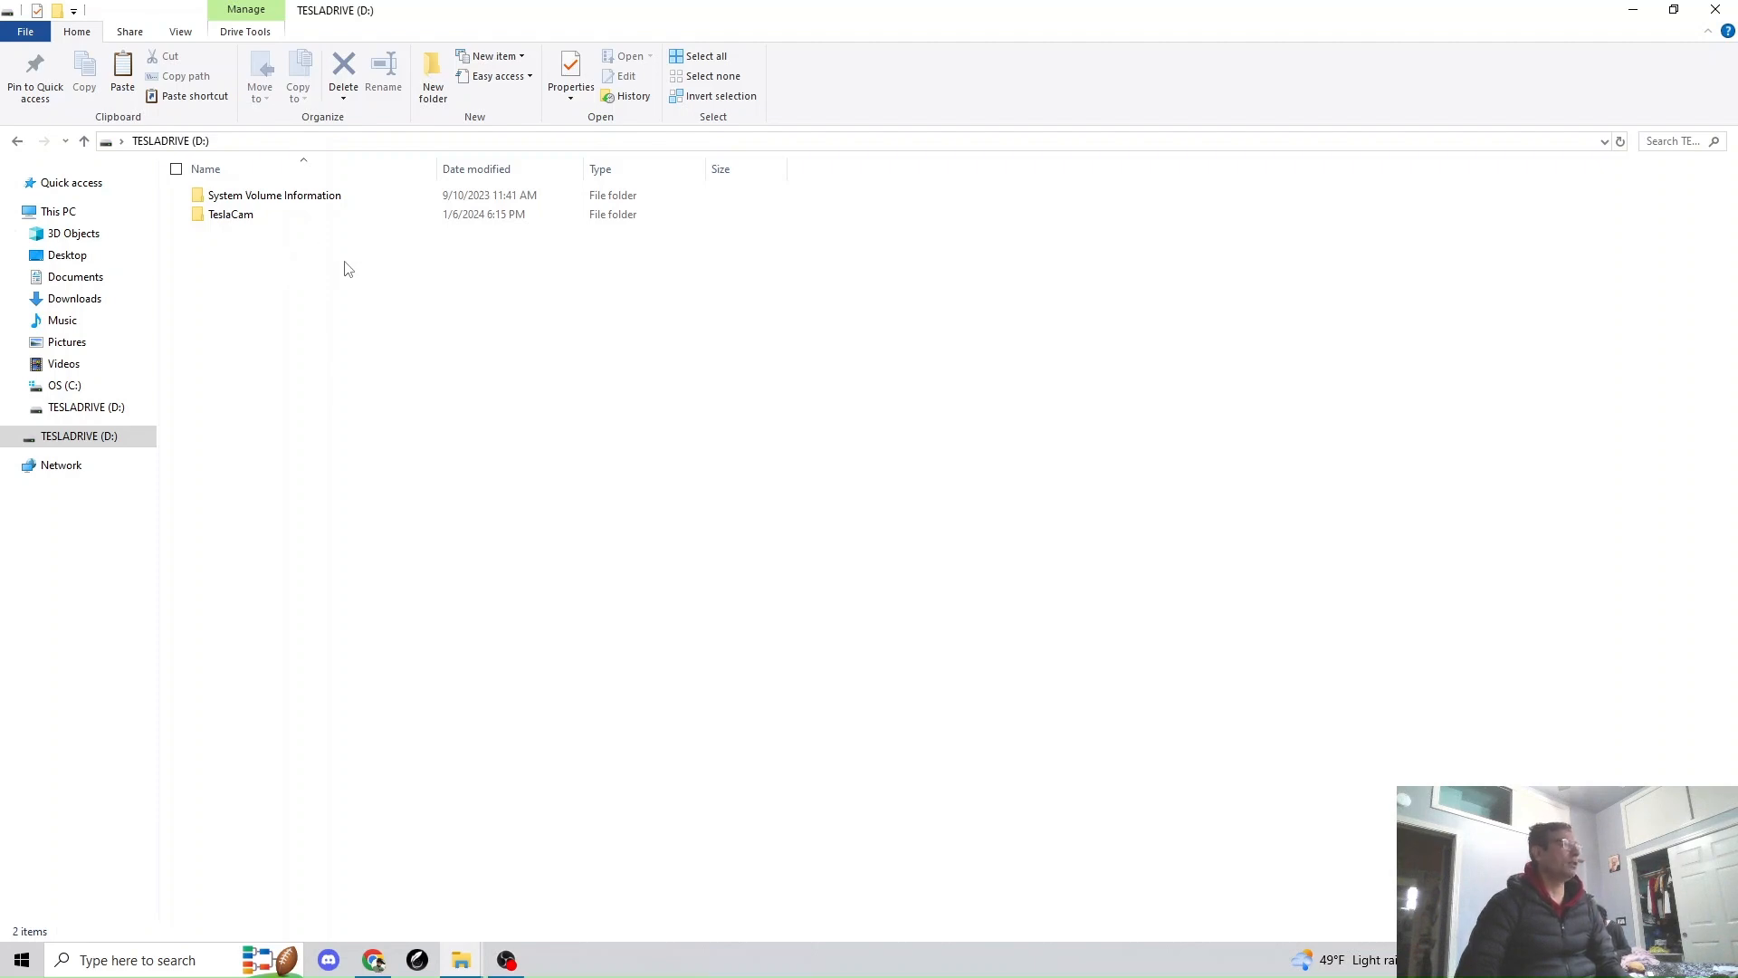
pyautogui.moveTo(223, 235)
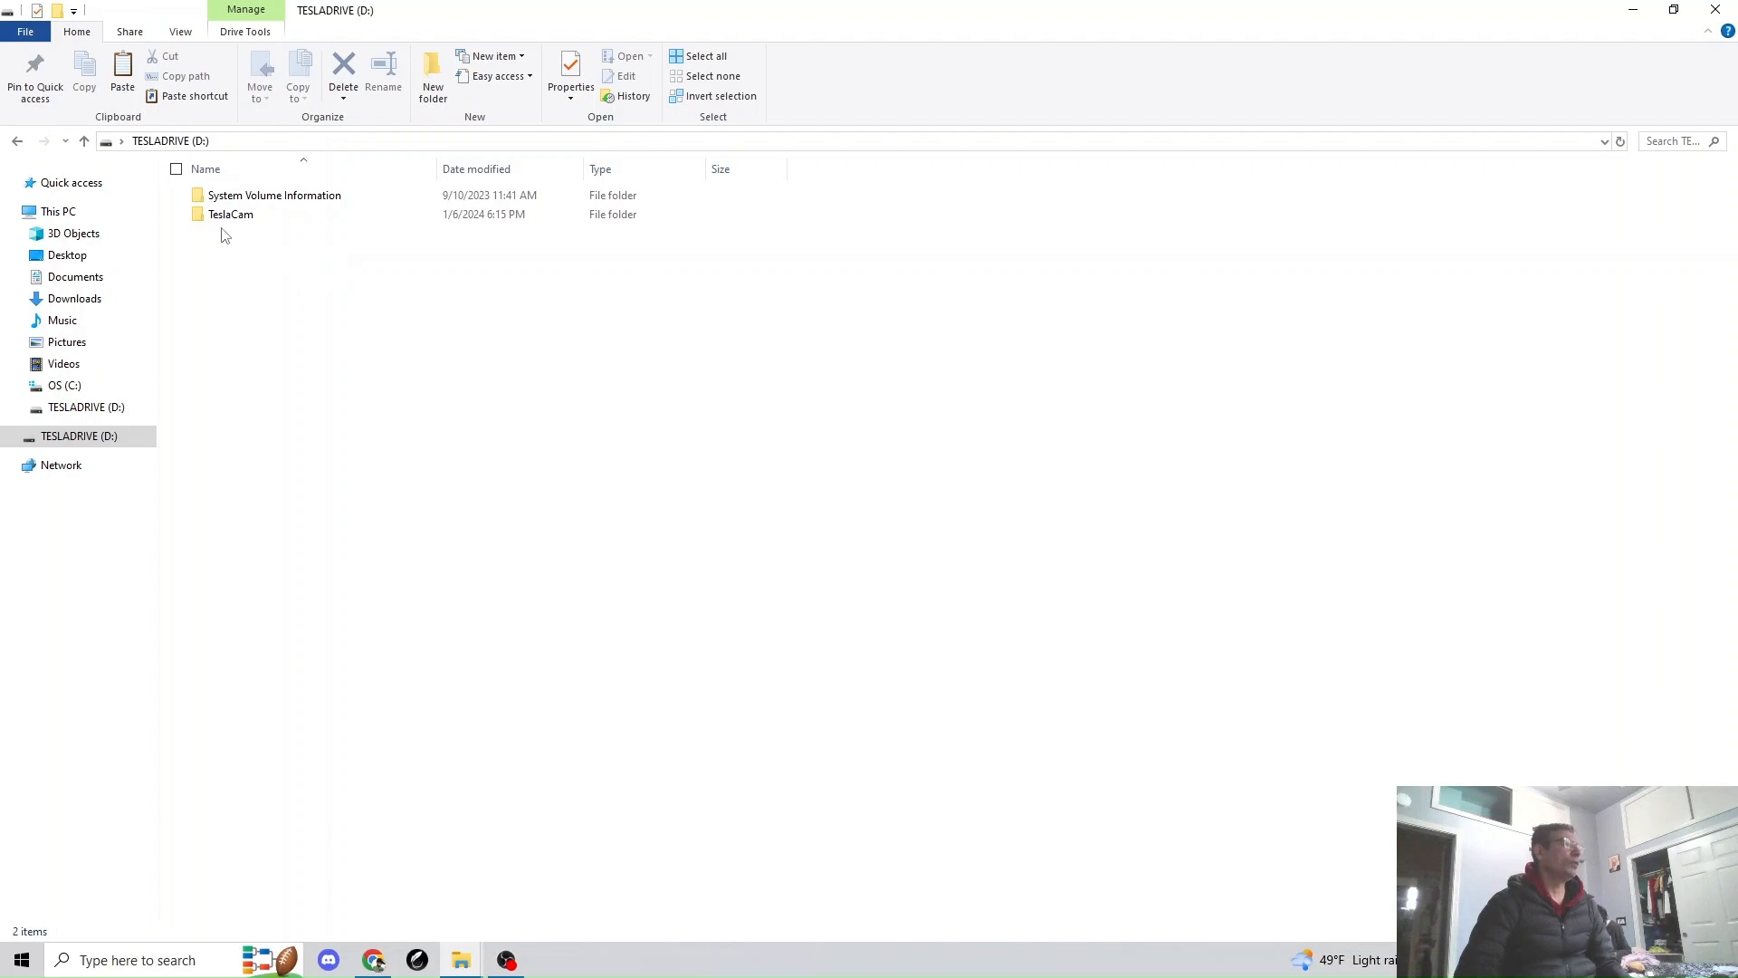
pyautogui.click(231, 213)
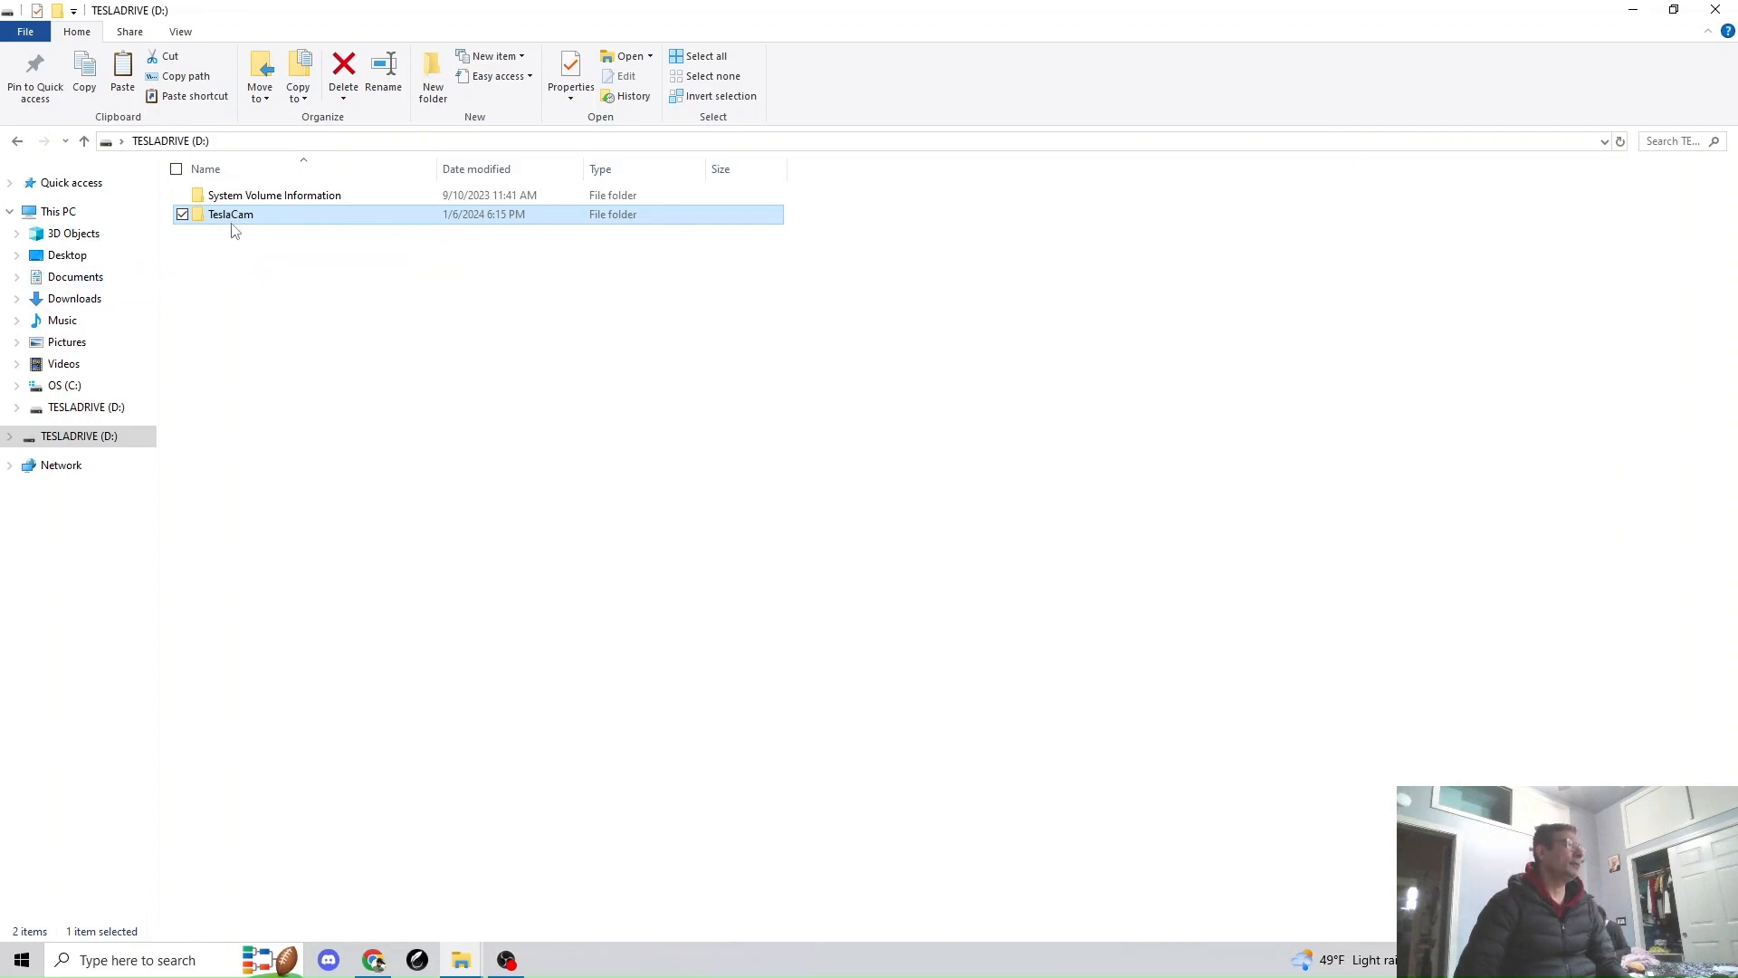
# Check TeslaCam in Documents > tesla, then return to the TESLADRIVE (D:) drive.
pyautogui.click(75, 276)
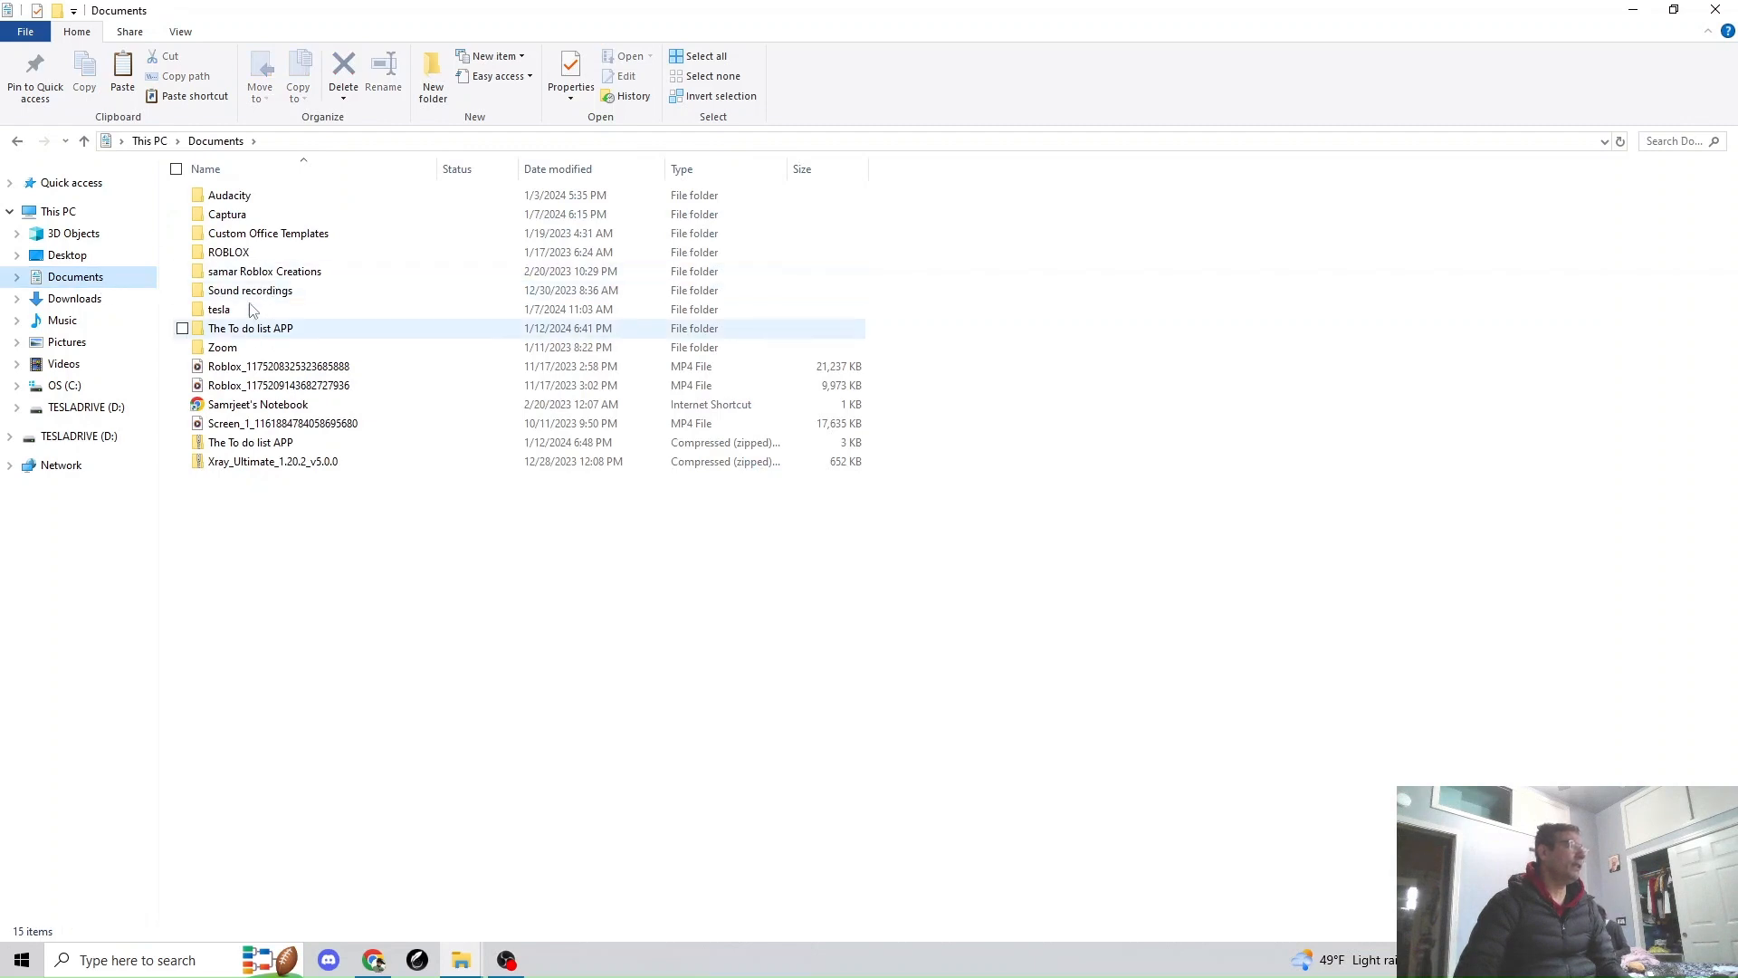
pyautogui.doubleClick(218, 308)
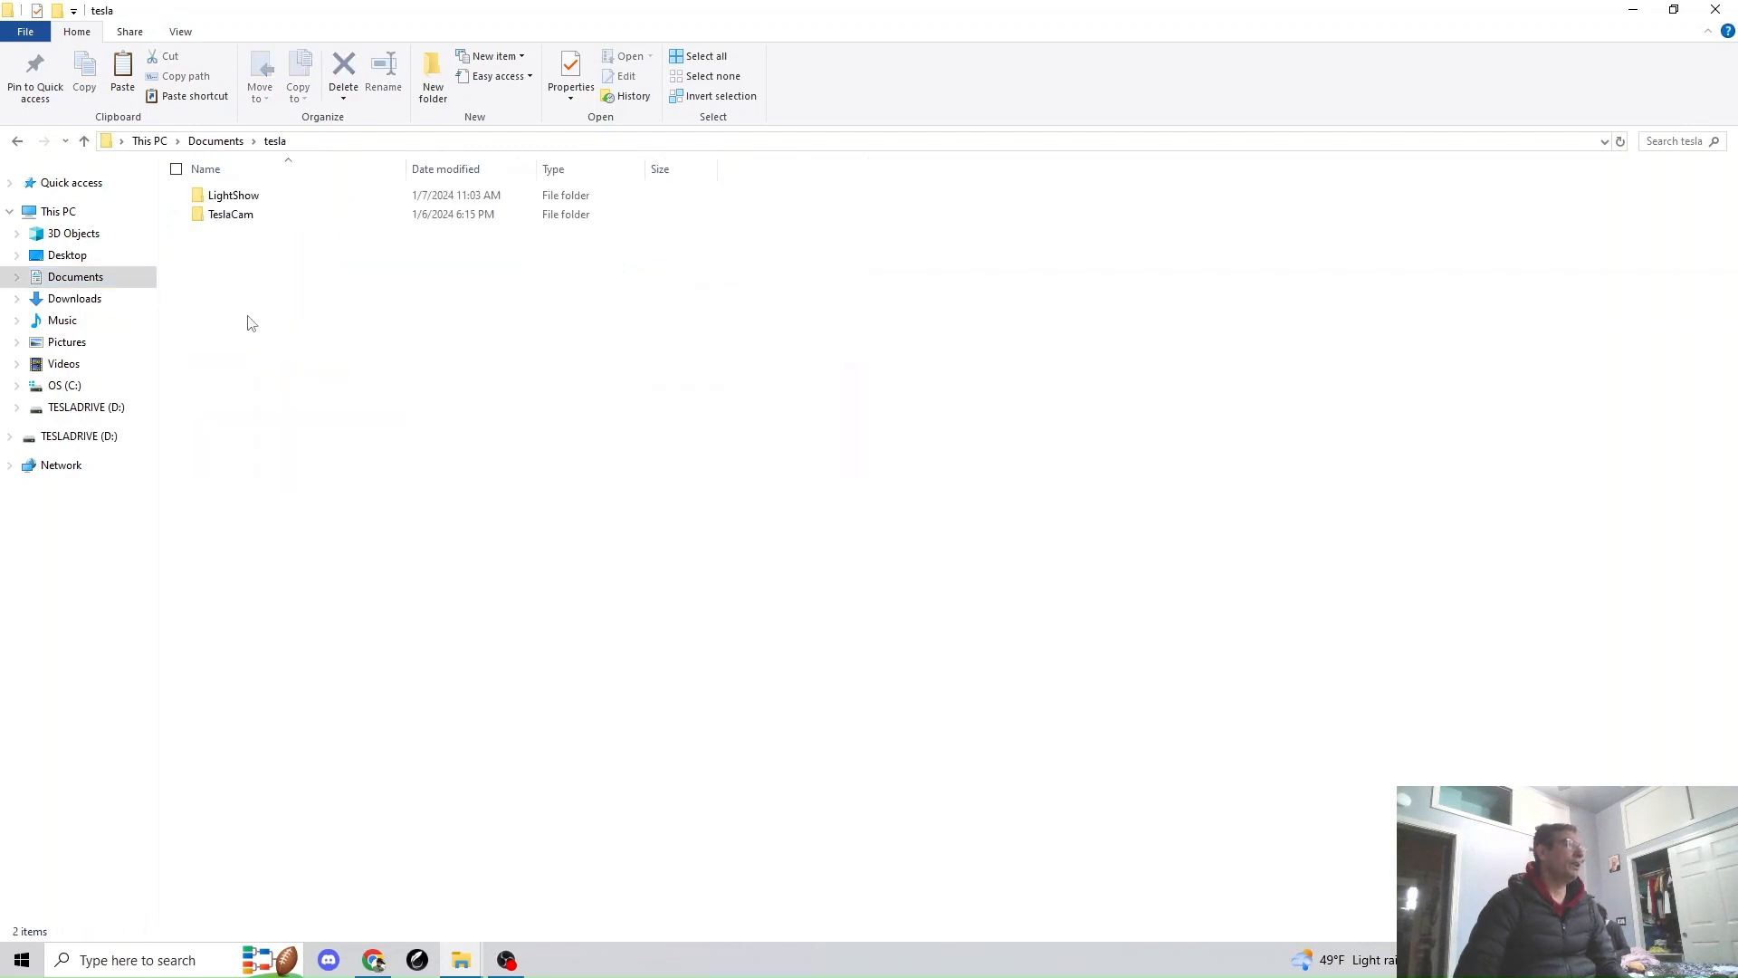
pyautogui.click(231, 213)
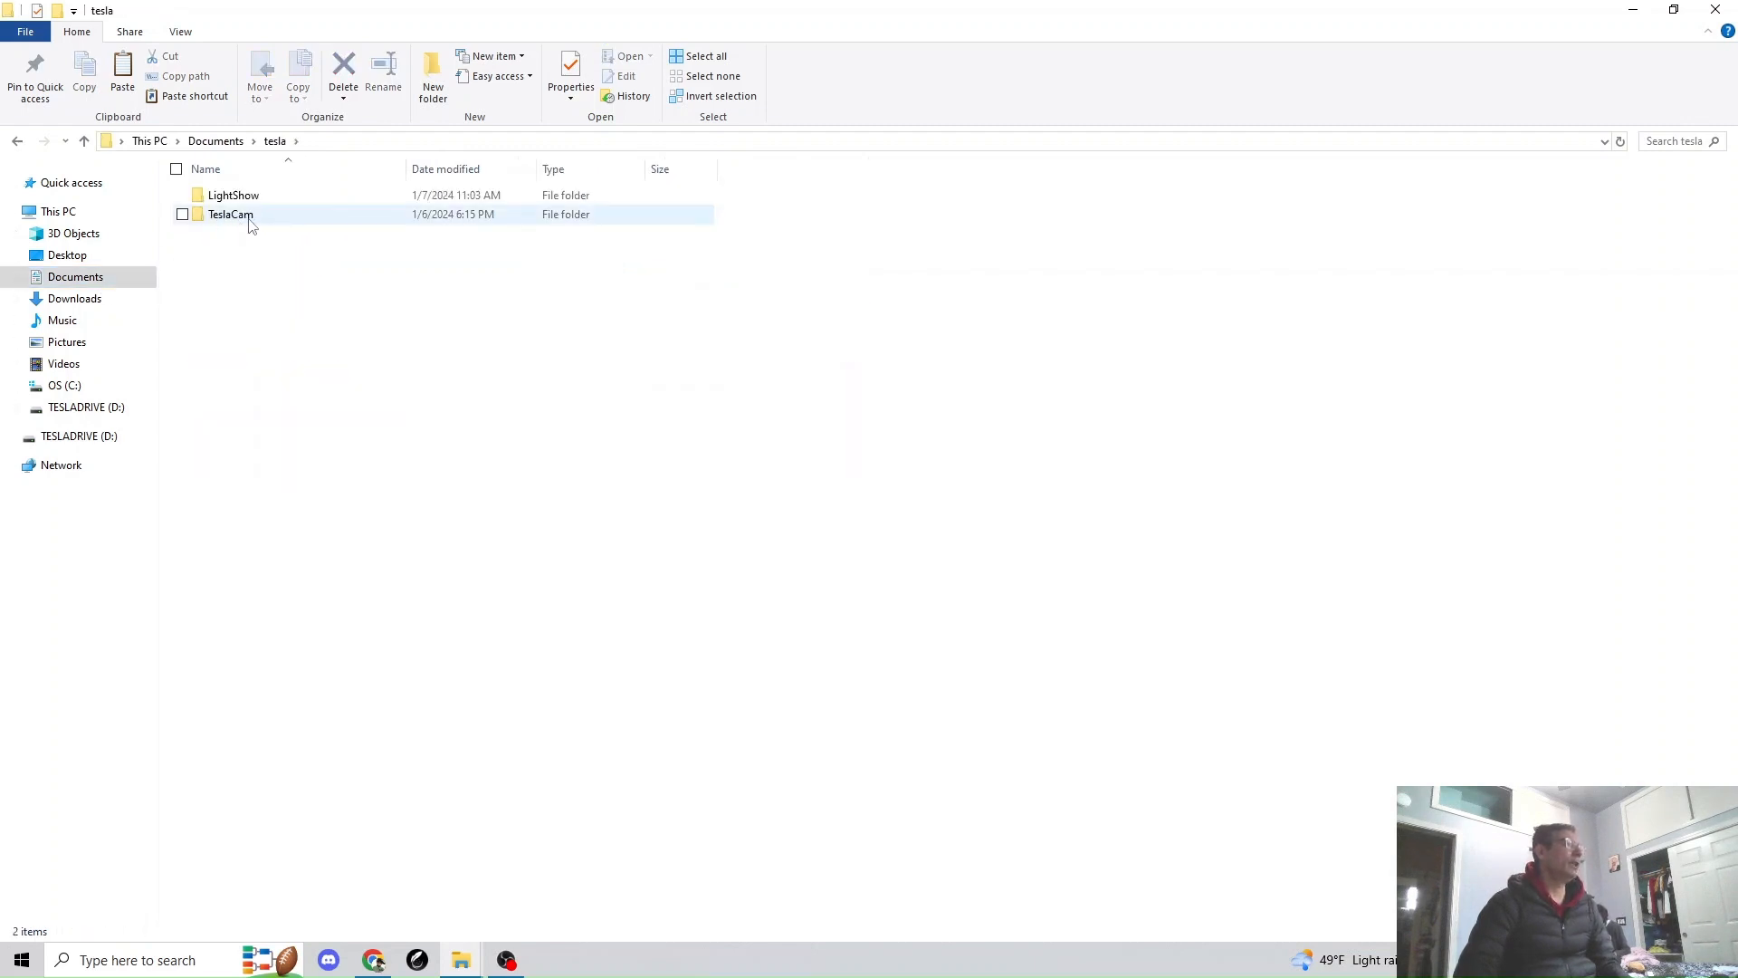
pyautogui.click(231, 214)
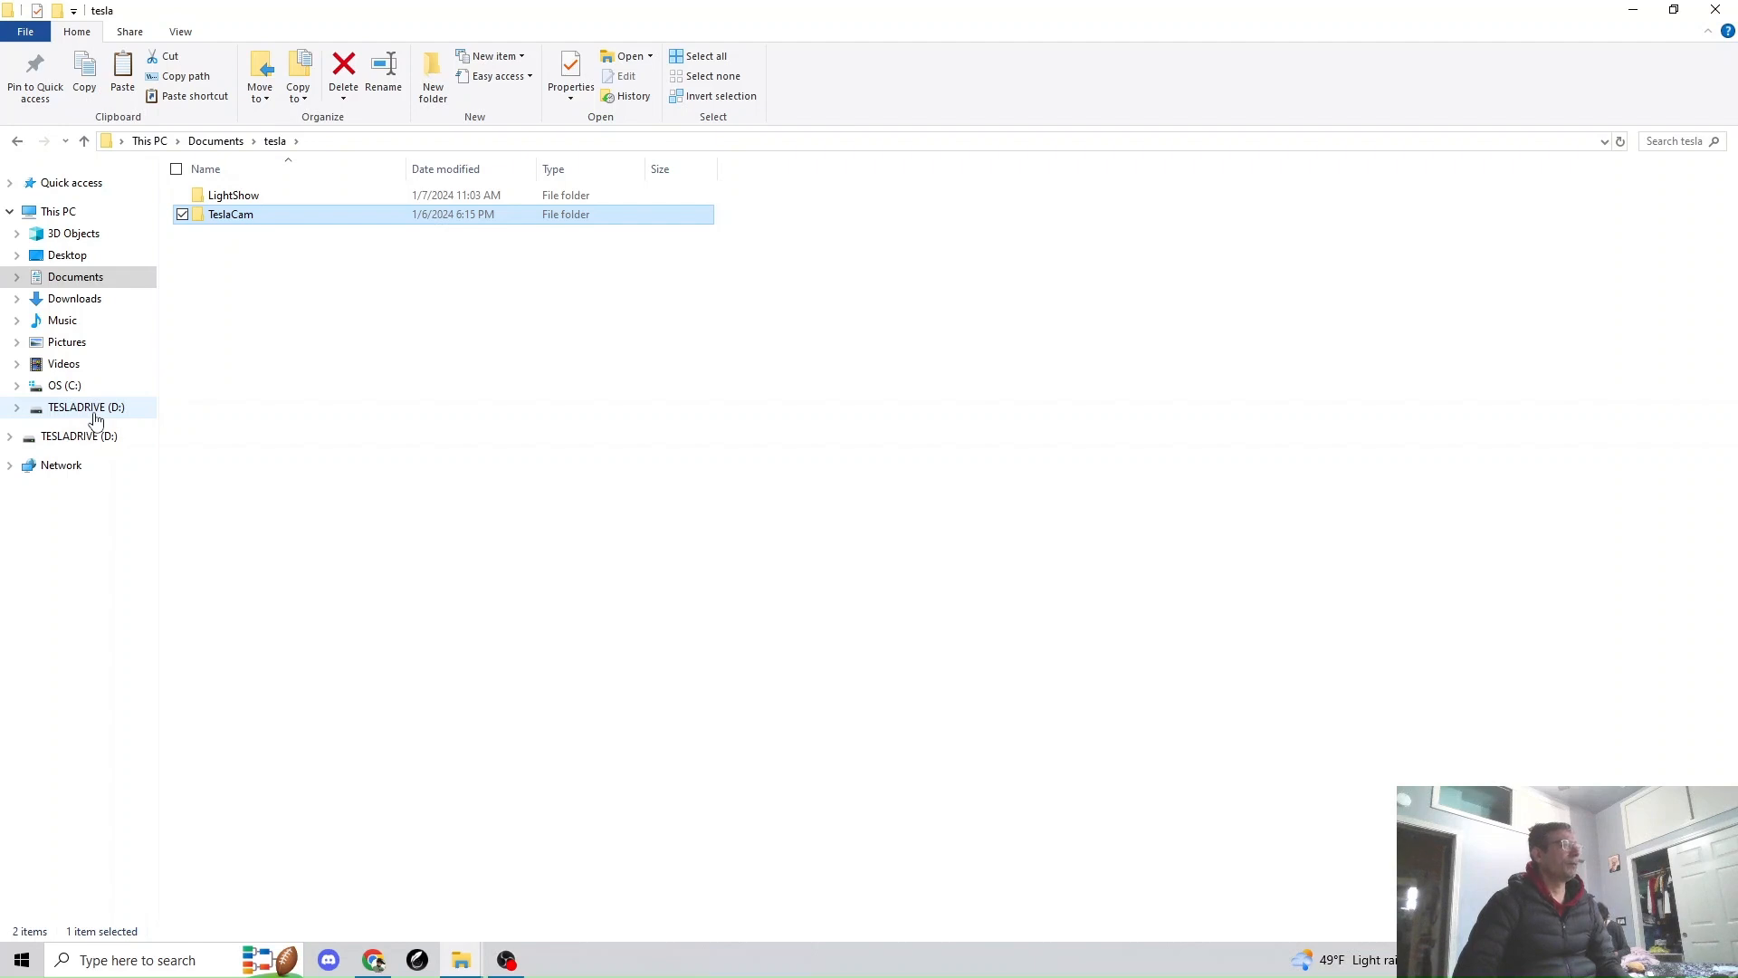
pyautogui.click(85, 406)
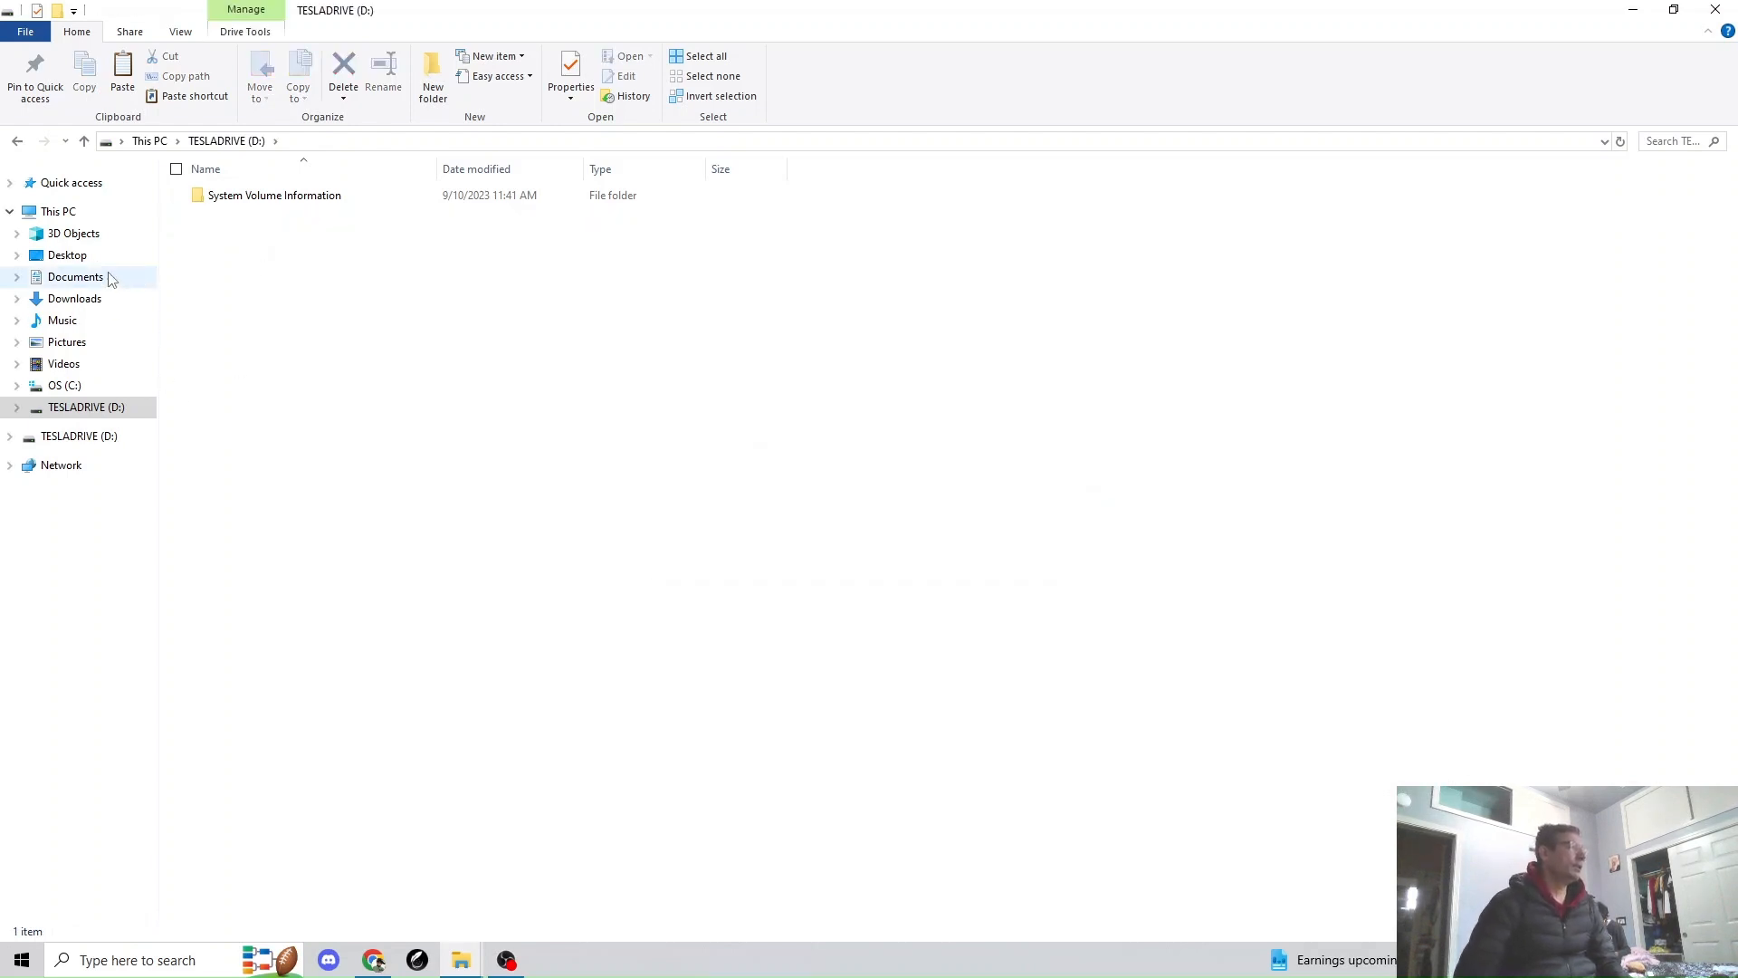
pyautogui.moveTo(94, 327)
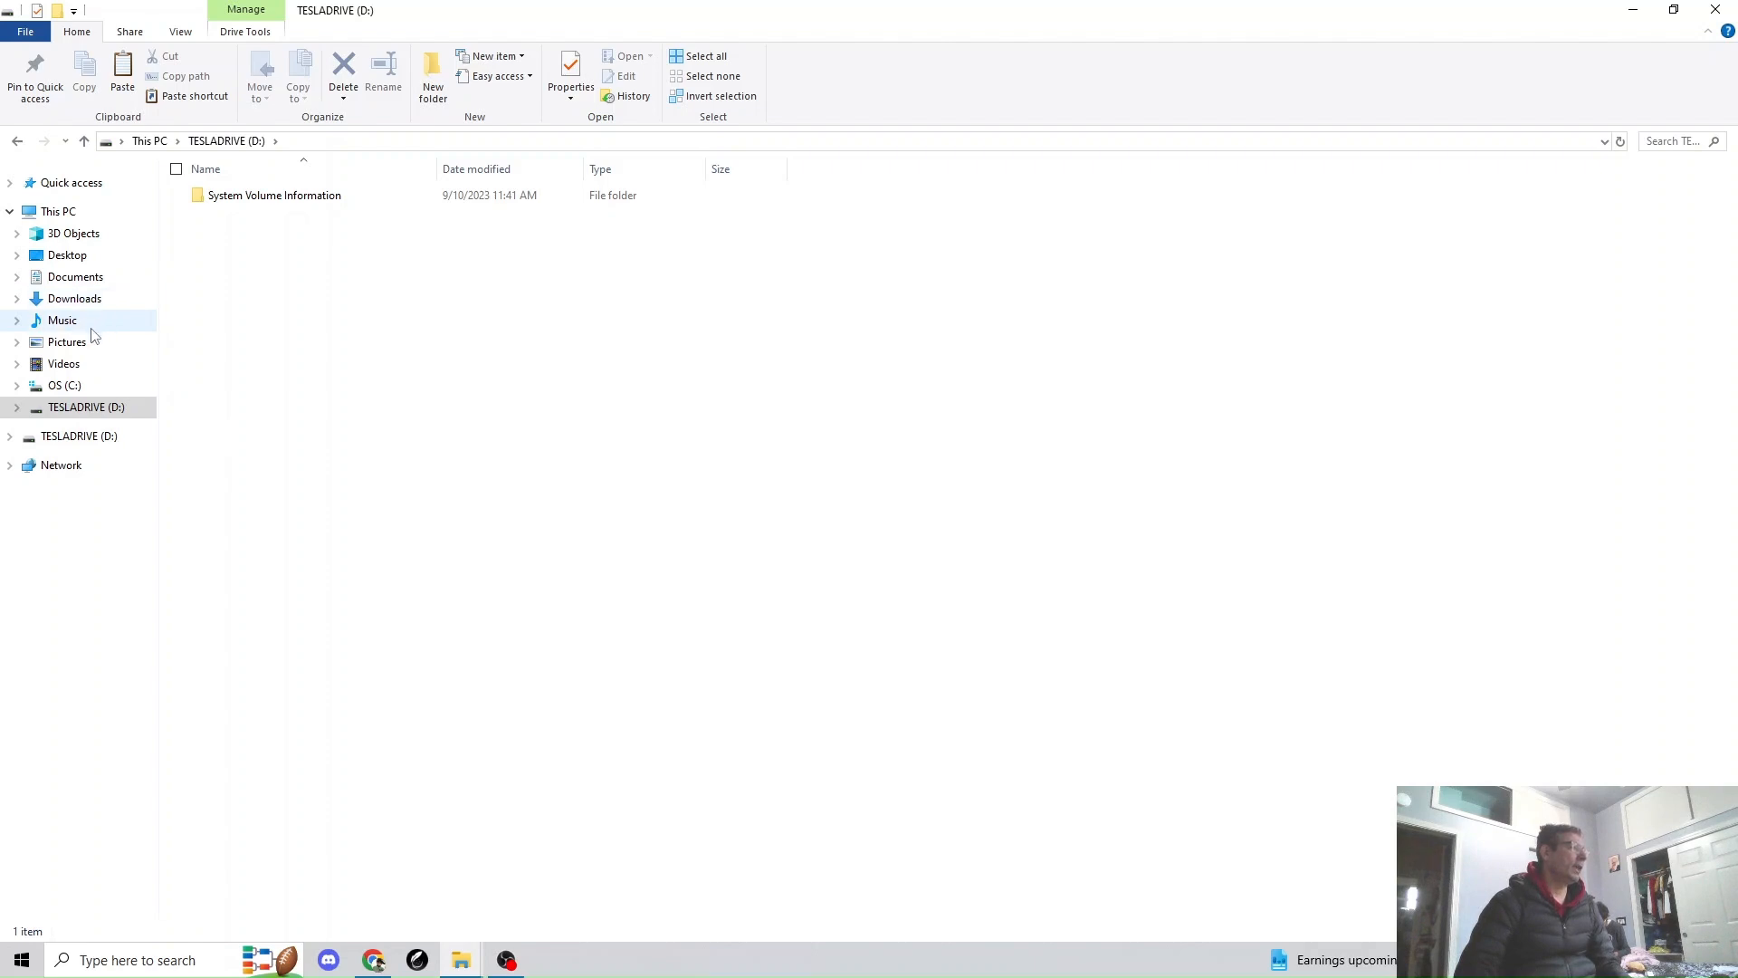
pyautogui.moveTo(89, 288)
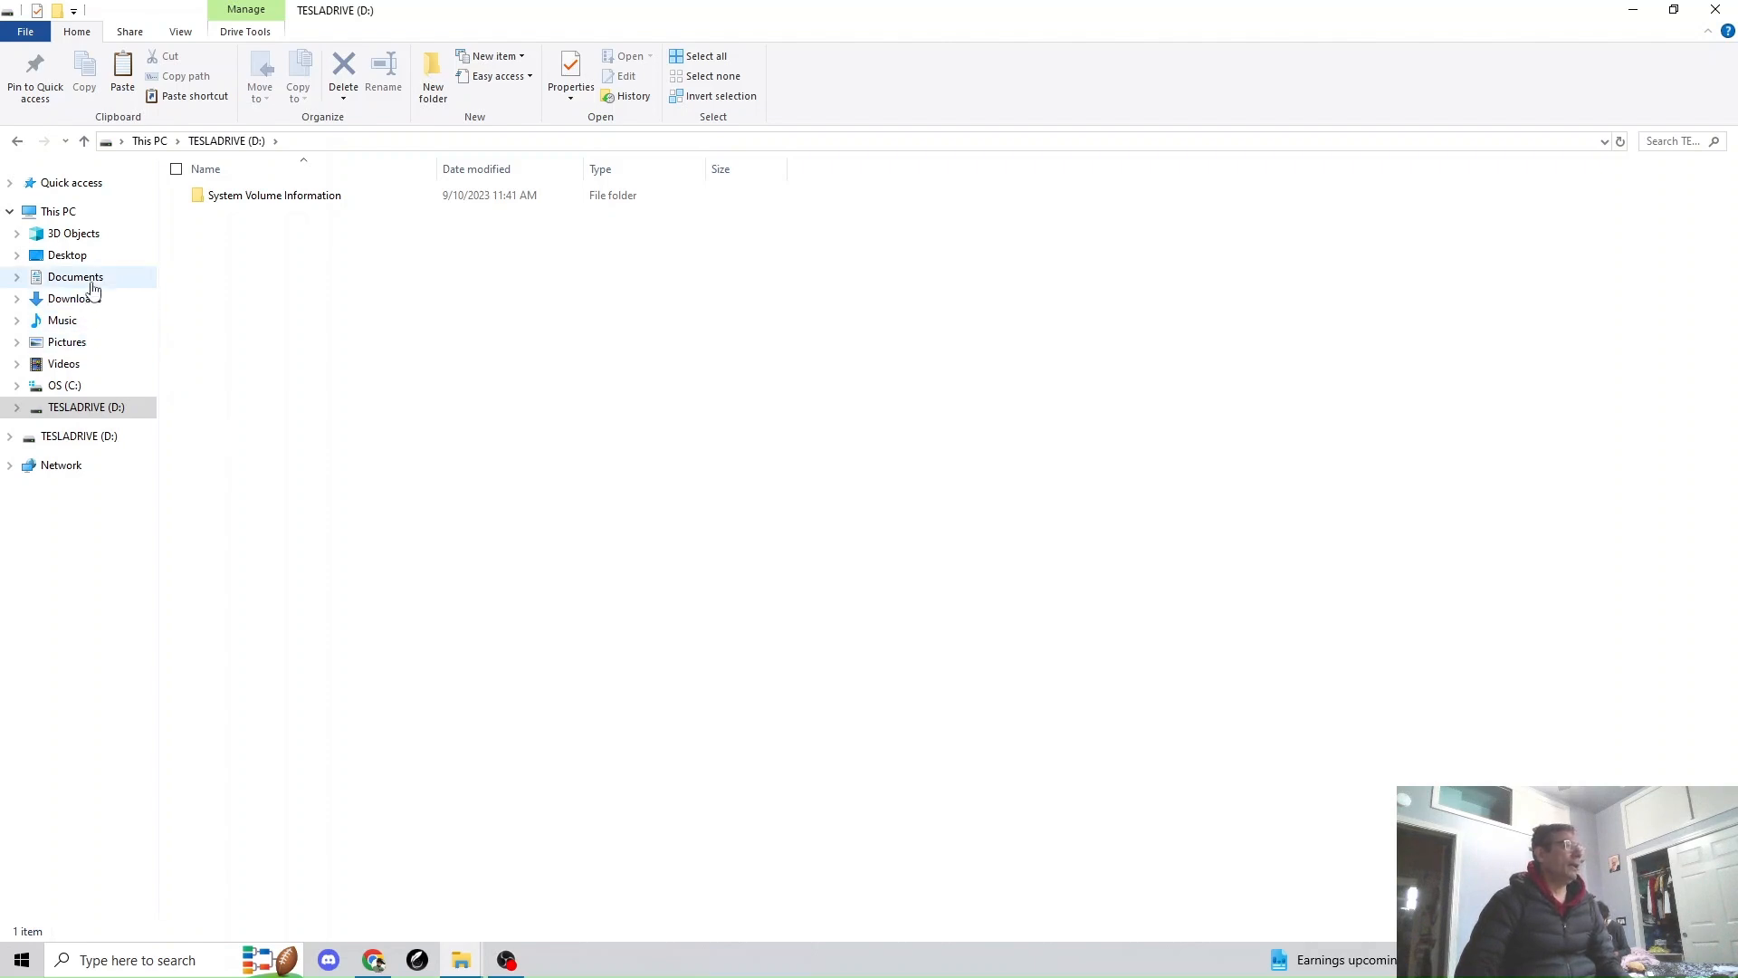
pyautogui.moveTo(453, 728)
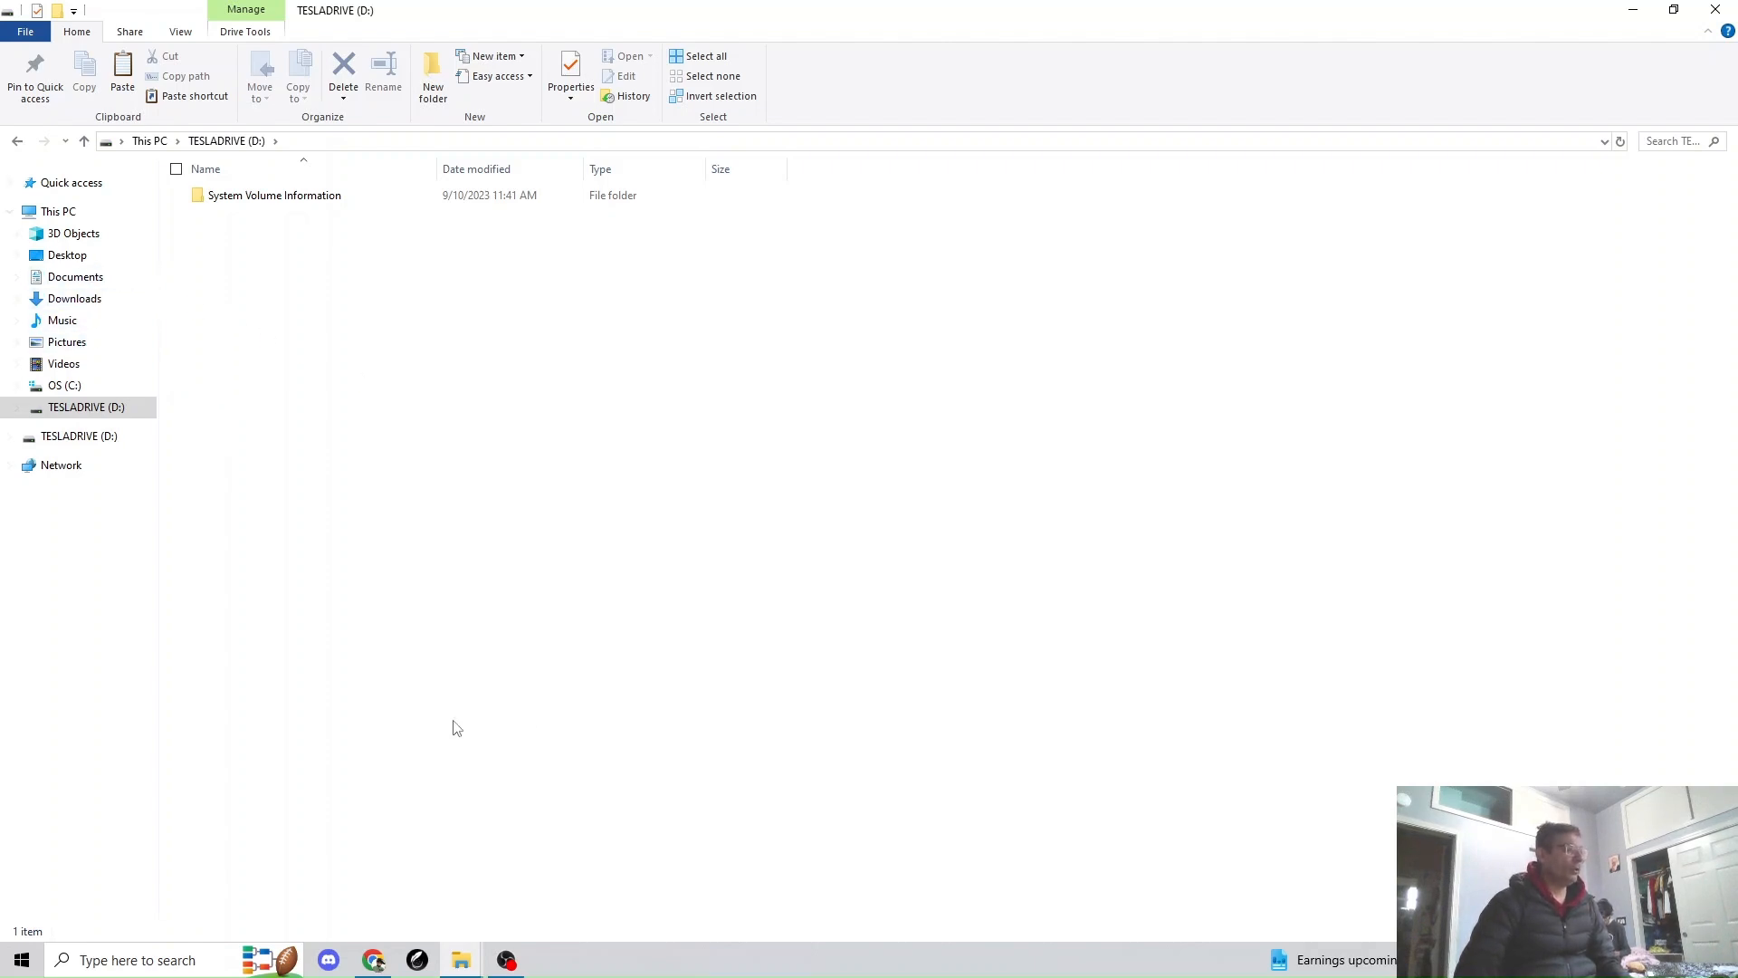
pyautogui.moveTo(507, 958)
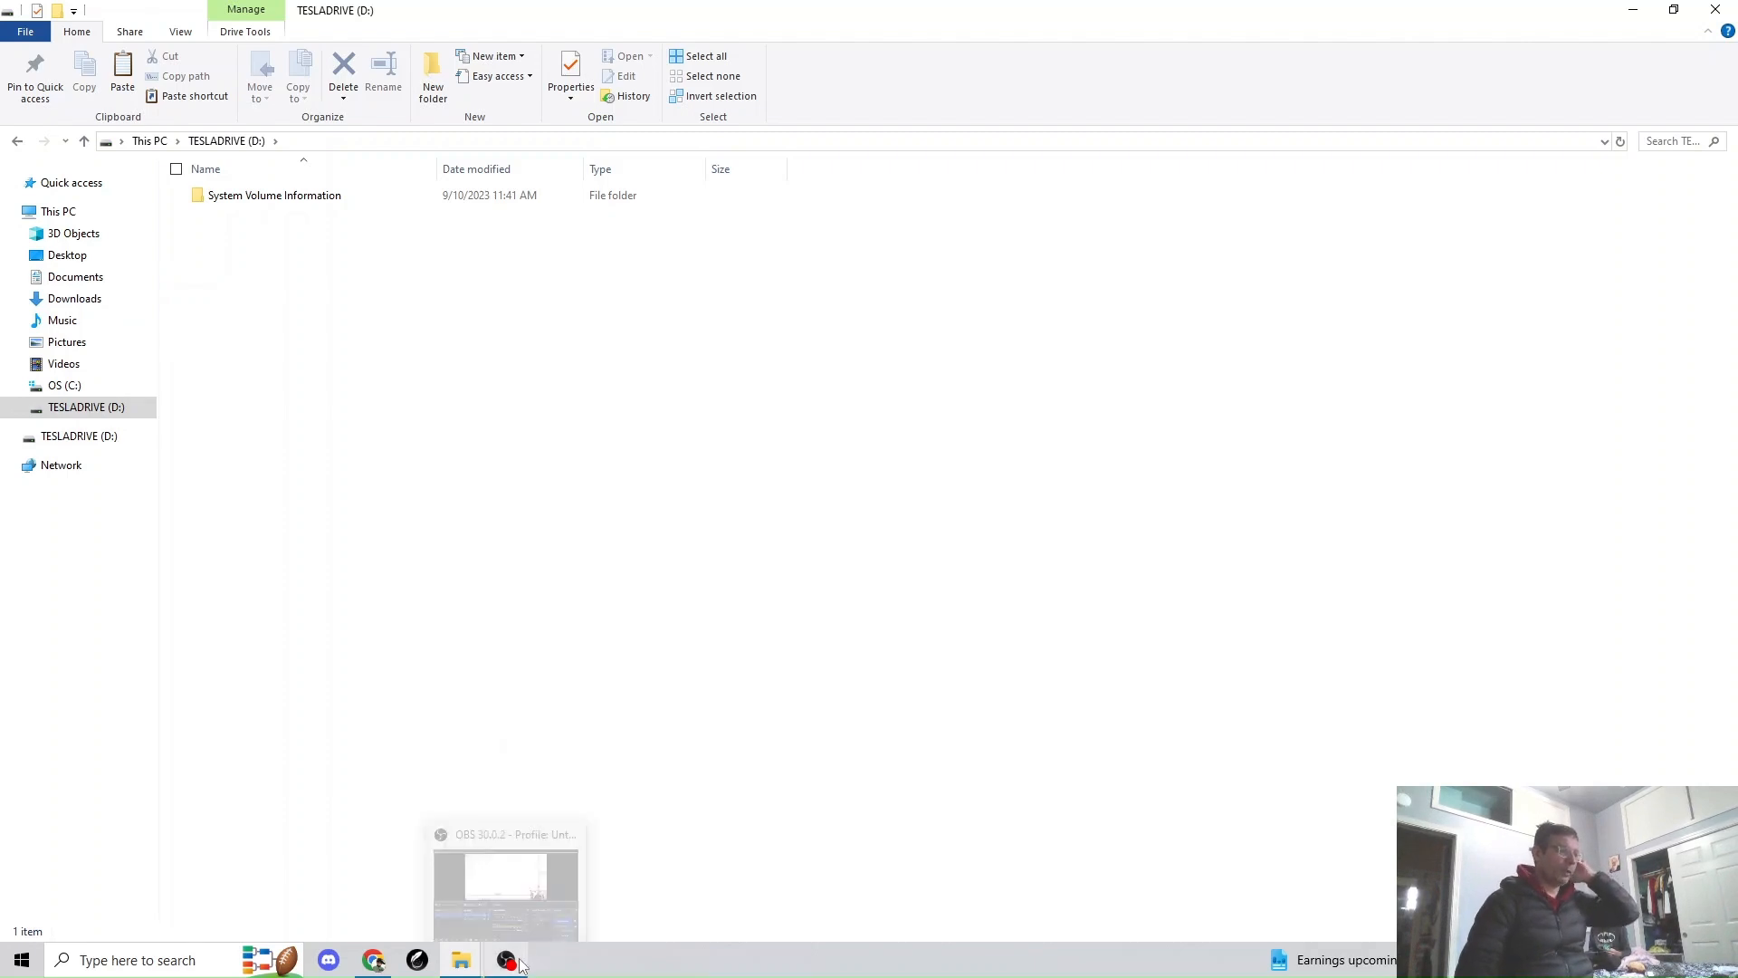
pyautogui.moveTo(505, 959)
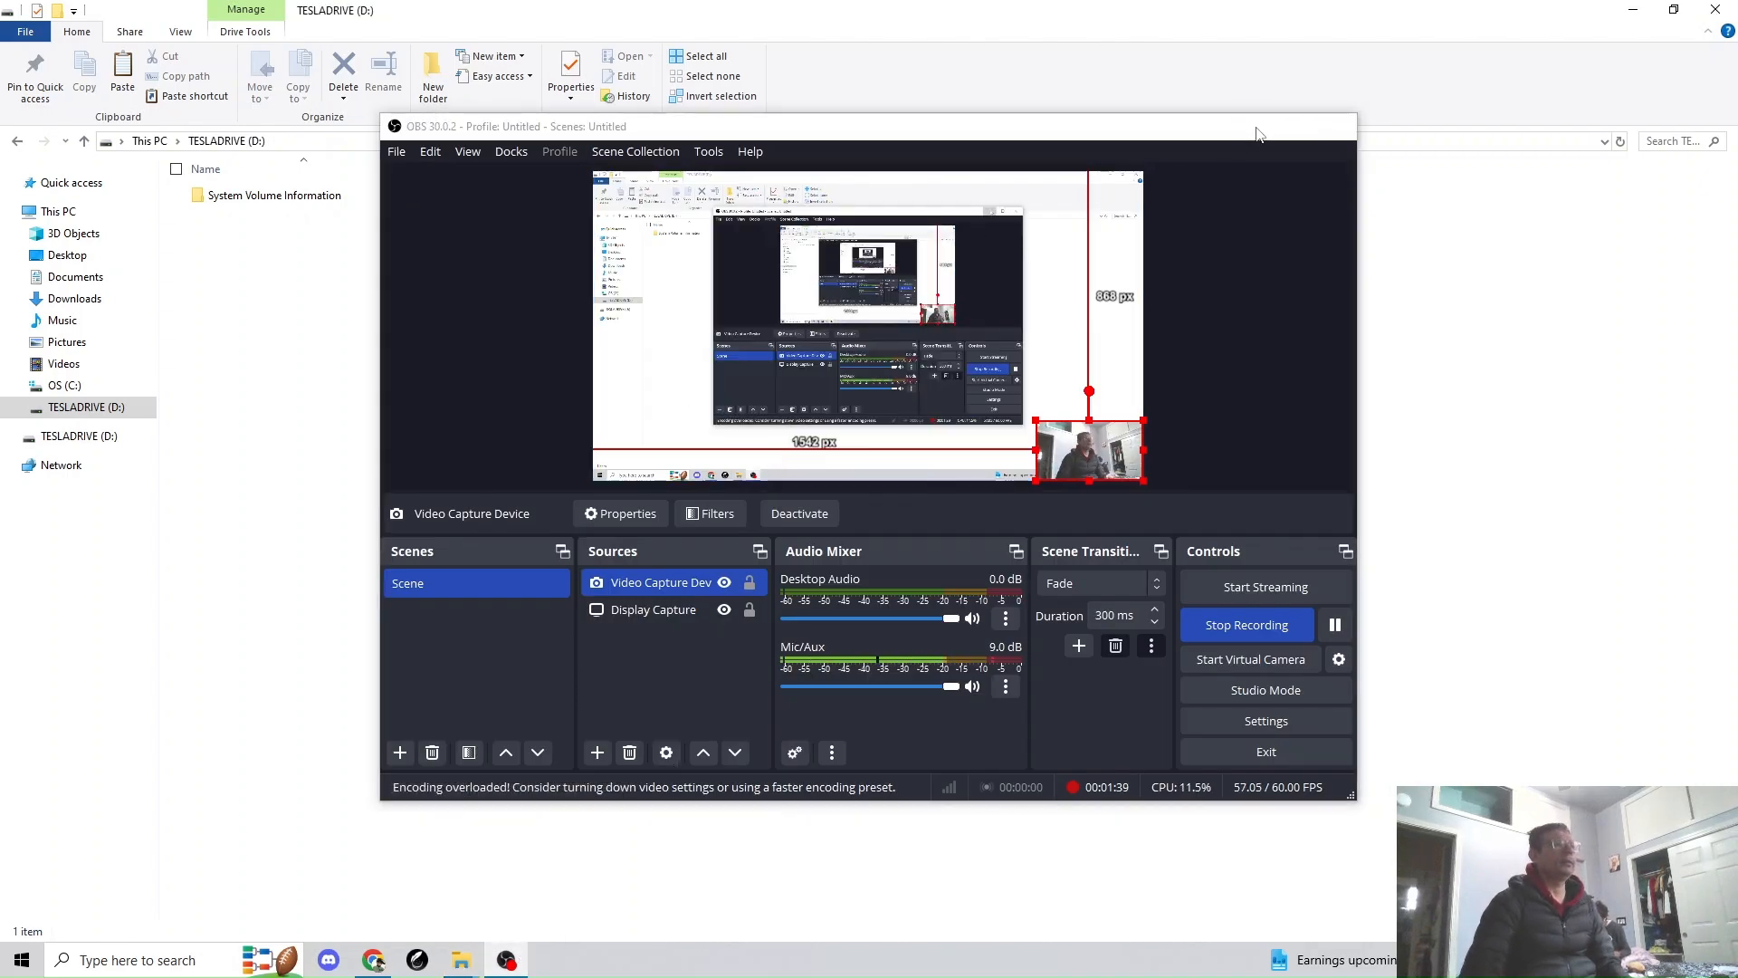
pyautogui.click(376, 960)
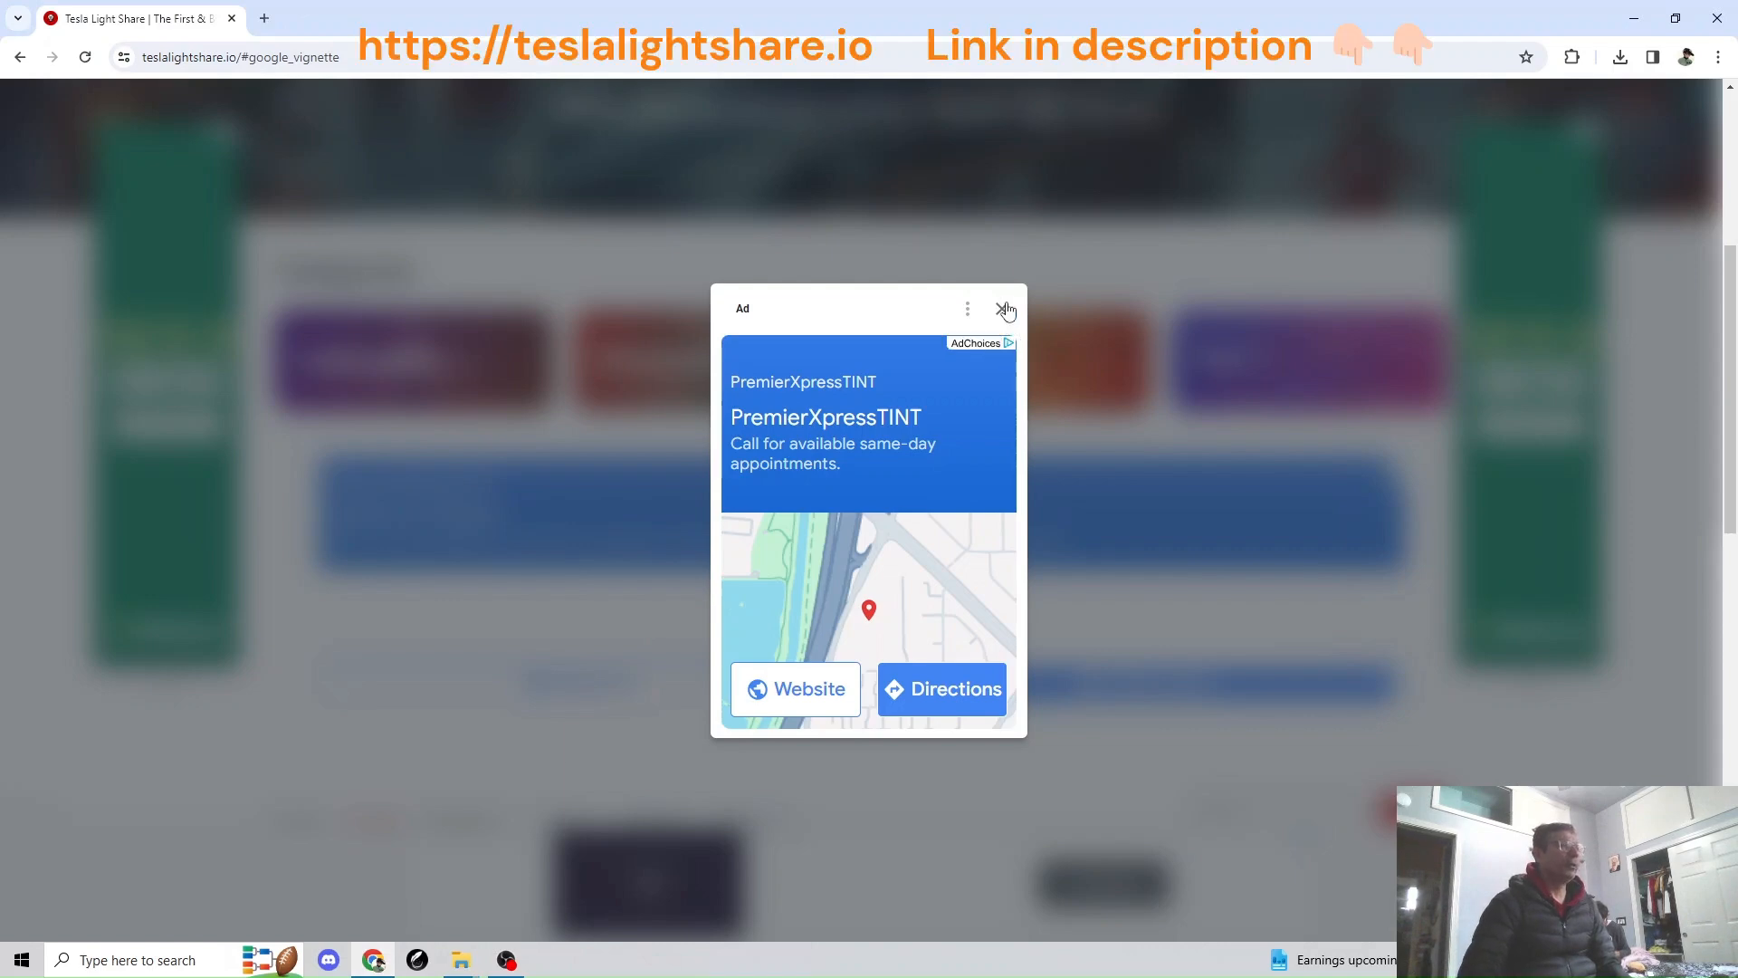
# Dismiss the pop-up ad and scroll down the Tesla Light Share show list.
pyautogui.click(1003, 310)
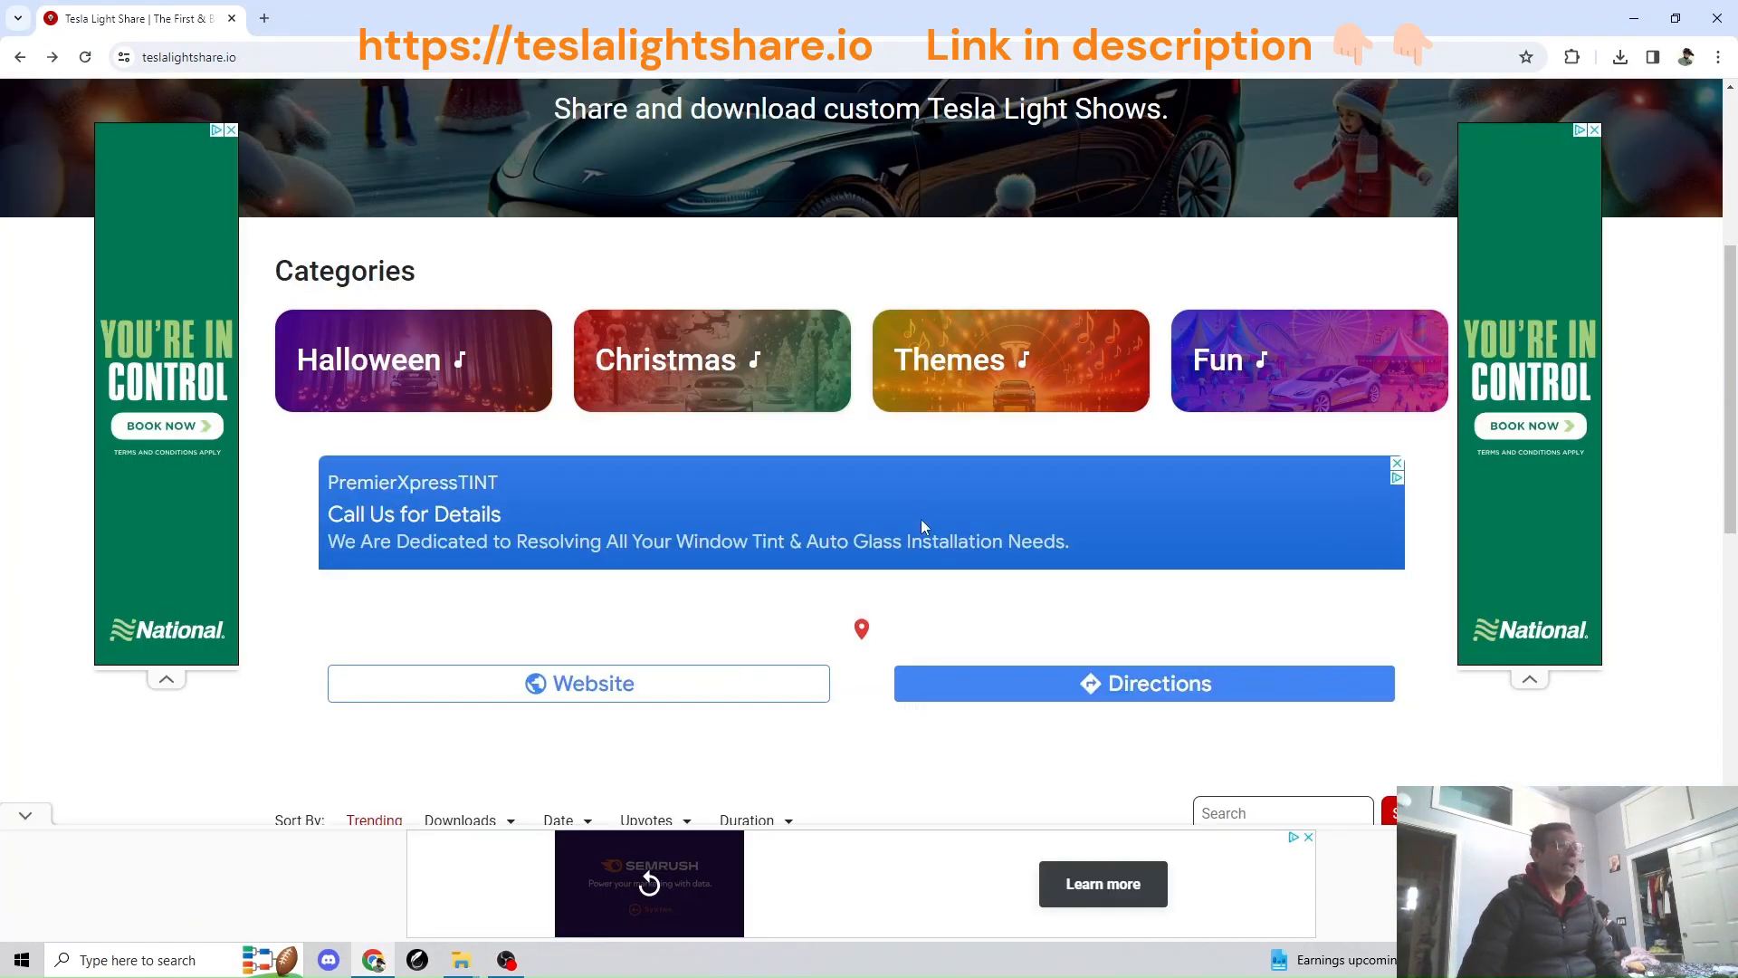
pyautogui.scroll(-3)
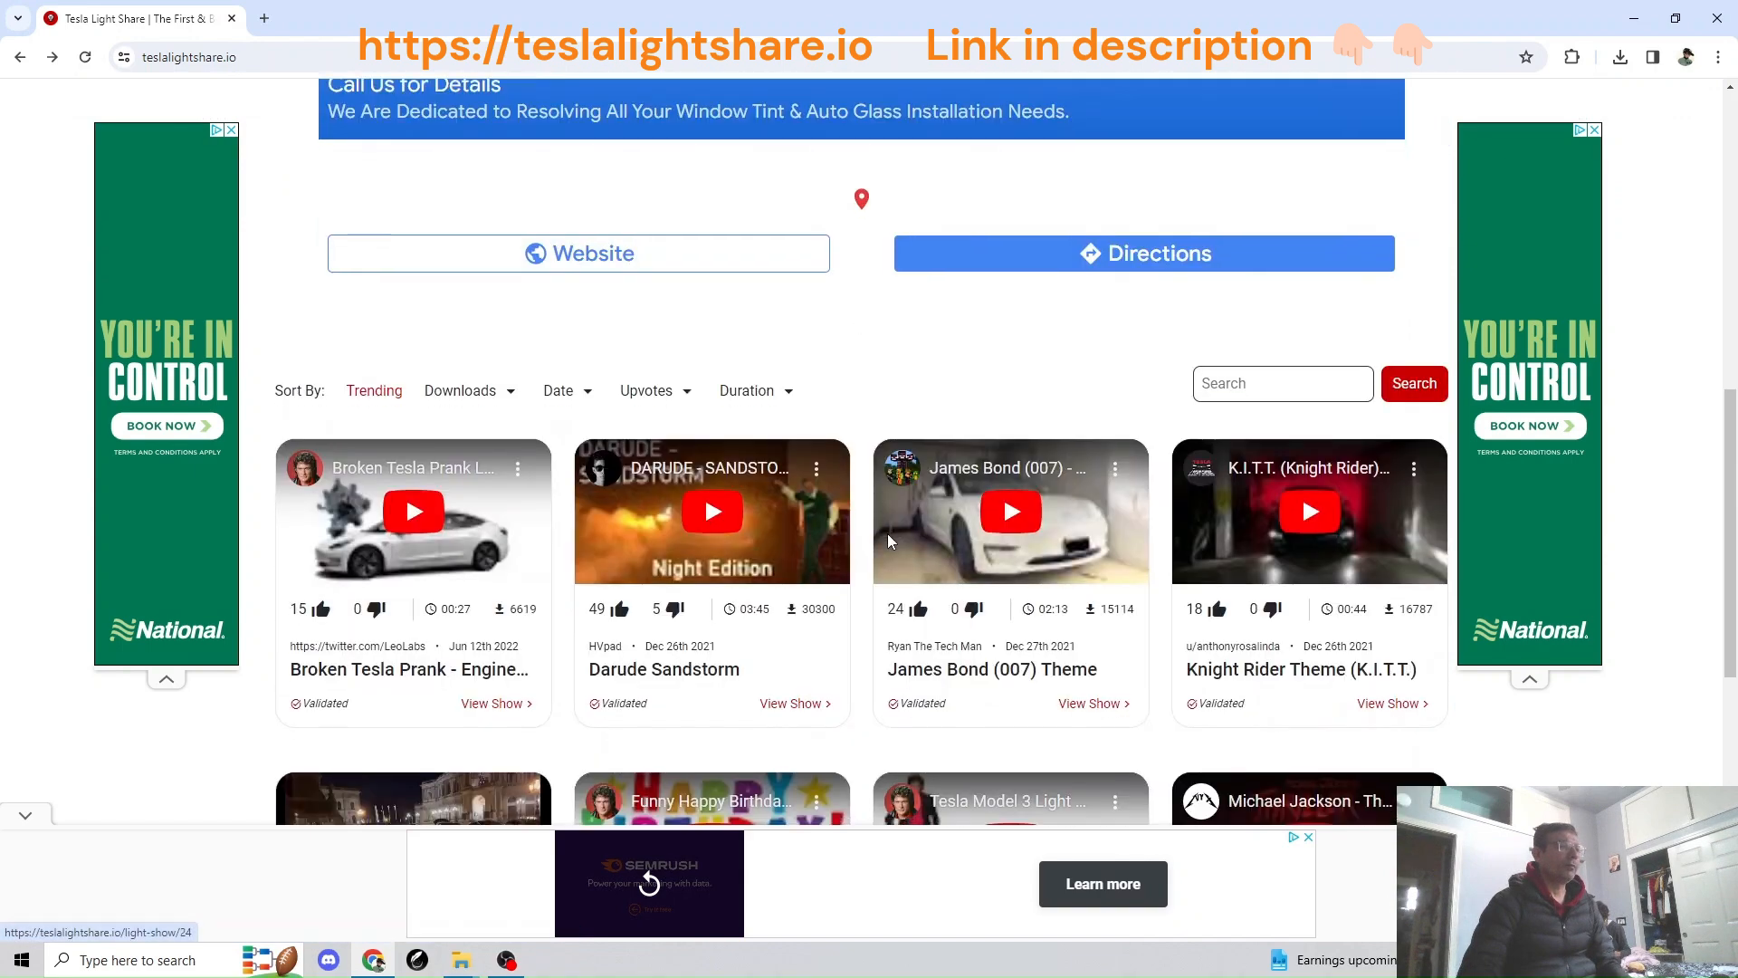
pyautogui.scroll(-3)
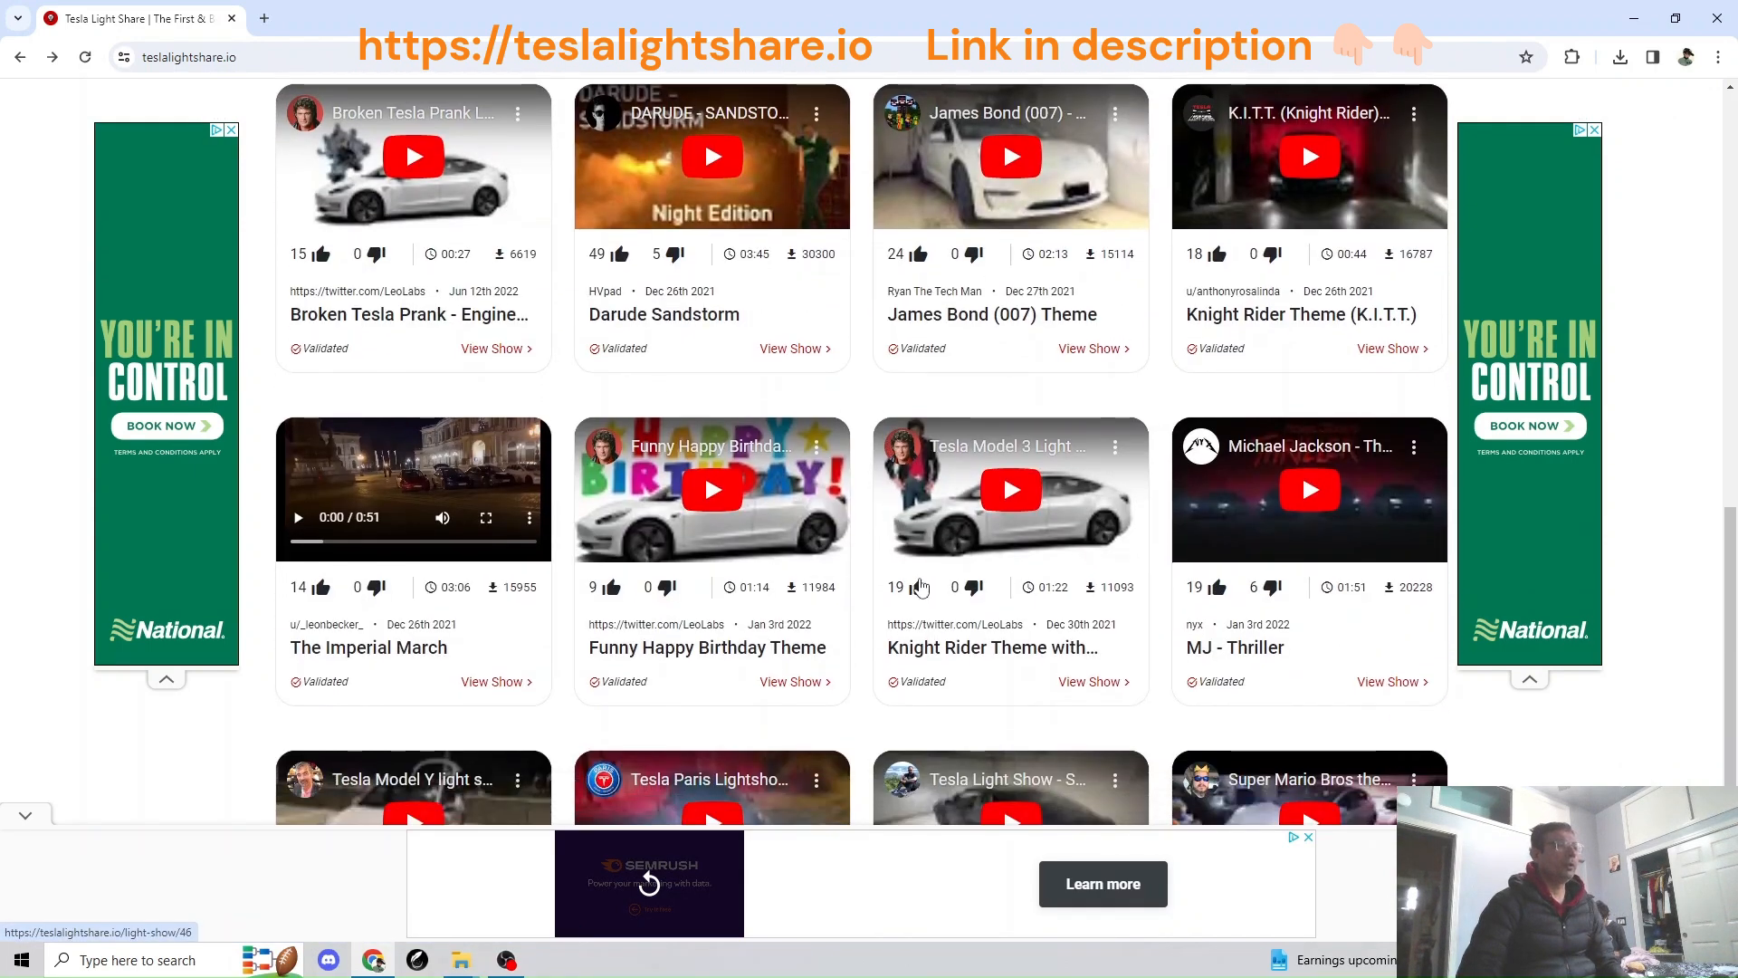
pyautogui.scroll(-3)
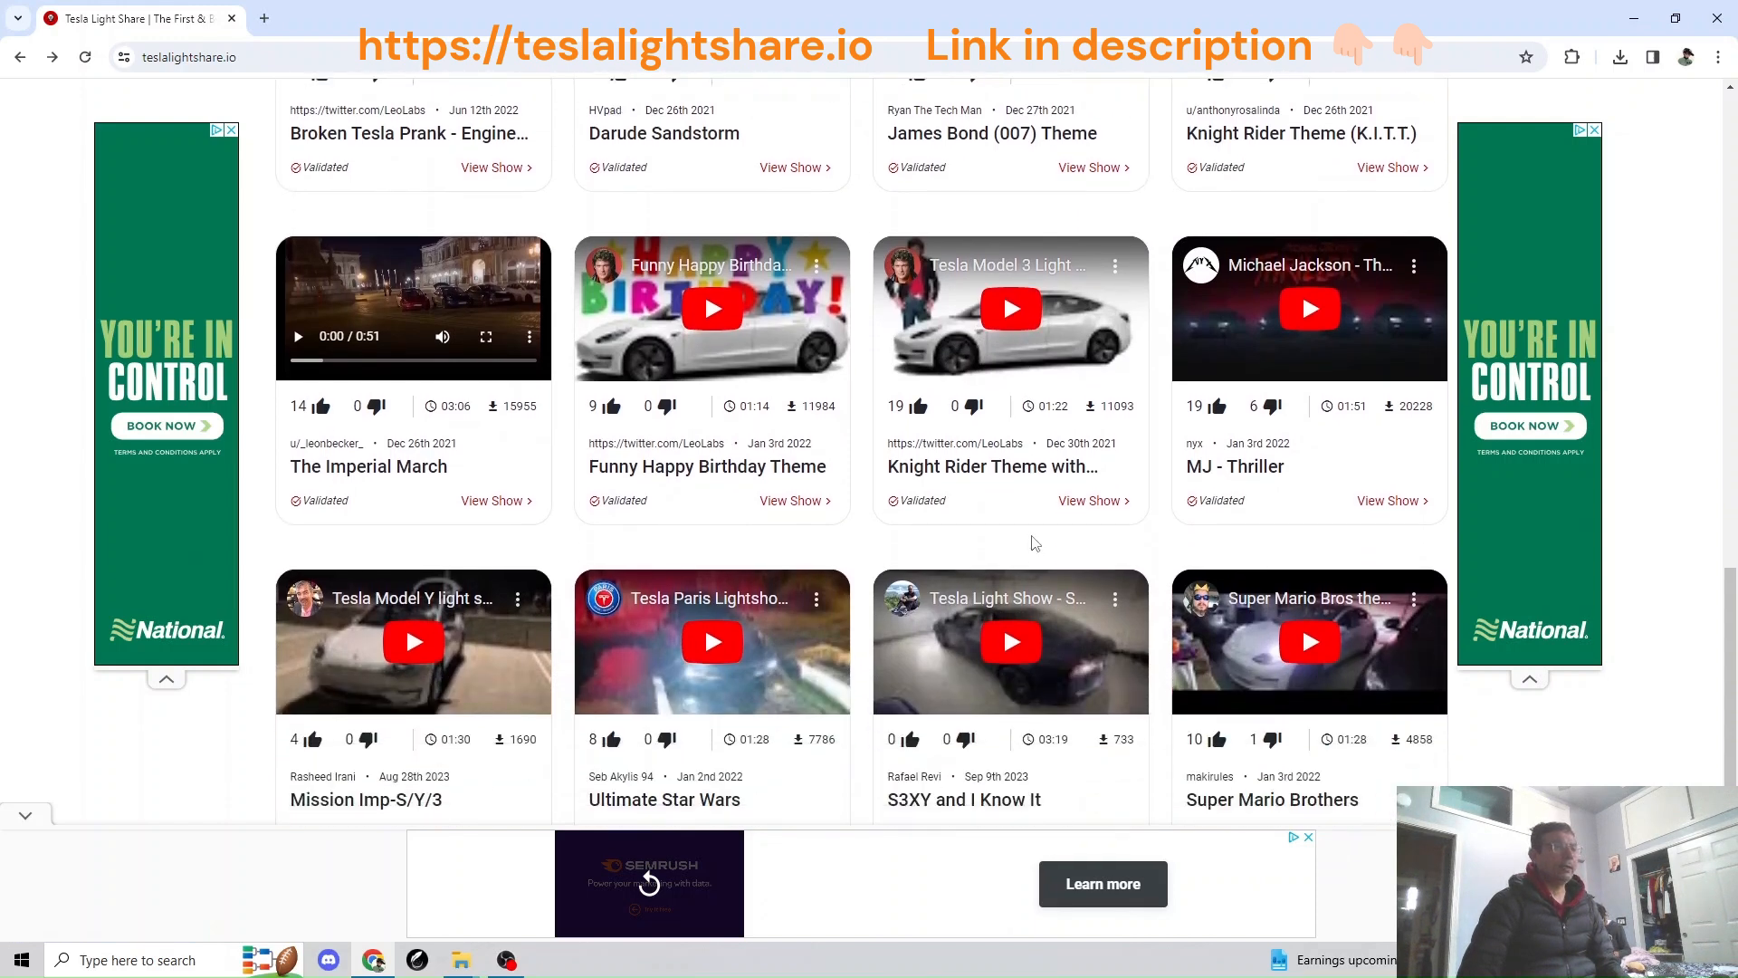
pyautogui.moveTo(1309, 648)
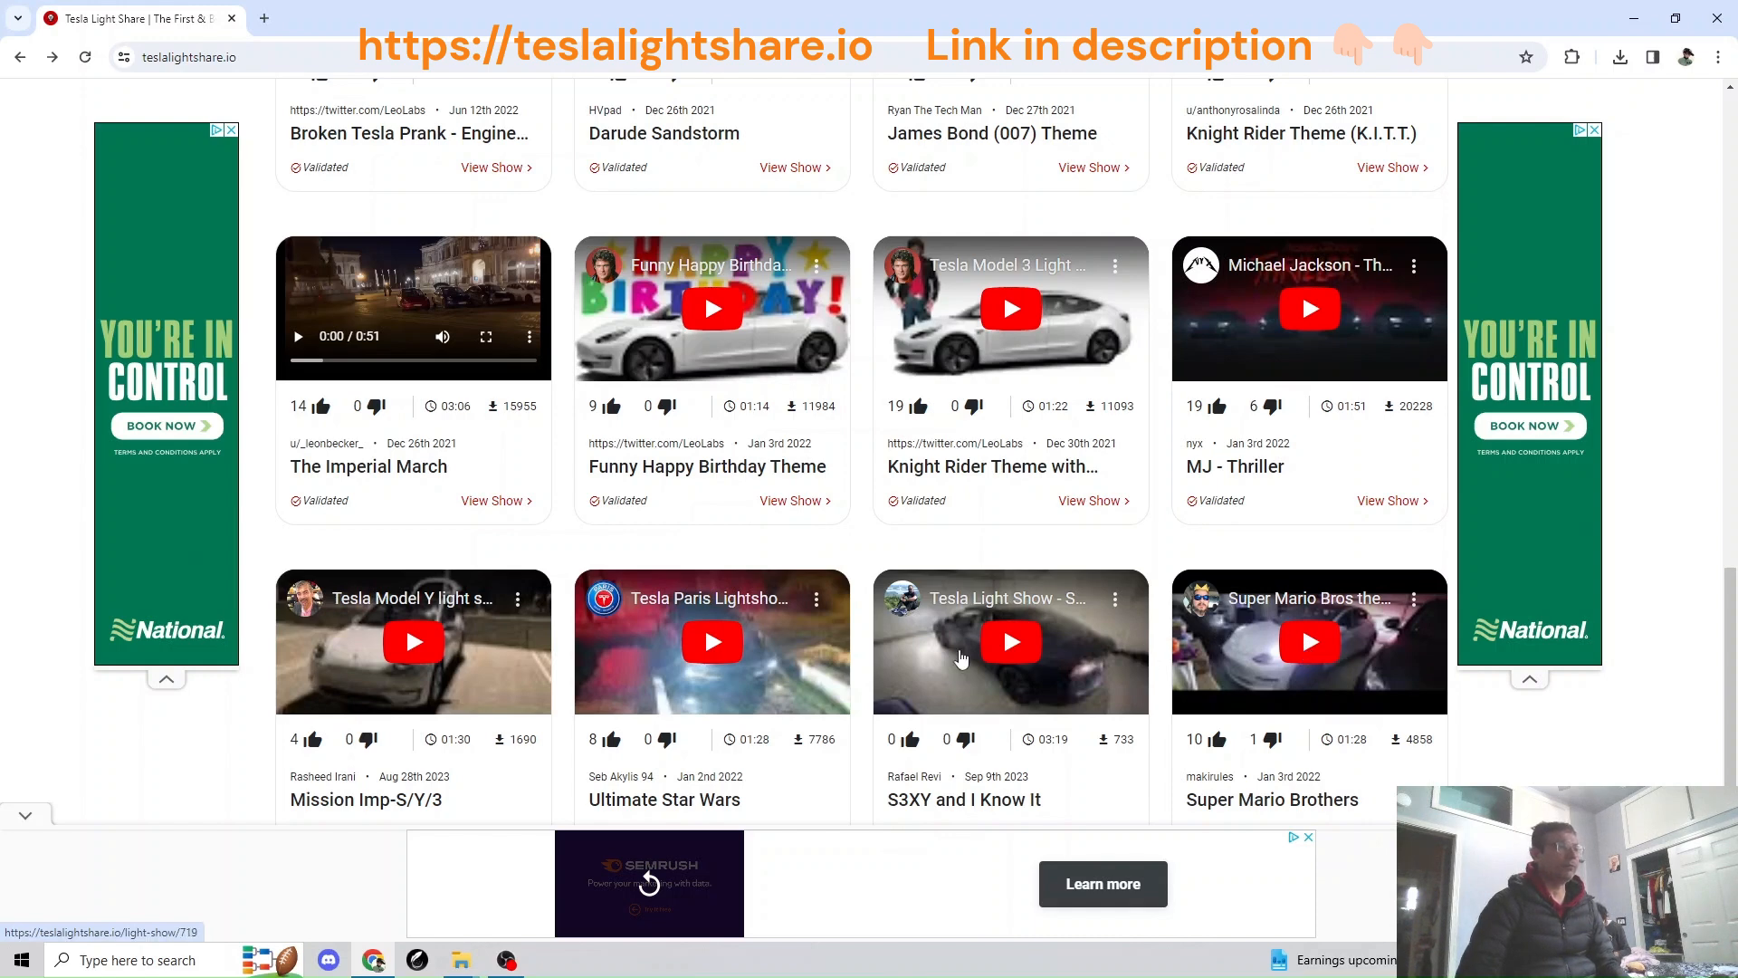
# Preview S3XY and I Know It and Super Mario Brothers, then open the Mario show page.
pyautogui.click(1008, 641)
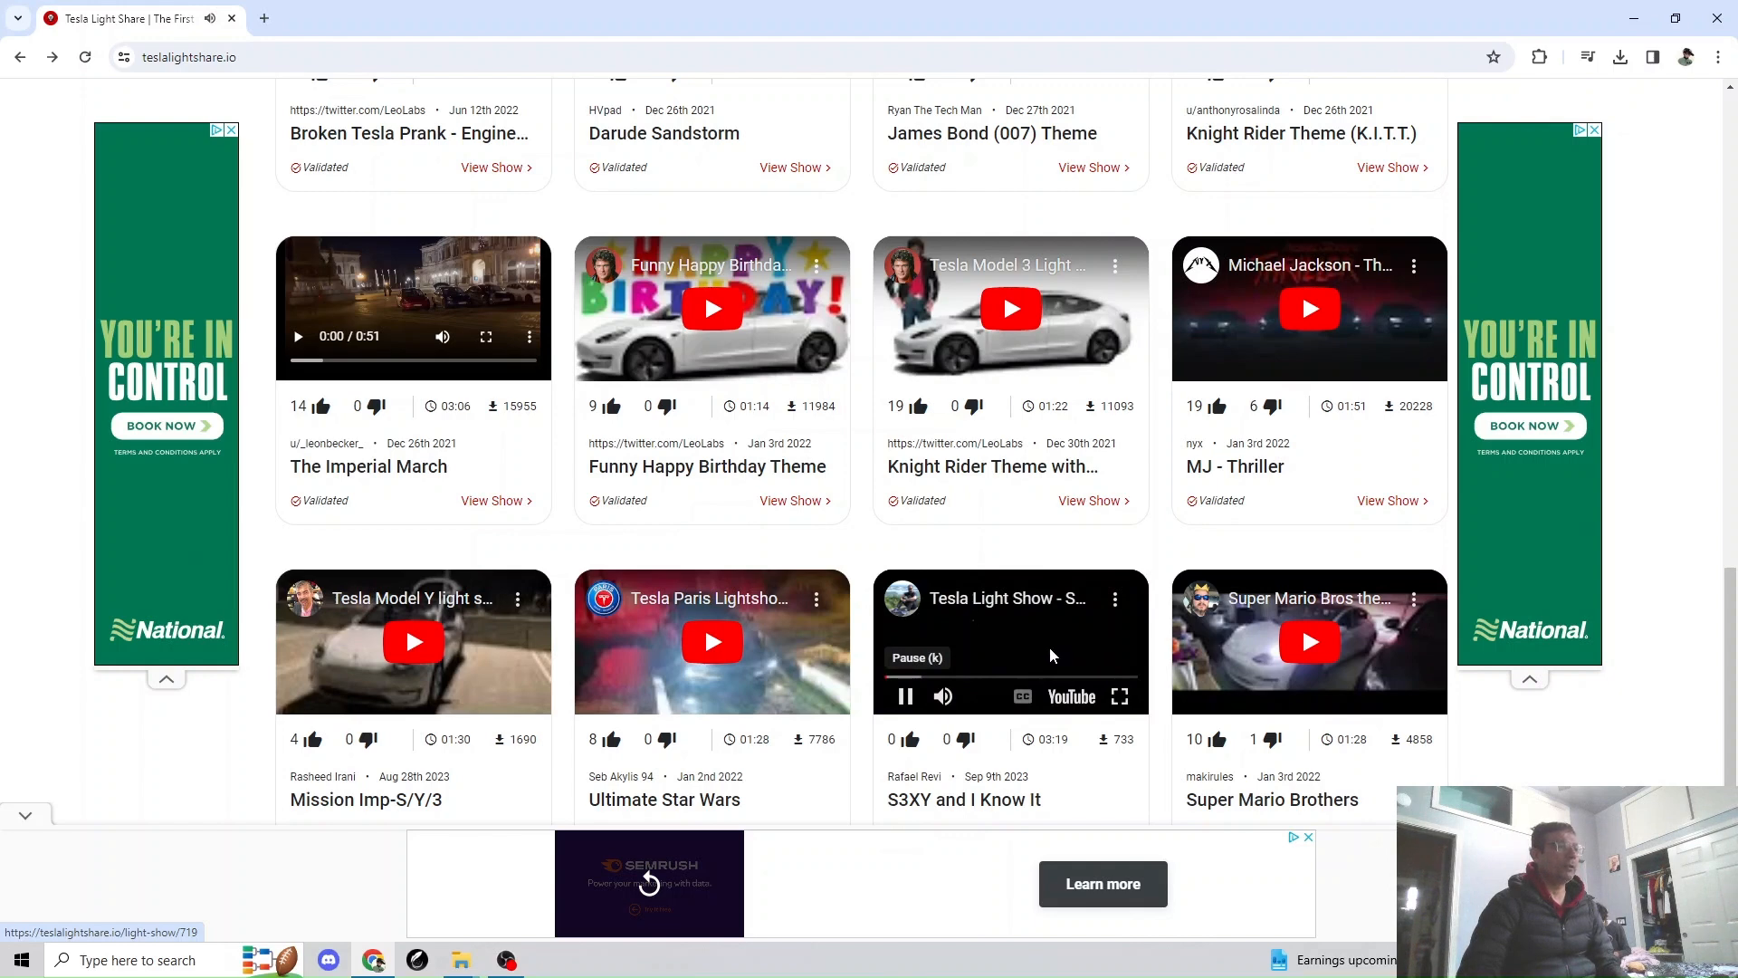
pyautogui.moveTo(1067, 646)
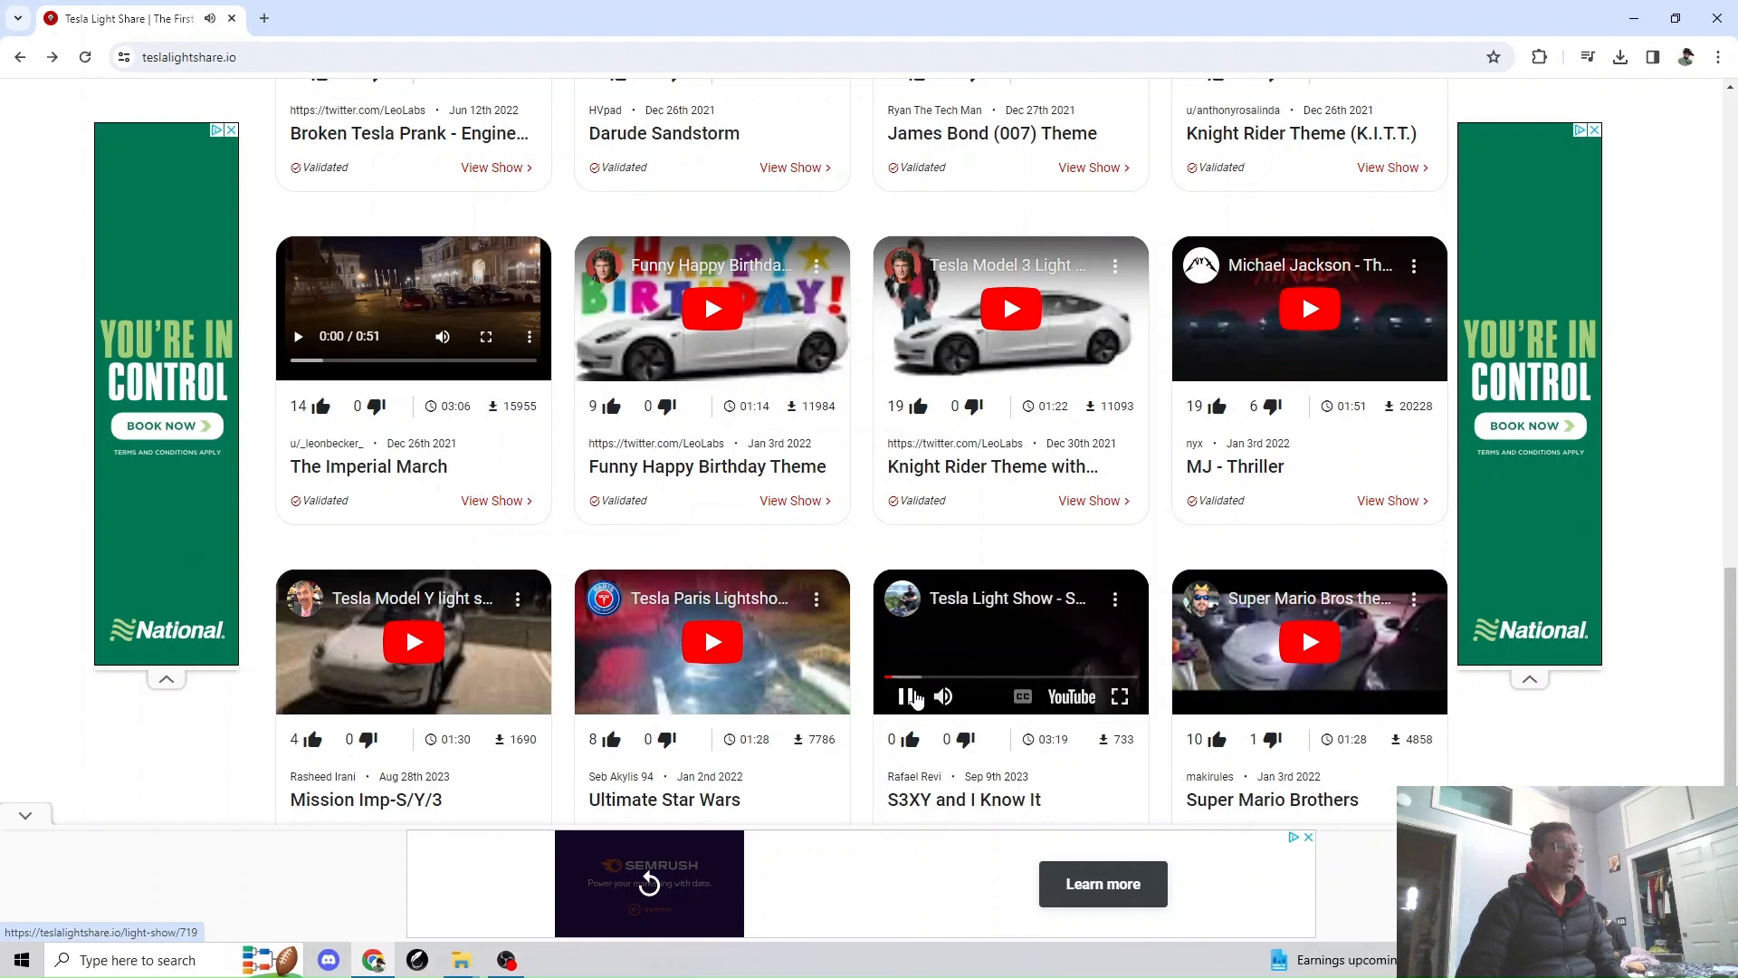
pyautogui.click(904, 696)
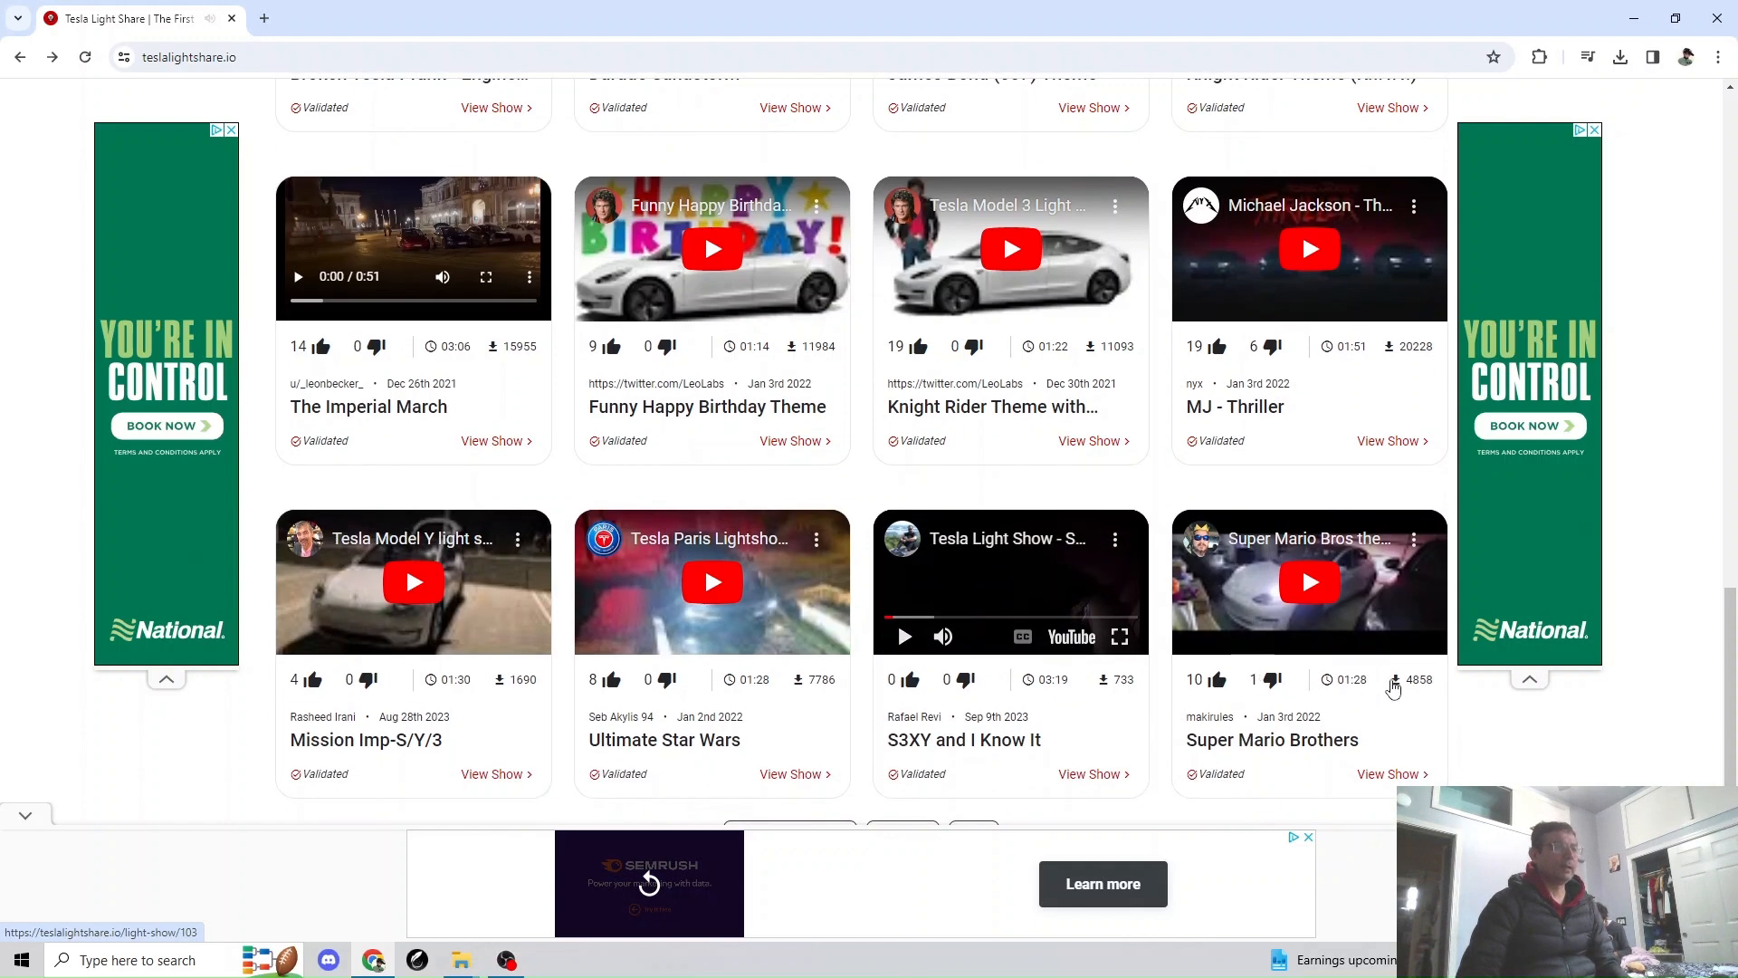
pyautogui.click(1308, 582)
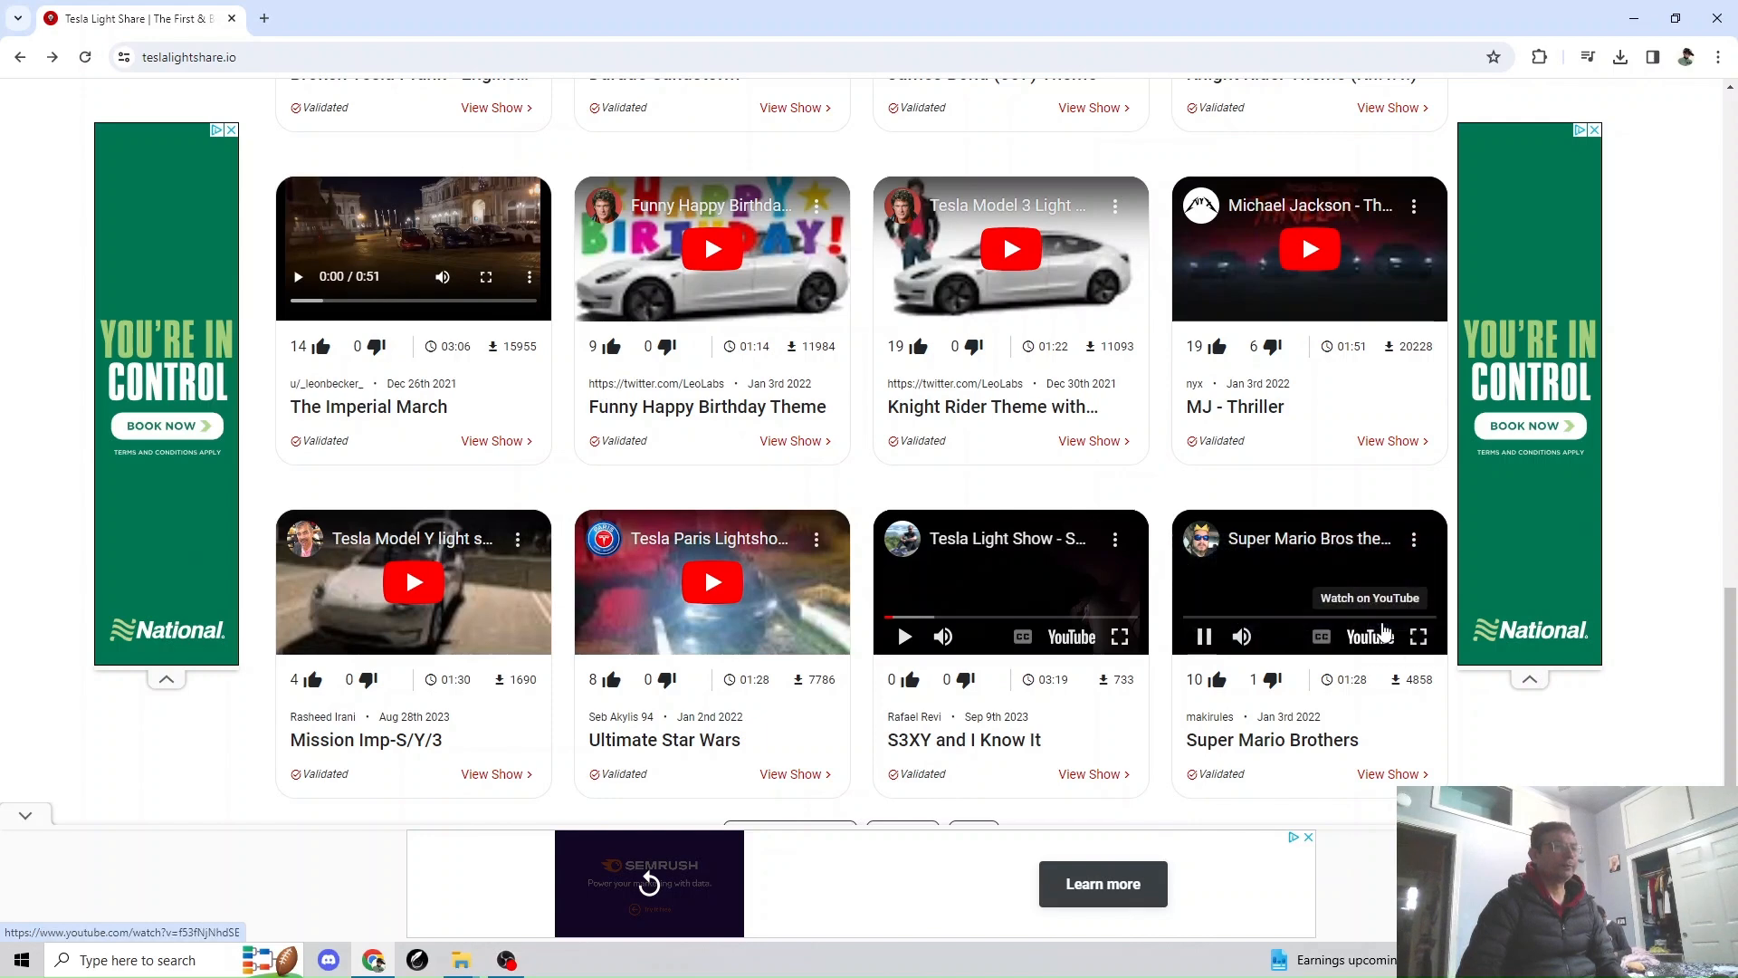
pyautogui.moveTo(1280, 618)
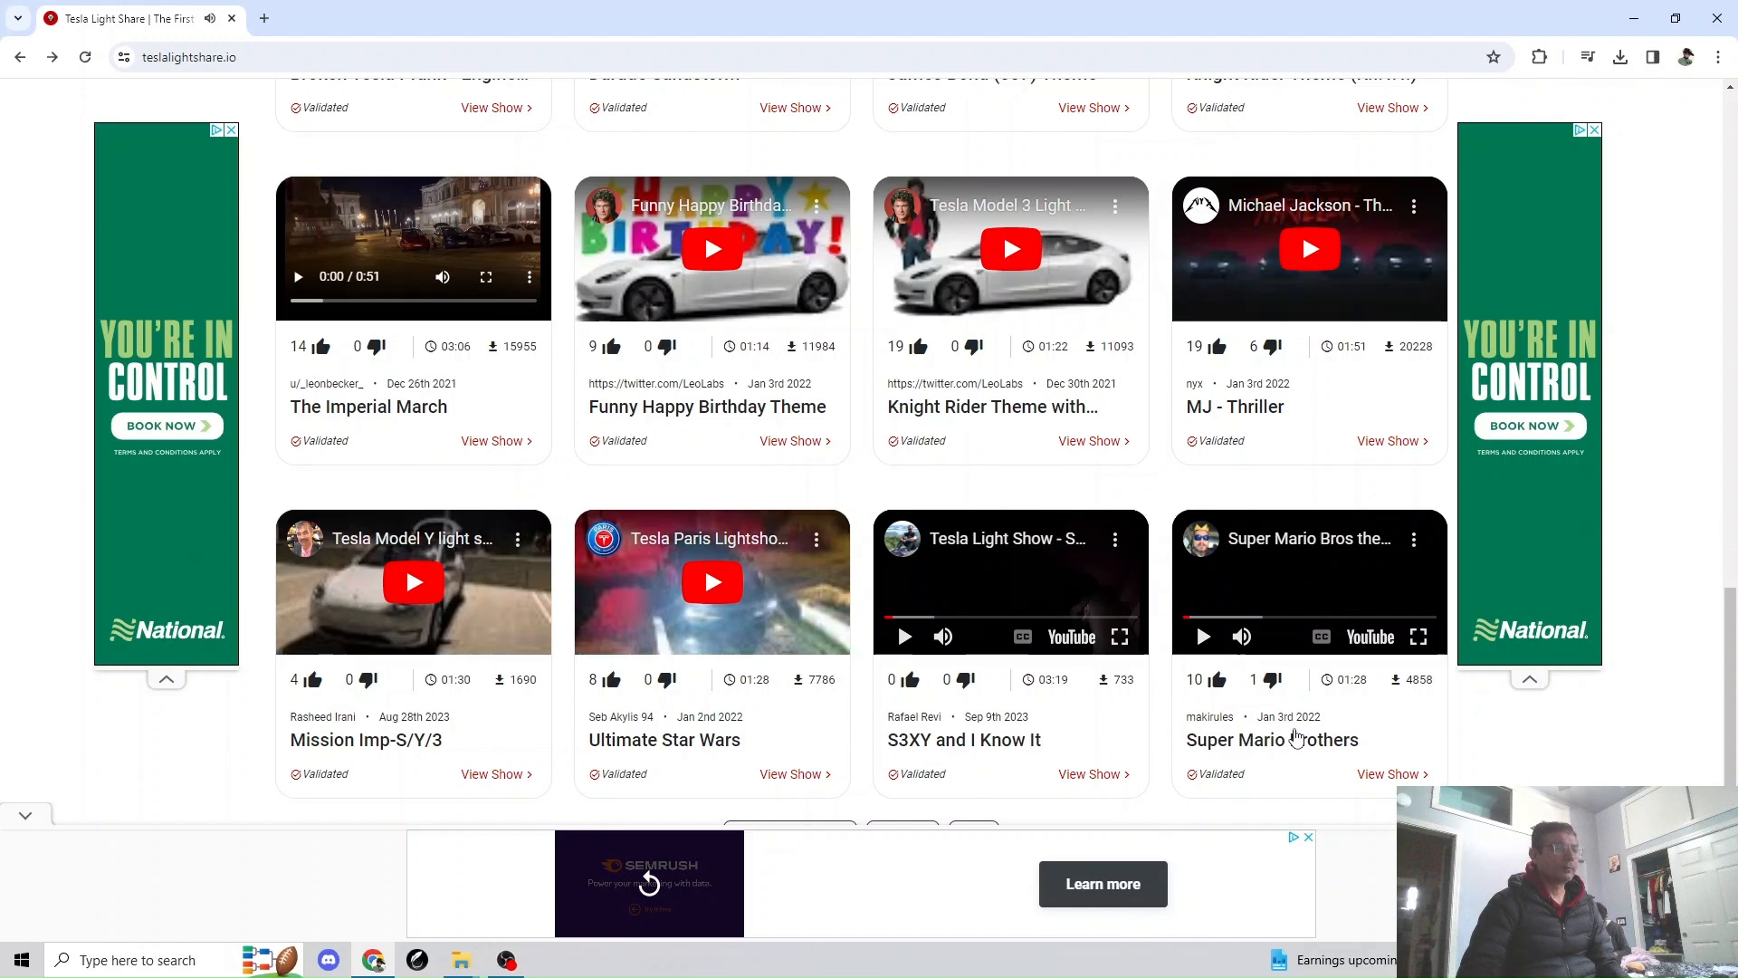
pyautogui.click(1308, 739)
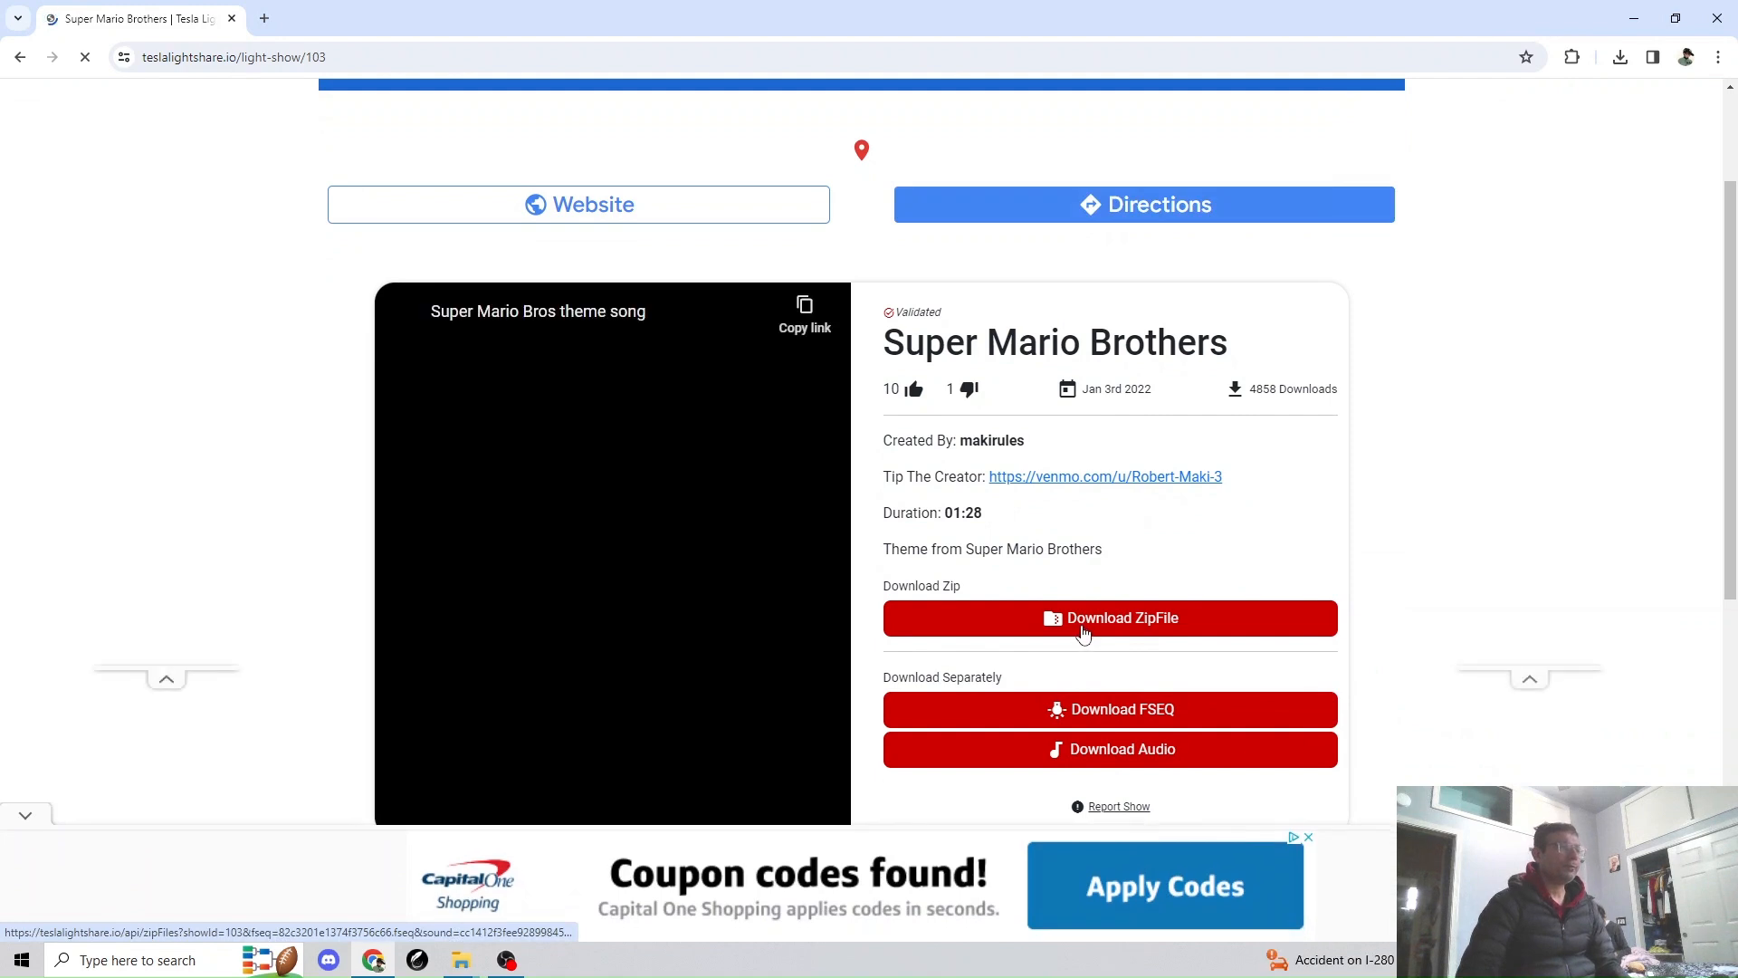
# Download the show as super-mario-brothers.zip (1,112 KB).
pyautogui.click(1108, 618)
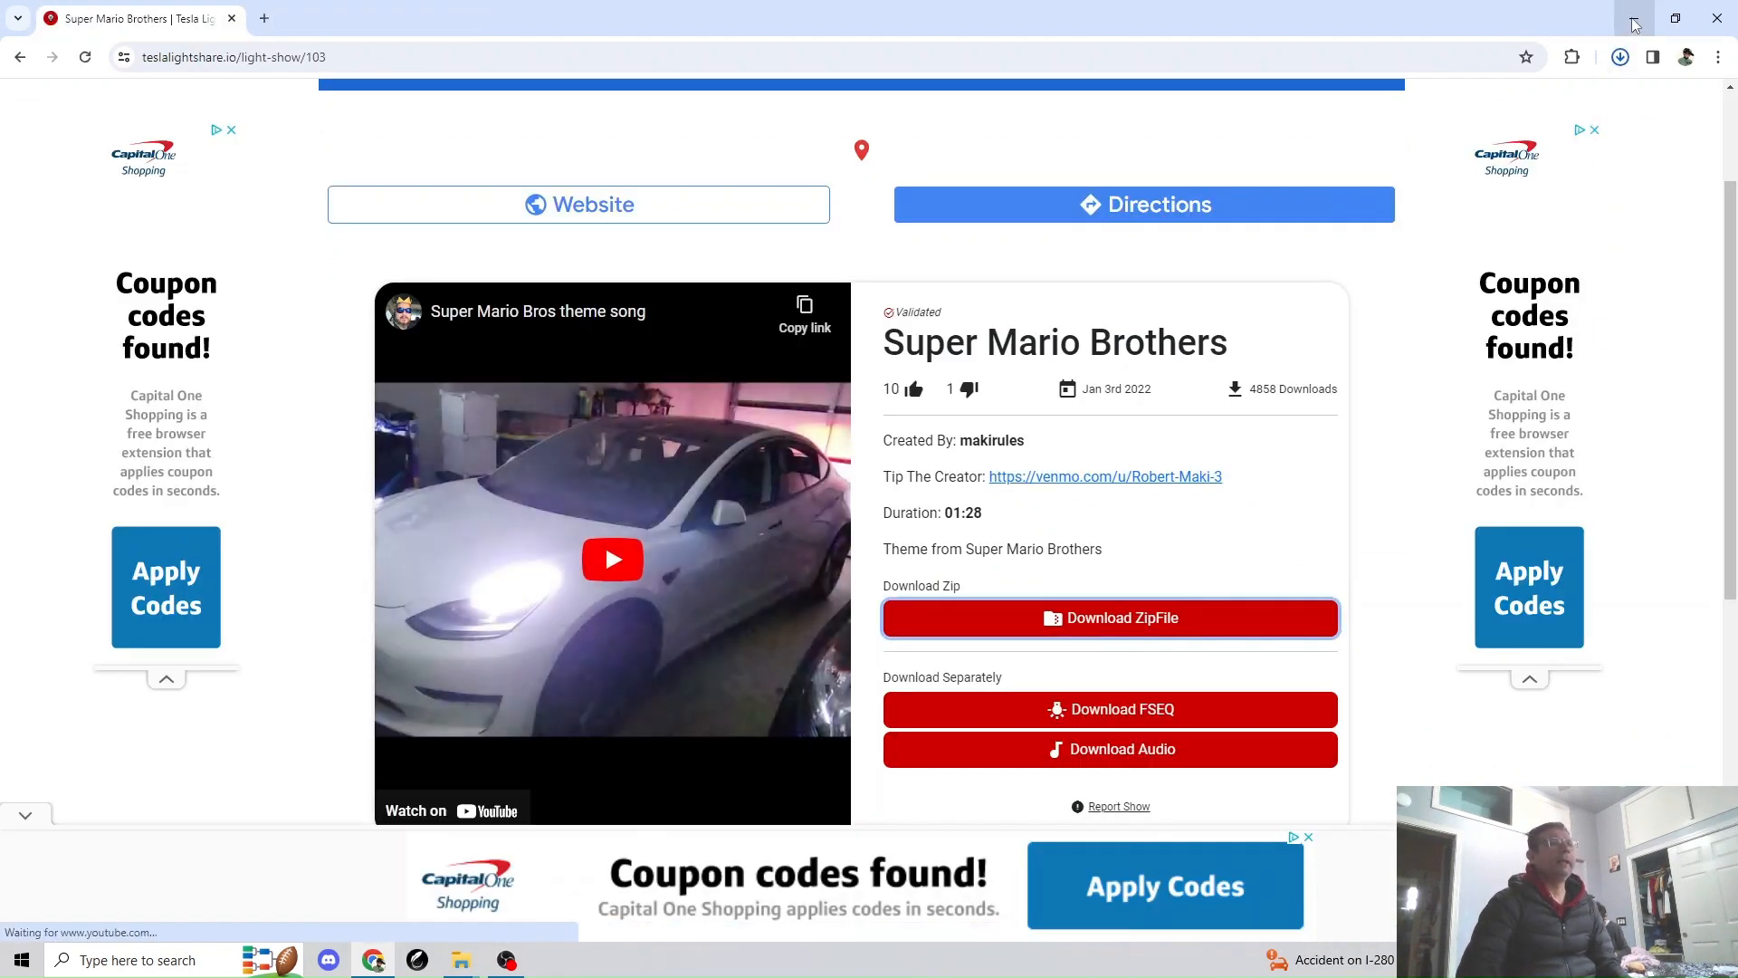
pyautogui.click(1110, 617)
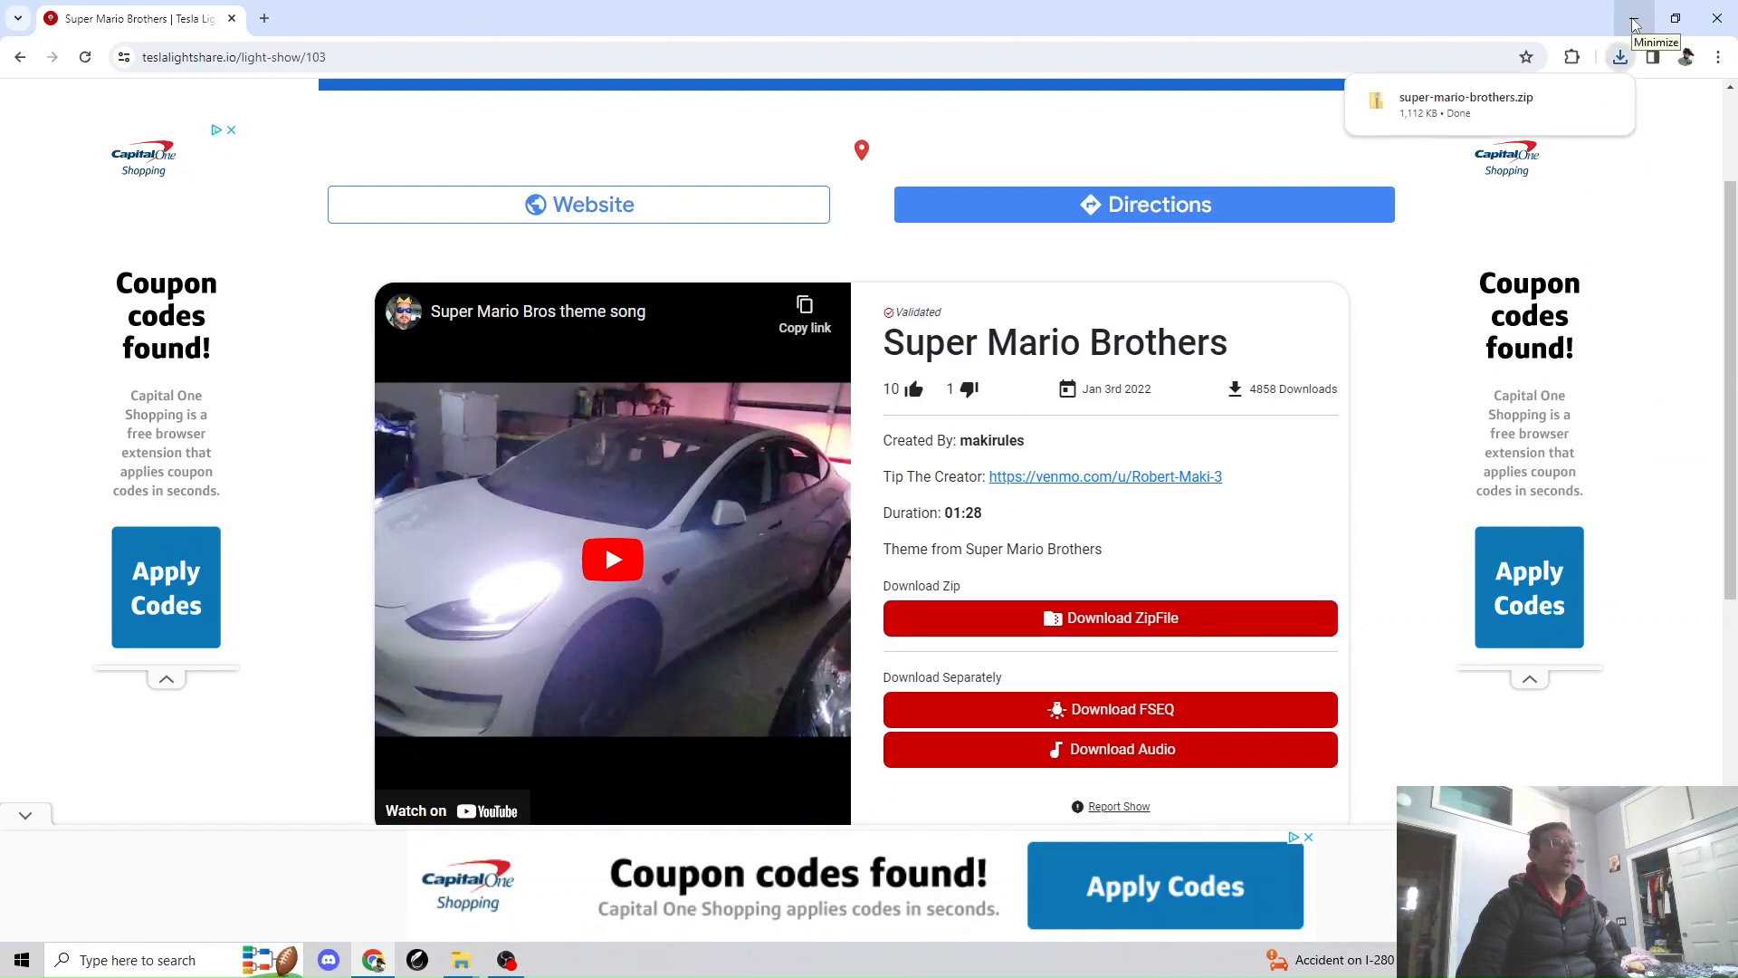
# Open 7-Zip's Extract files dialog for super-mario-brothers.zip in Downloads.
pyautogui.click(1630, 18)
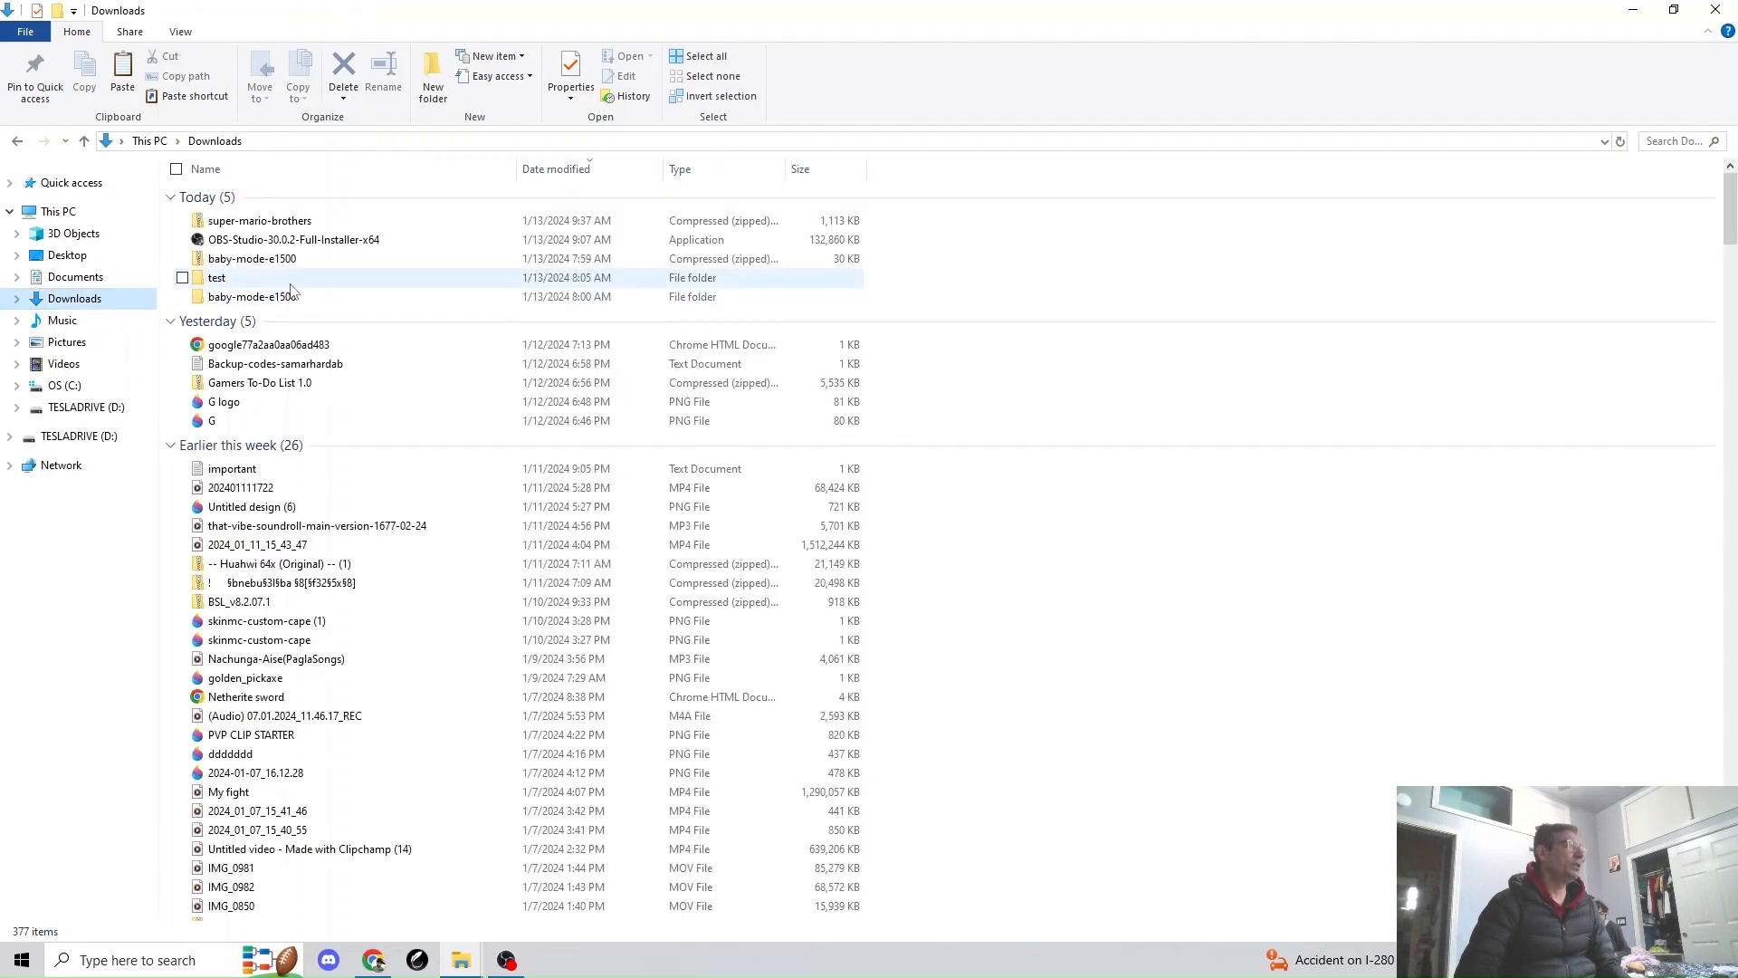
pyautogui.click(260, 219)
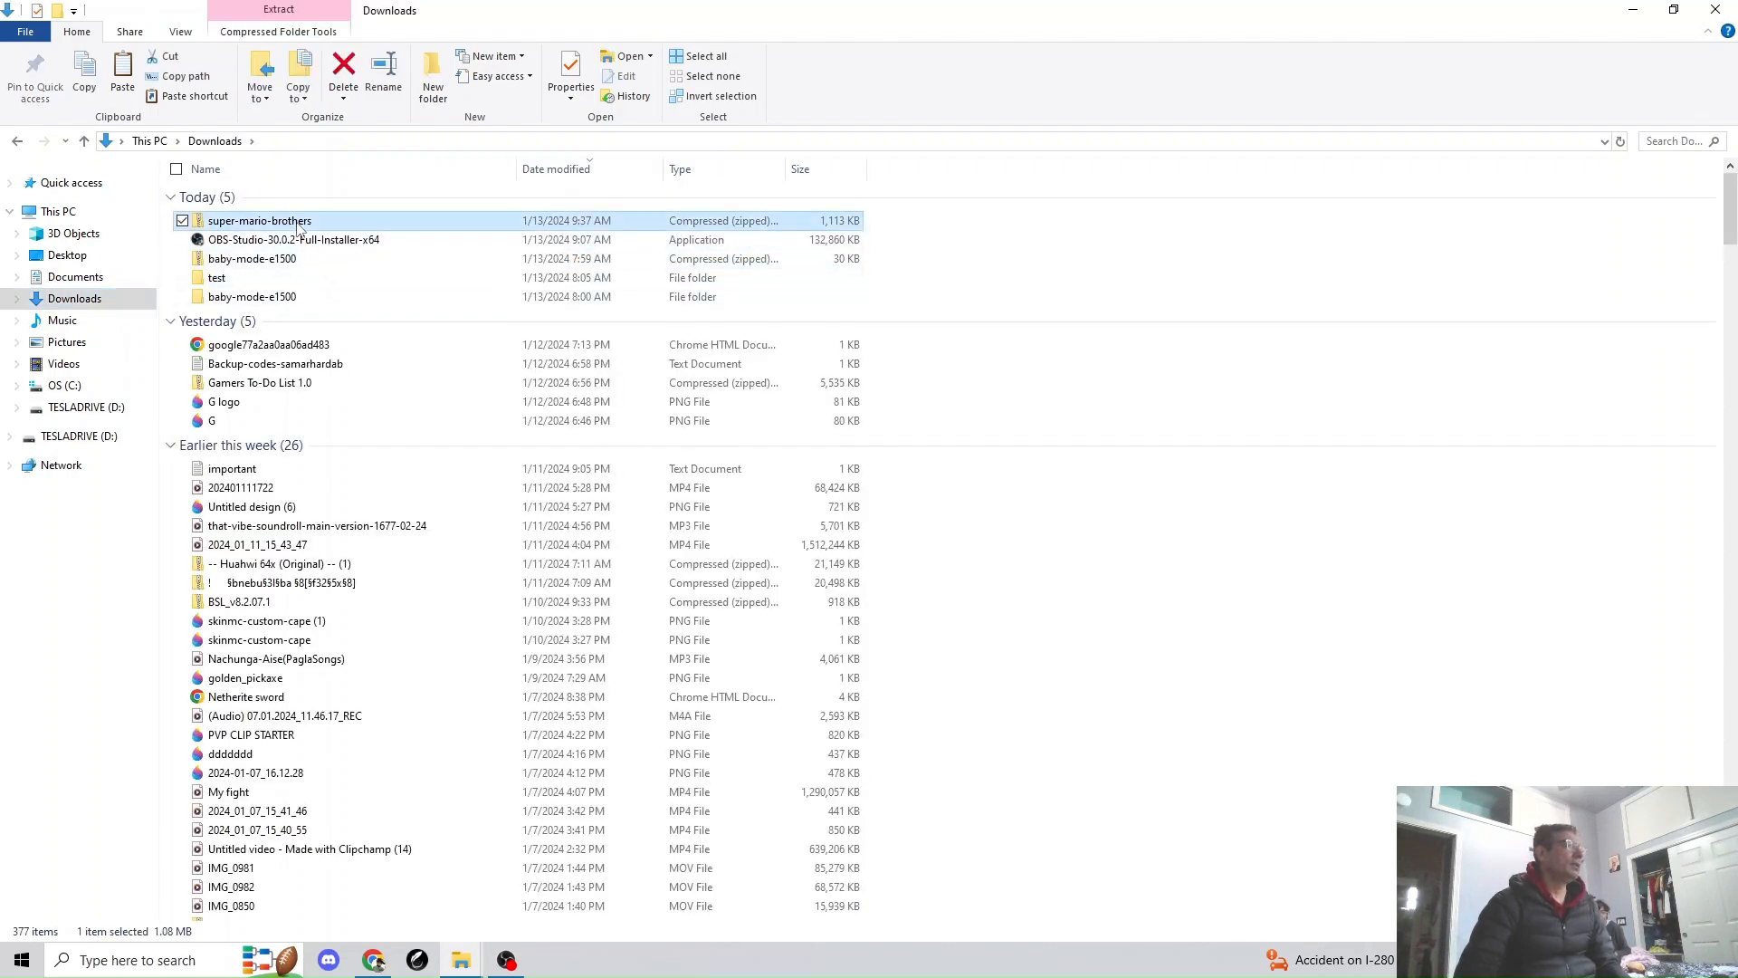
pyautogui.doubleClick(260, 219)
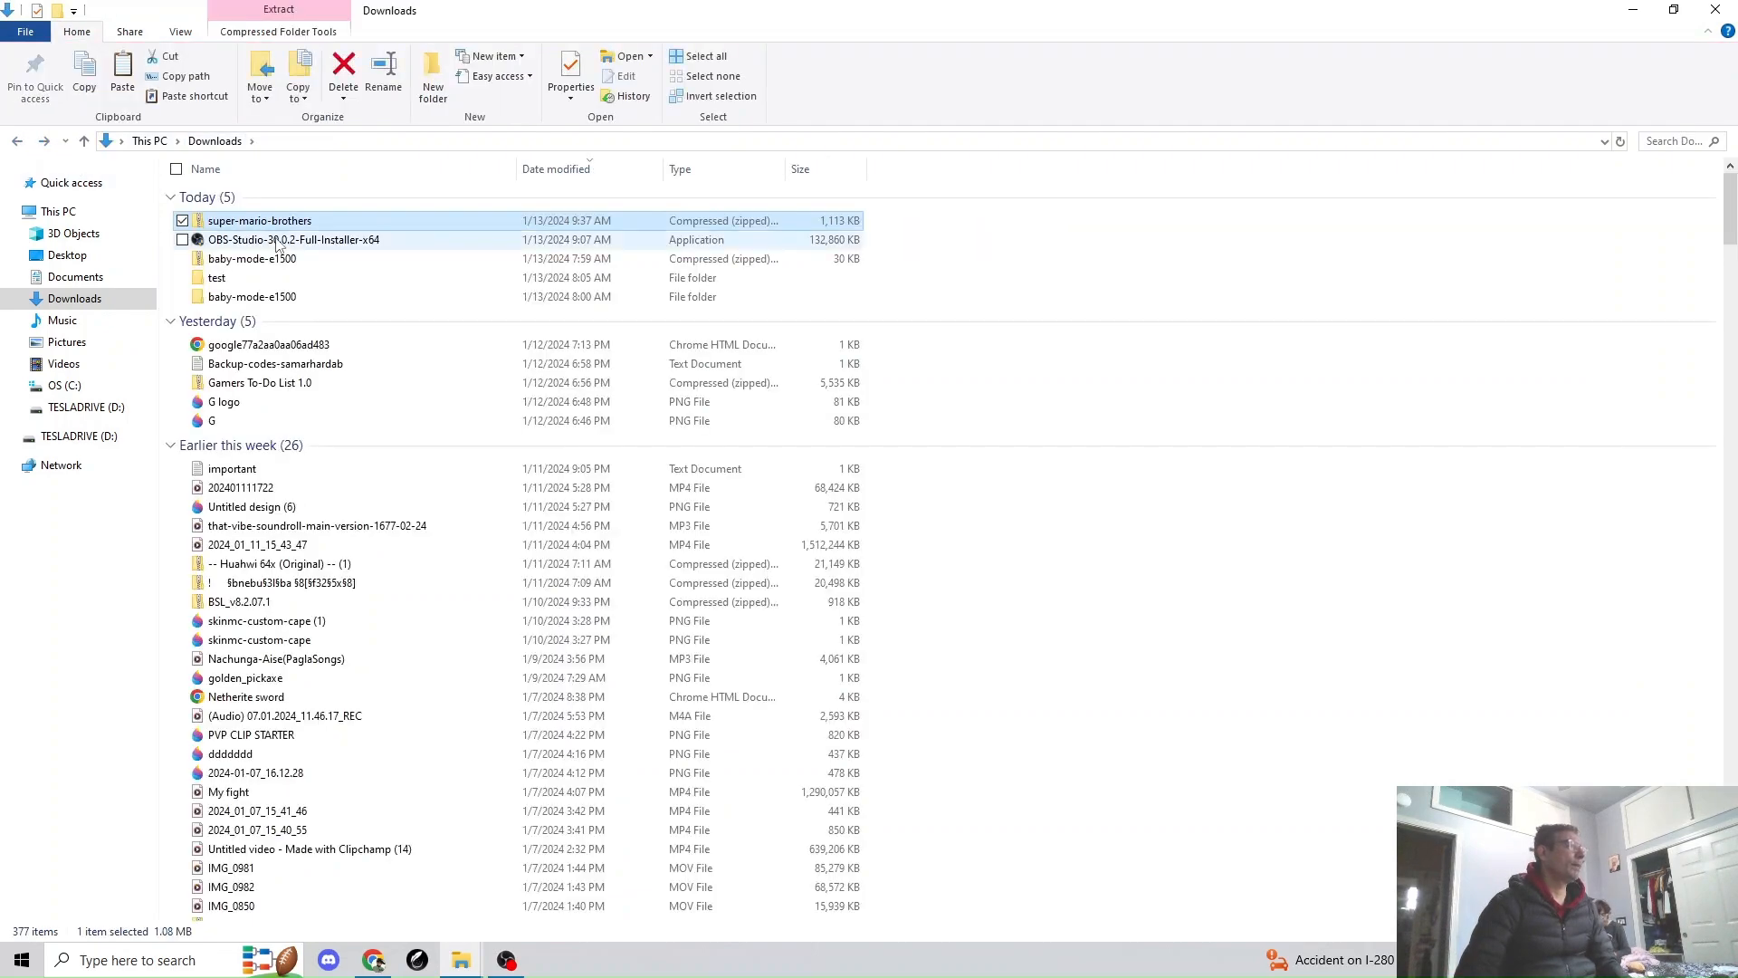
pyautogui.rightClick(260, 219)
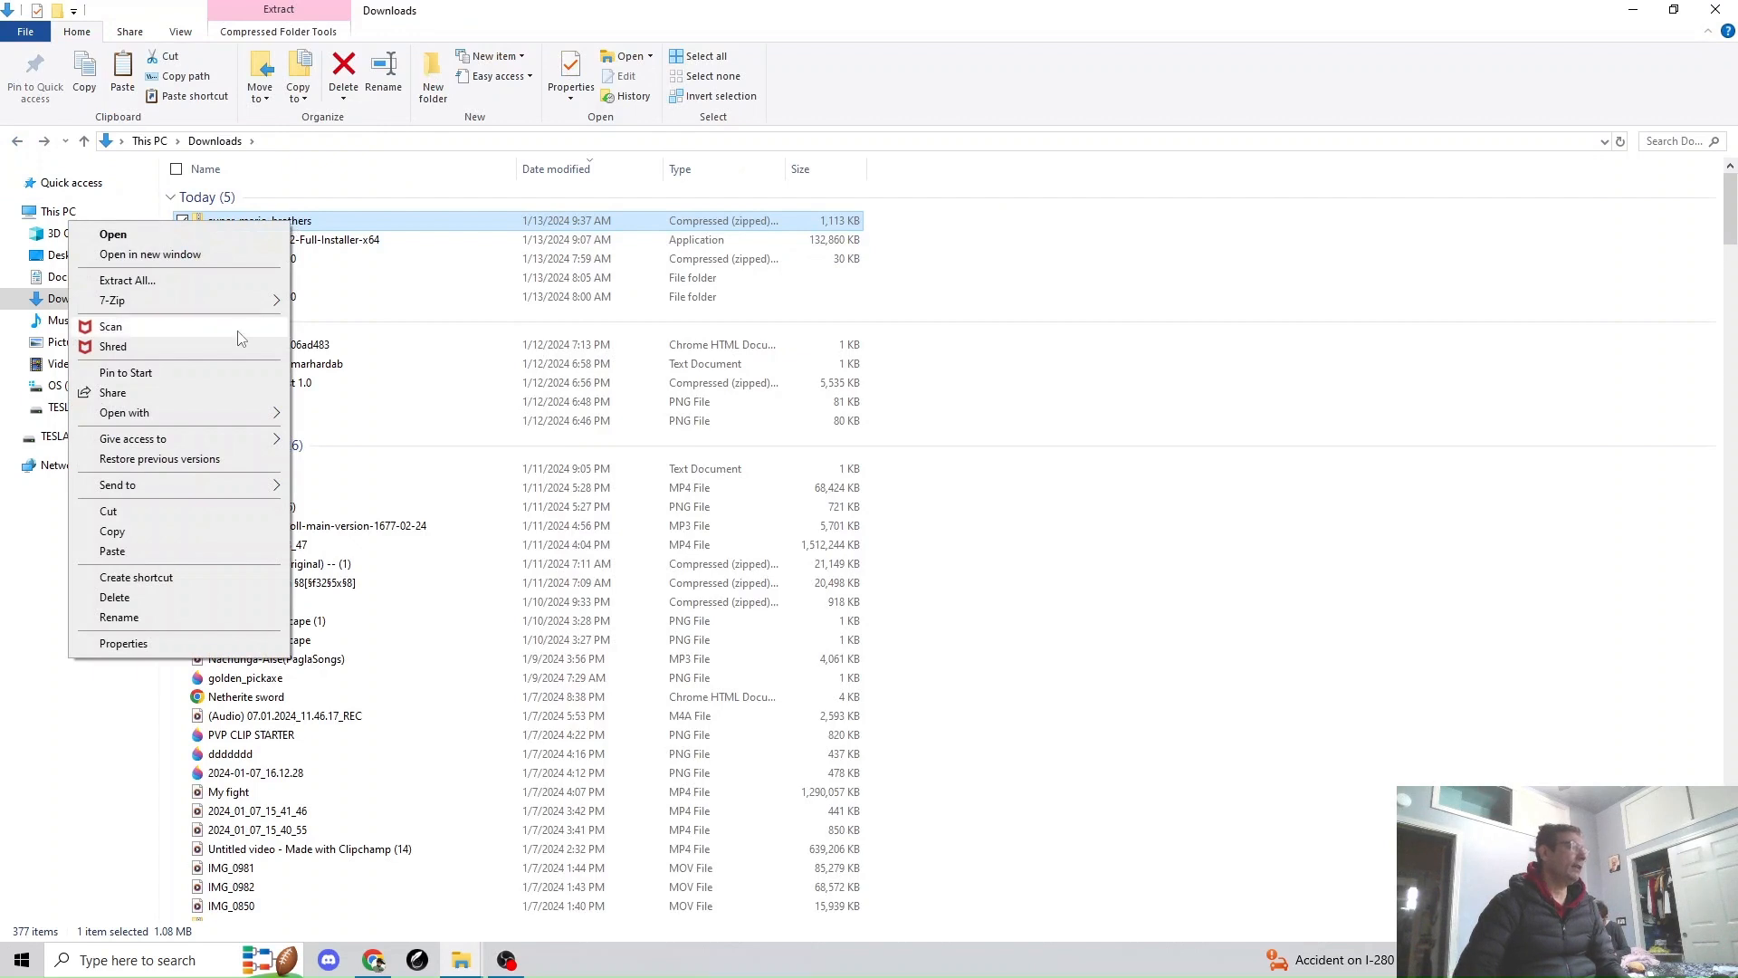
pyautogui.moveTo(112, 300)
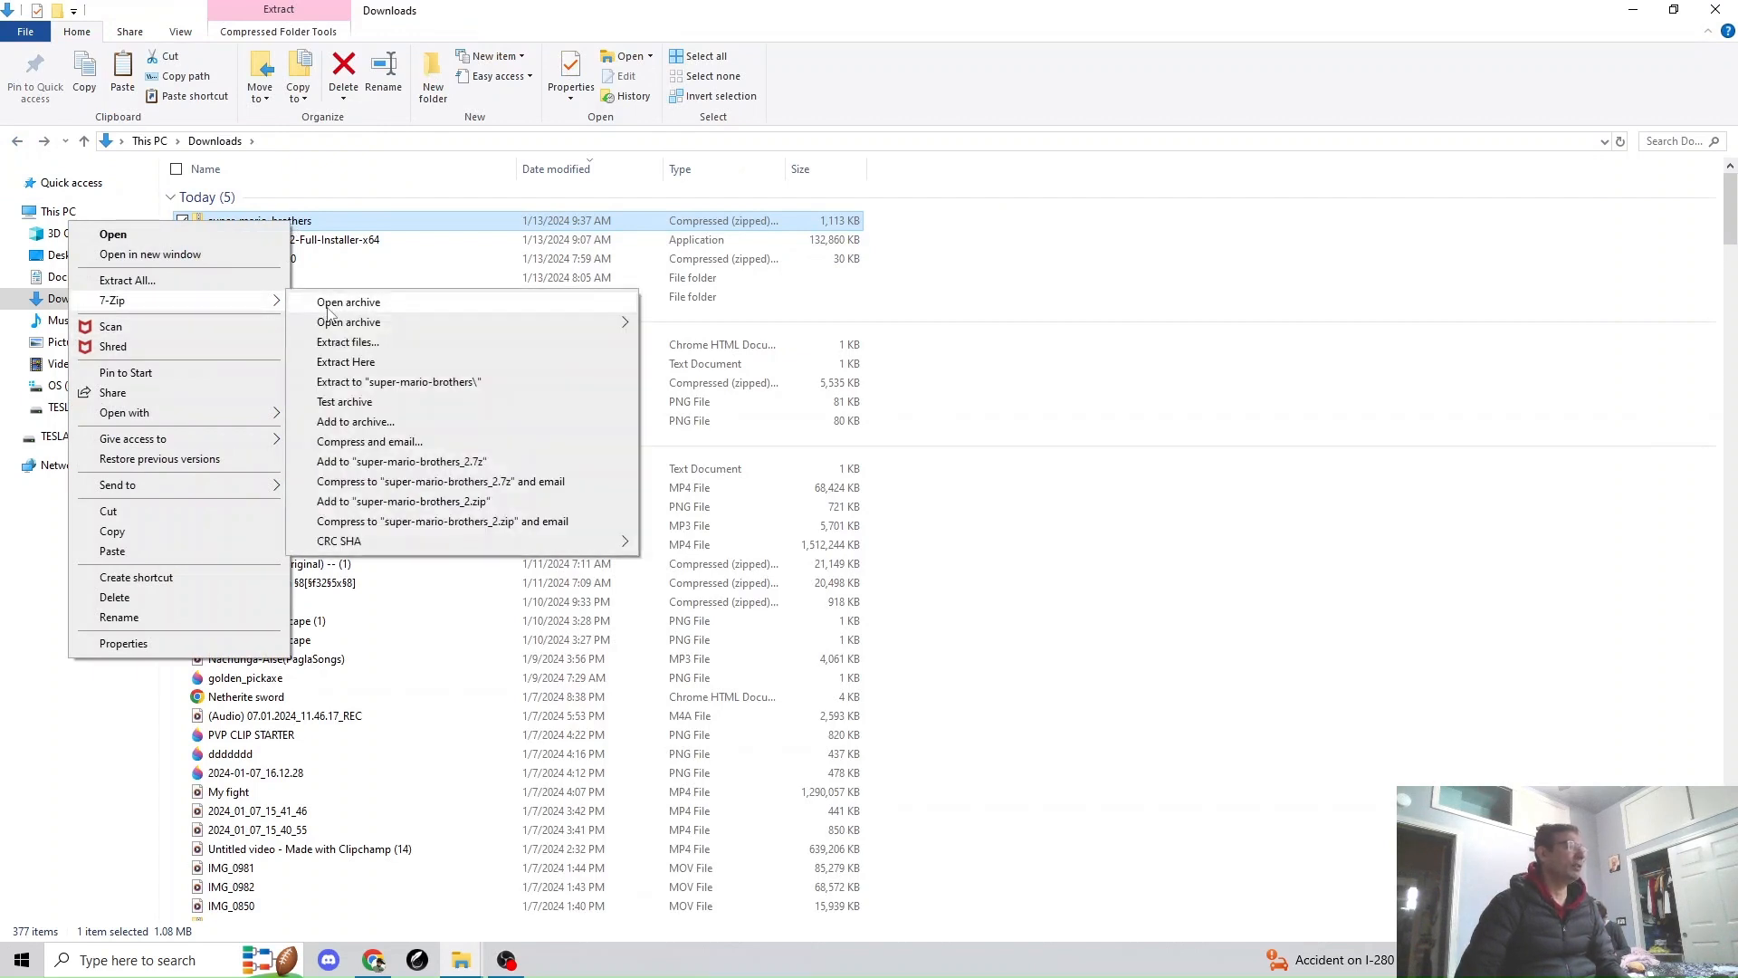
pyautogui.moveTo(347, 342)
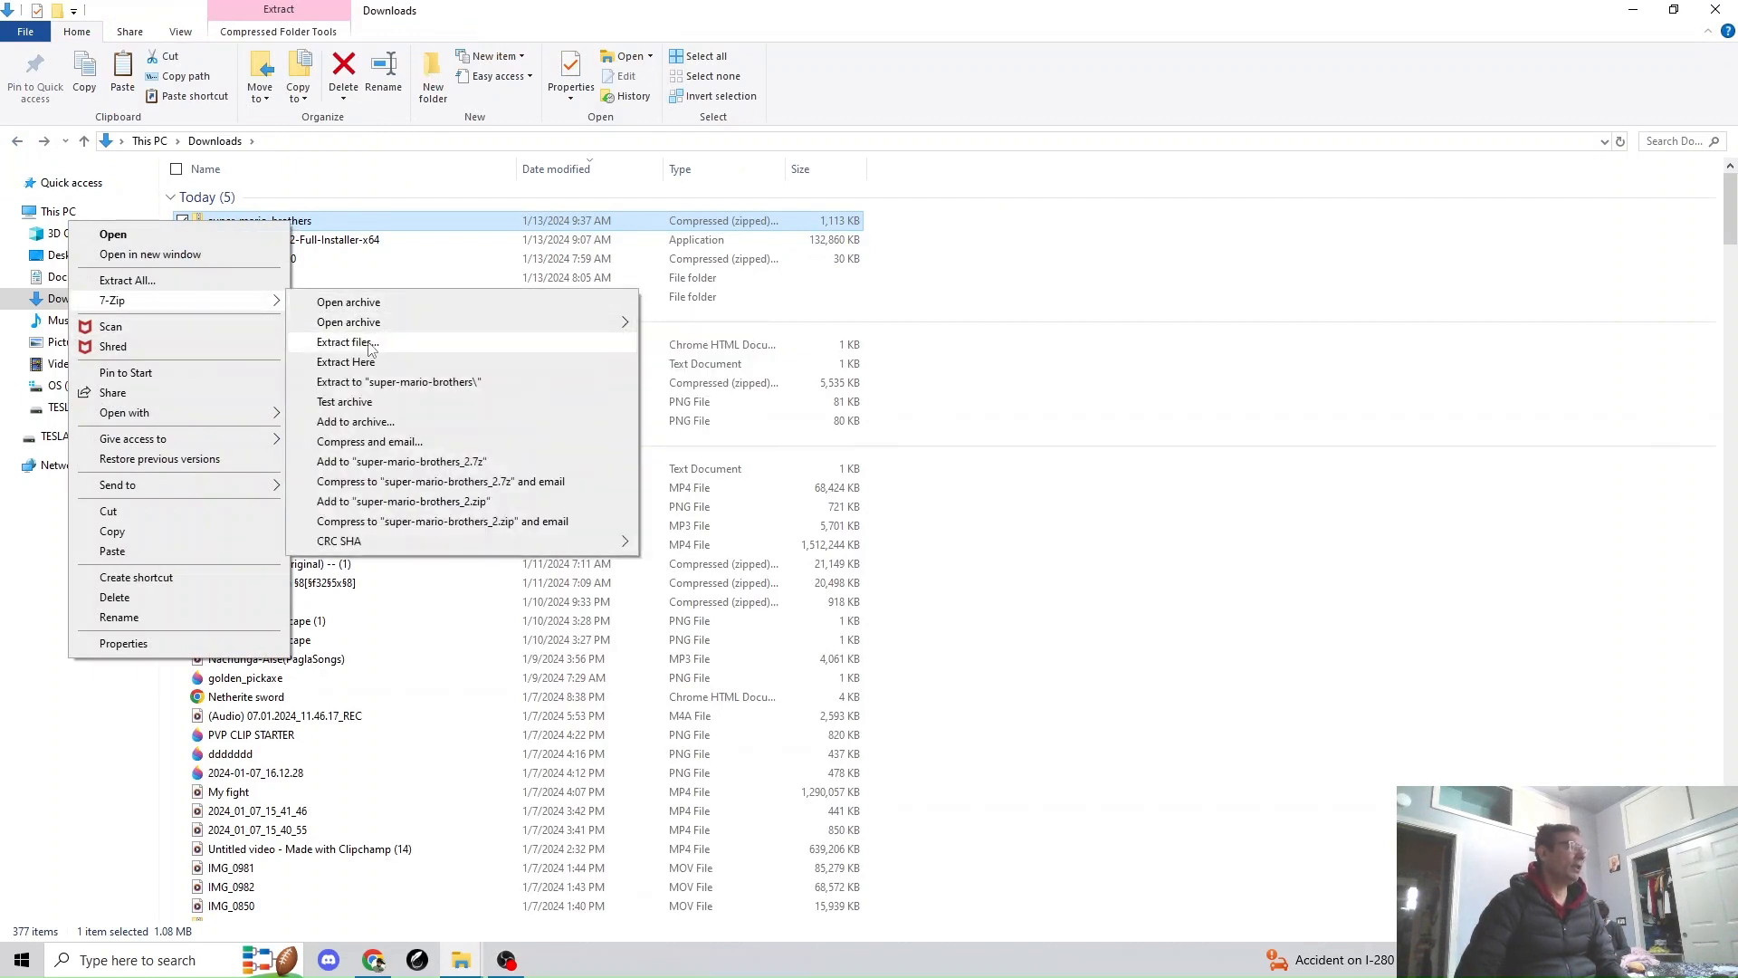
pyautogui.click(347, 341)
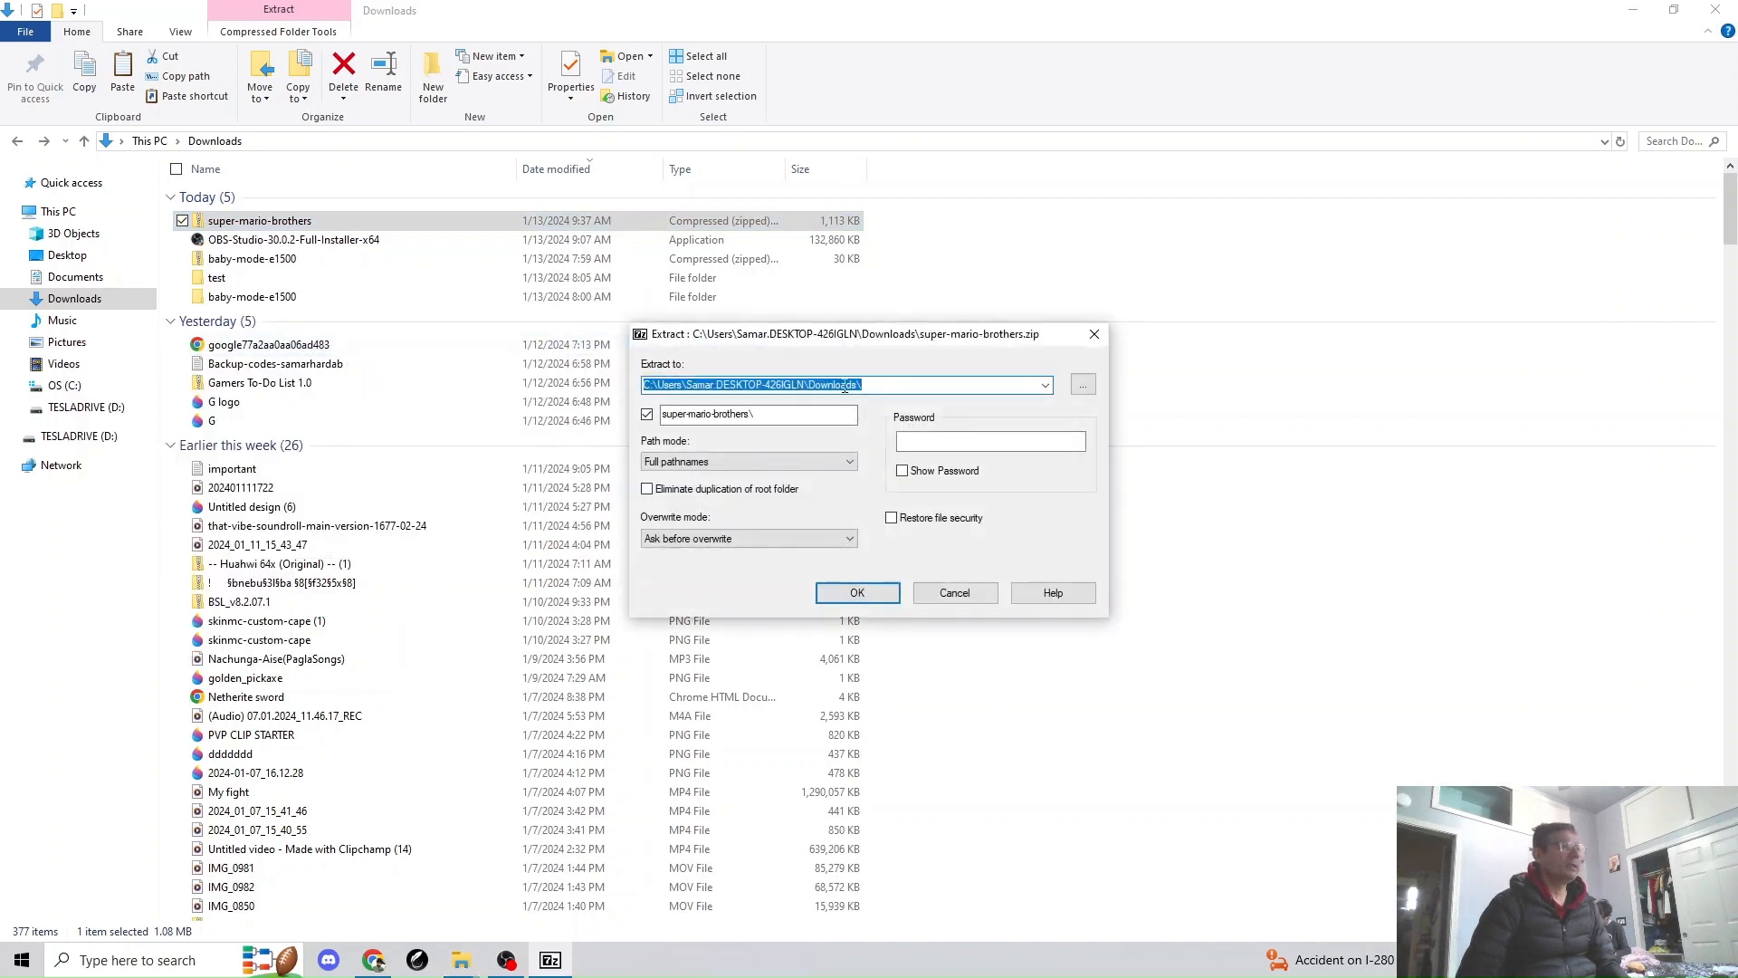
# Extract the zip into a TEMP folder in Downloads and open TEMP.
pyautogui.click(846, 384)
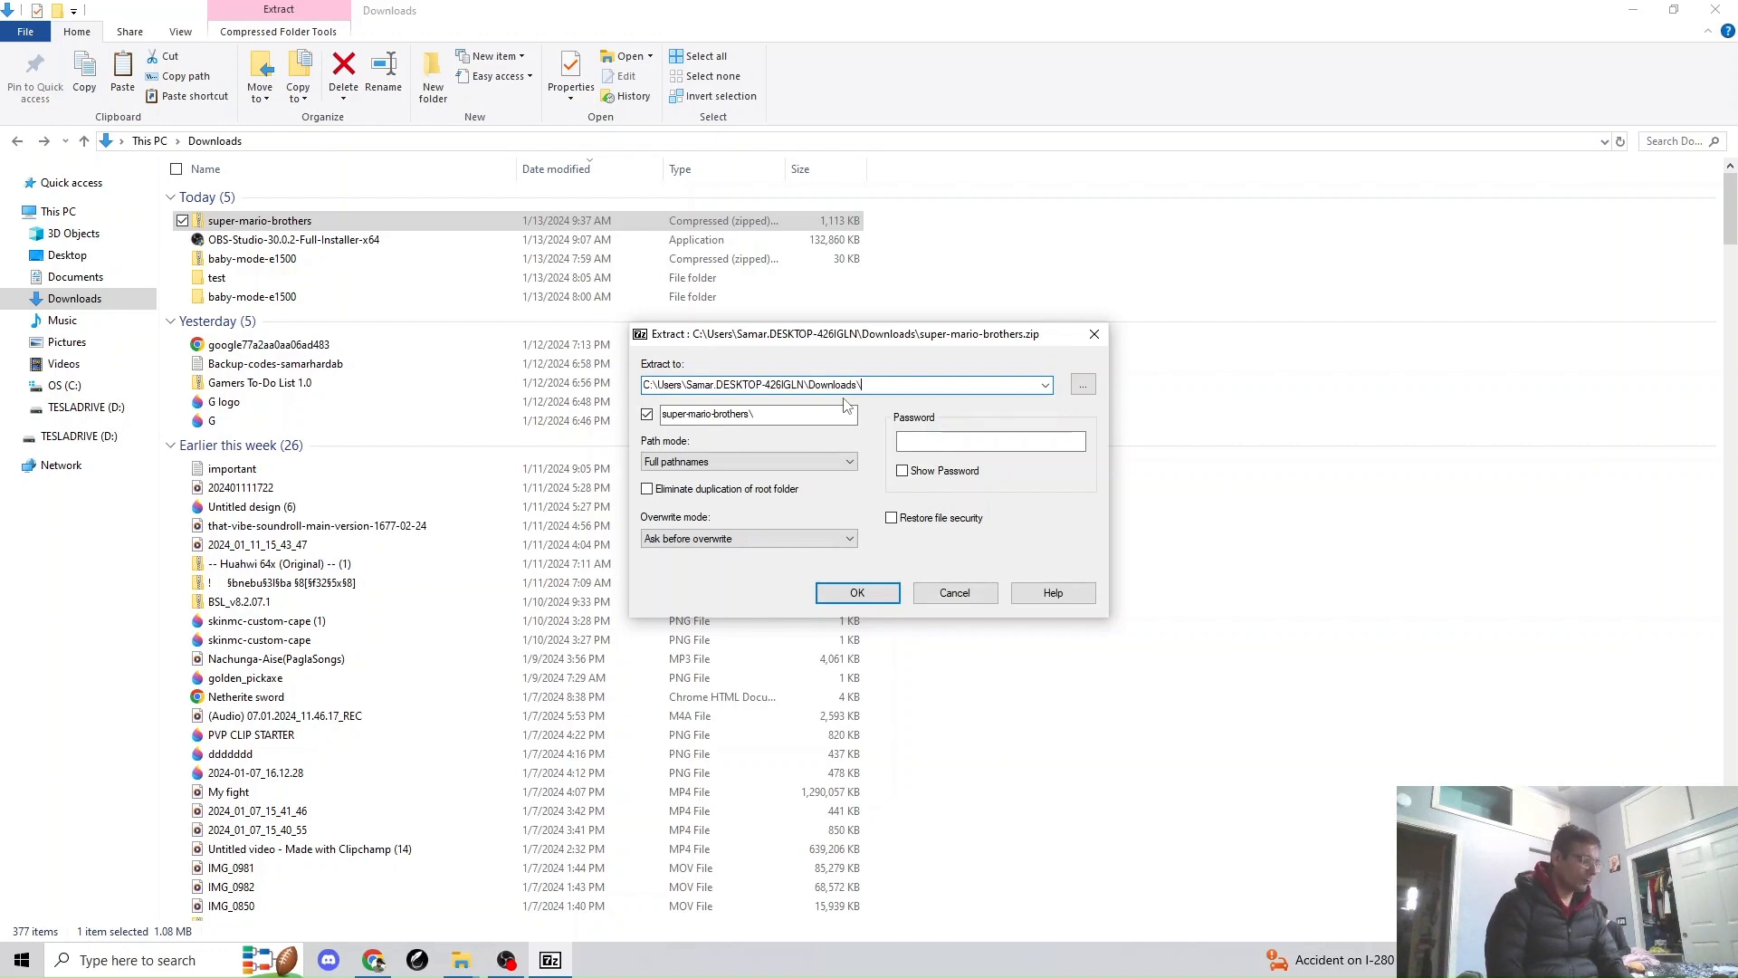
pyautogui.write('TEMP')
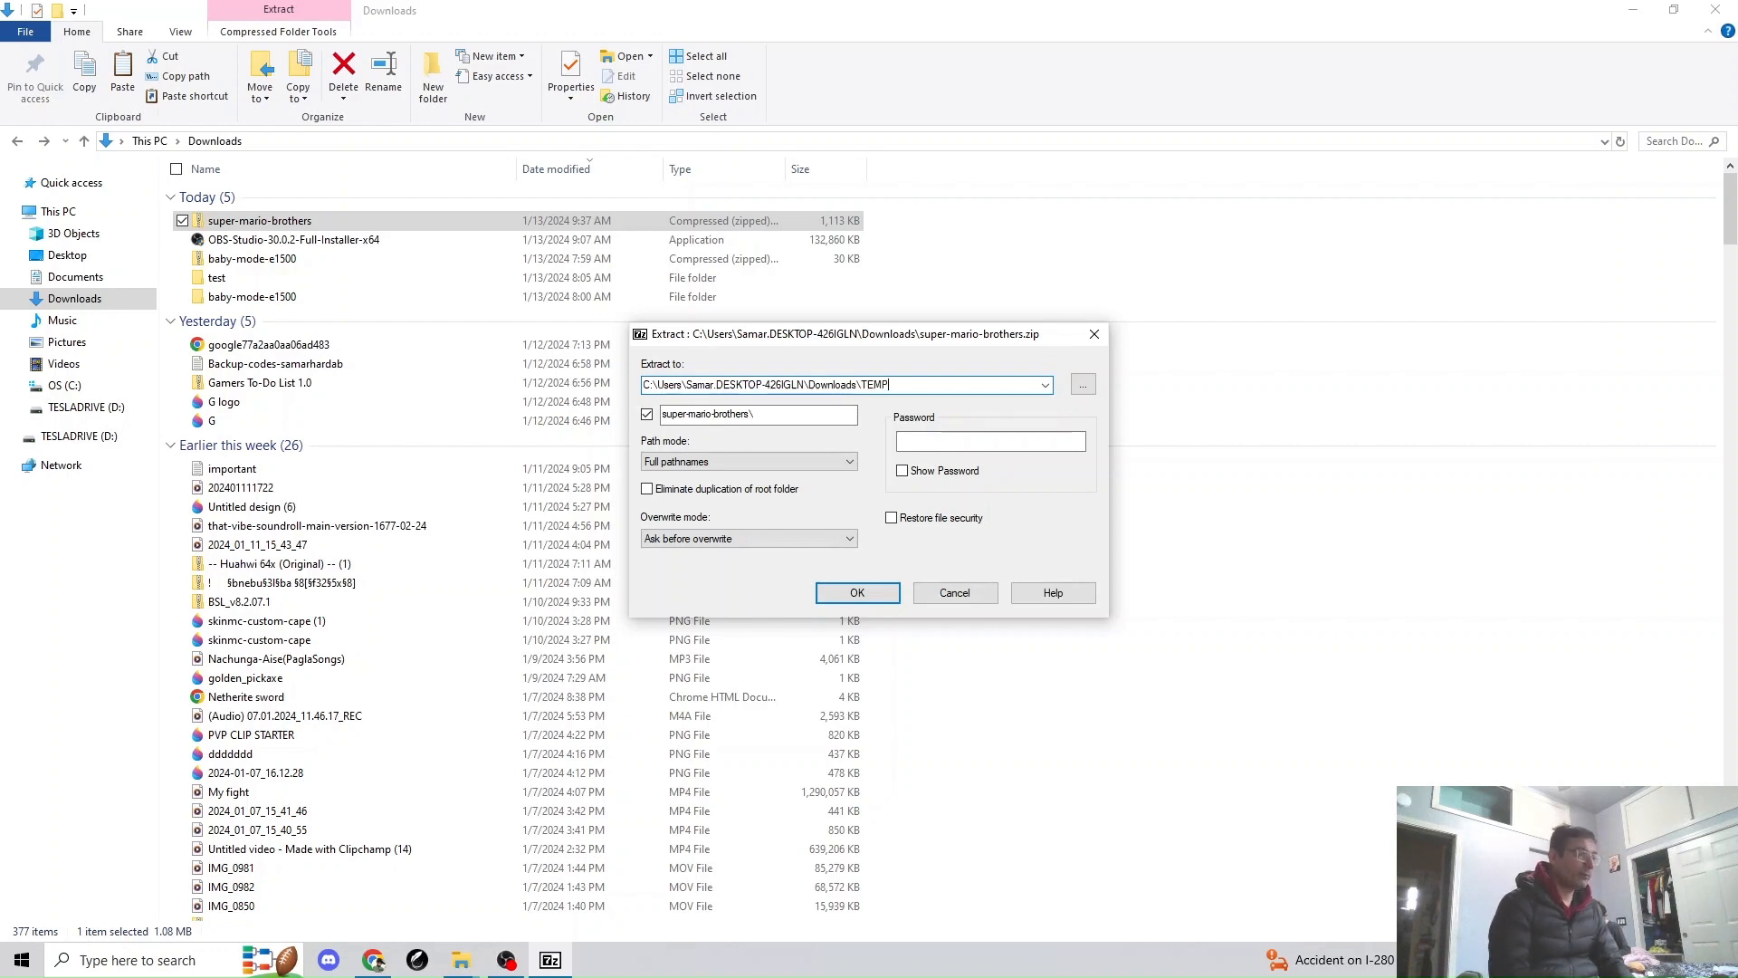
pyautogui.click(857, 592)
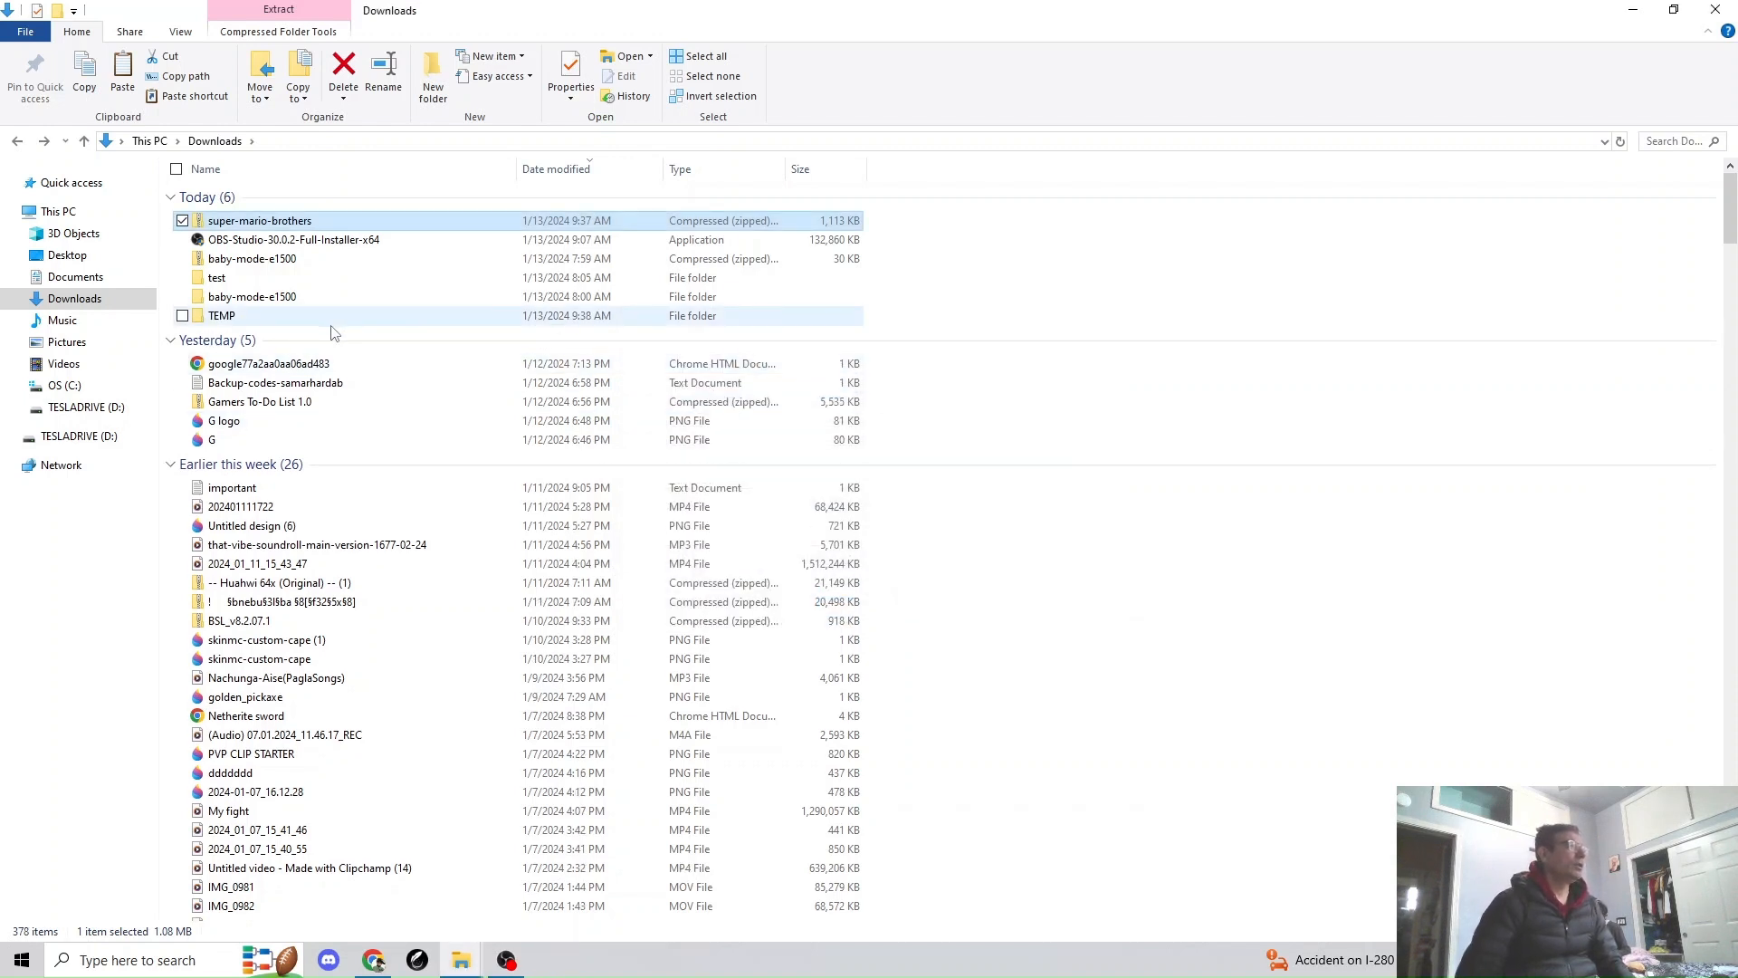
pyautogui.moveTo(252, 320)
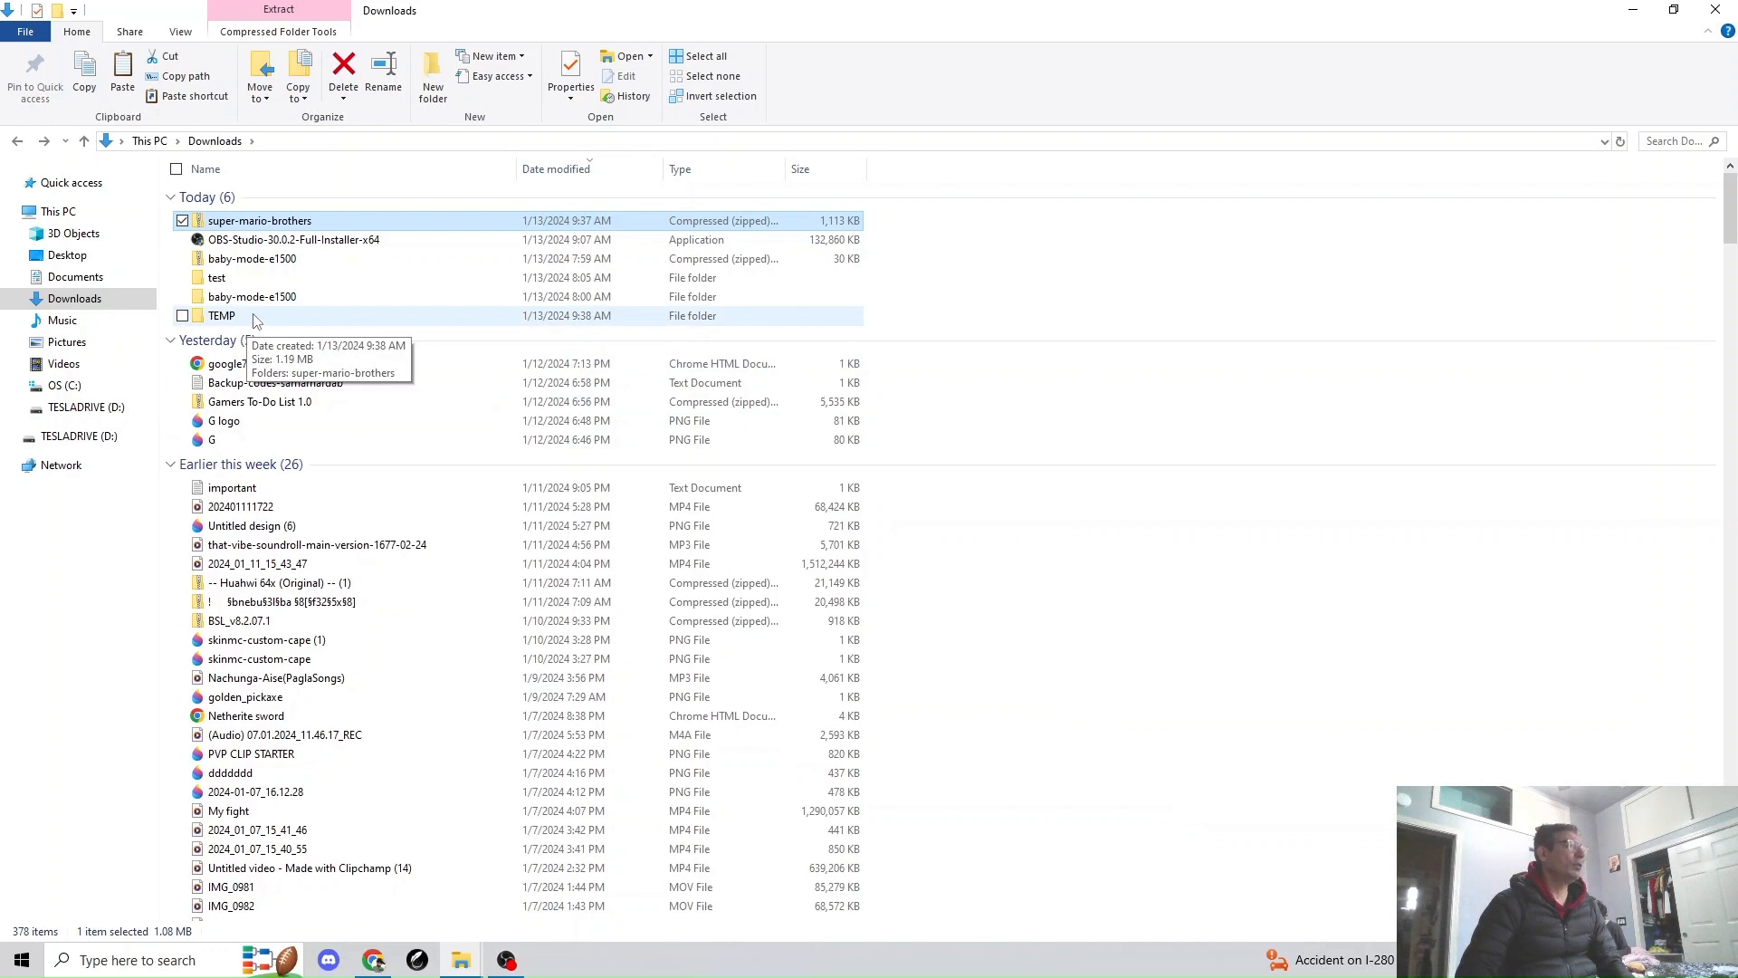
pyautogui.doubleClick(221, 315)
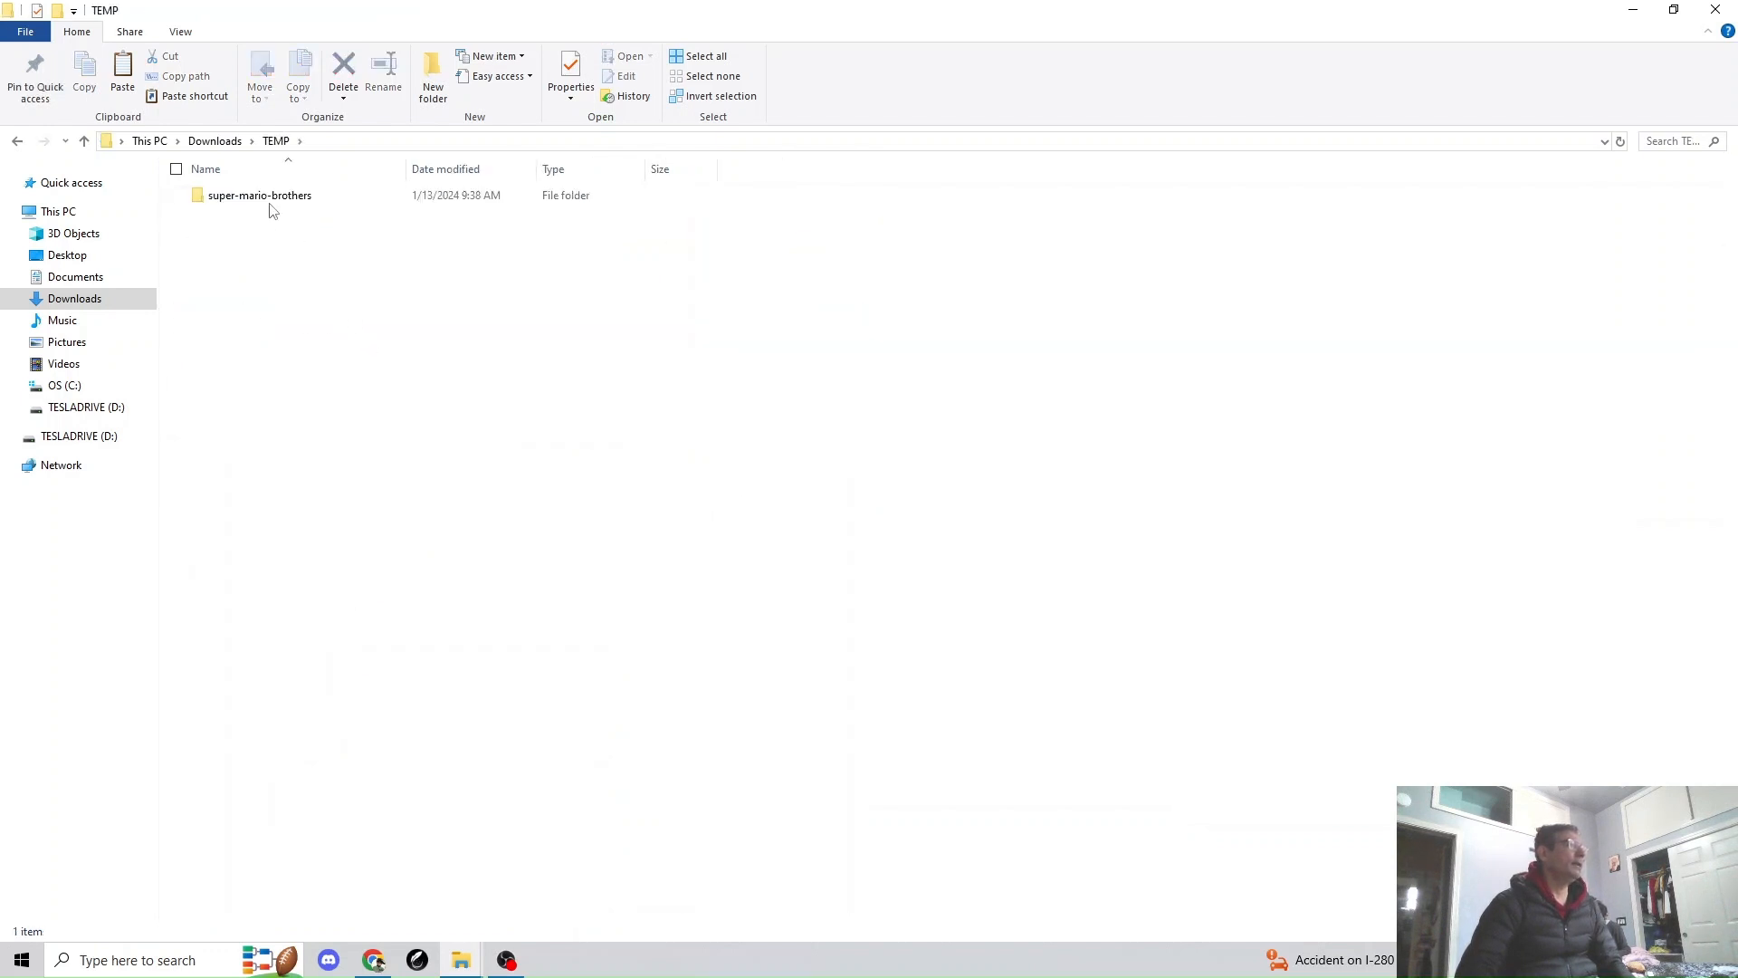
# Open the extracted super-mario-brothers folder and view its properties and size.
pyautogui.doubleClick(260, 195)
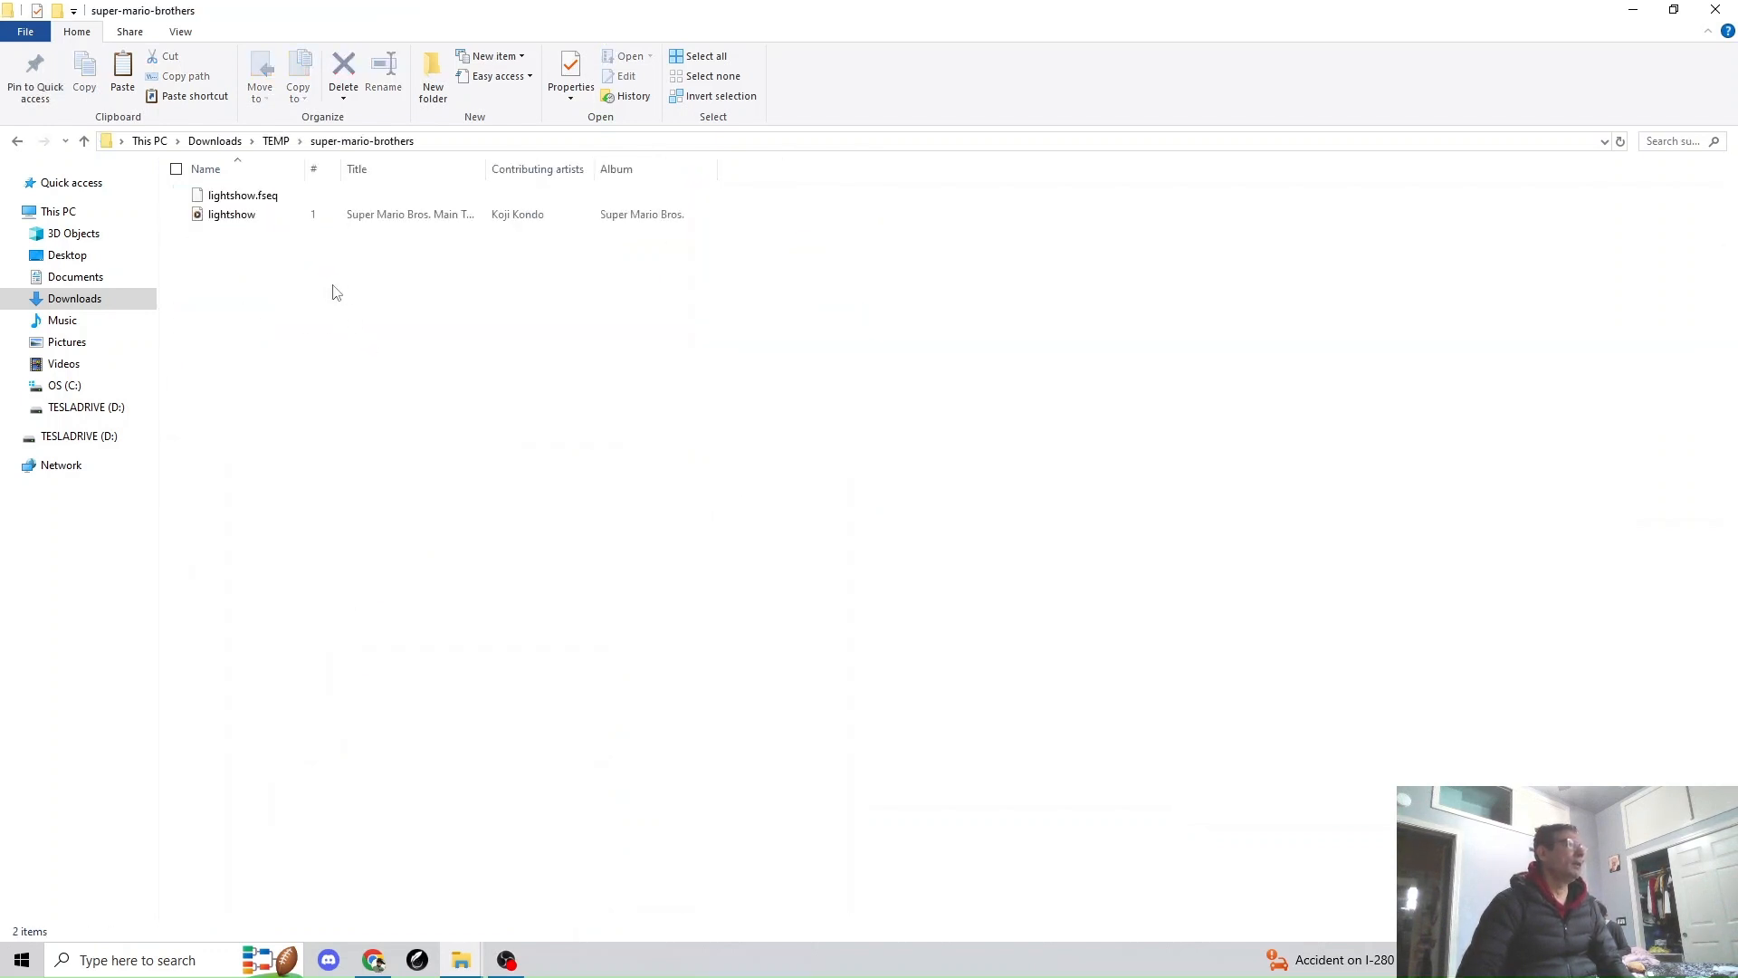
pyautogui.click(231, 214)
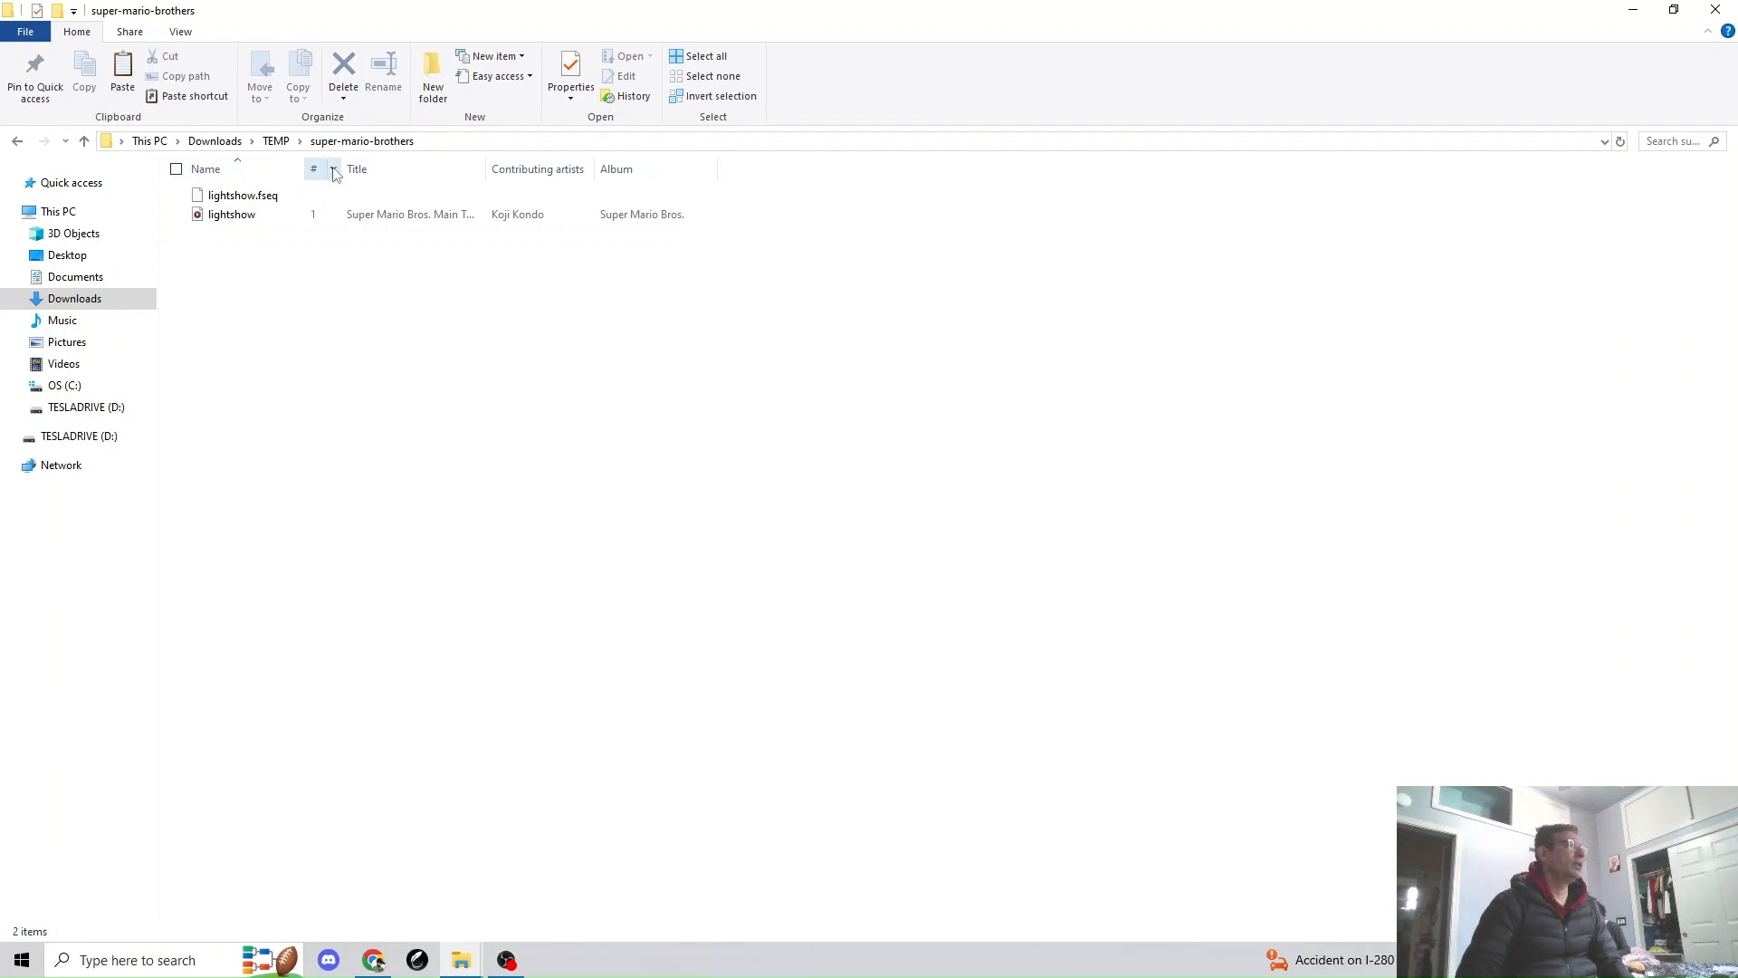
pyautogui.click(242, 196)
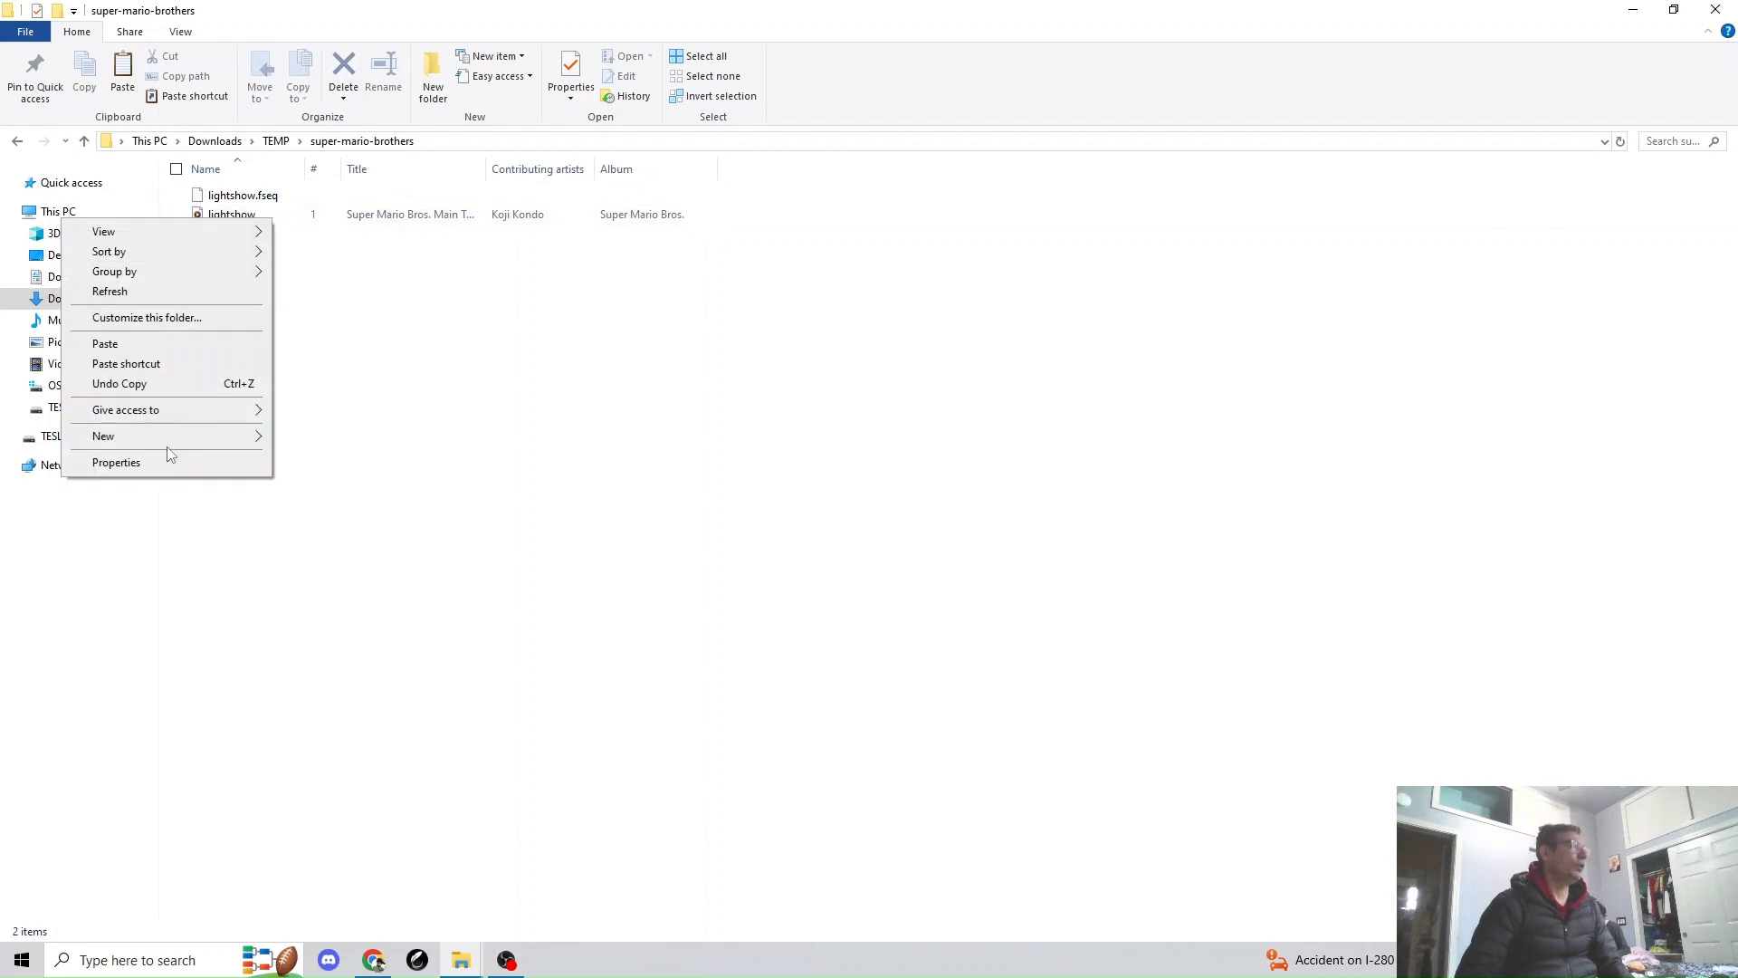
pyautogui.click(115, 462)
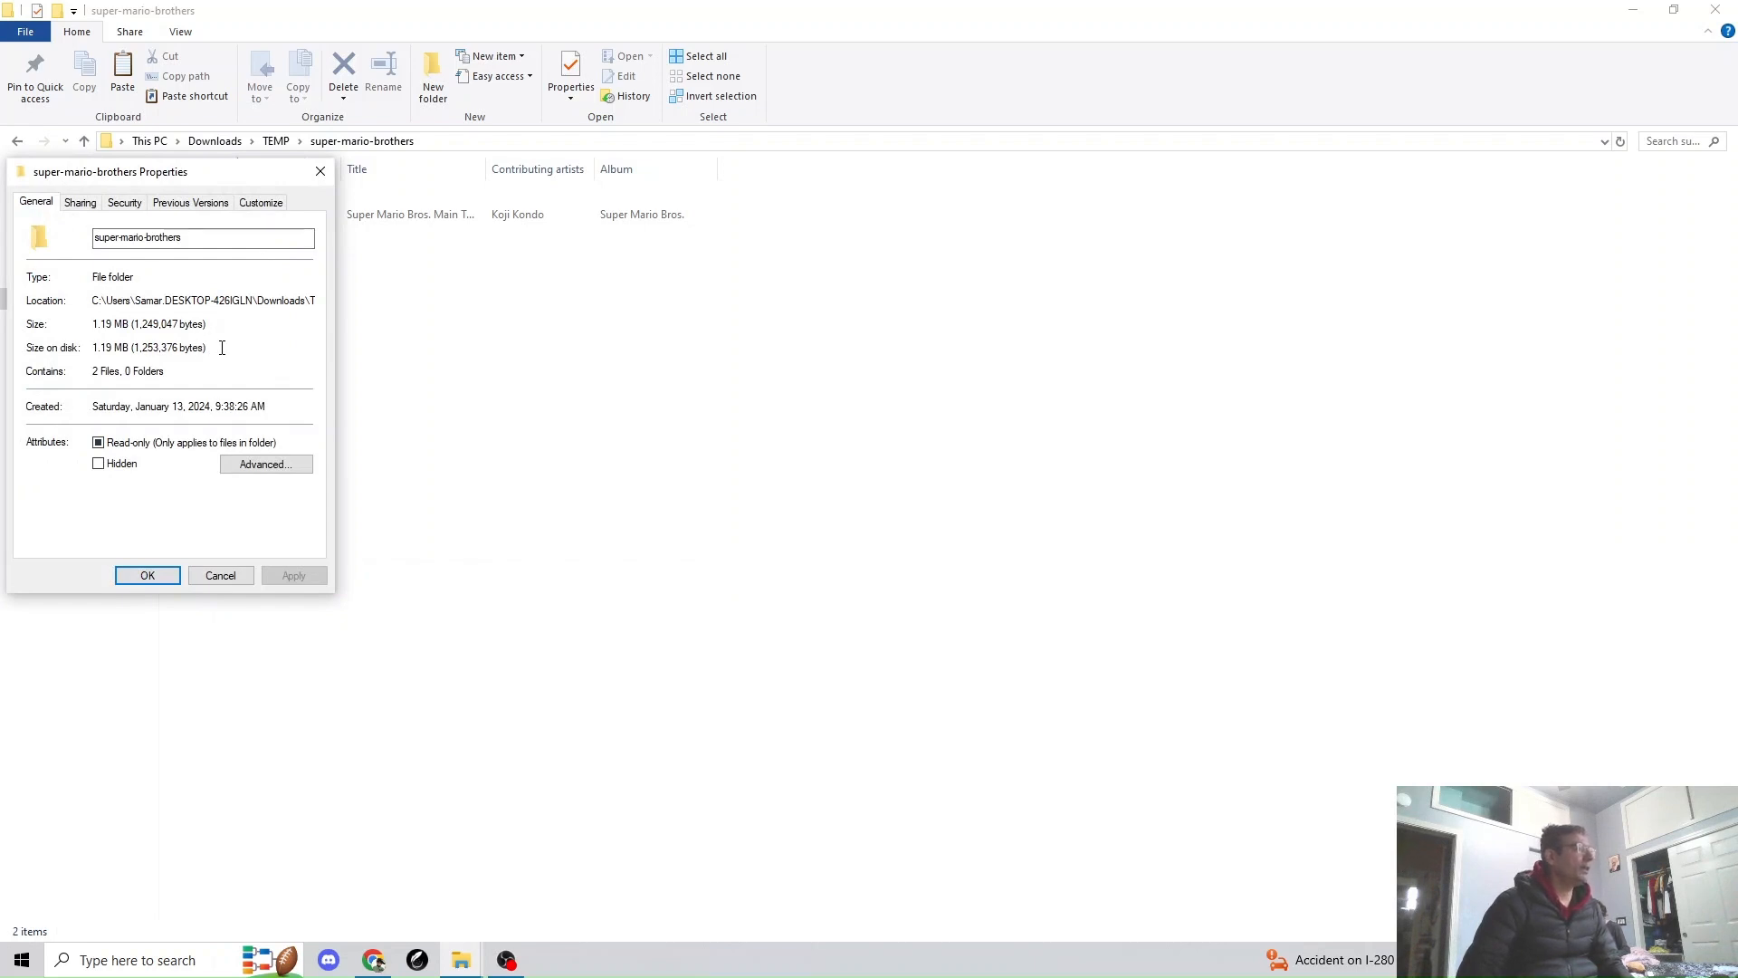
pyautogui.moveTo(290, 440)
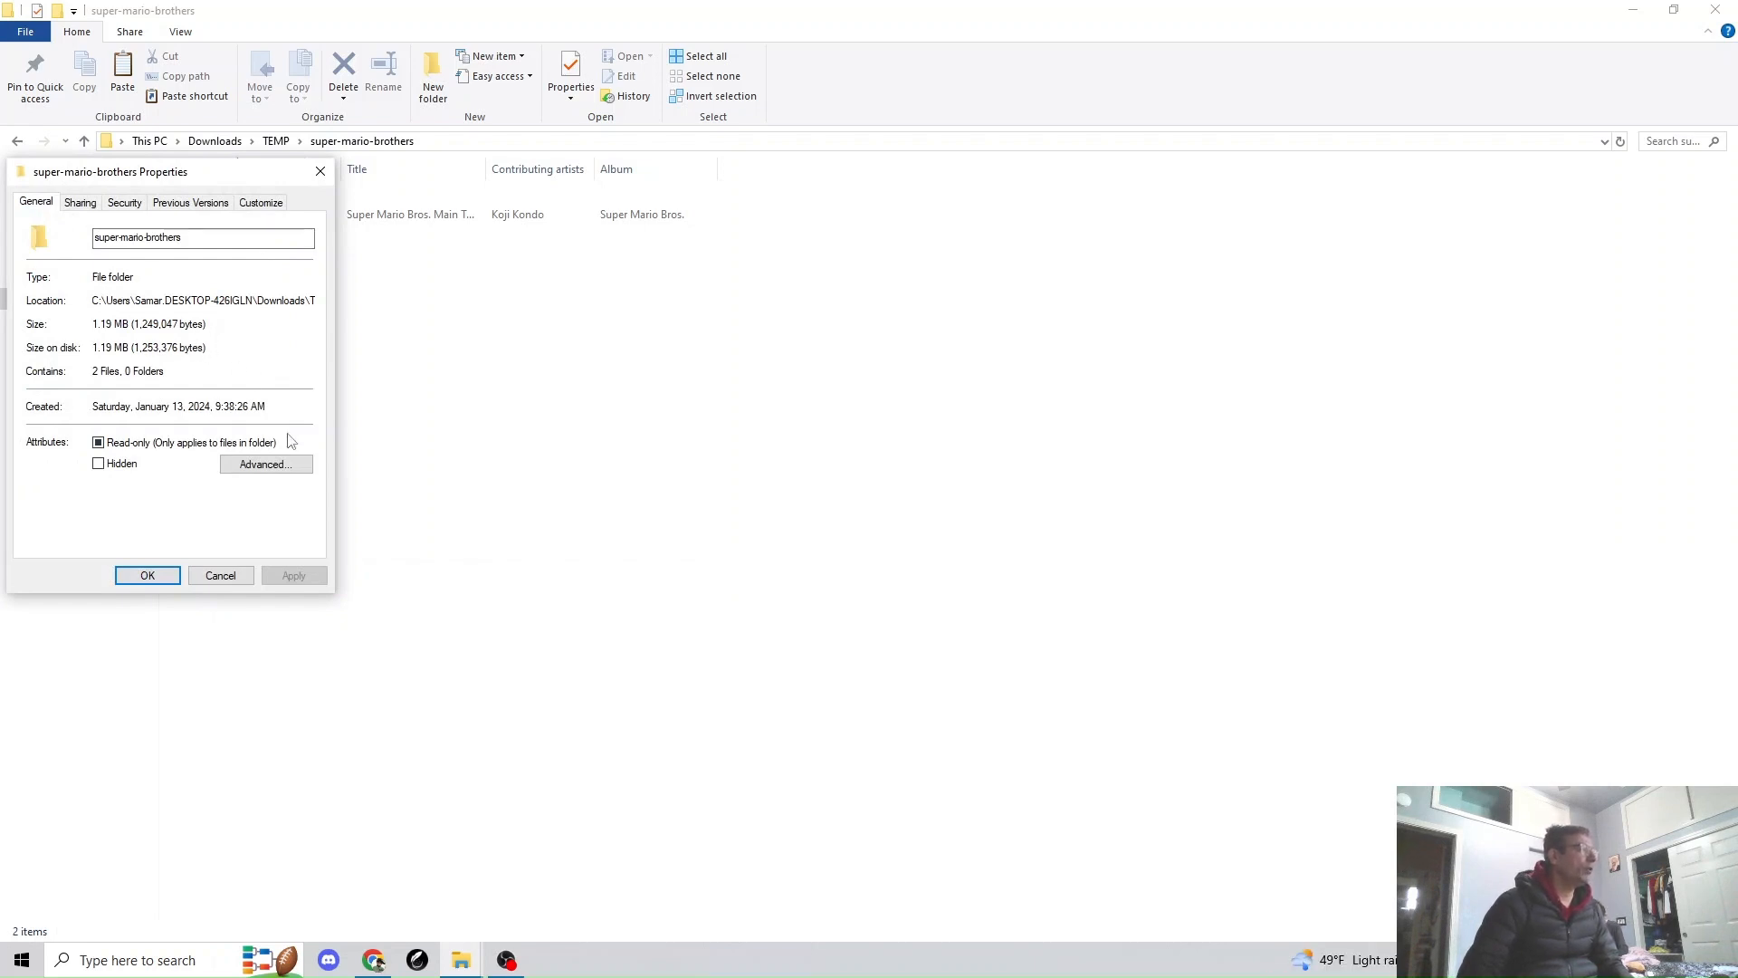
pyautogui.moveTo(218, 178)
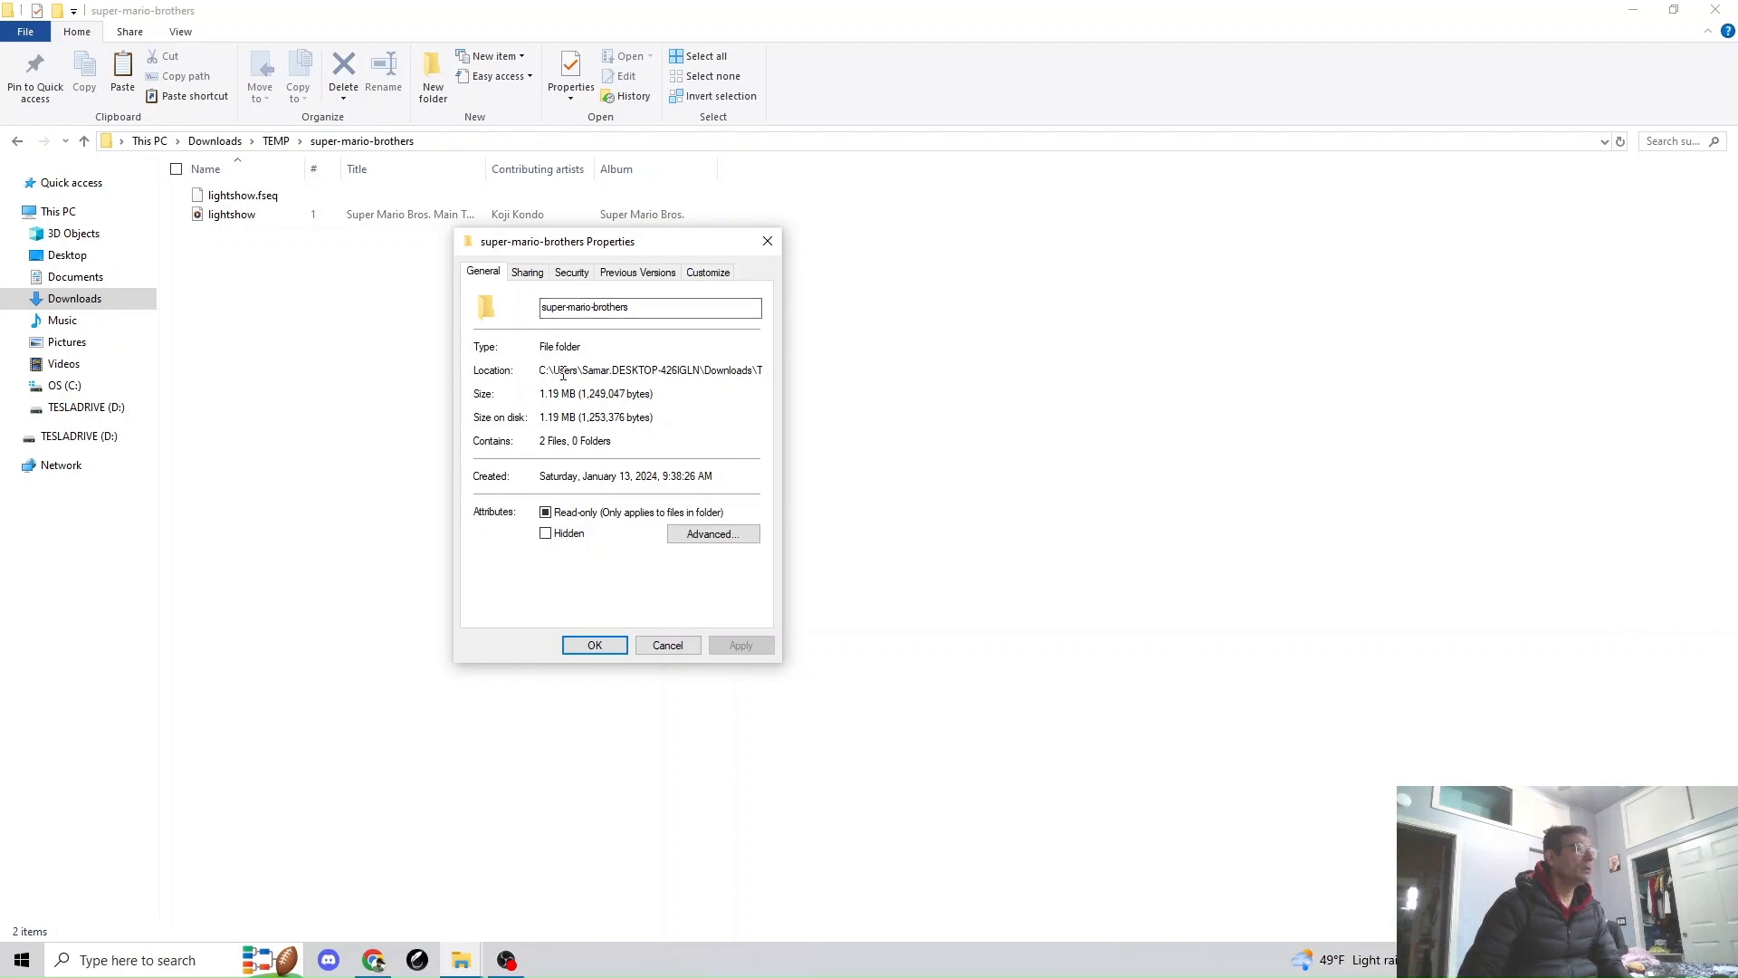
pyautogui.moveTo(651, 369)
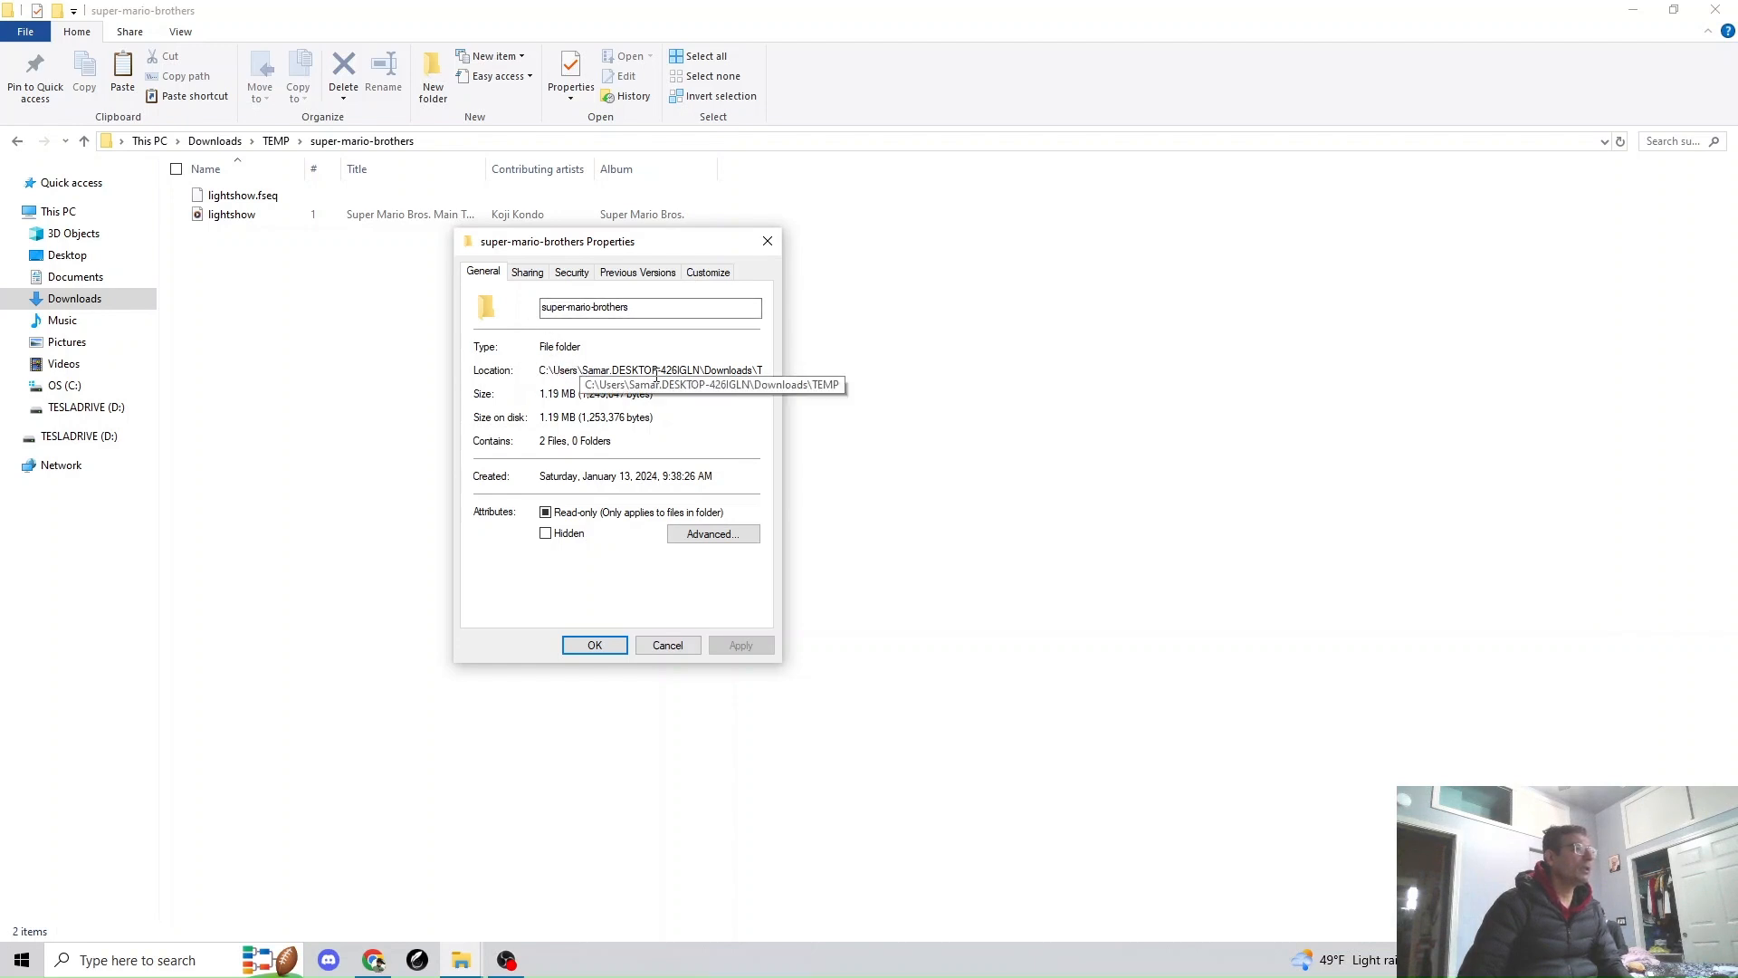
pyautogui.moveTo(614, 511)
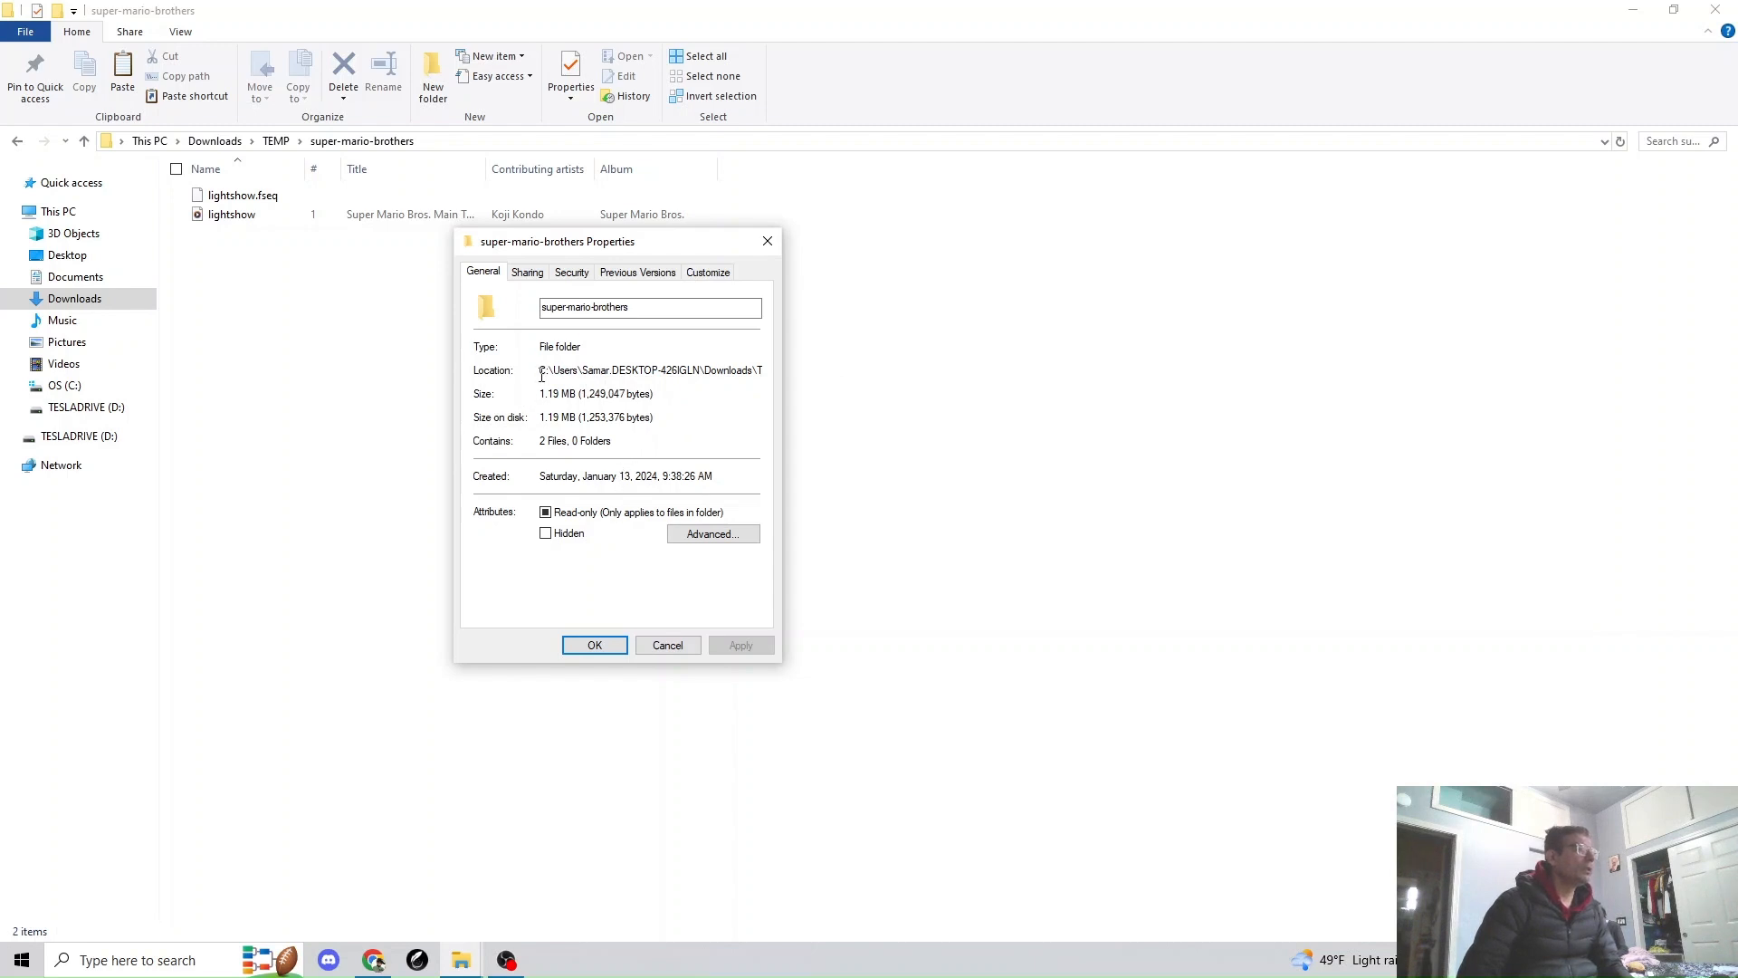
# Check the lightshow MP3's properties (1.10 MB) and close them without changes.
pyautogui.doubleClick(559, 346)
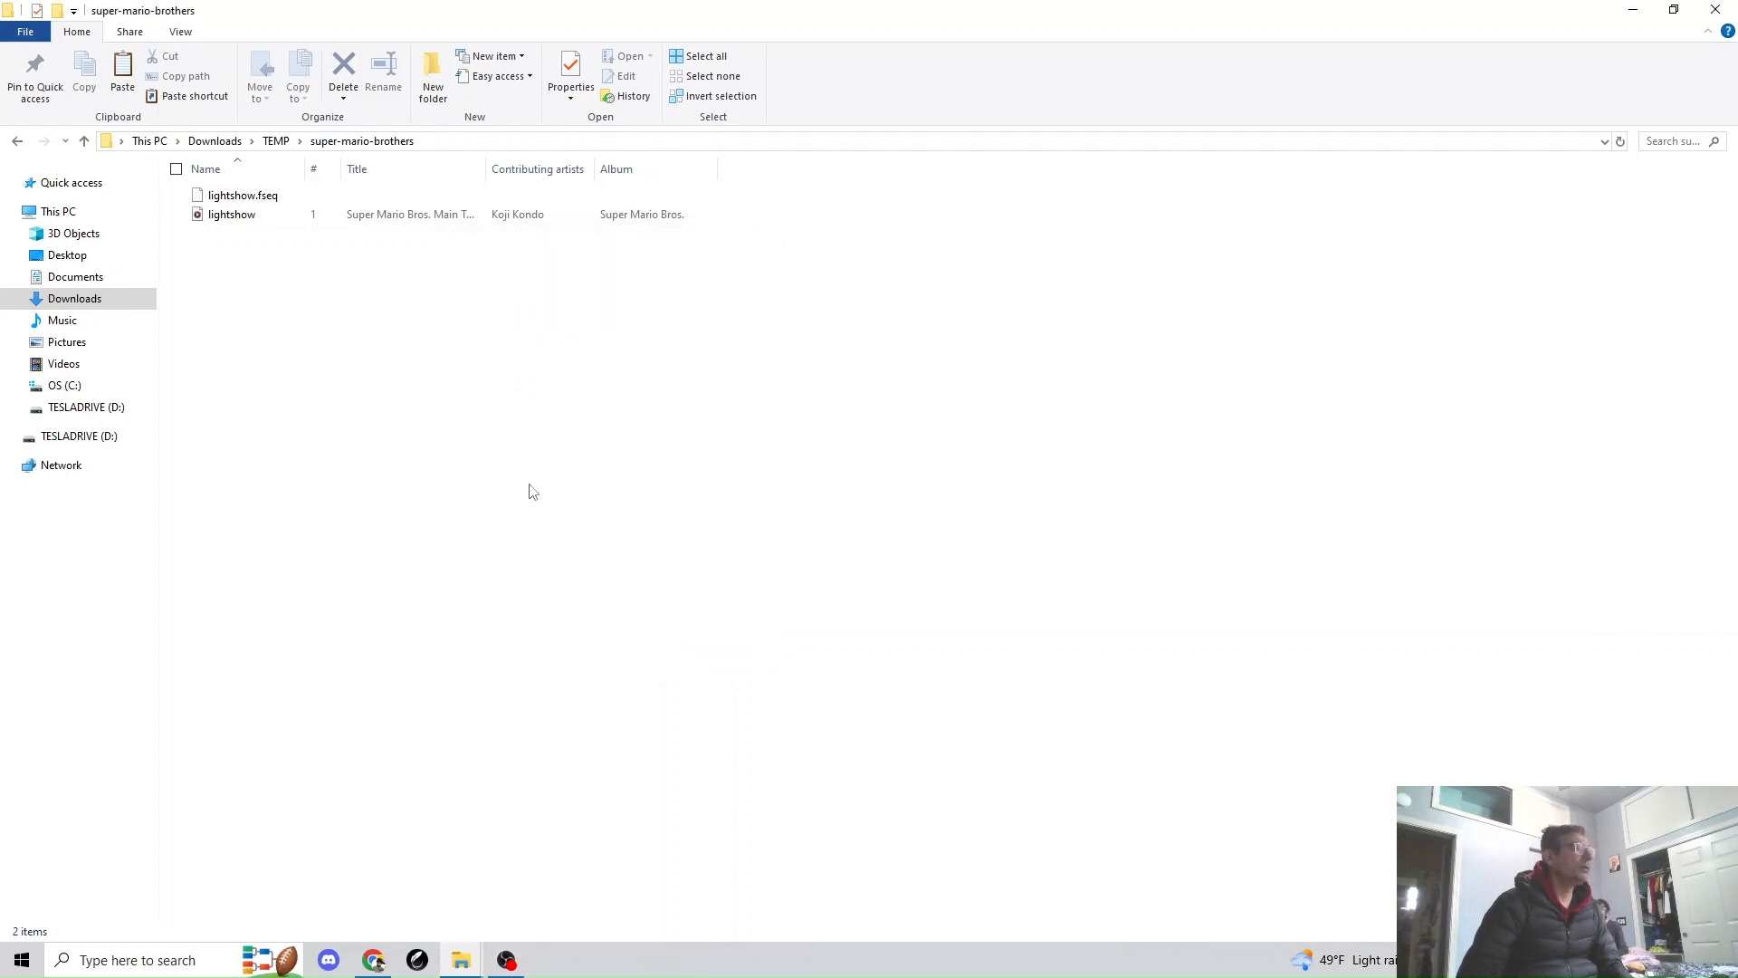
pyautogui.click(231, 213)
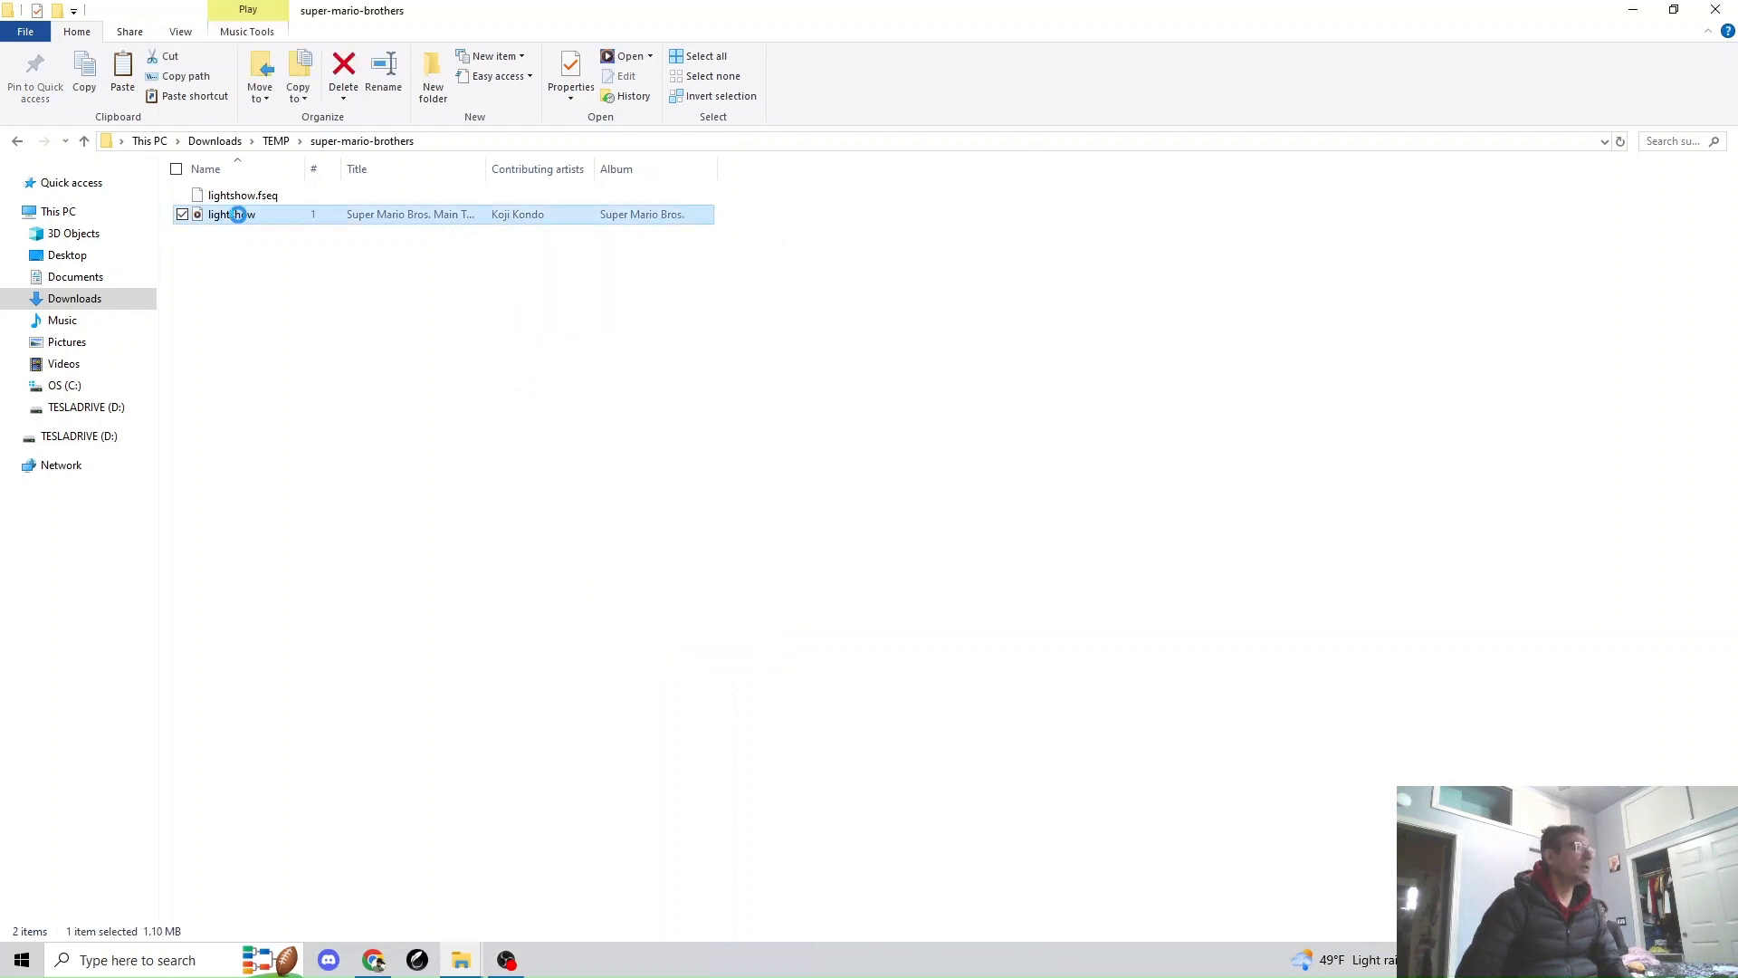
pyautogui.rightClick(231, 214)
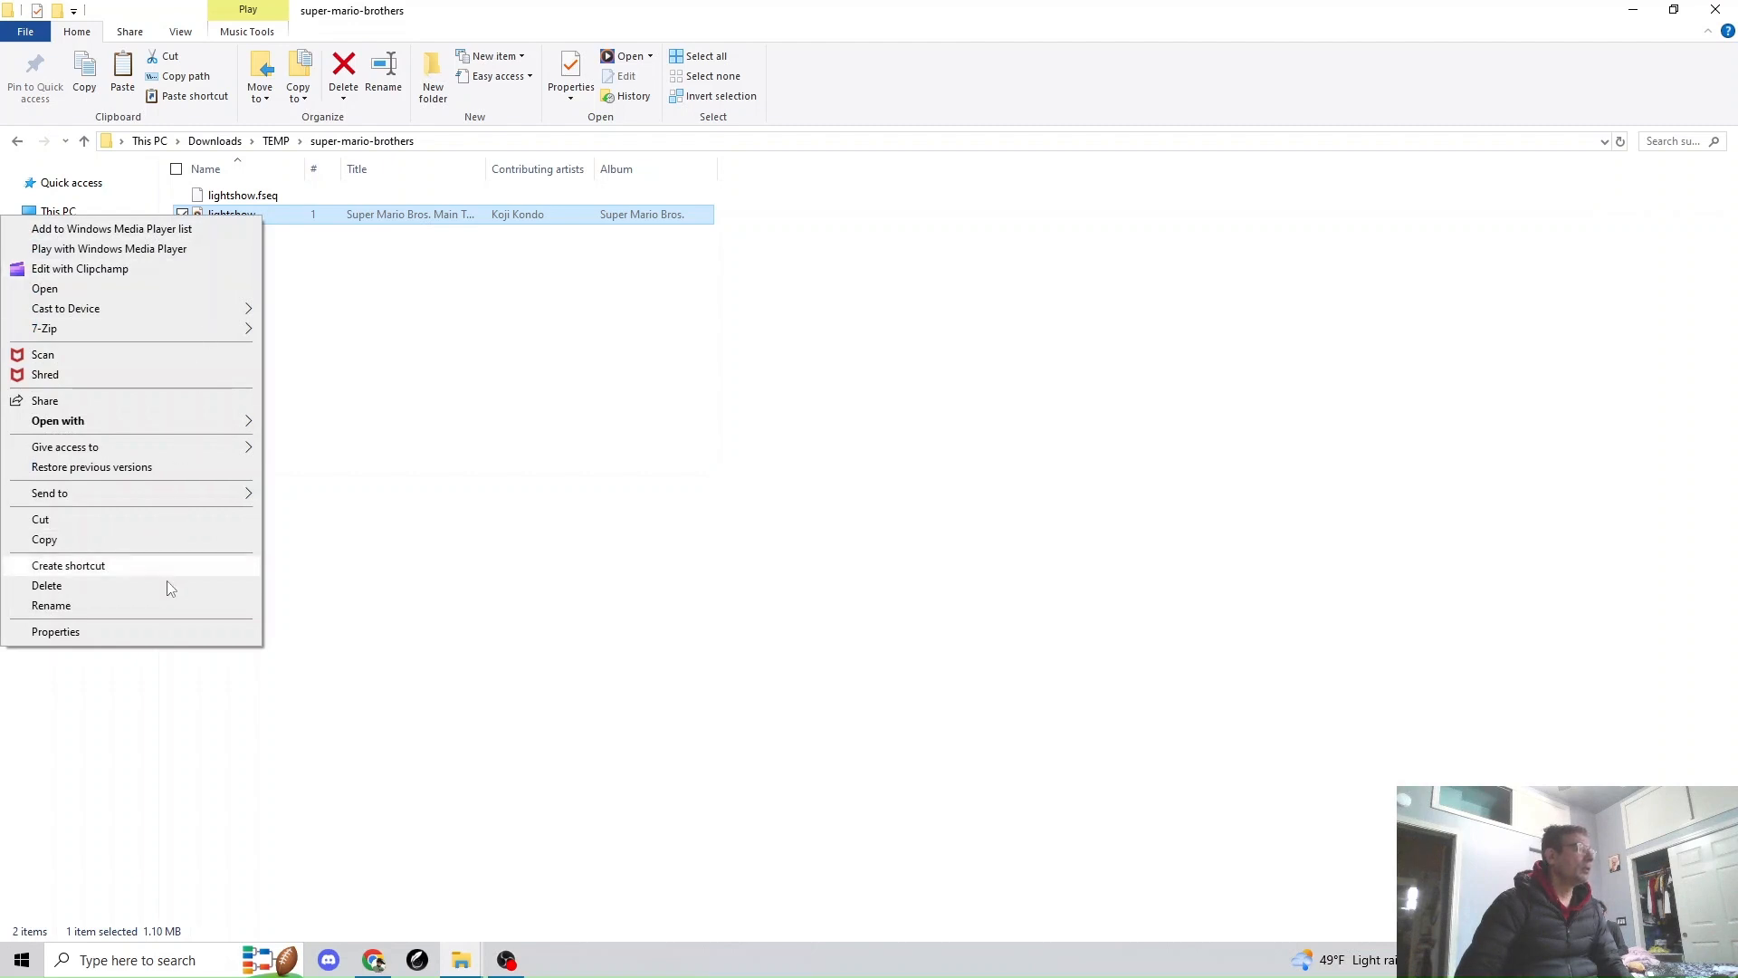
pyautogui.click(55, 632)
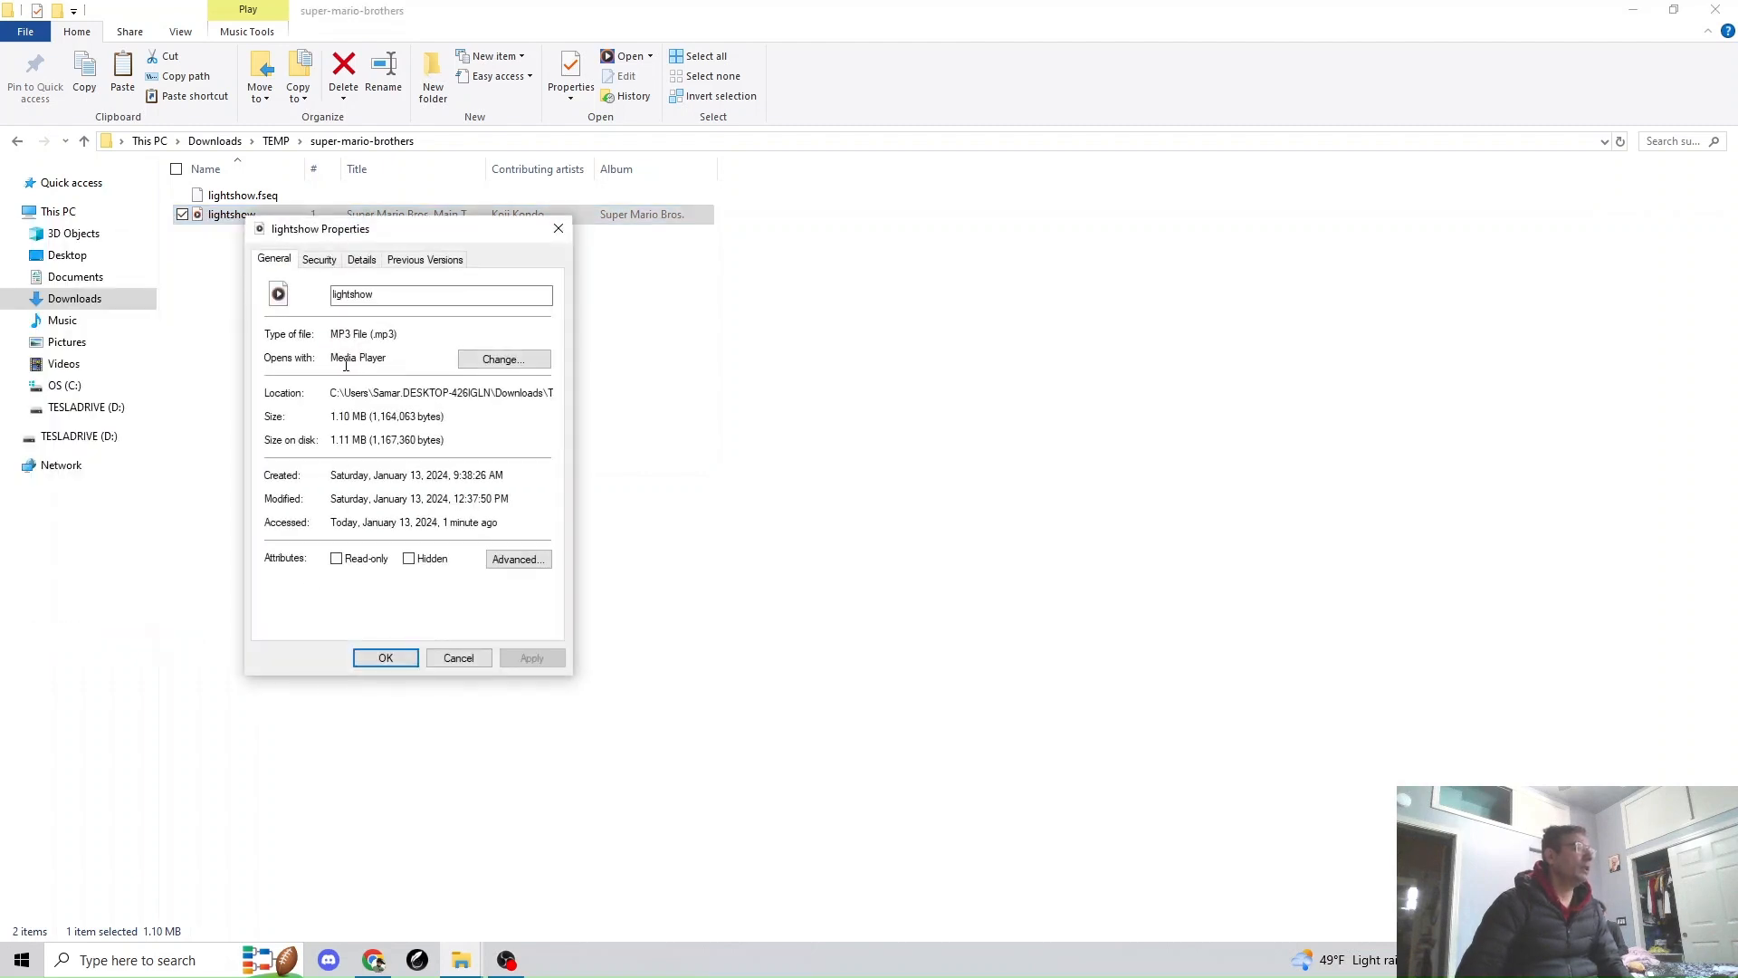
pyautogui.moveTo(465, 616)
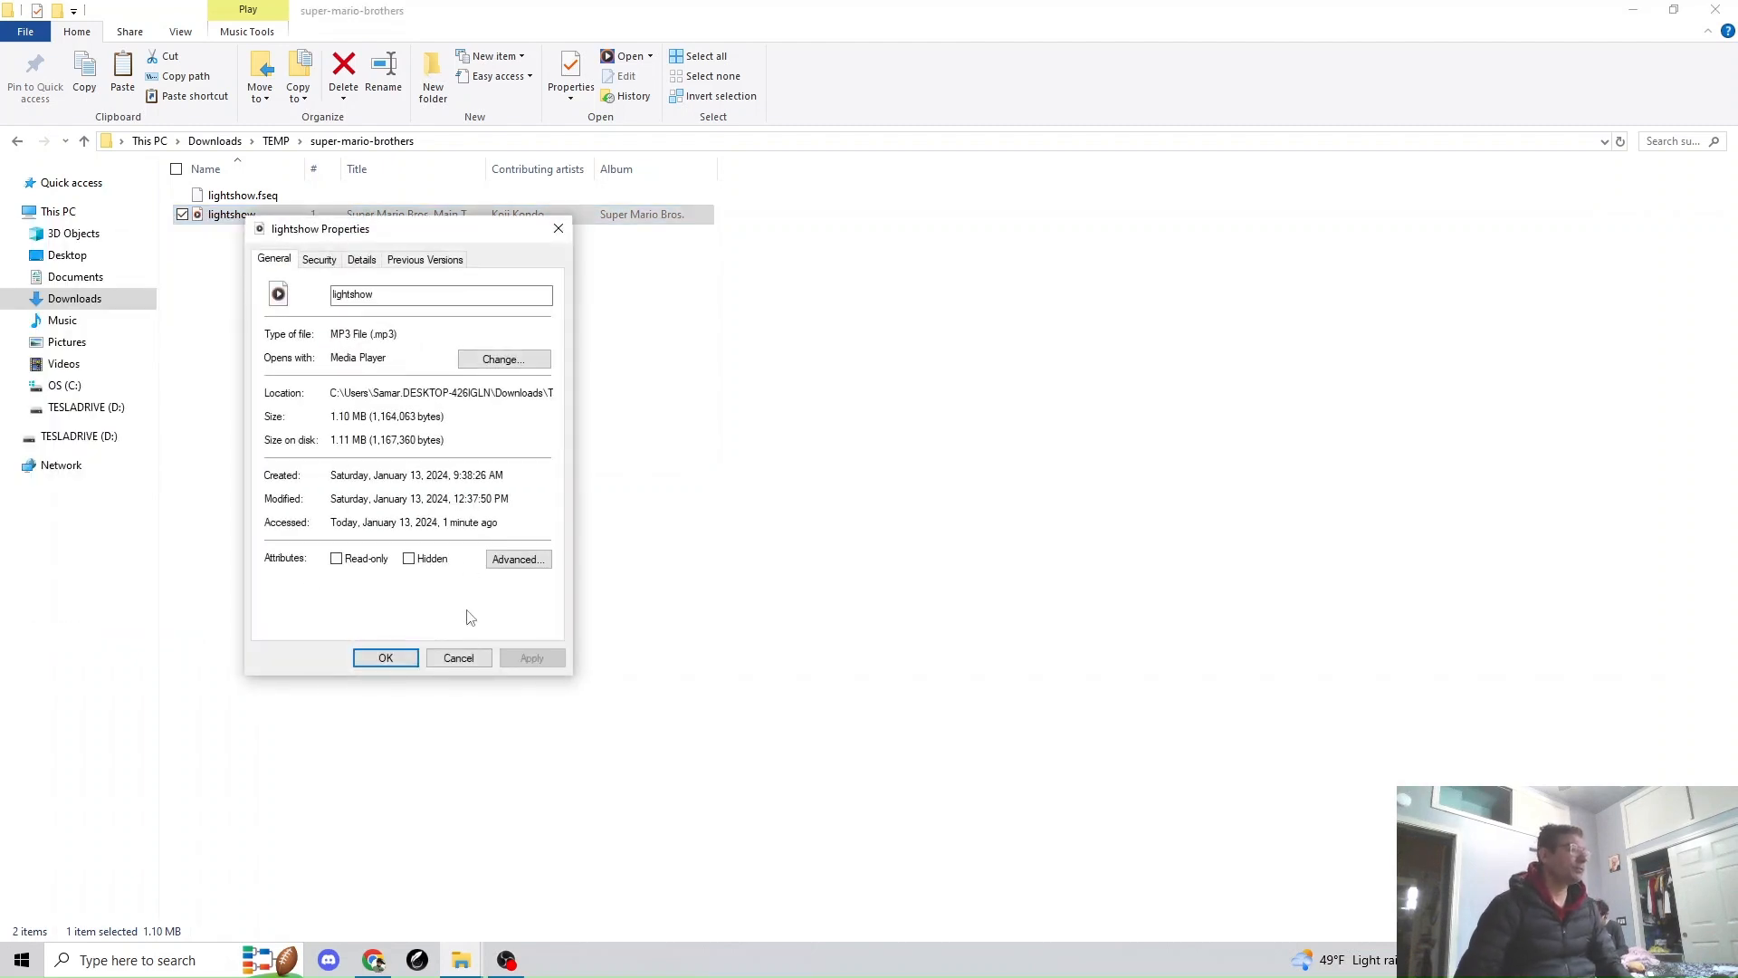
pyautogui.click(385, 657)
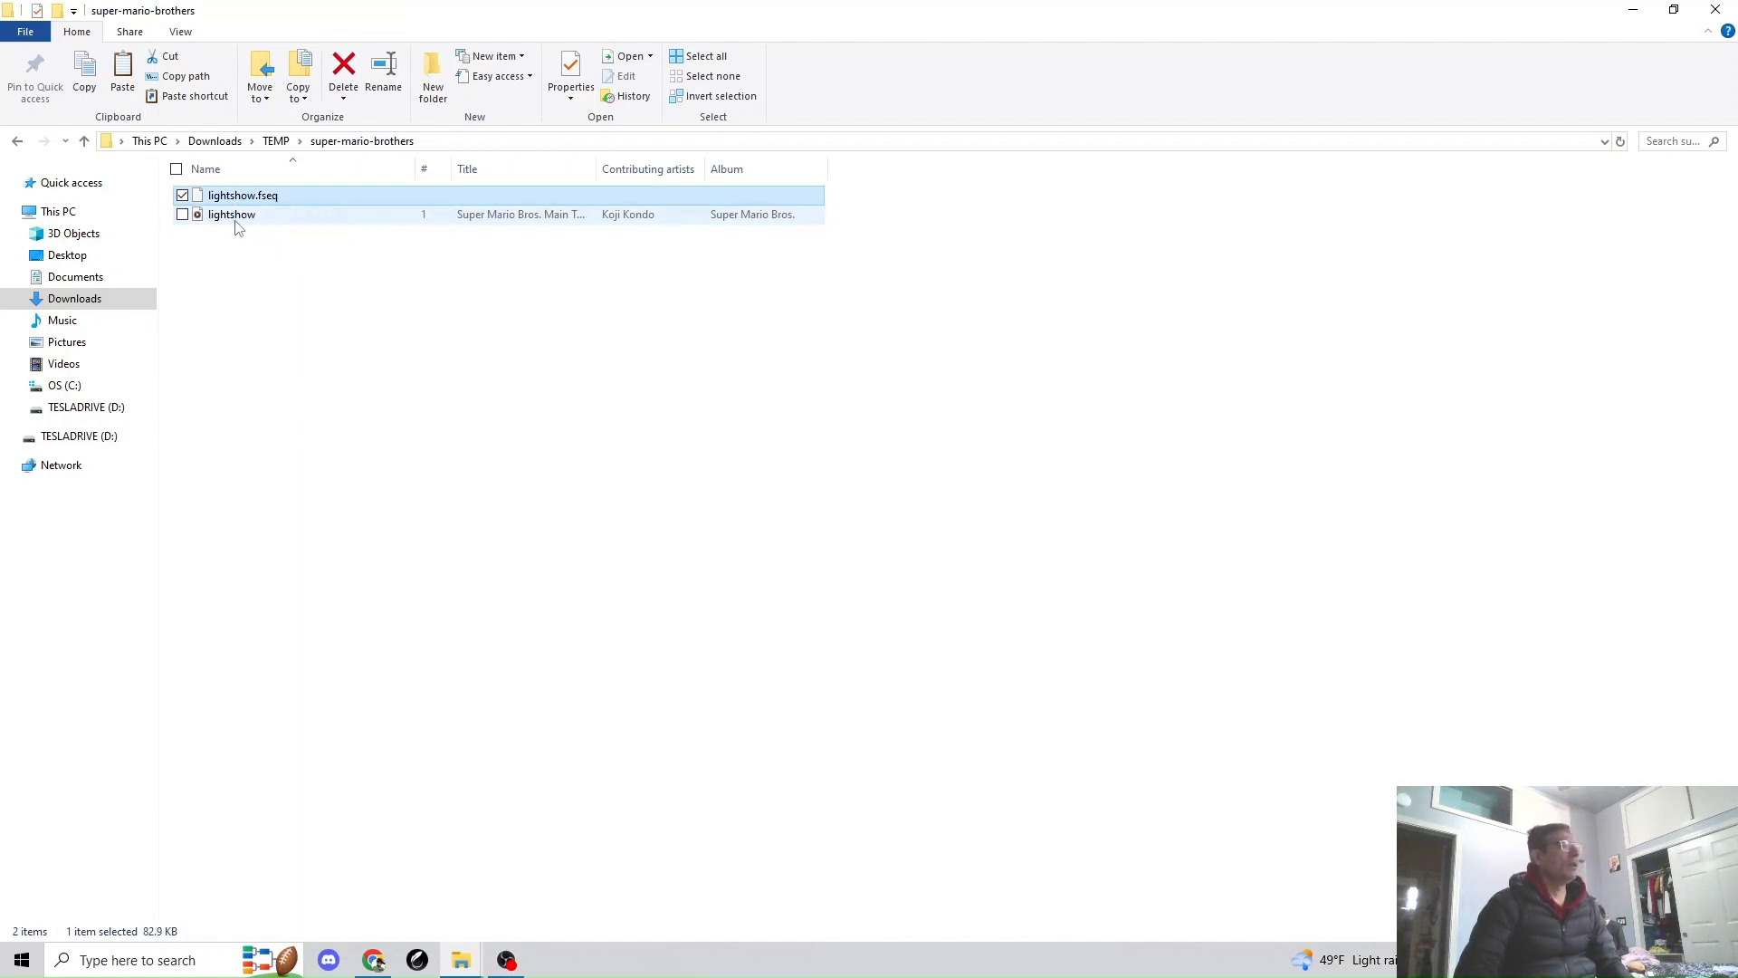
# Select and copy both lightshow files, then go to the TESLADRIVE (D:) drive.
pyautogui.click(267, 270)
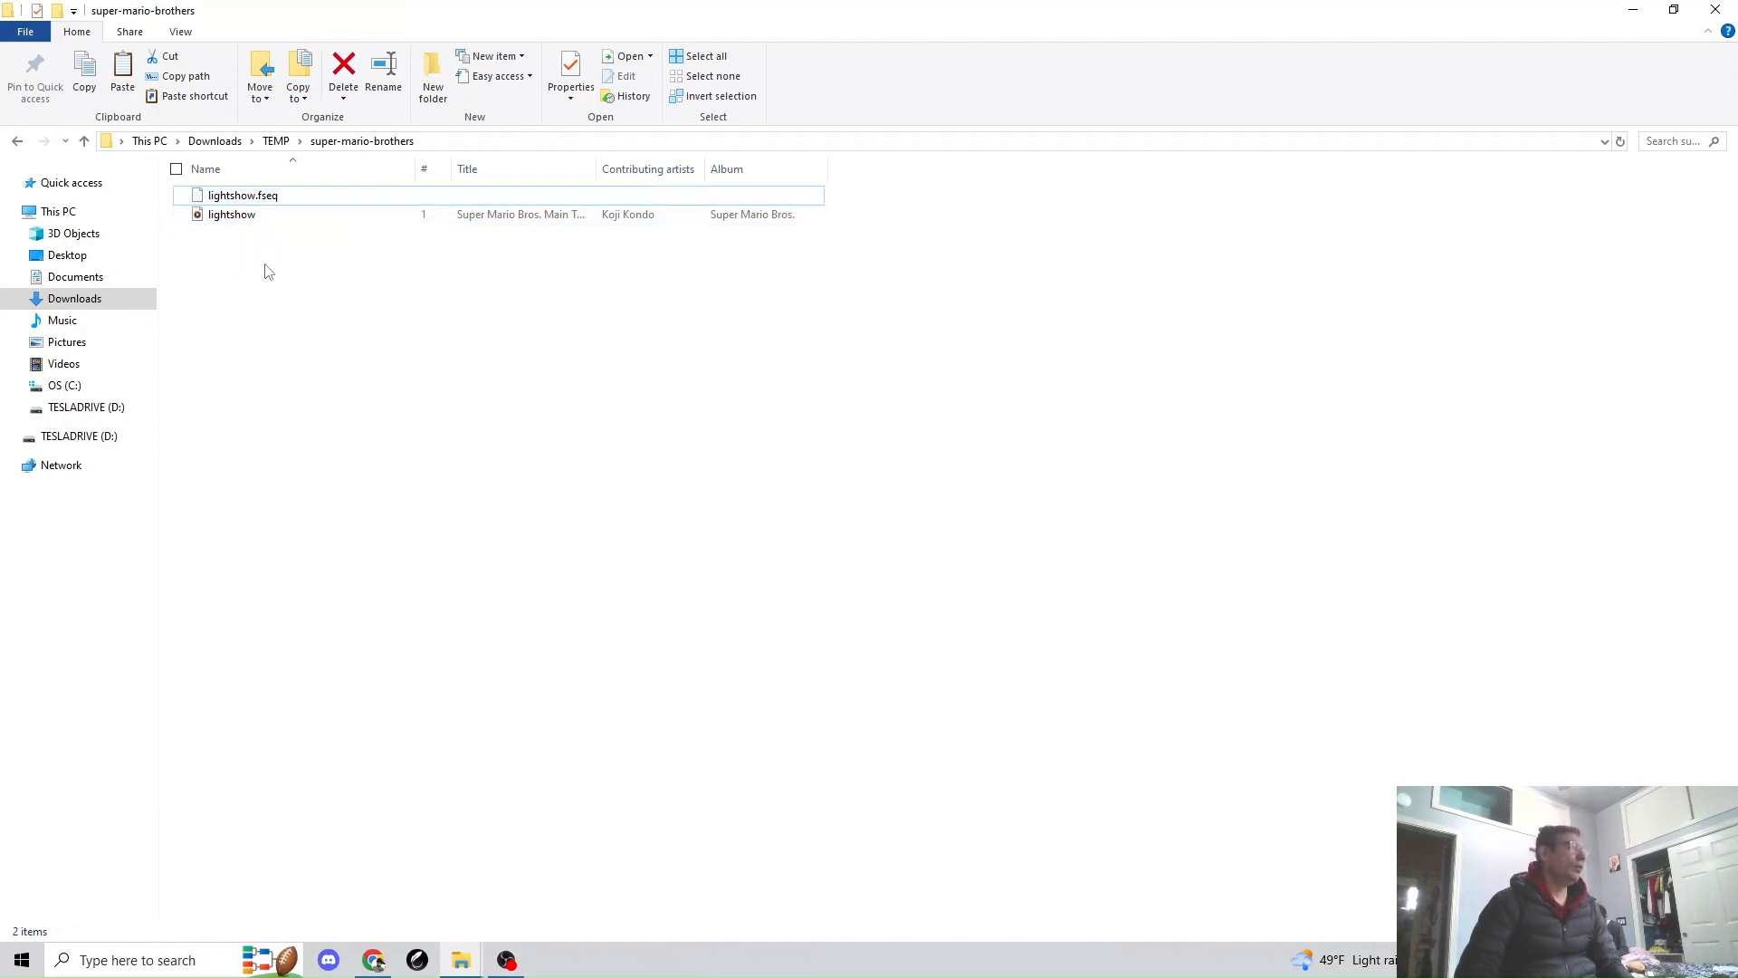
pyautogui.click(232, 213)
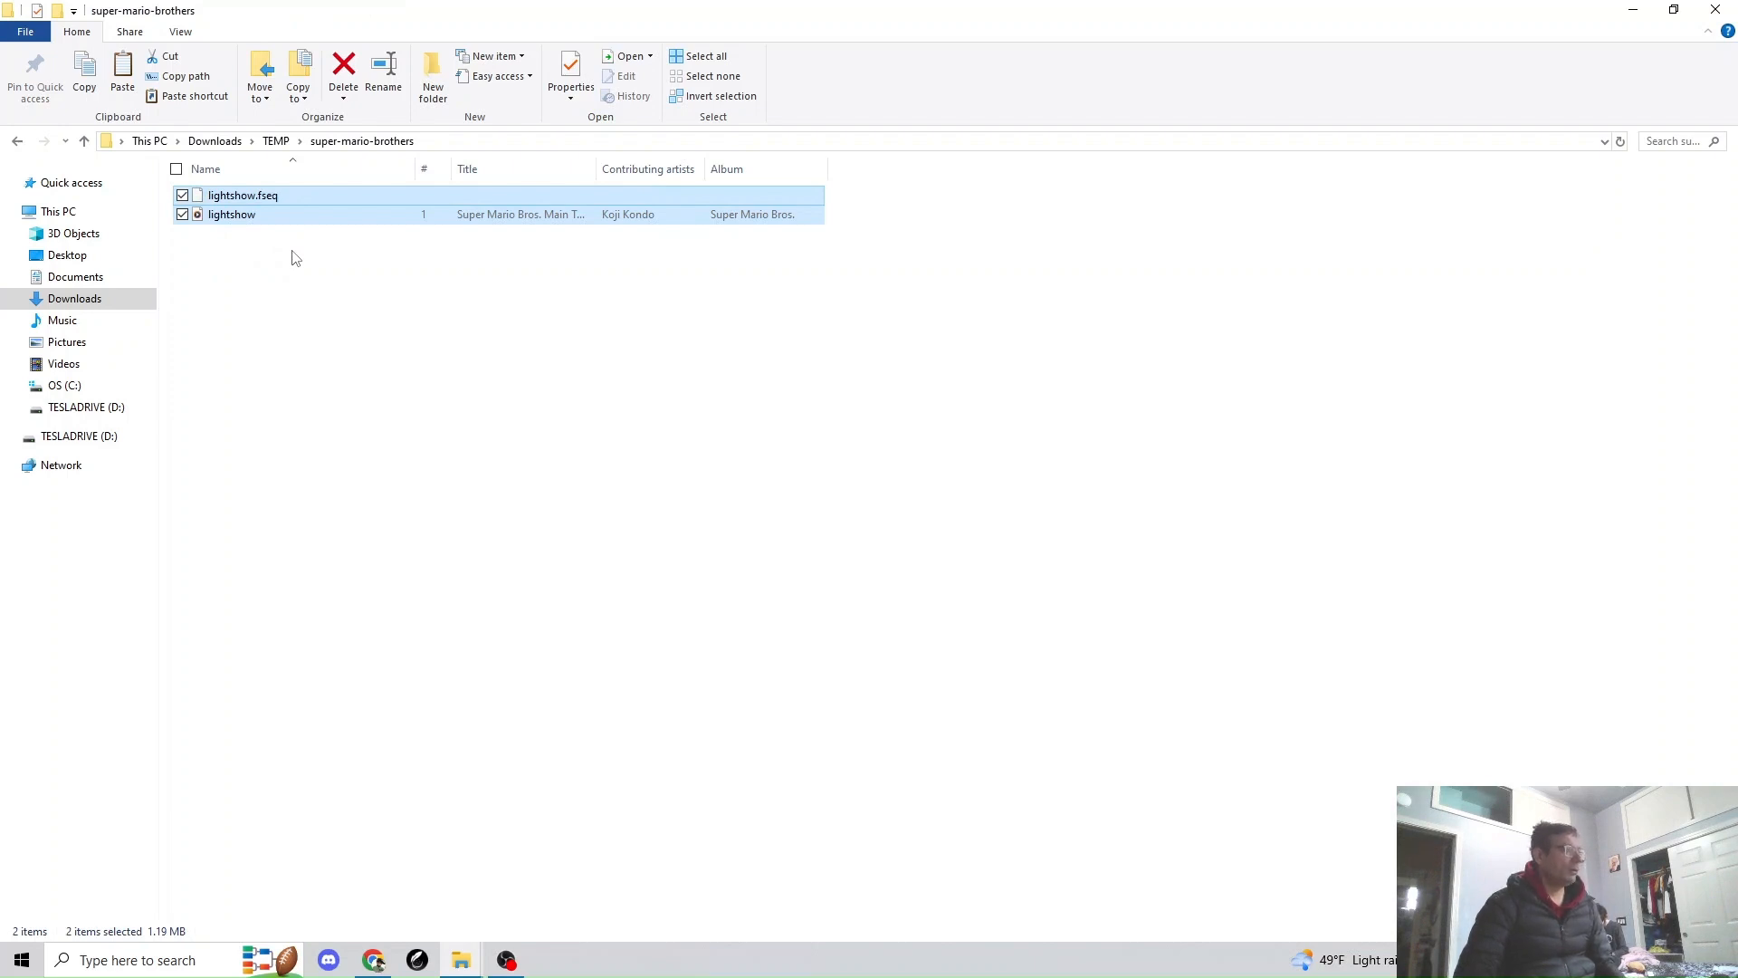
pyautogui.moveTo(288, 264)
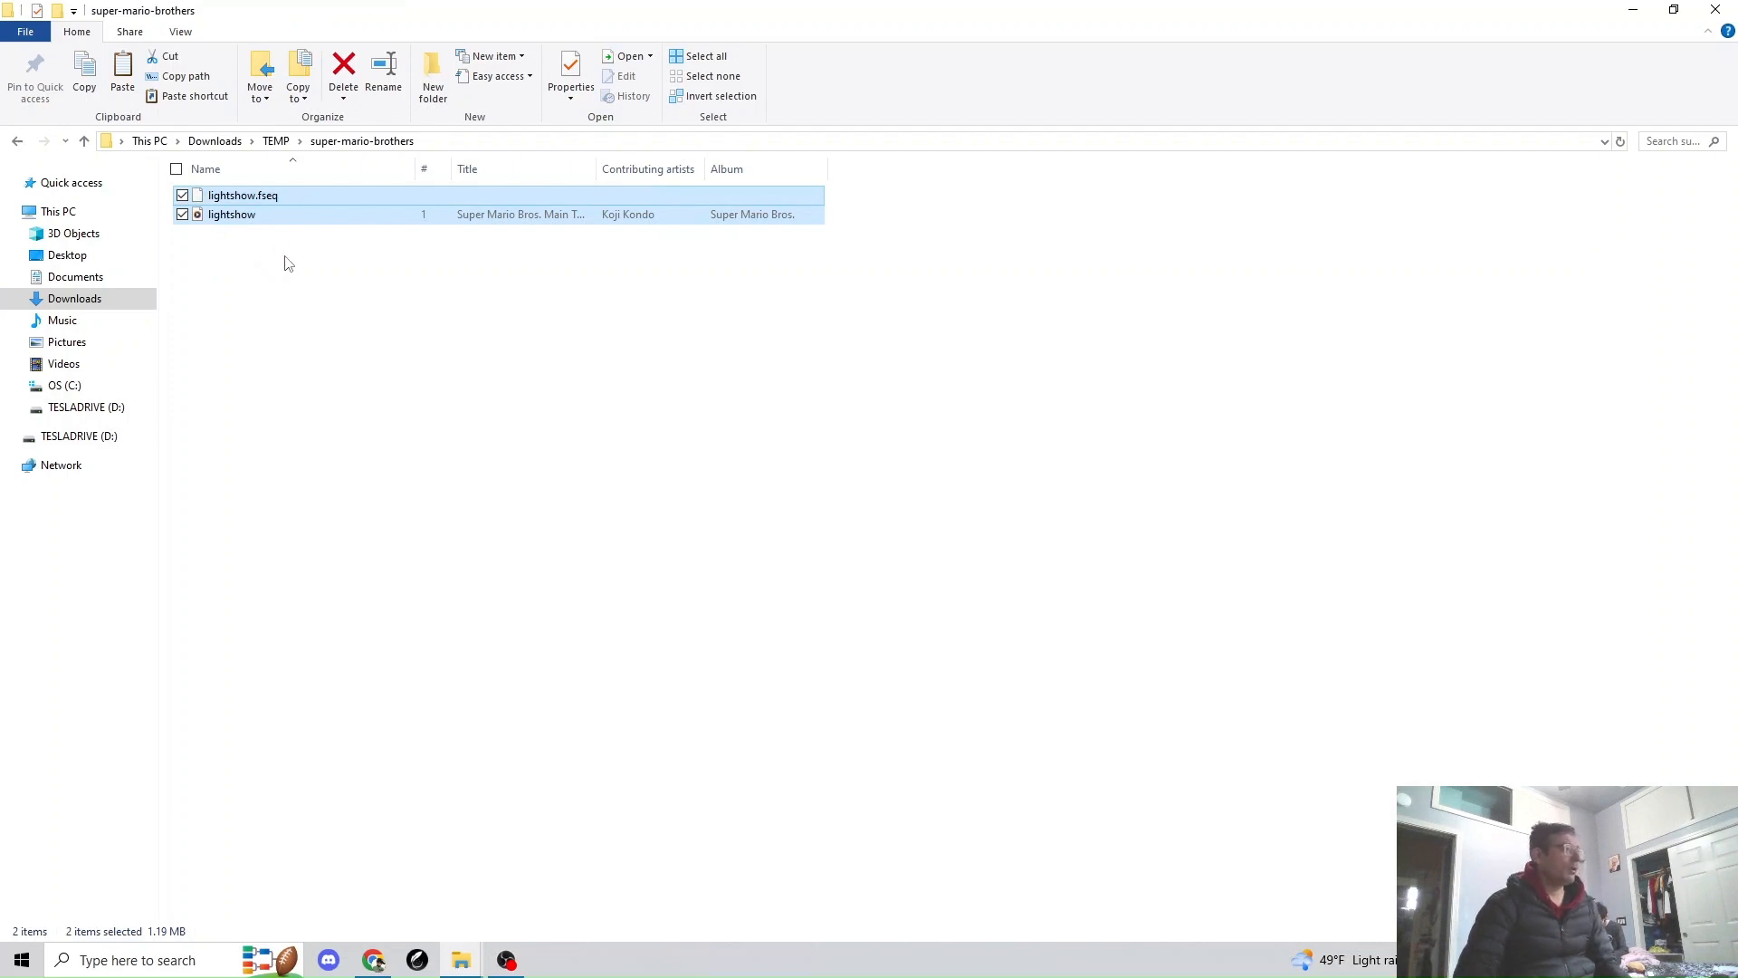
pyautogui.click(78, 406)
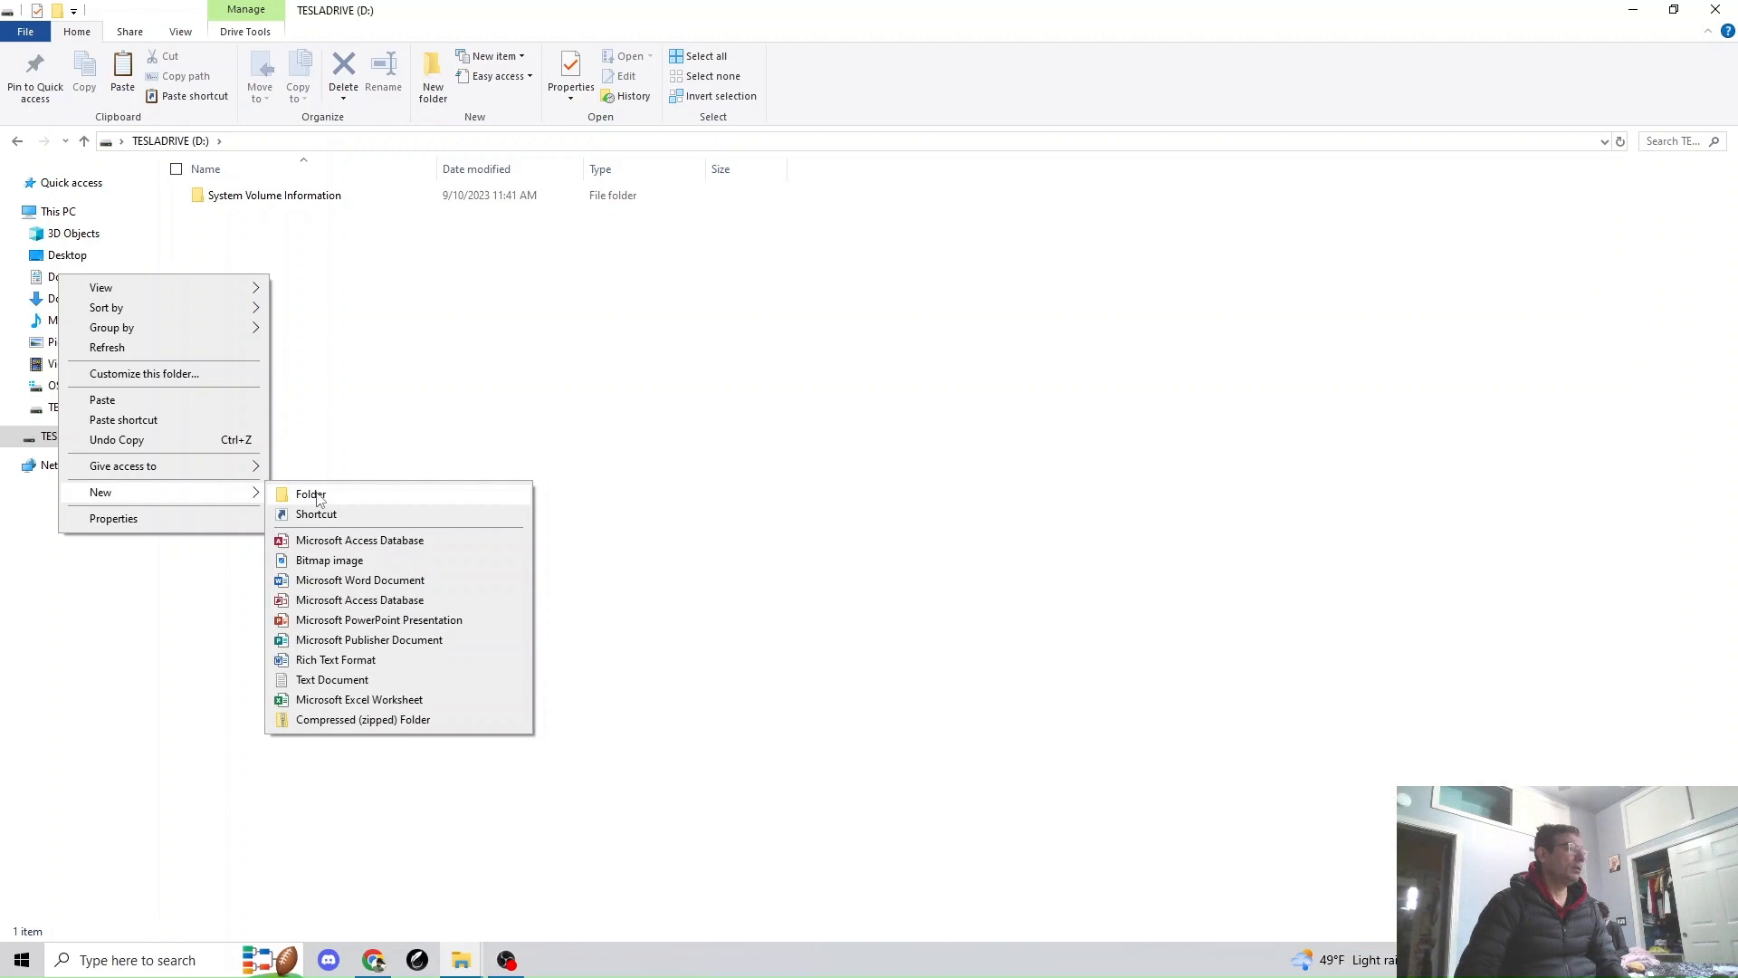
# Make a new folder on D:, name it LightShow, and open it.
pyautogui.click(311, 494)
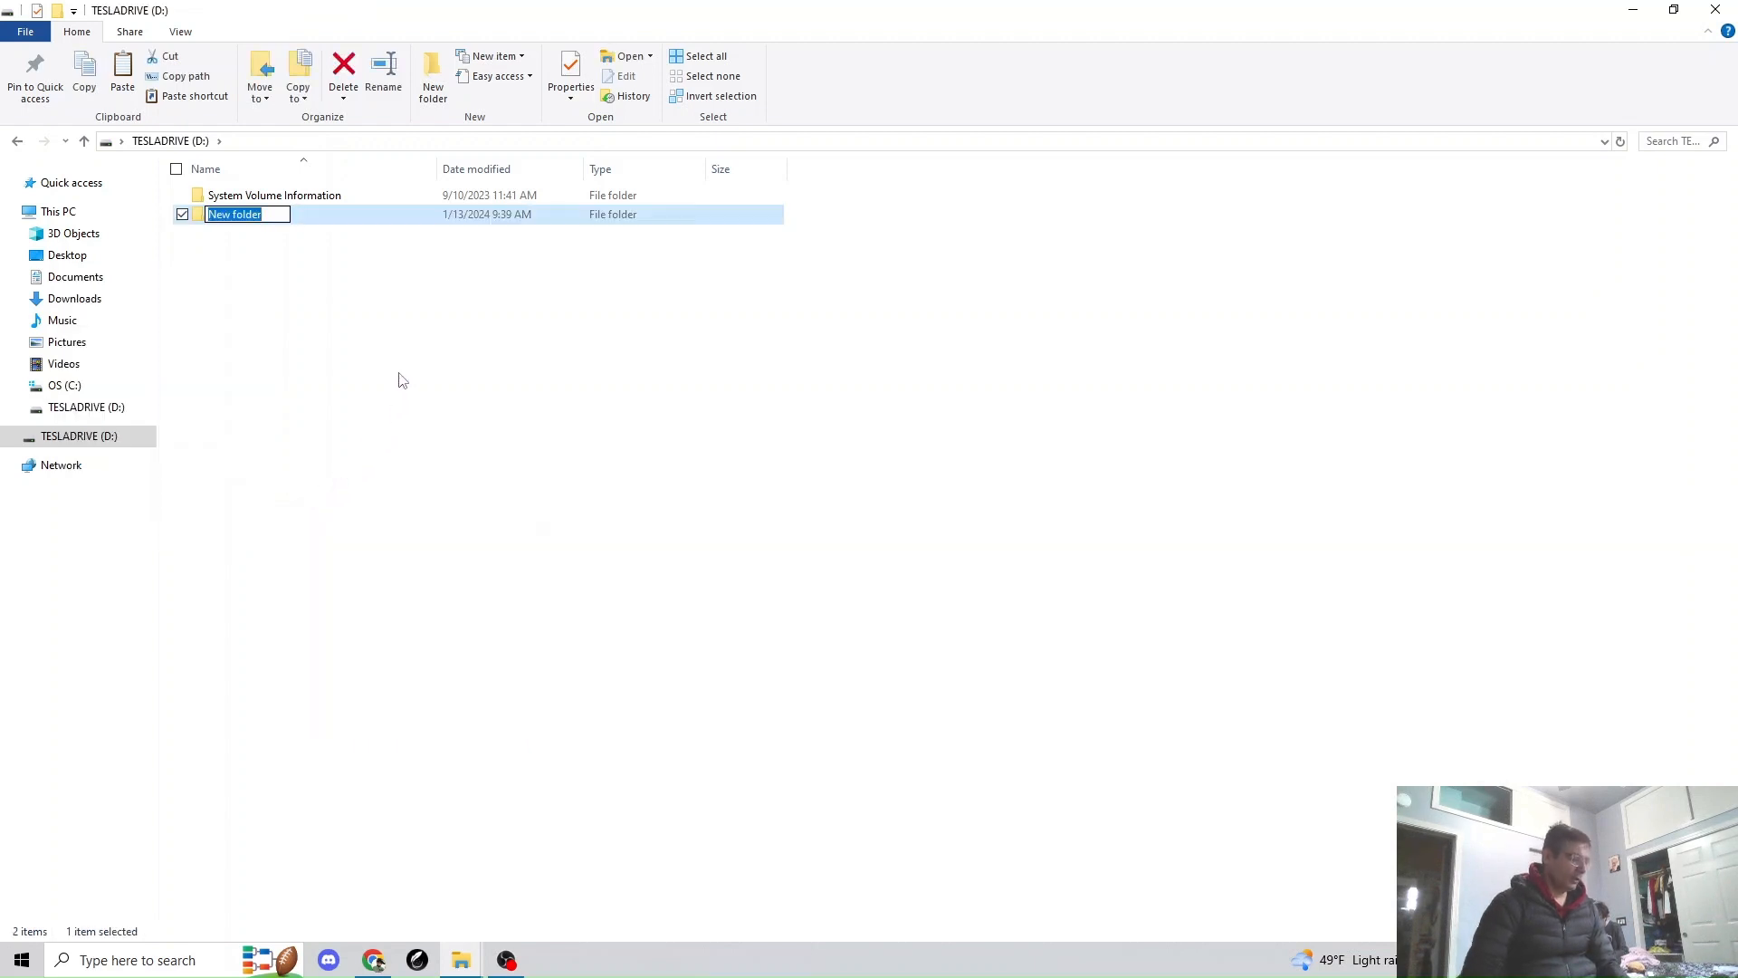
pyautogui.write('Lig')
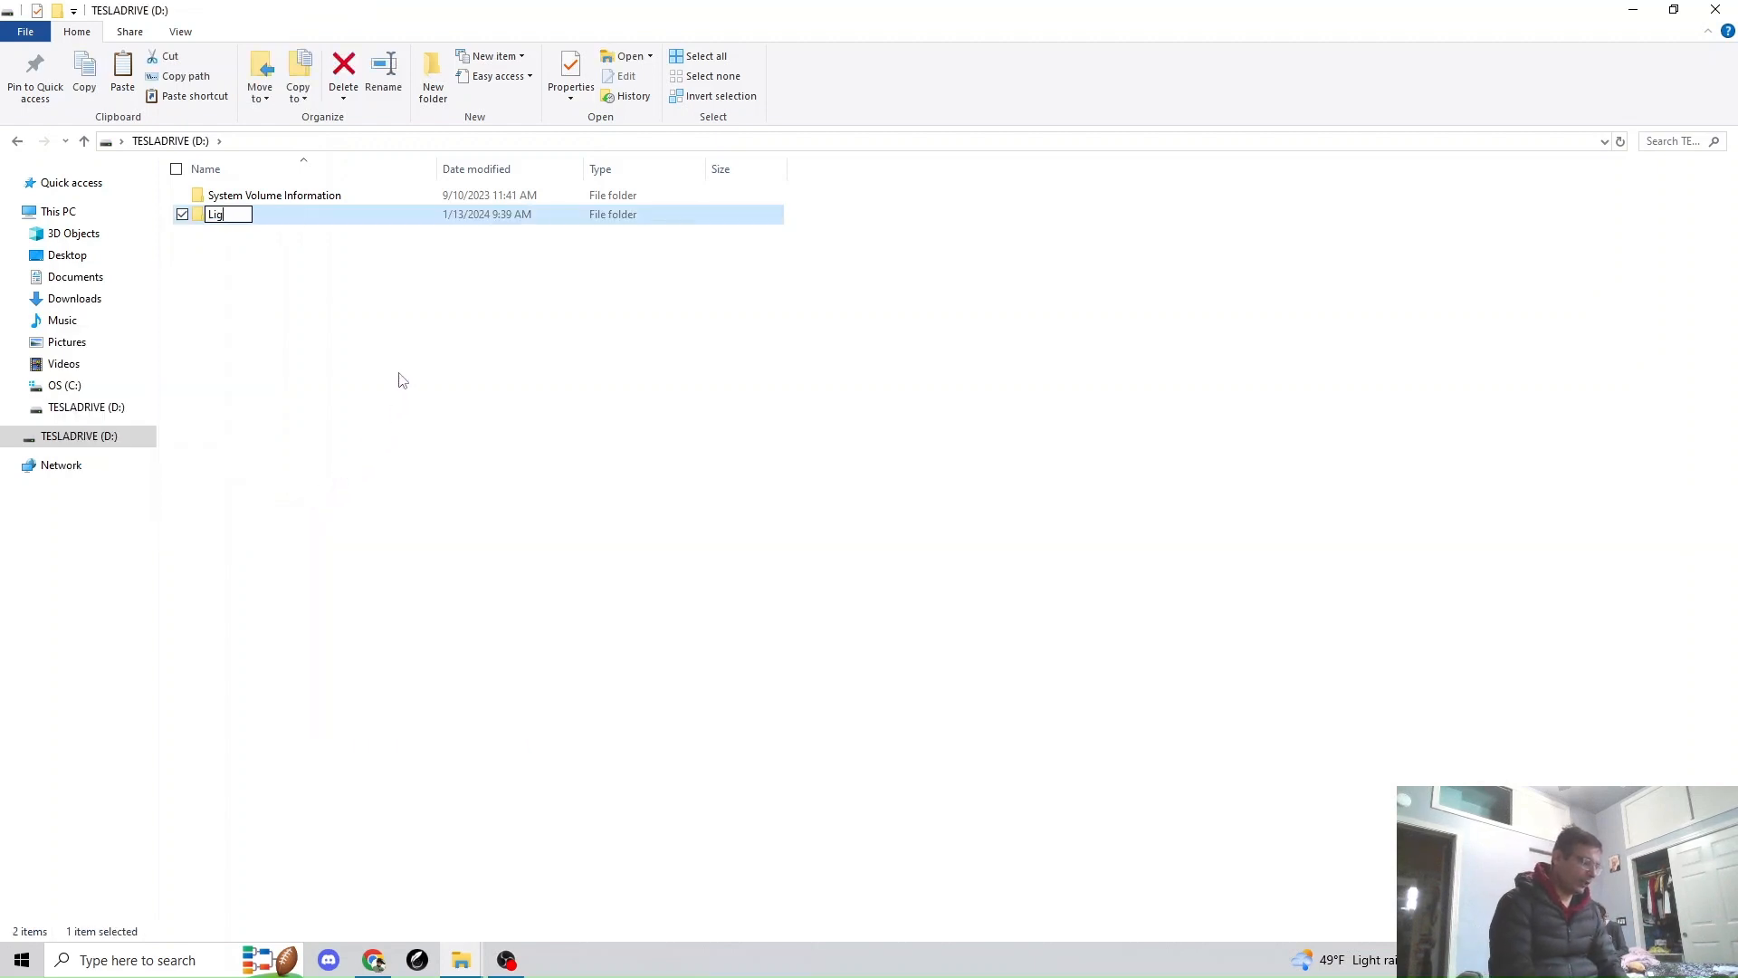
pyautogui.write('ht')
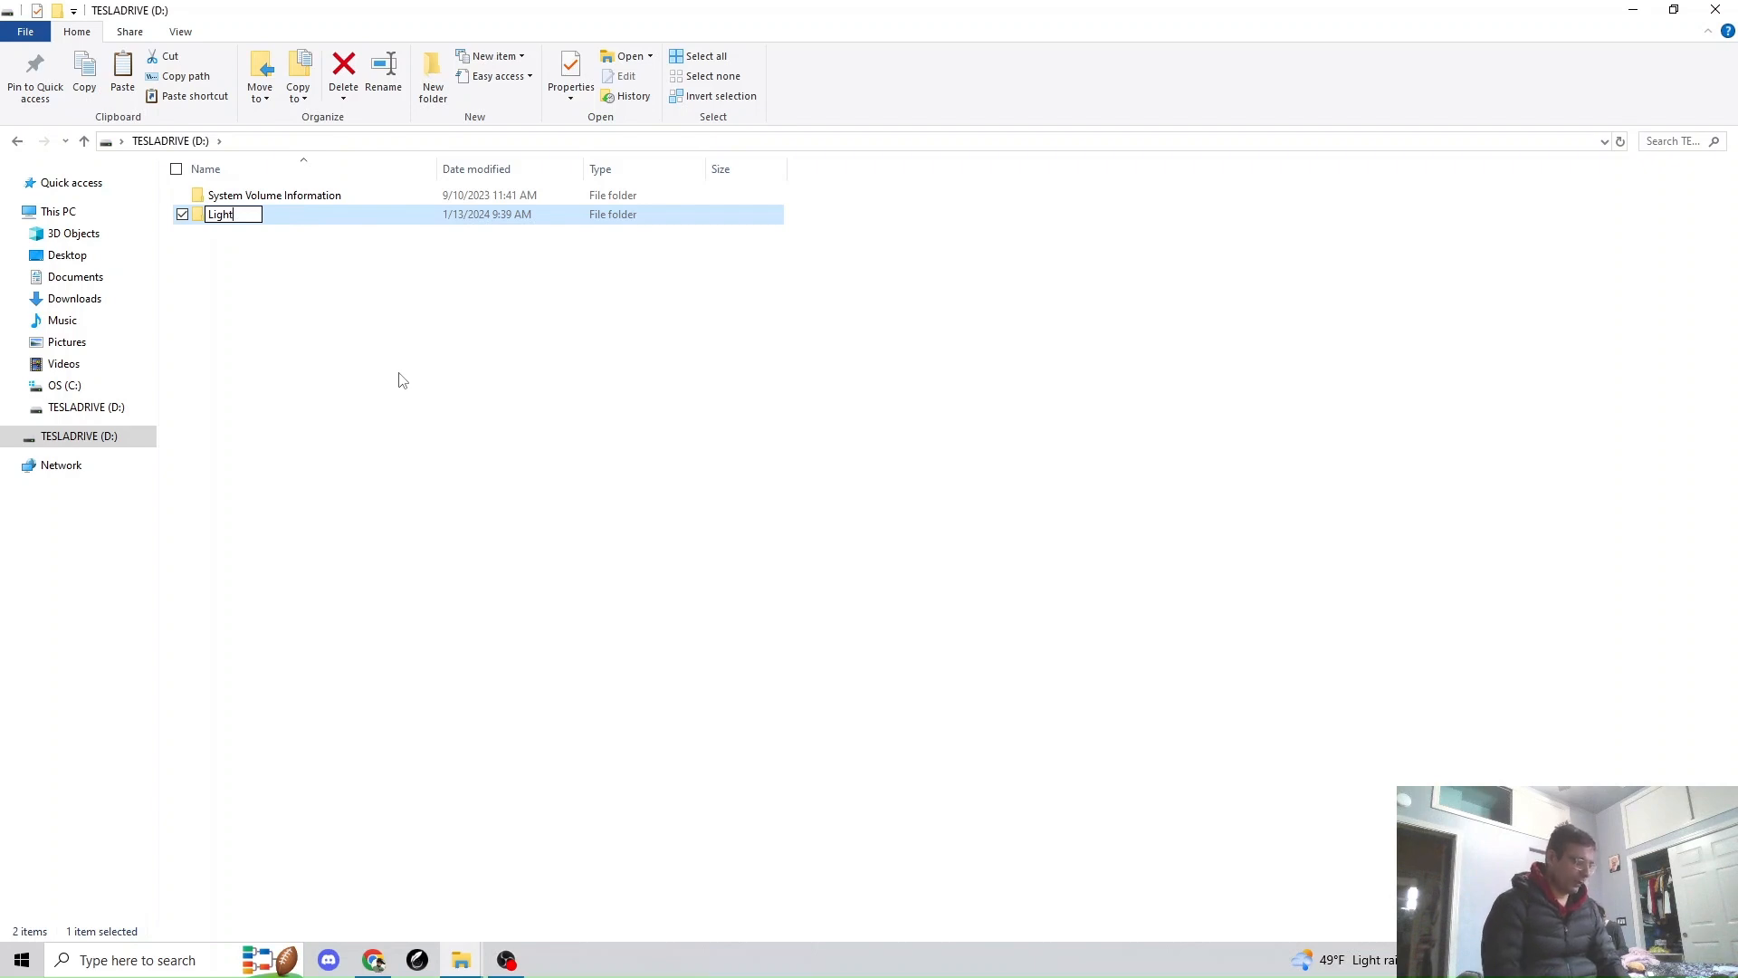
pyautogui.write('Show')
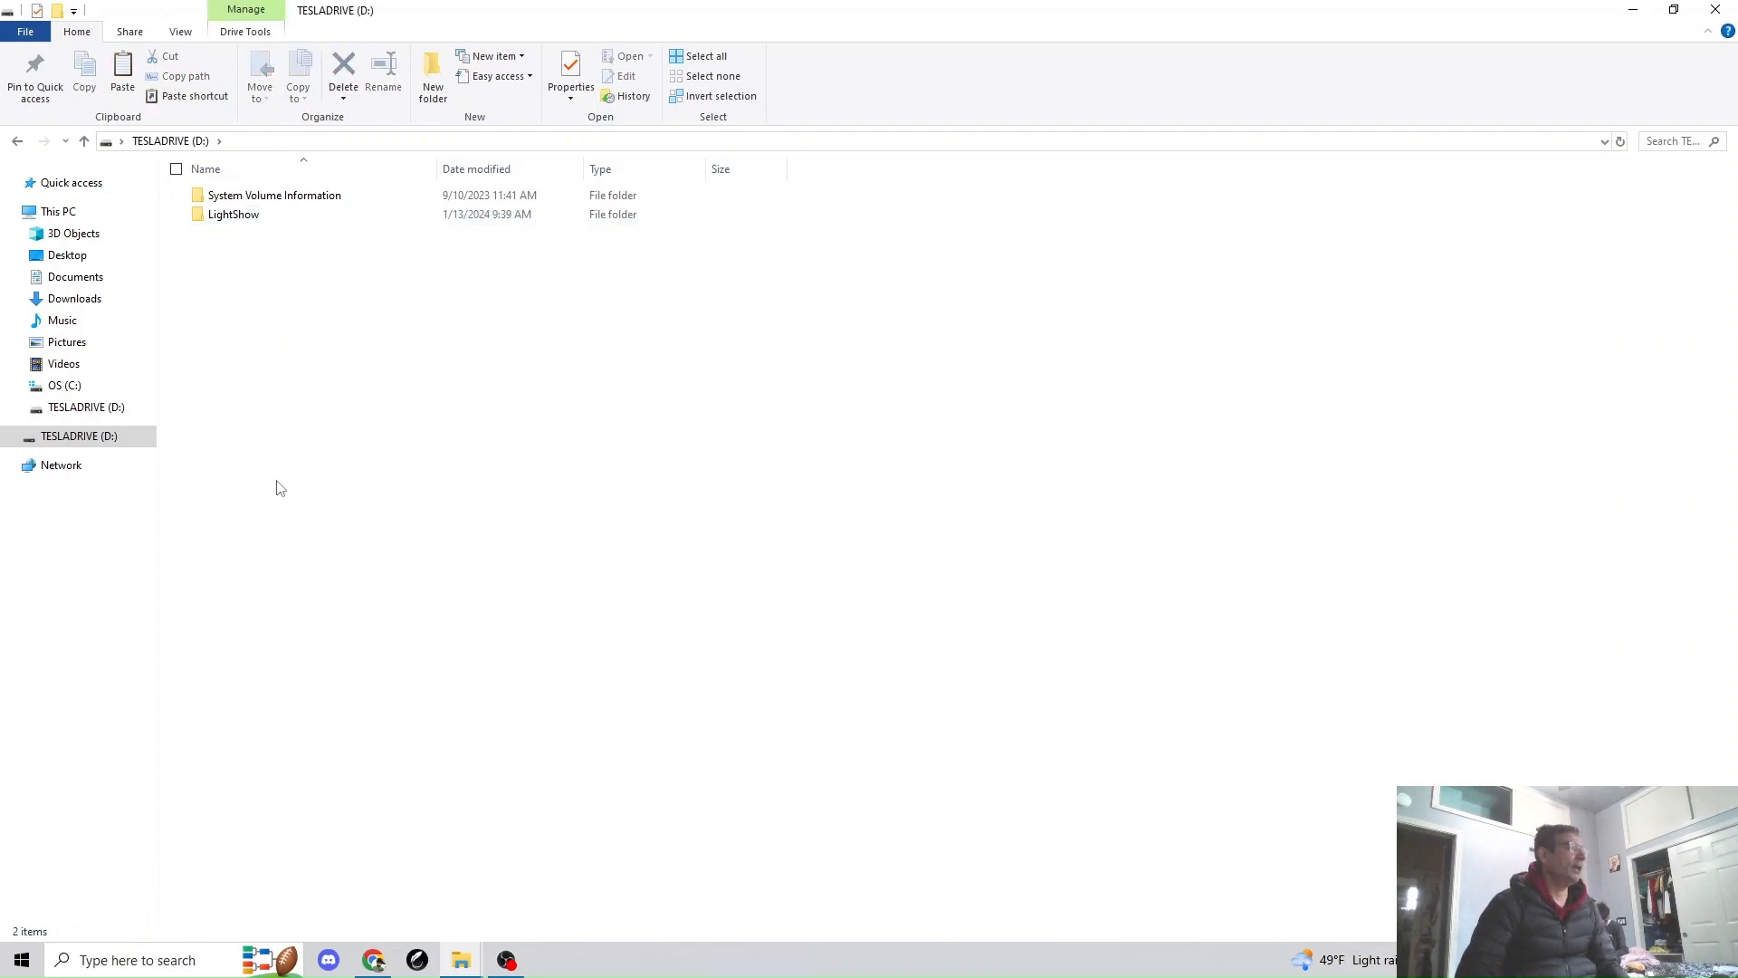
pyautogui.moveTo(219, 227)
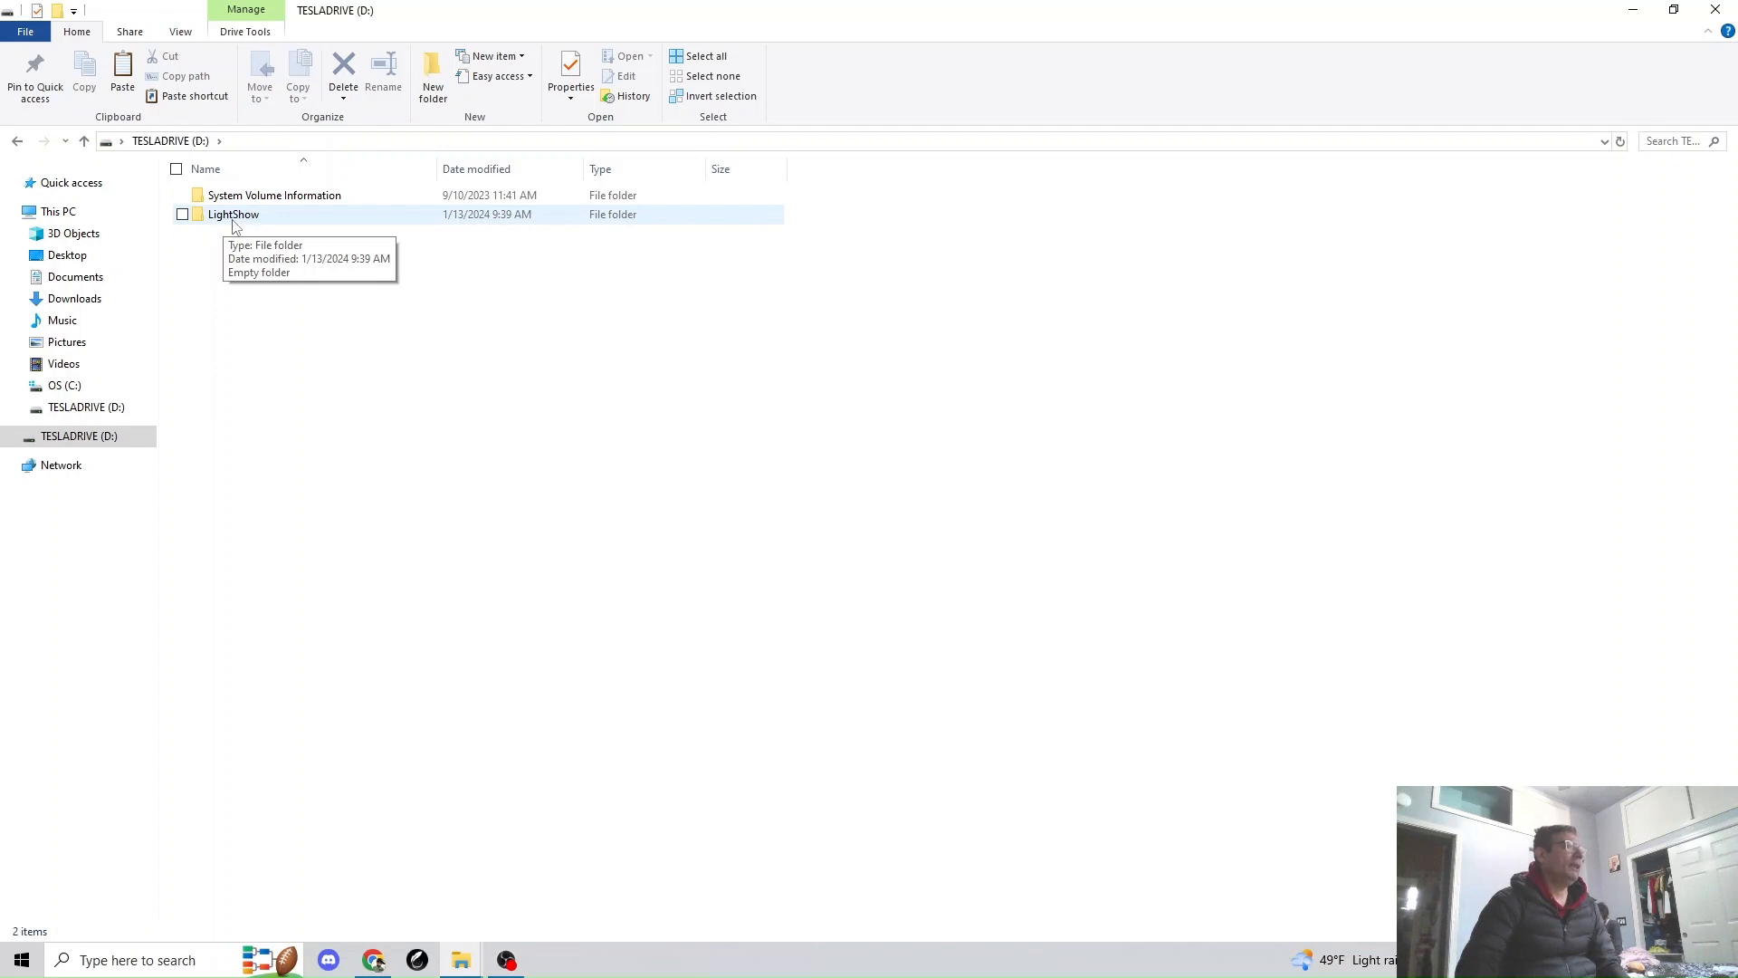
pyautogui.doubleClick(232, 214)
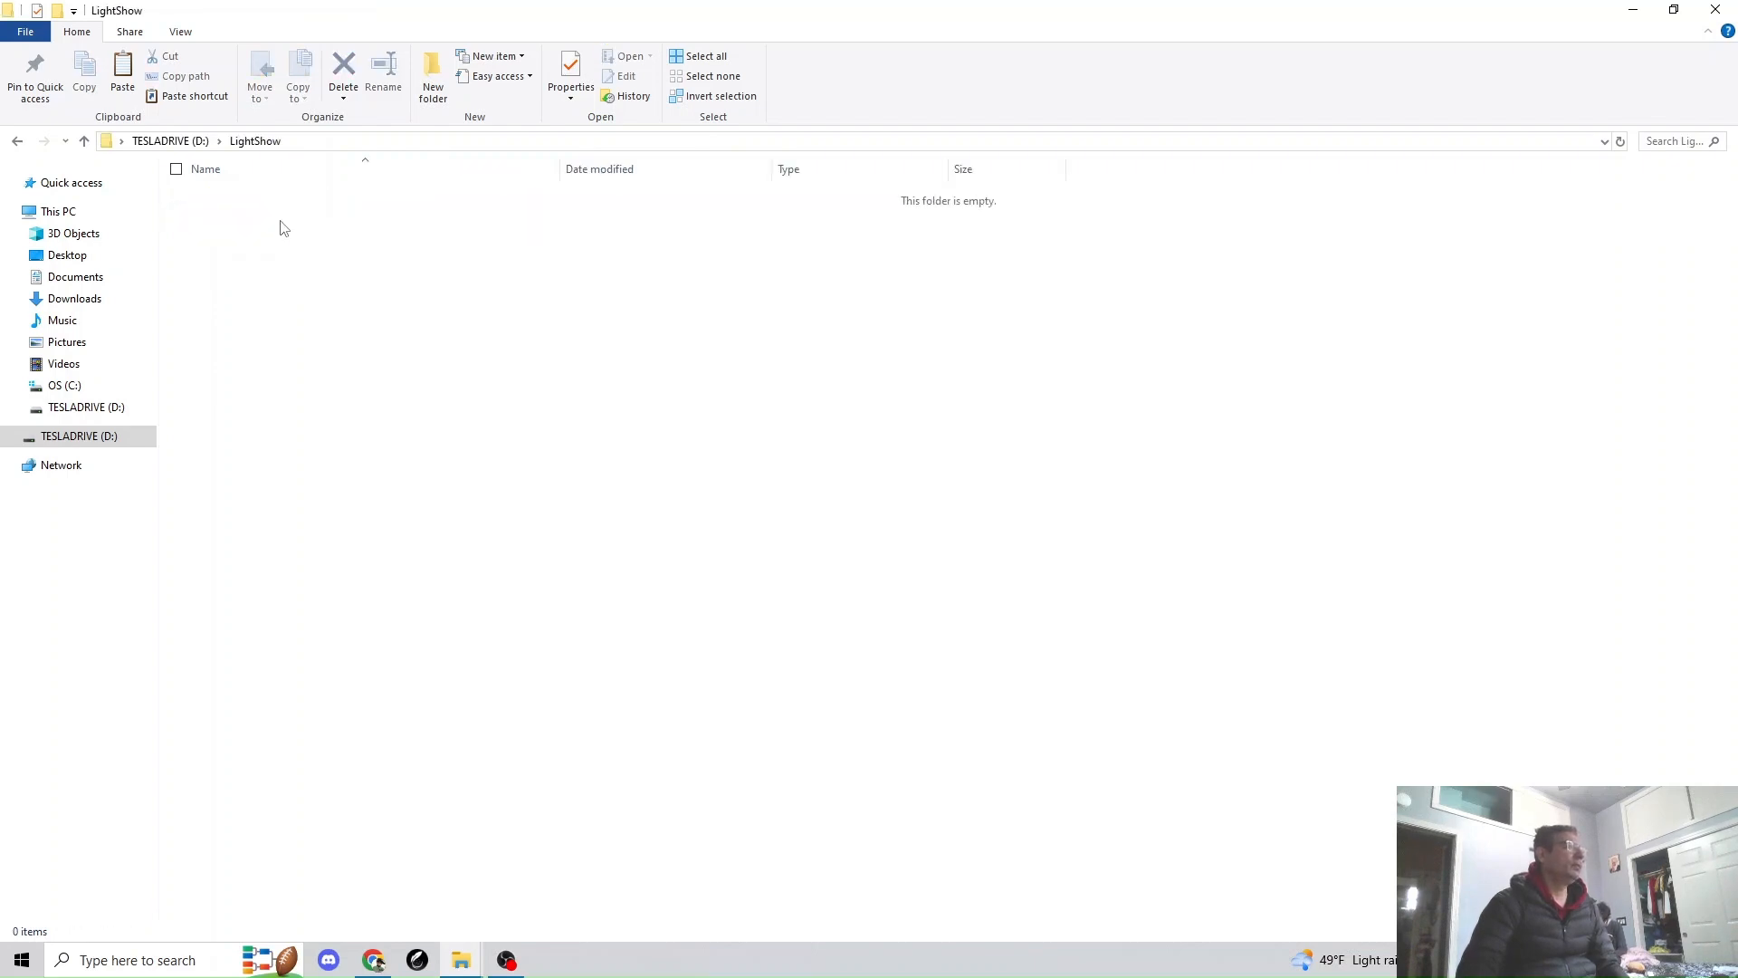
pyautogui.moveTo(297, 265)
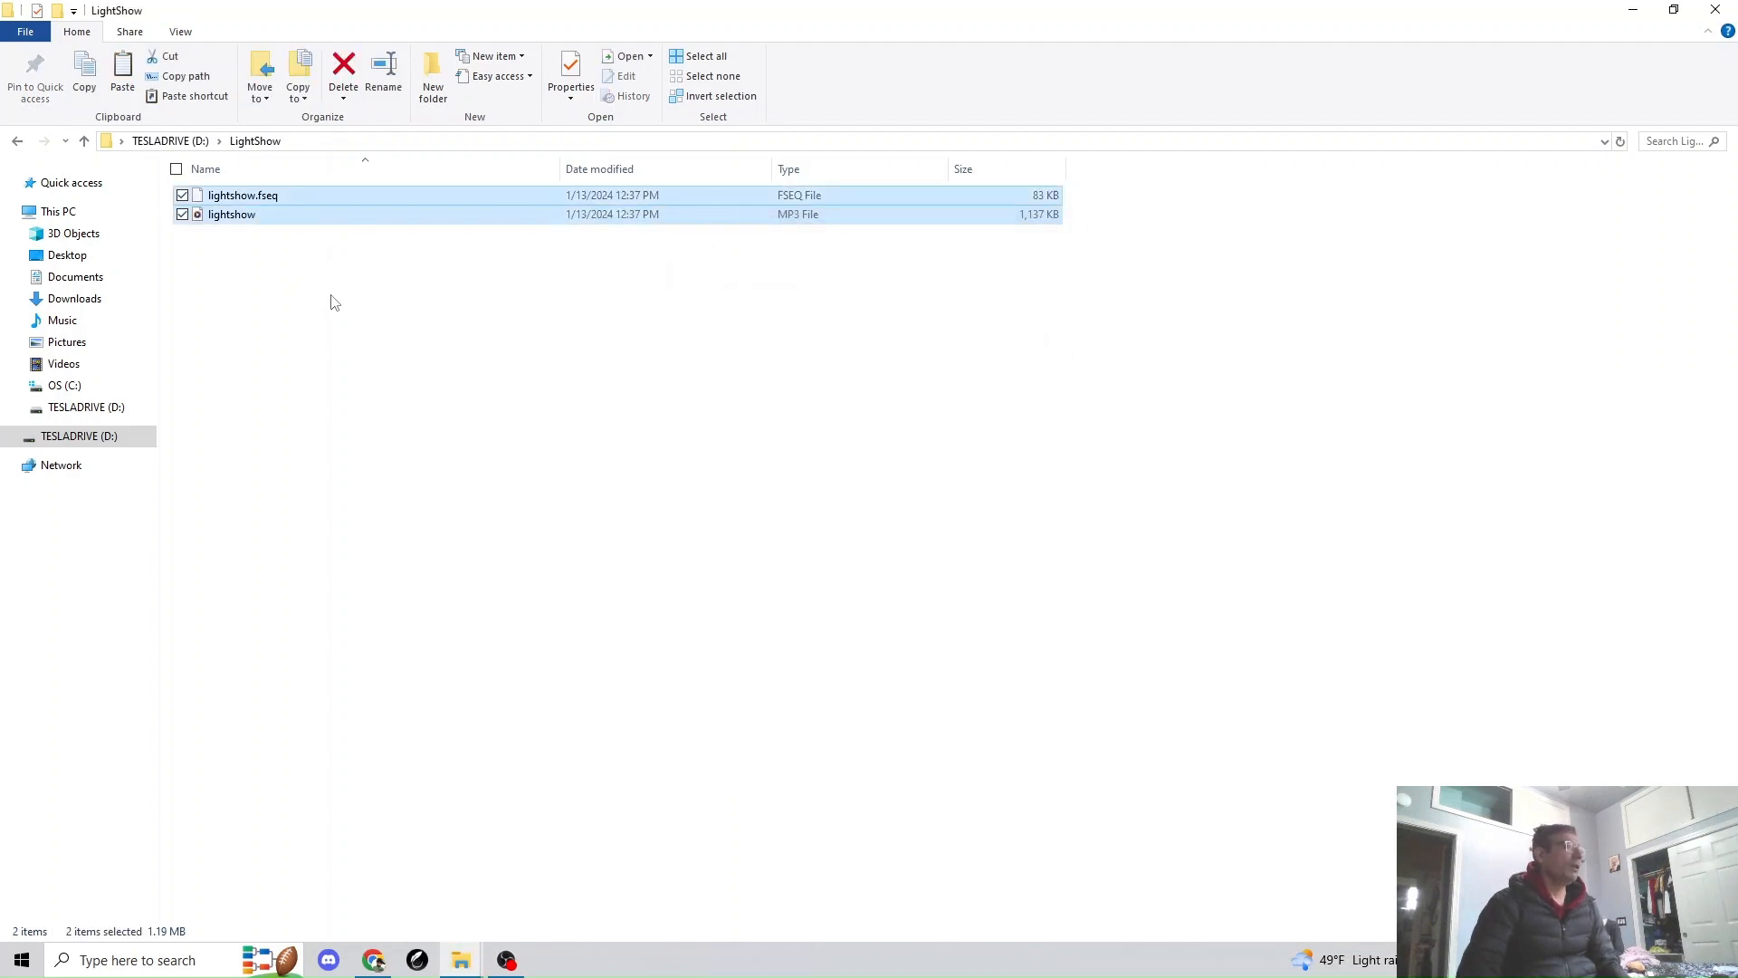
# Paste lightshow.fseq and the lightshow MP3 into LightShow, then return to the browser.
pyautogui.click(219, 424)
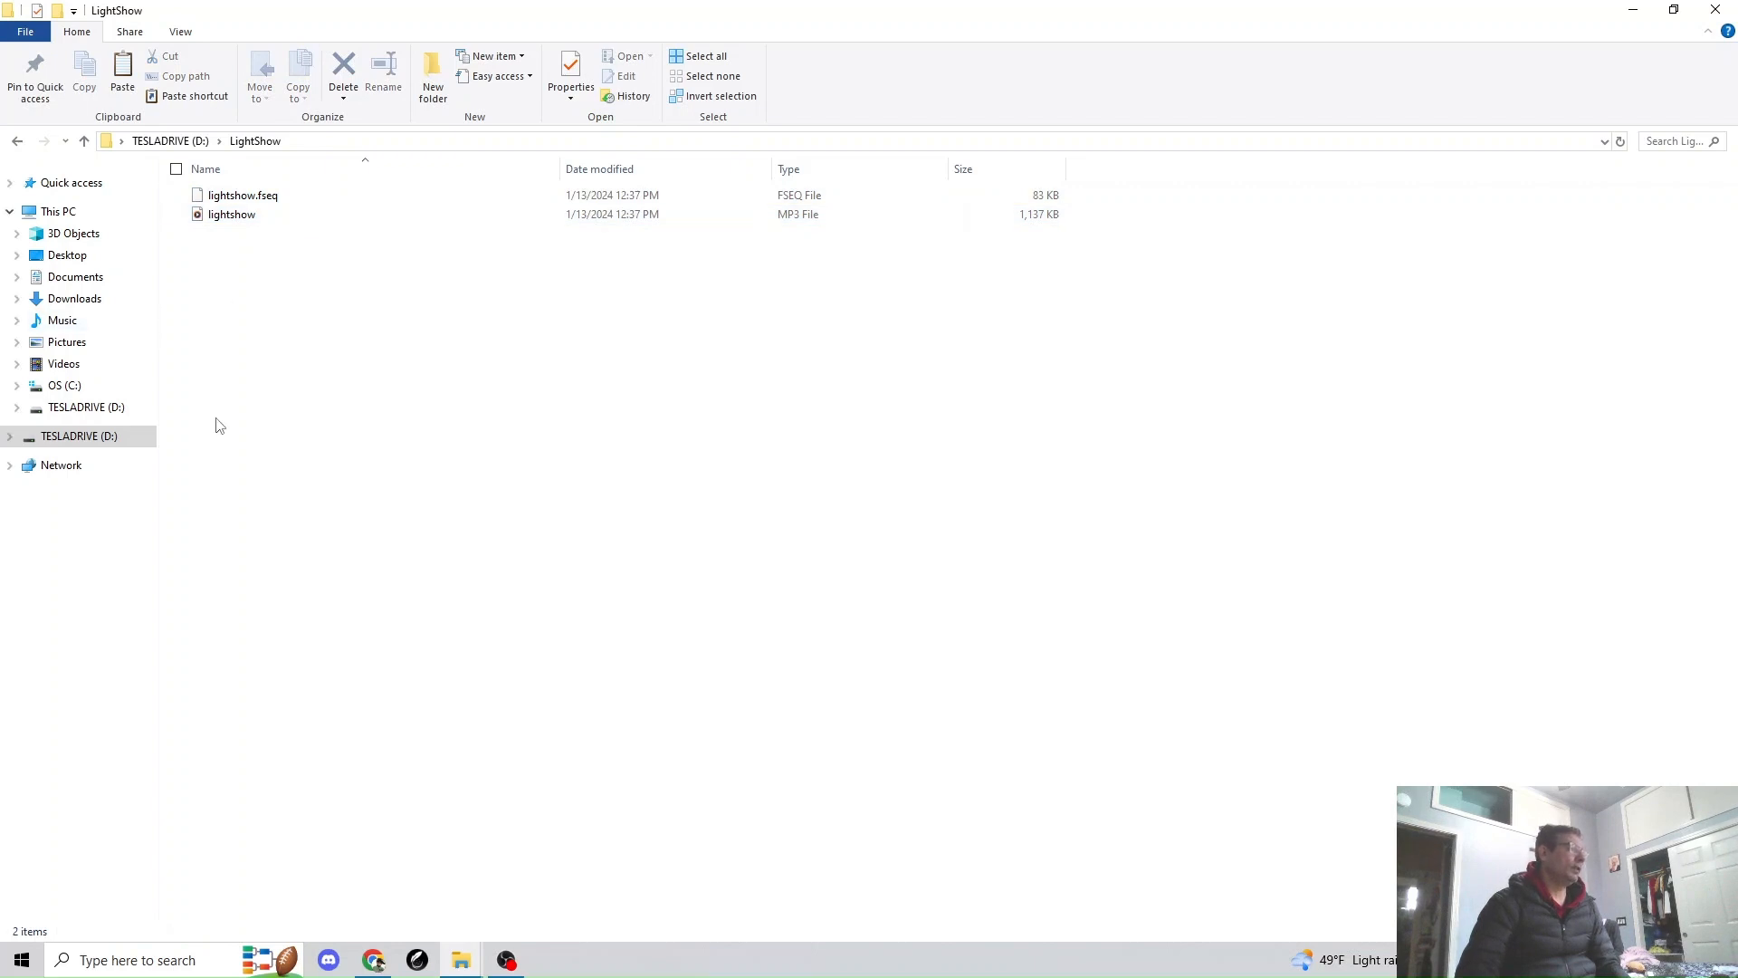
pyautogui.click(374, 960)
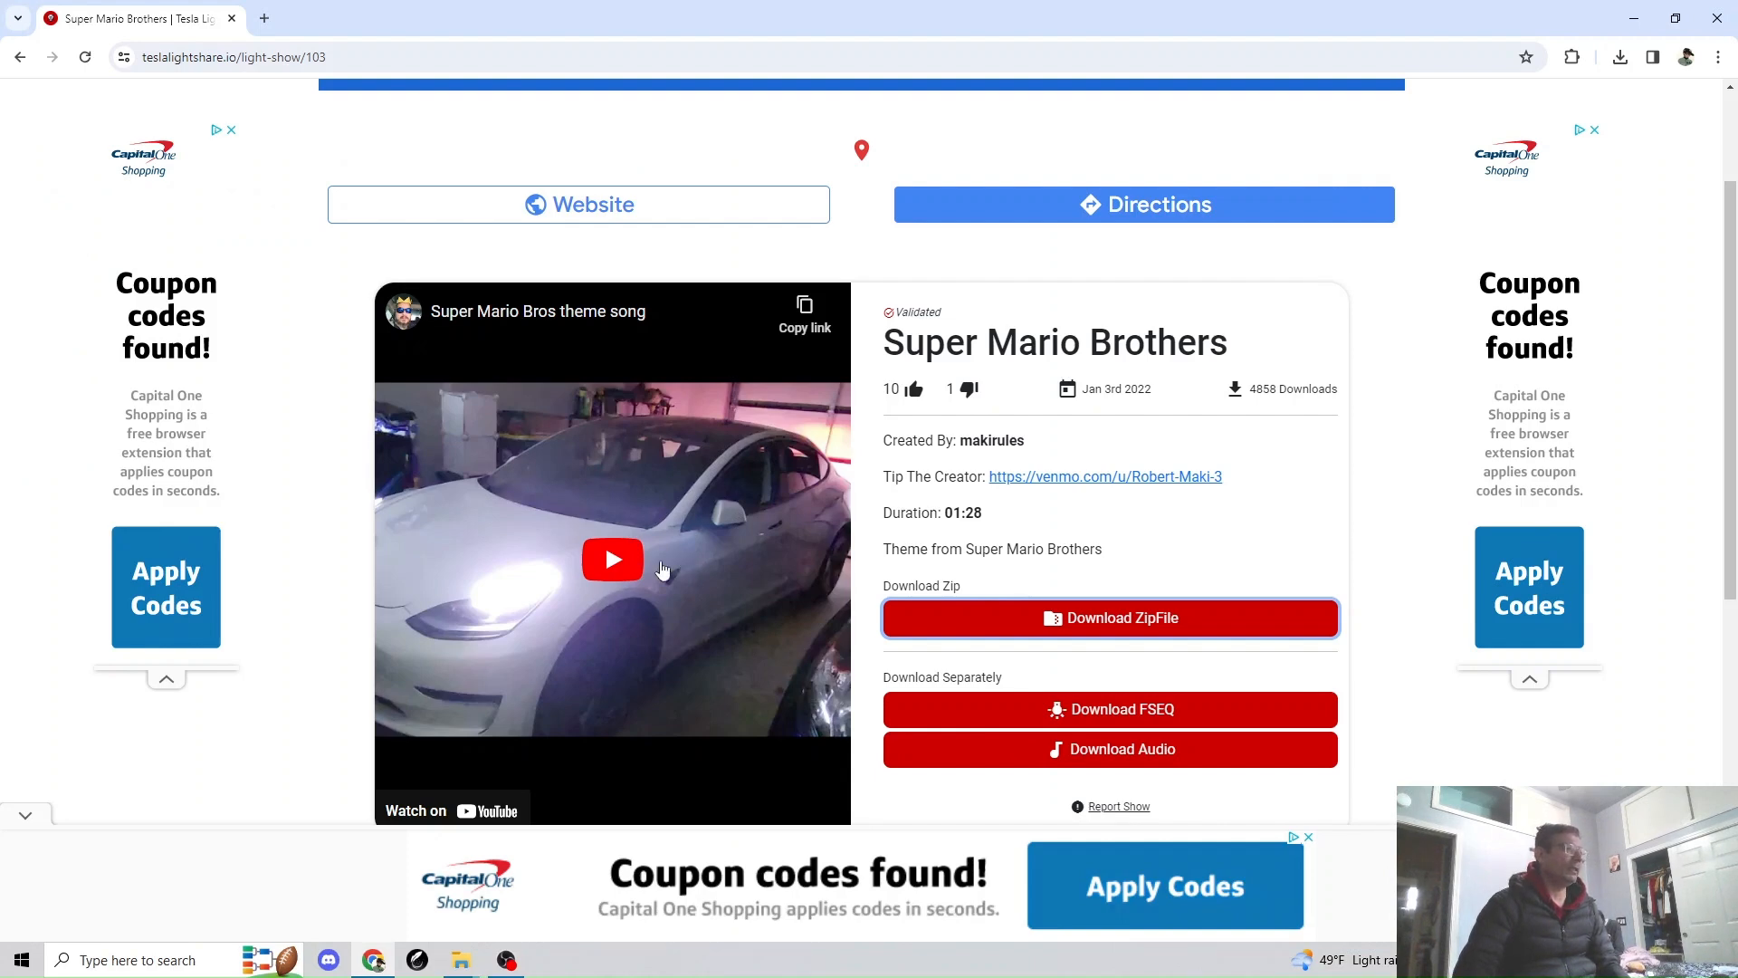
pyautogui.moveTo(700, 572)
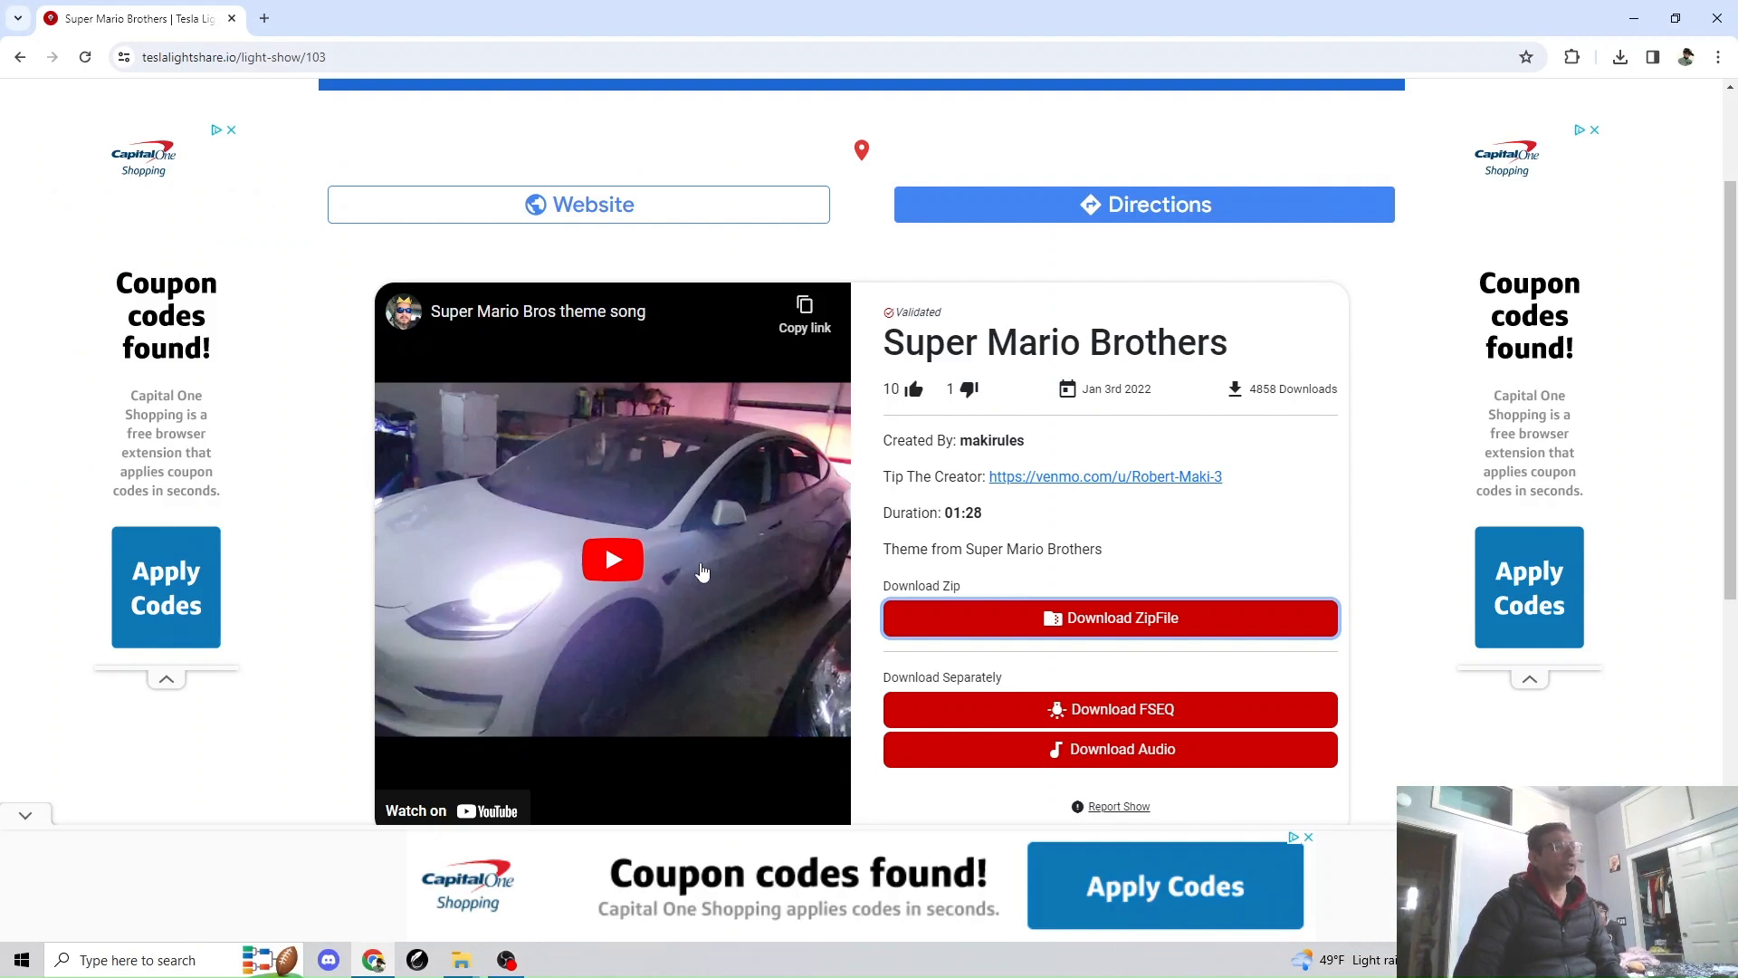
pyautogui.moveTo(720, 606)
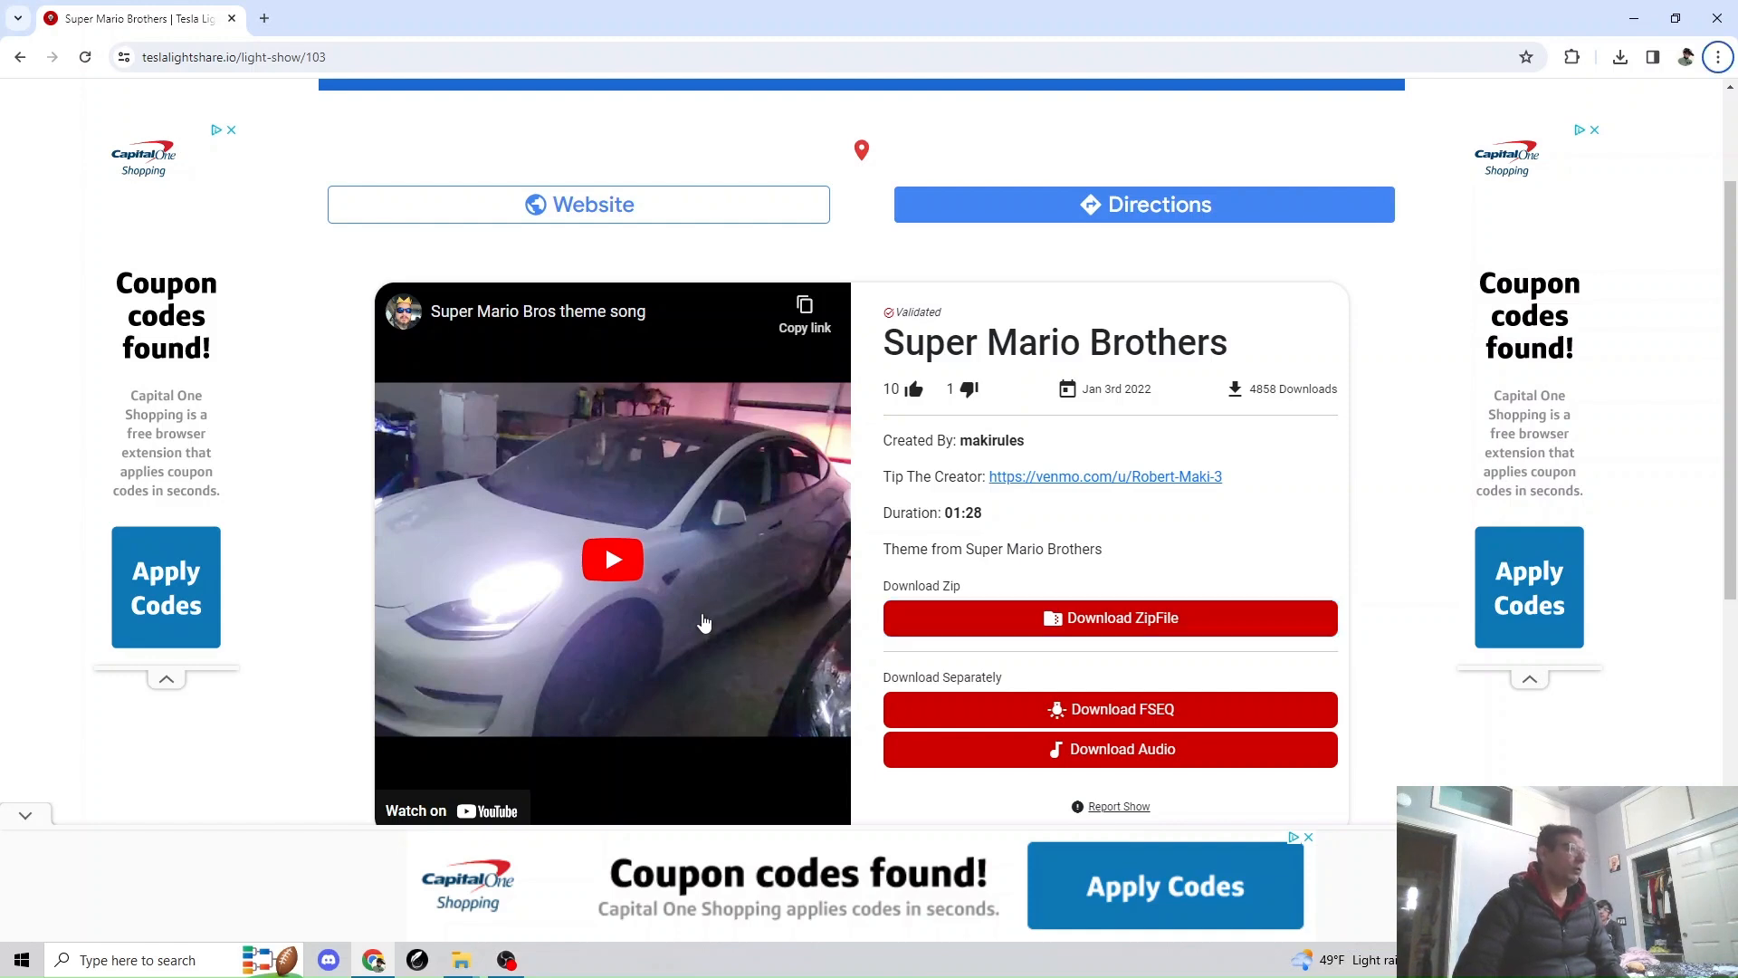
# Return to TESLADRIVE (D:) LightShow and review lightshow.fseq and the 1,137 KB lightshow MP3.
pyautogui.click(459, 959)
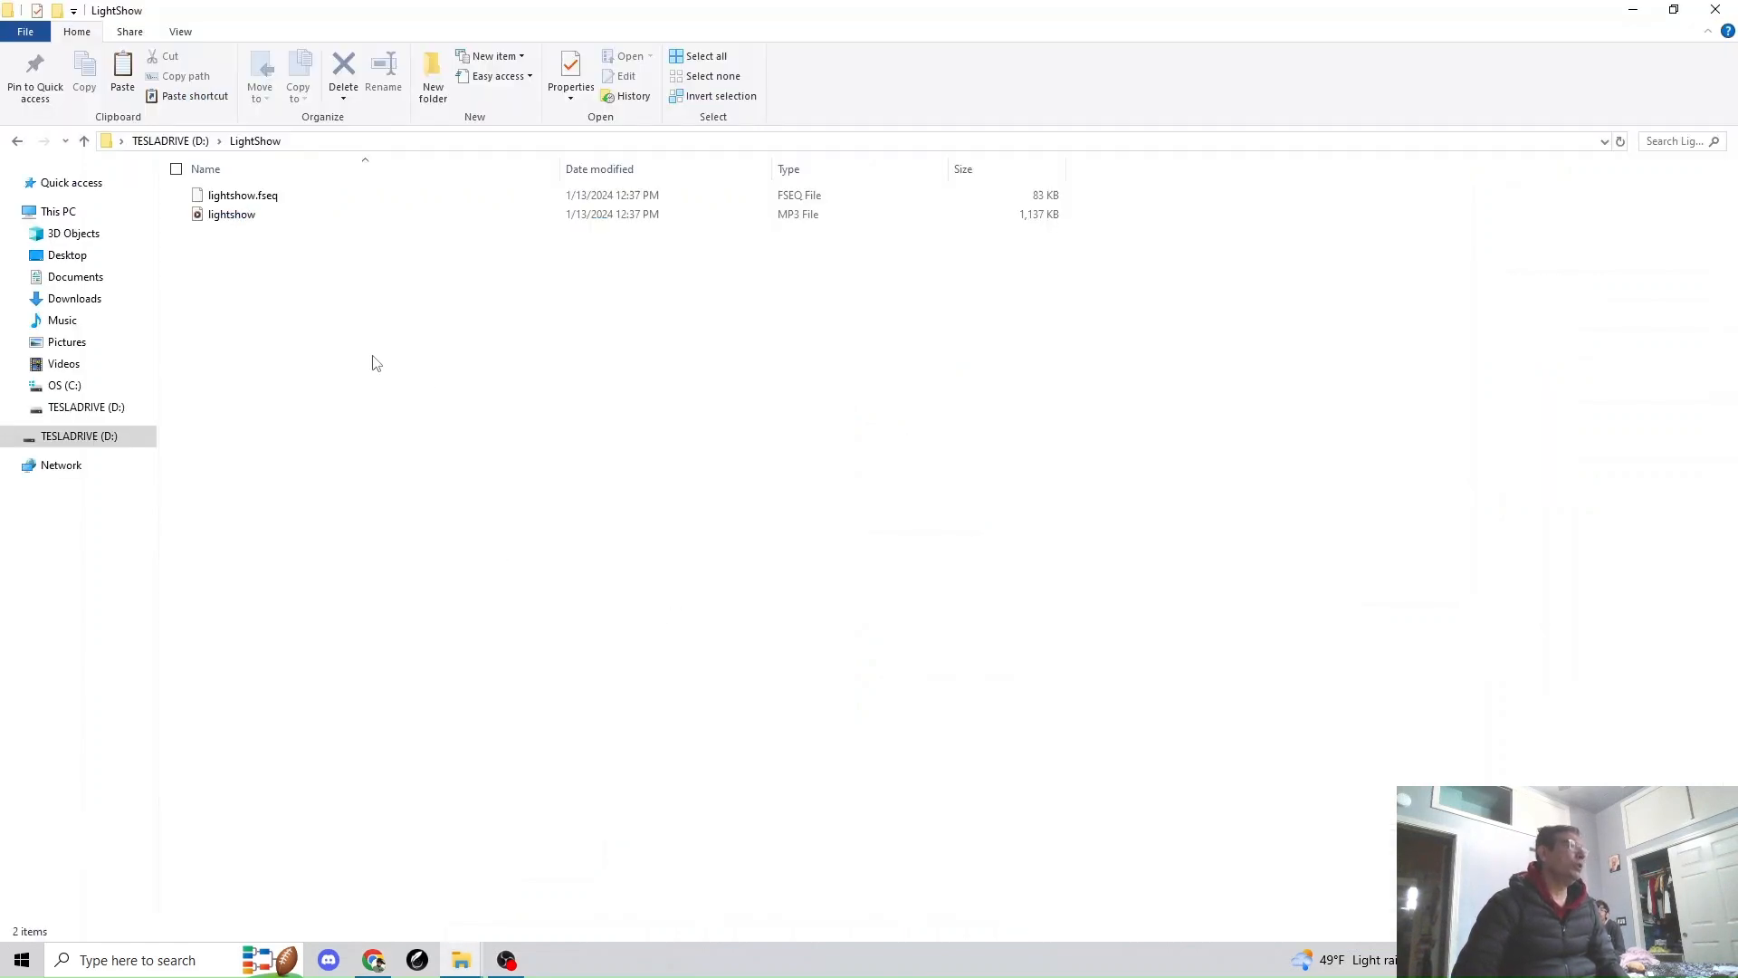
pyautogui.moveTo(244, 214)
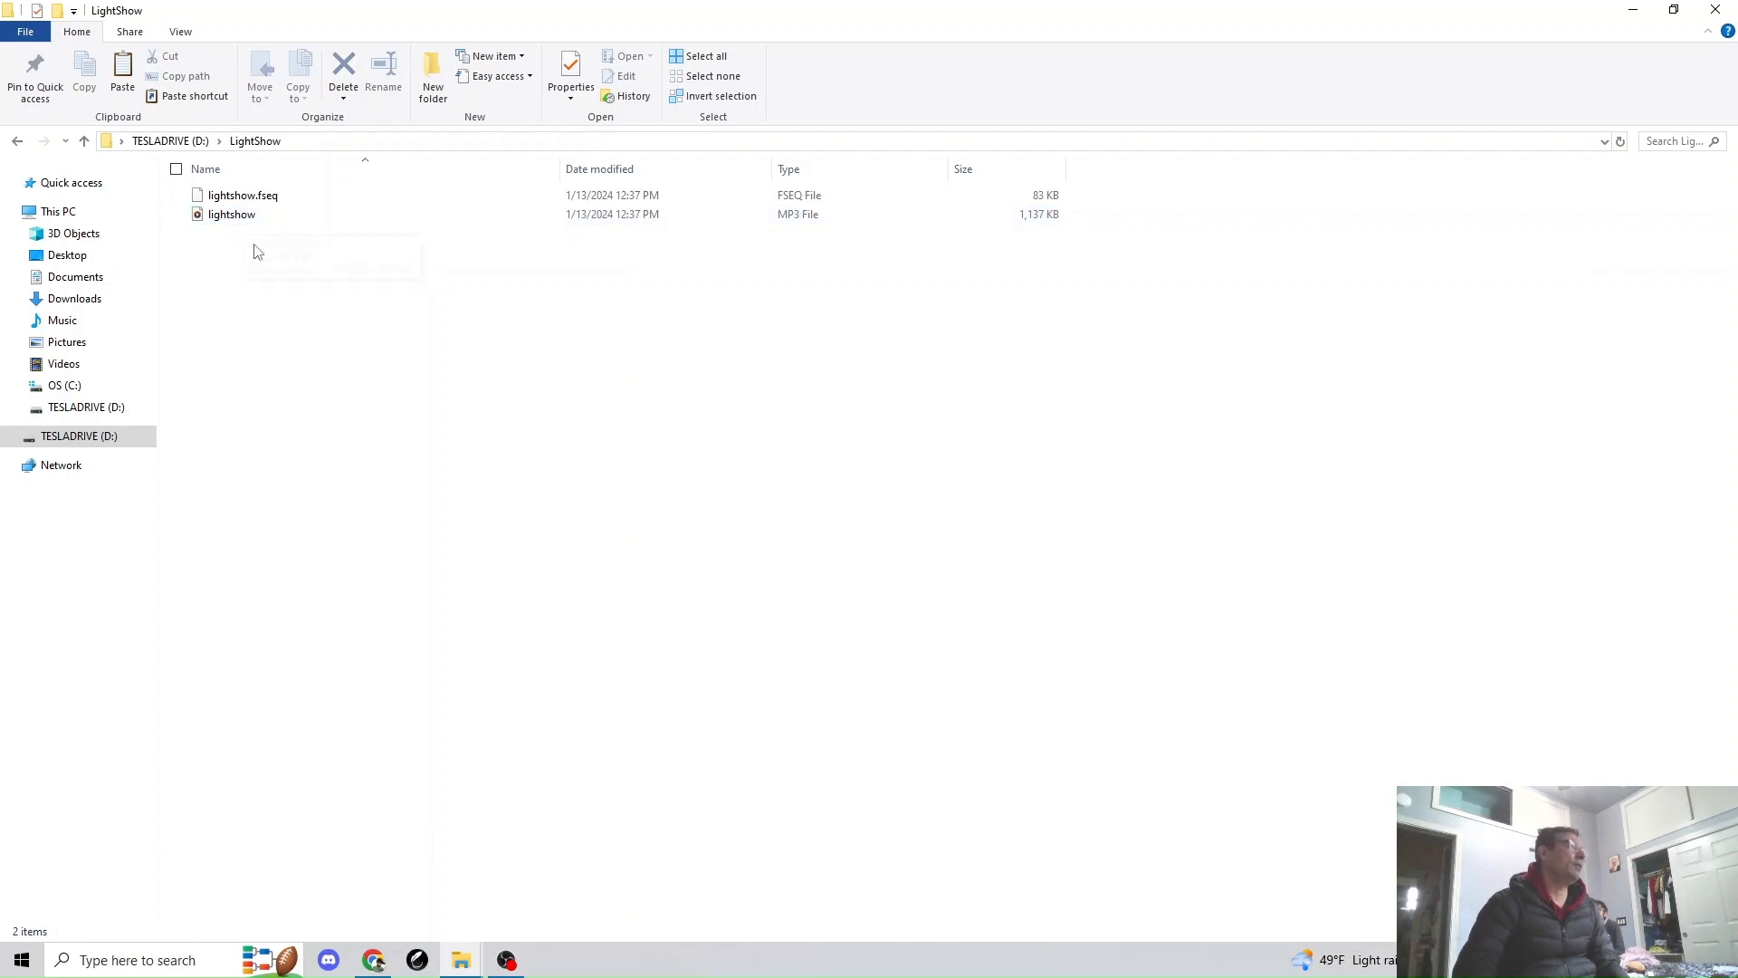
pyautogui.click(231, 214)
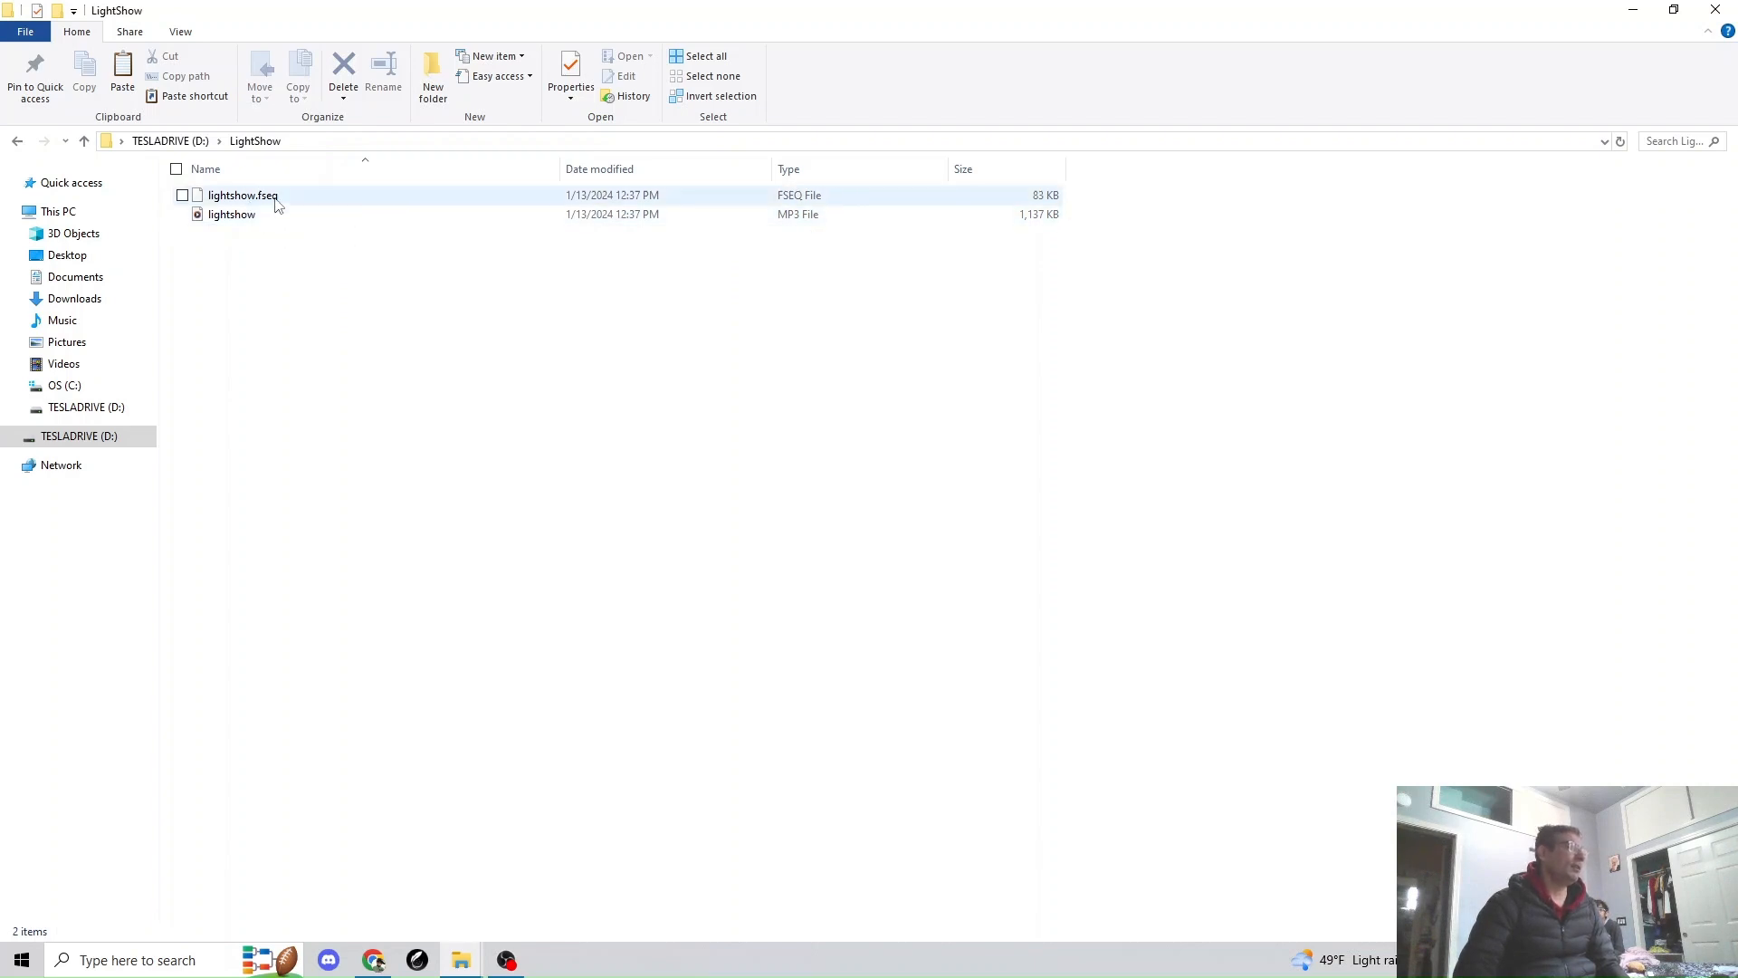
pyautogui.click(232, 214)
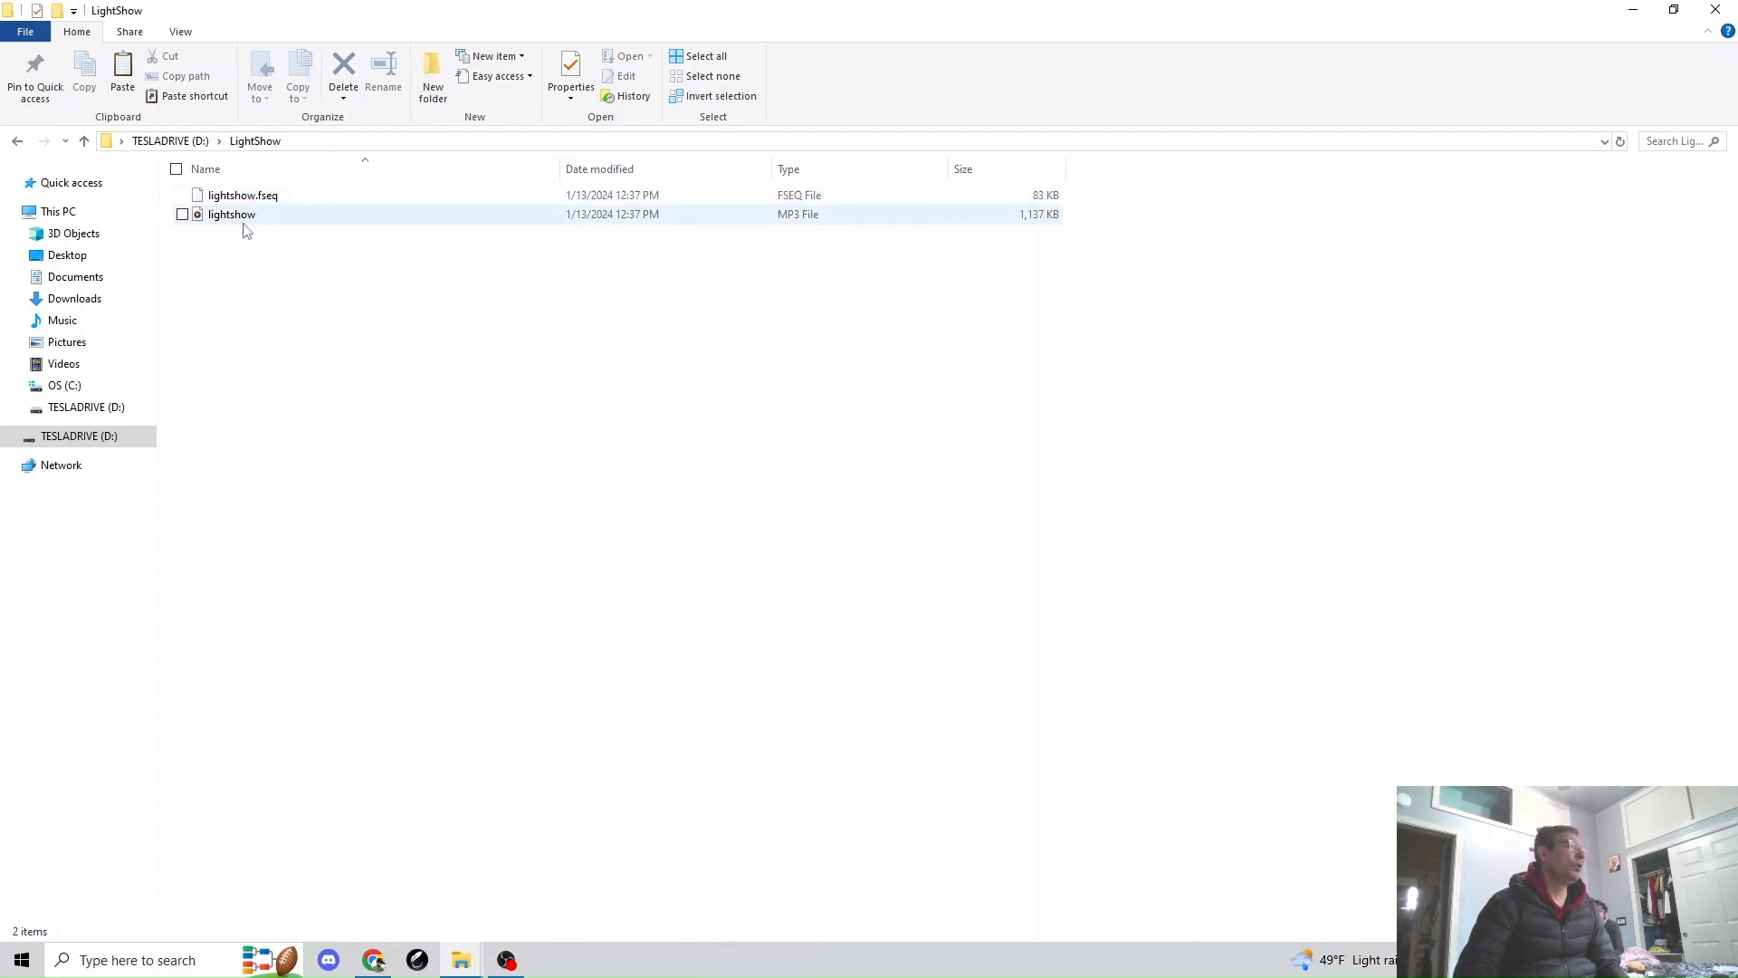
pyautogui.click(242, 195)
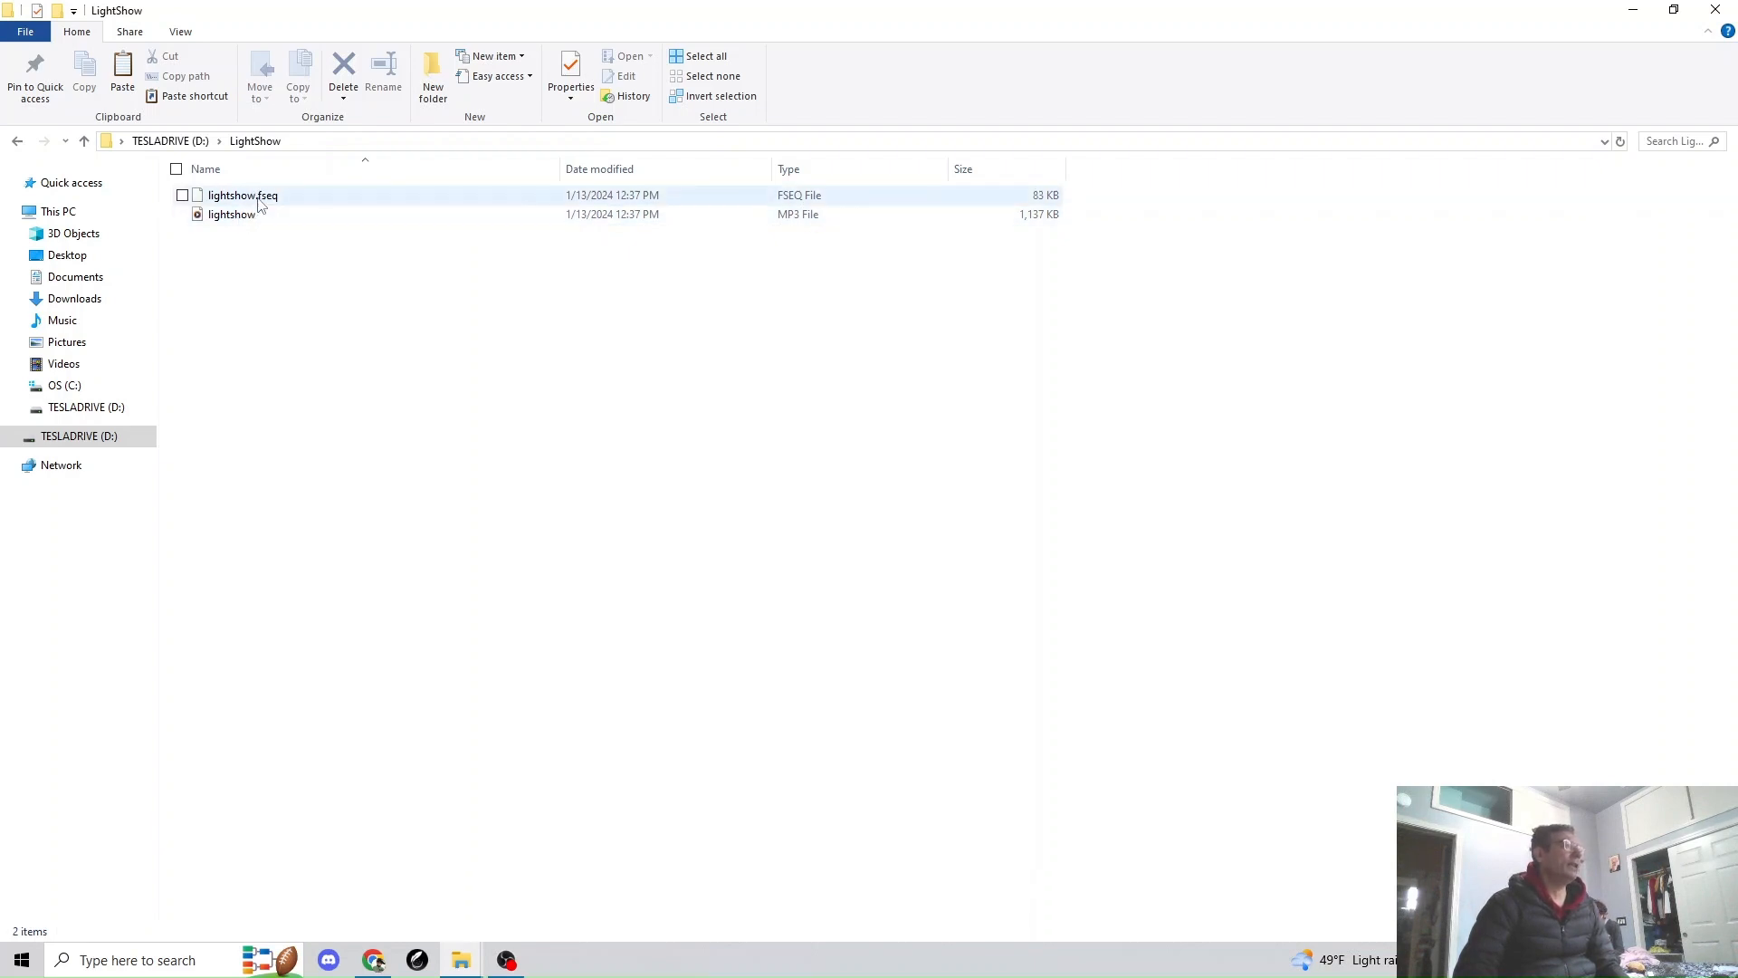
pyautogui.click(232, 214)
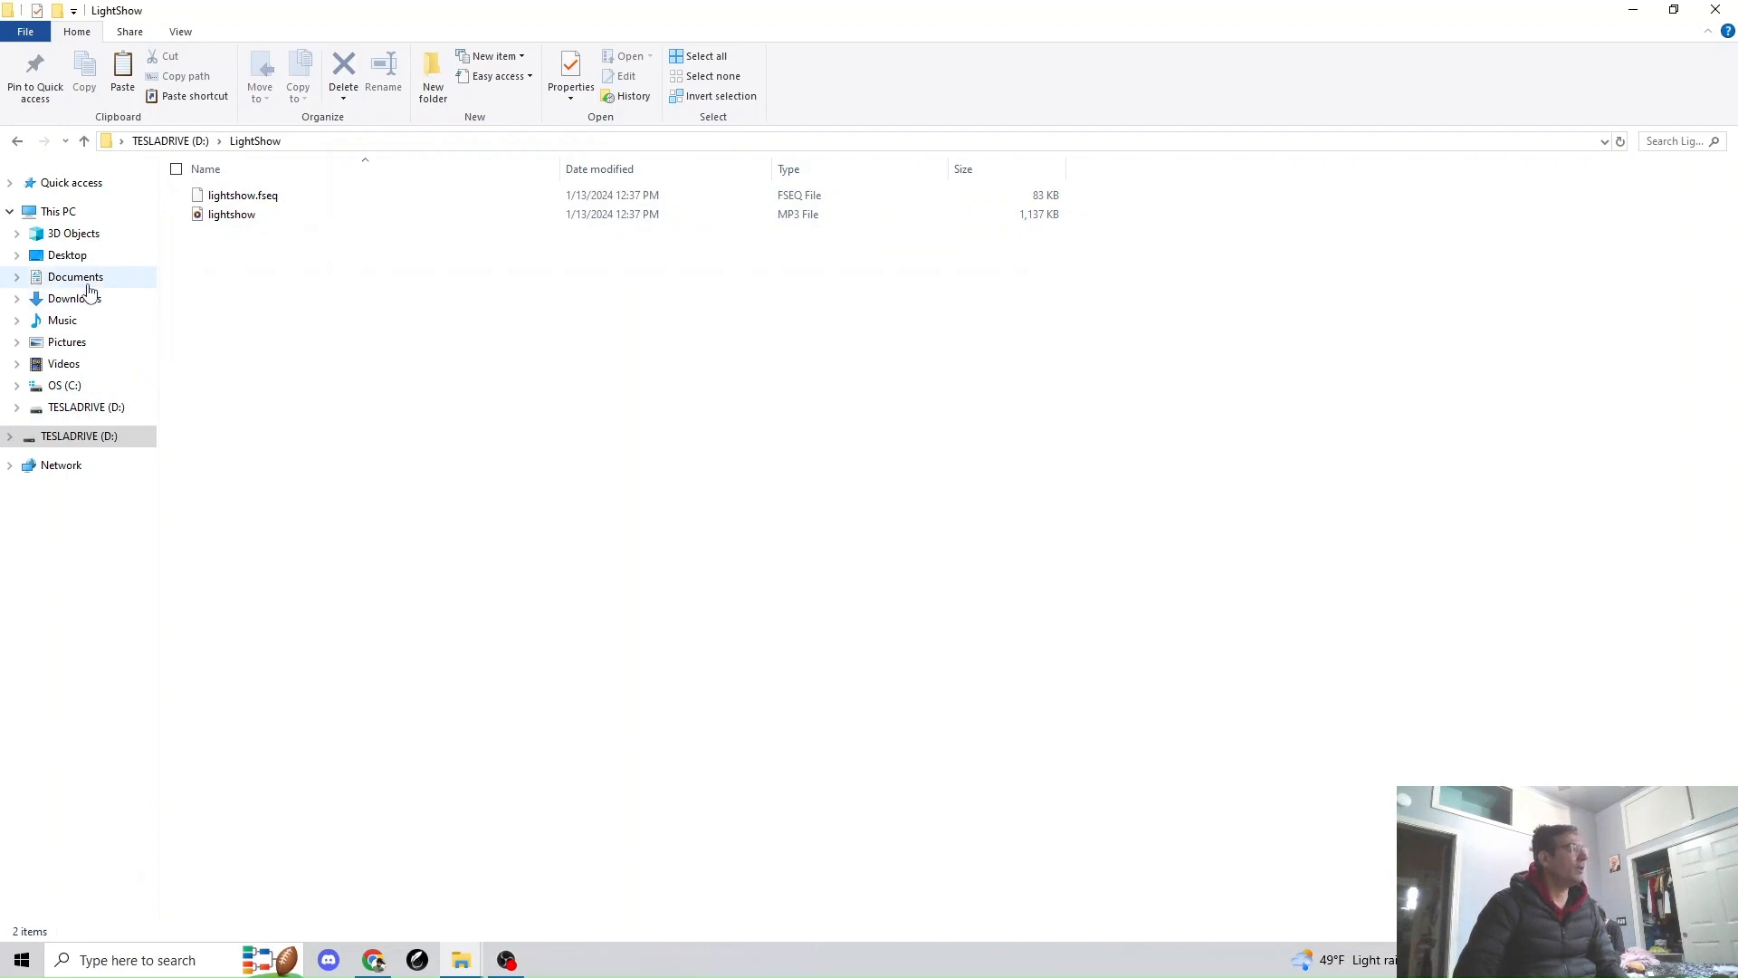
pyautogui.moveTo(84, 290)
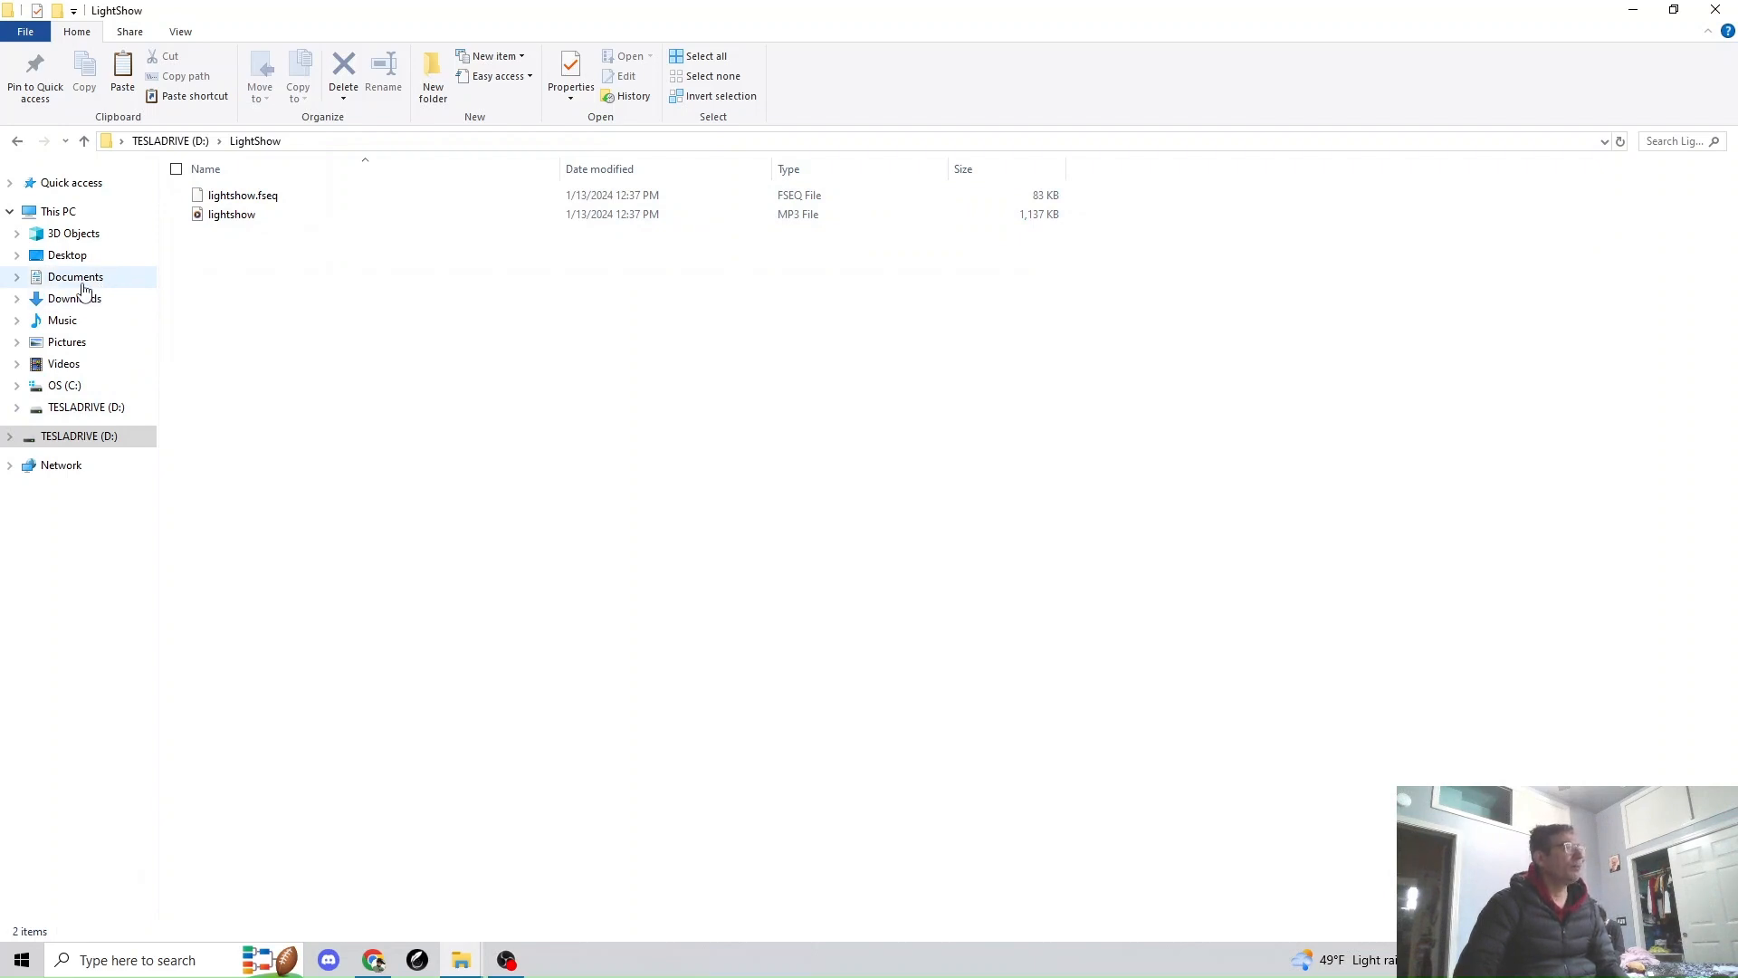
# Open Documents > tesla > LightShow and select dede.fseq.
pyautogui.click(75, 276)
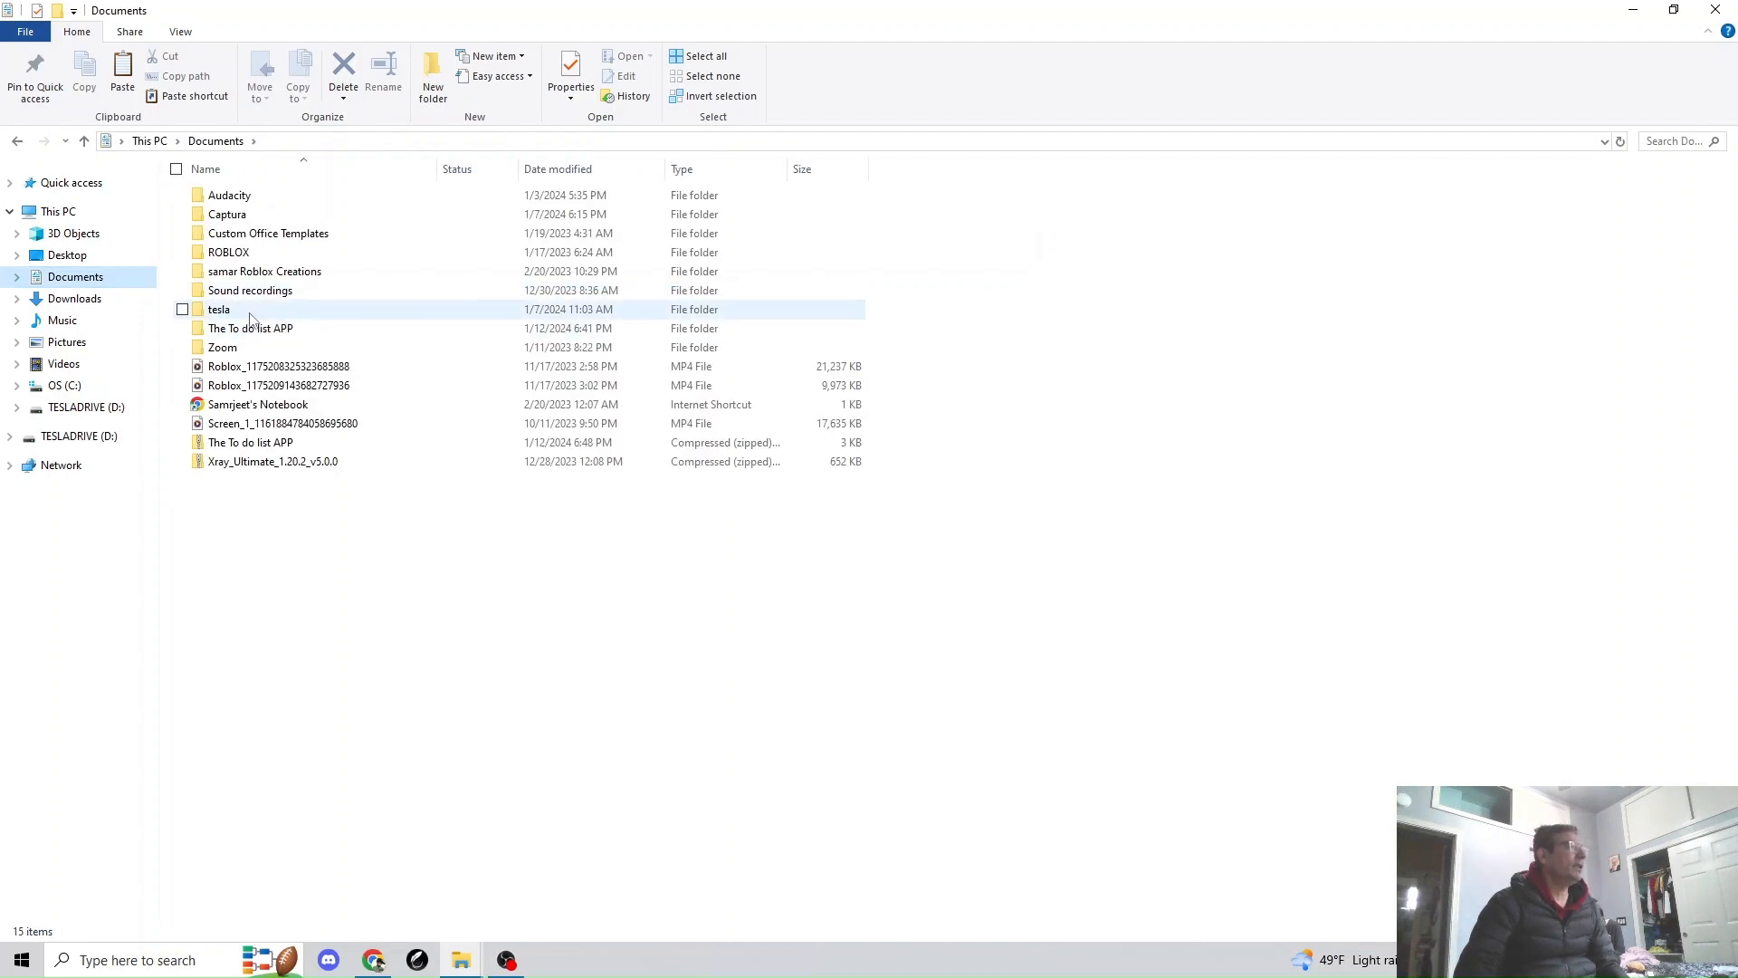
pyautogui.click(218, 309)
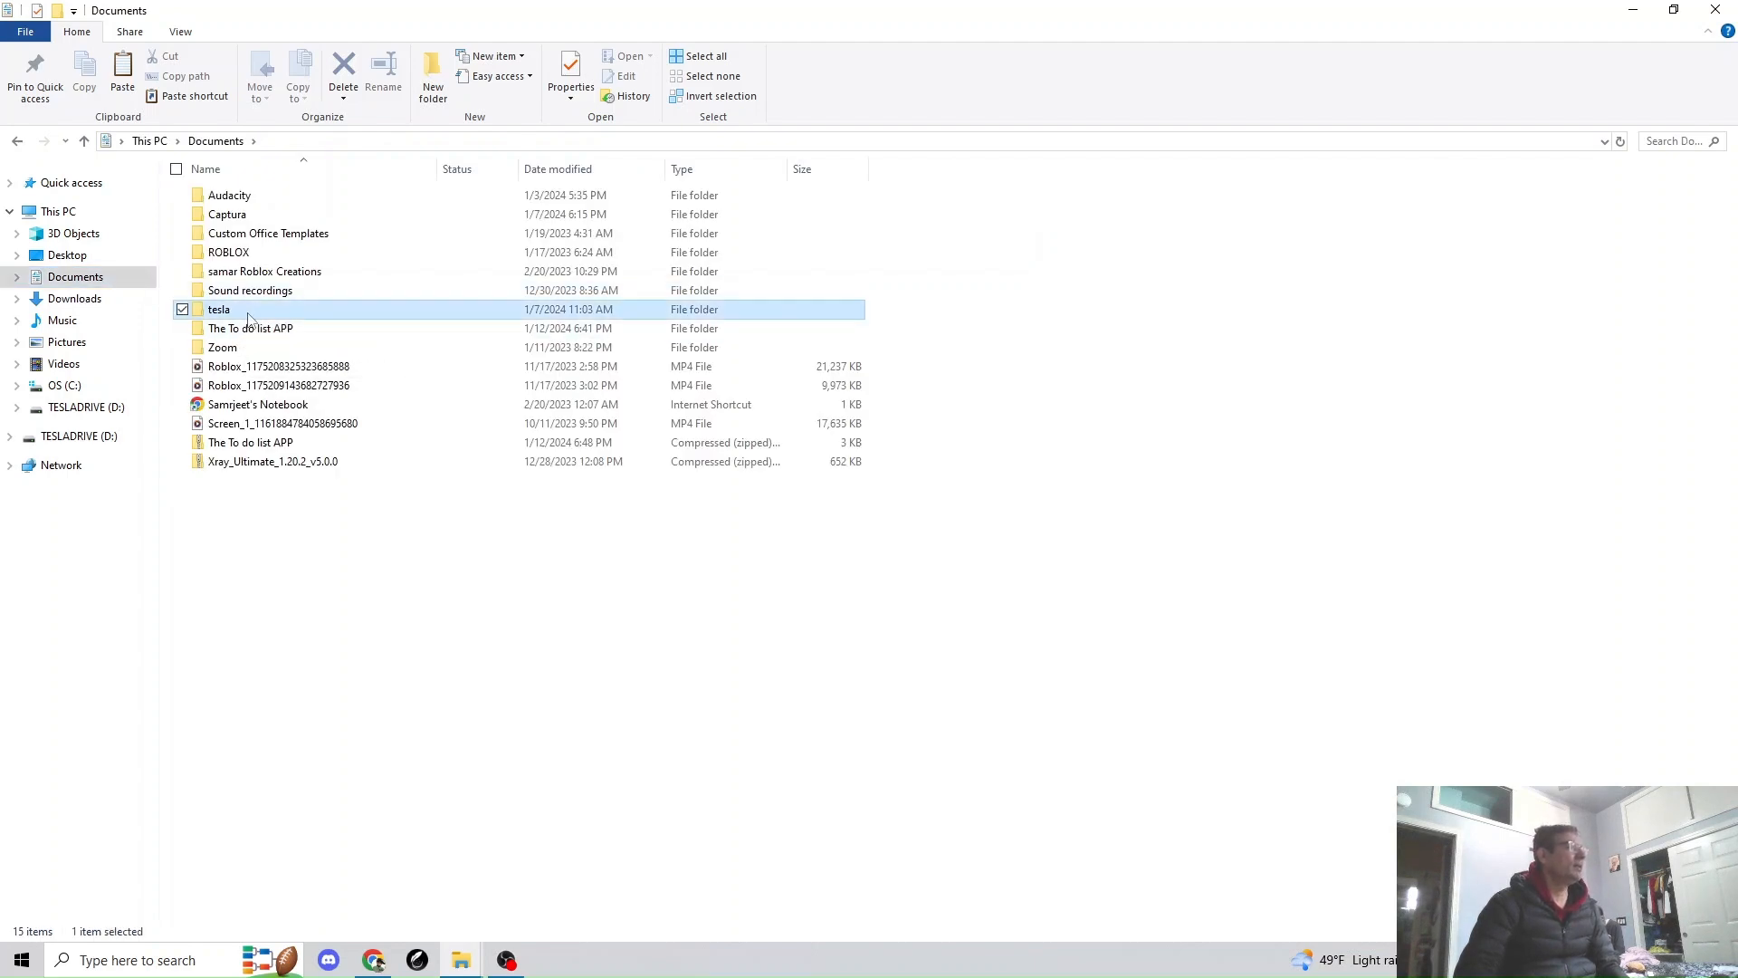
pyautogui.doubleClick(218, 310)
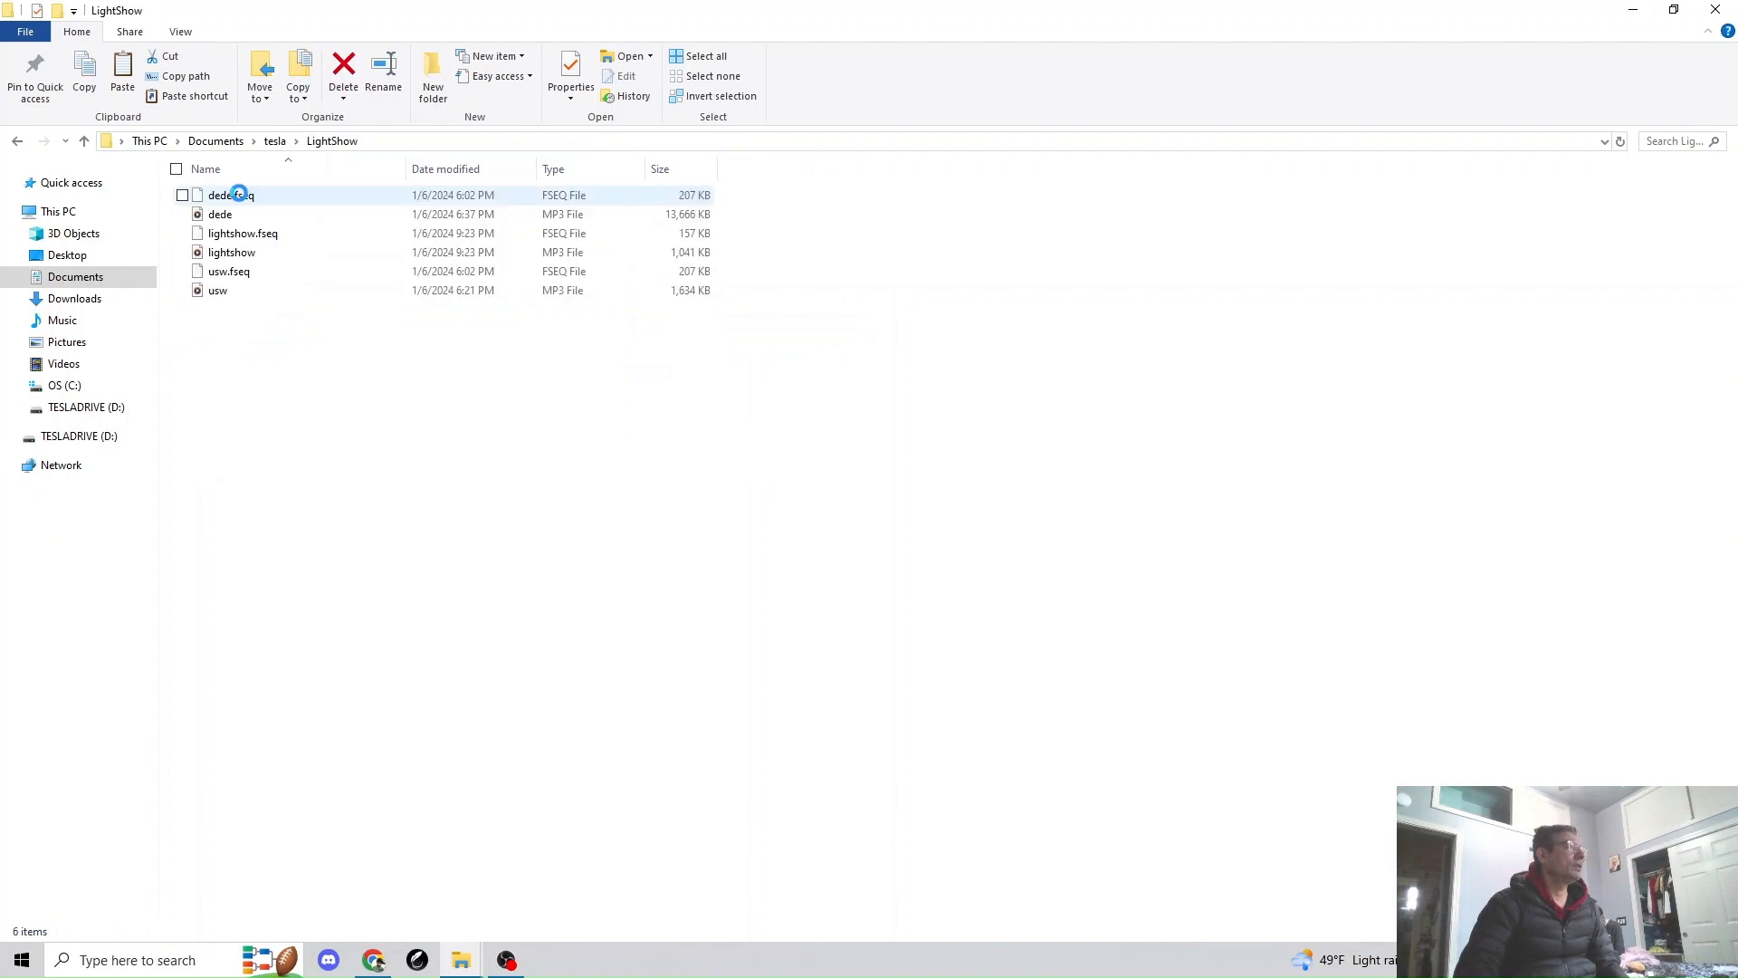
pyautogui.click(231, 196)
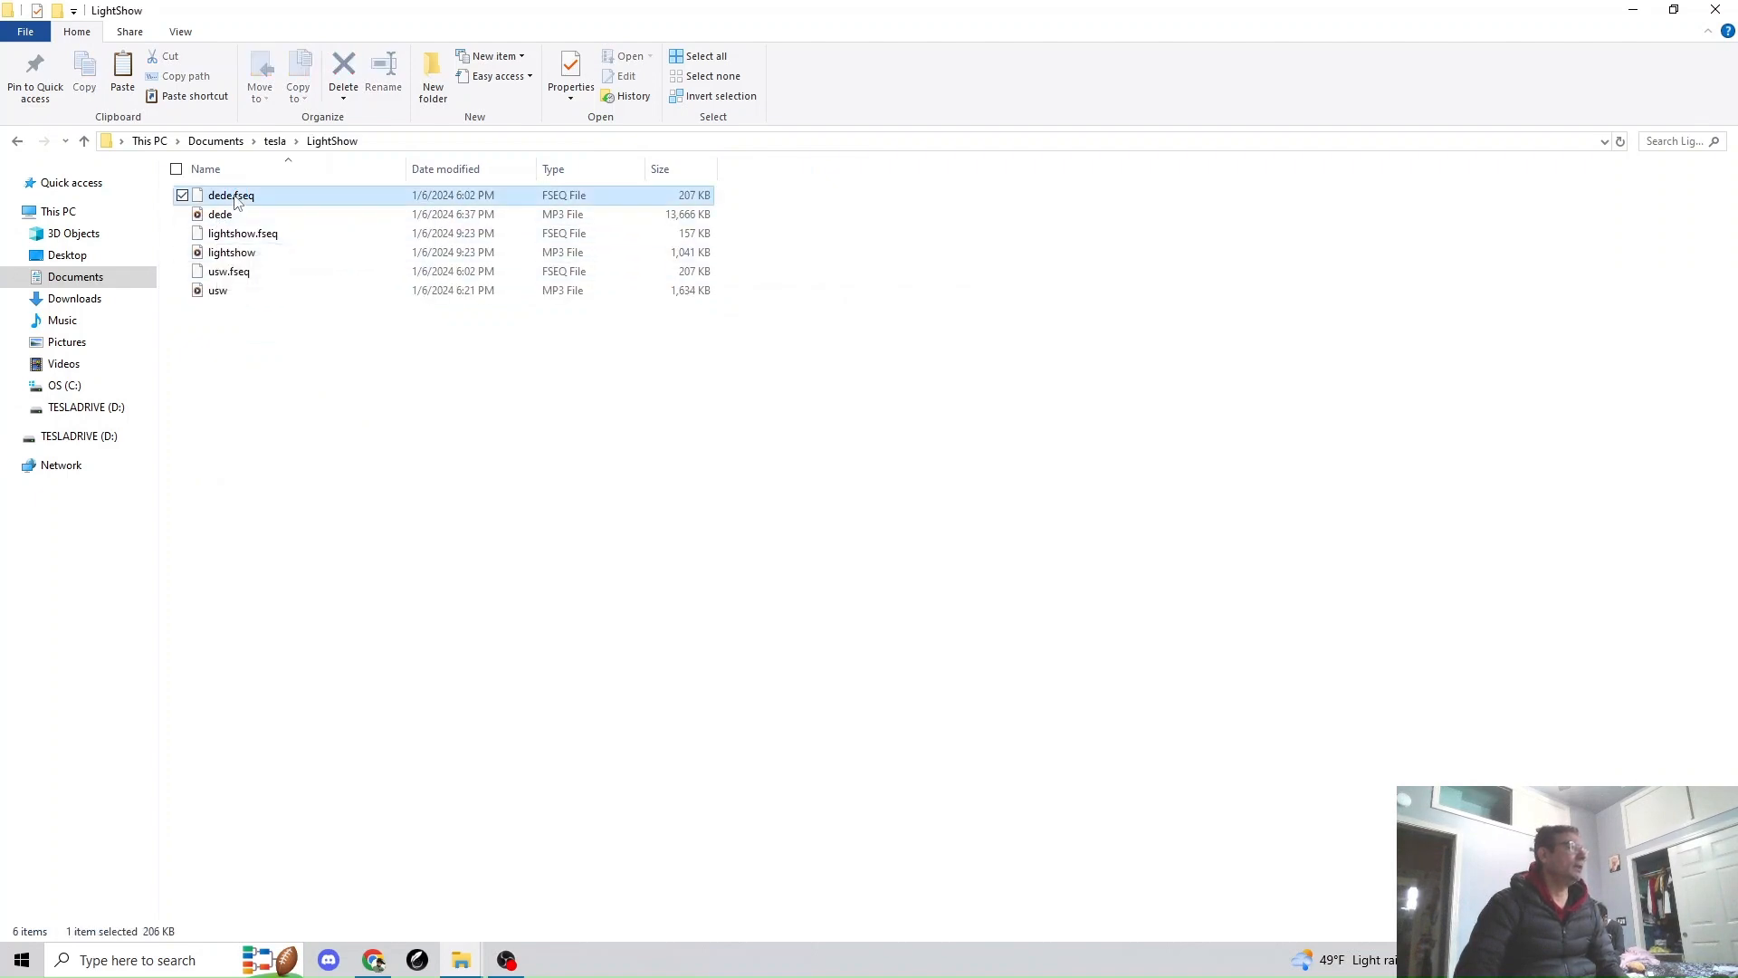
pyautogui.moveTo(219, 214)
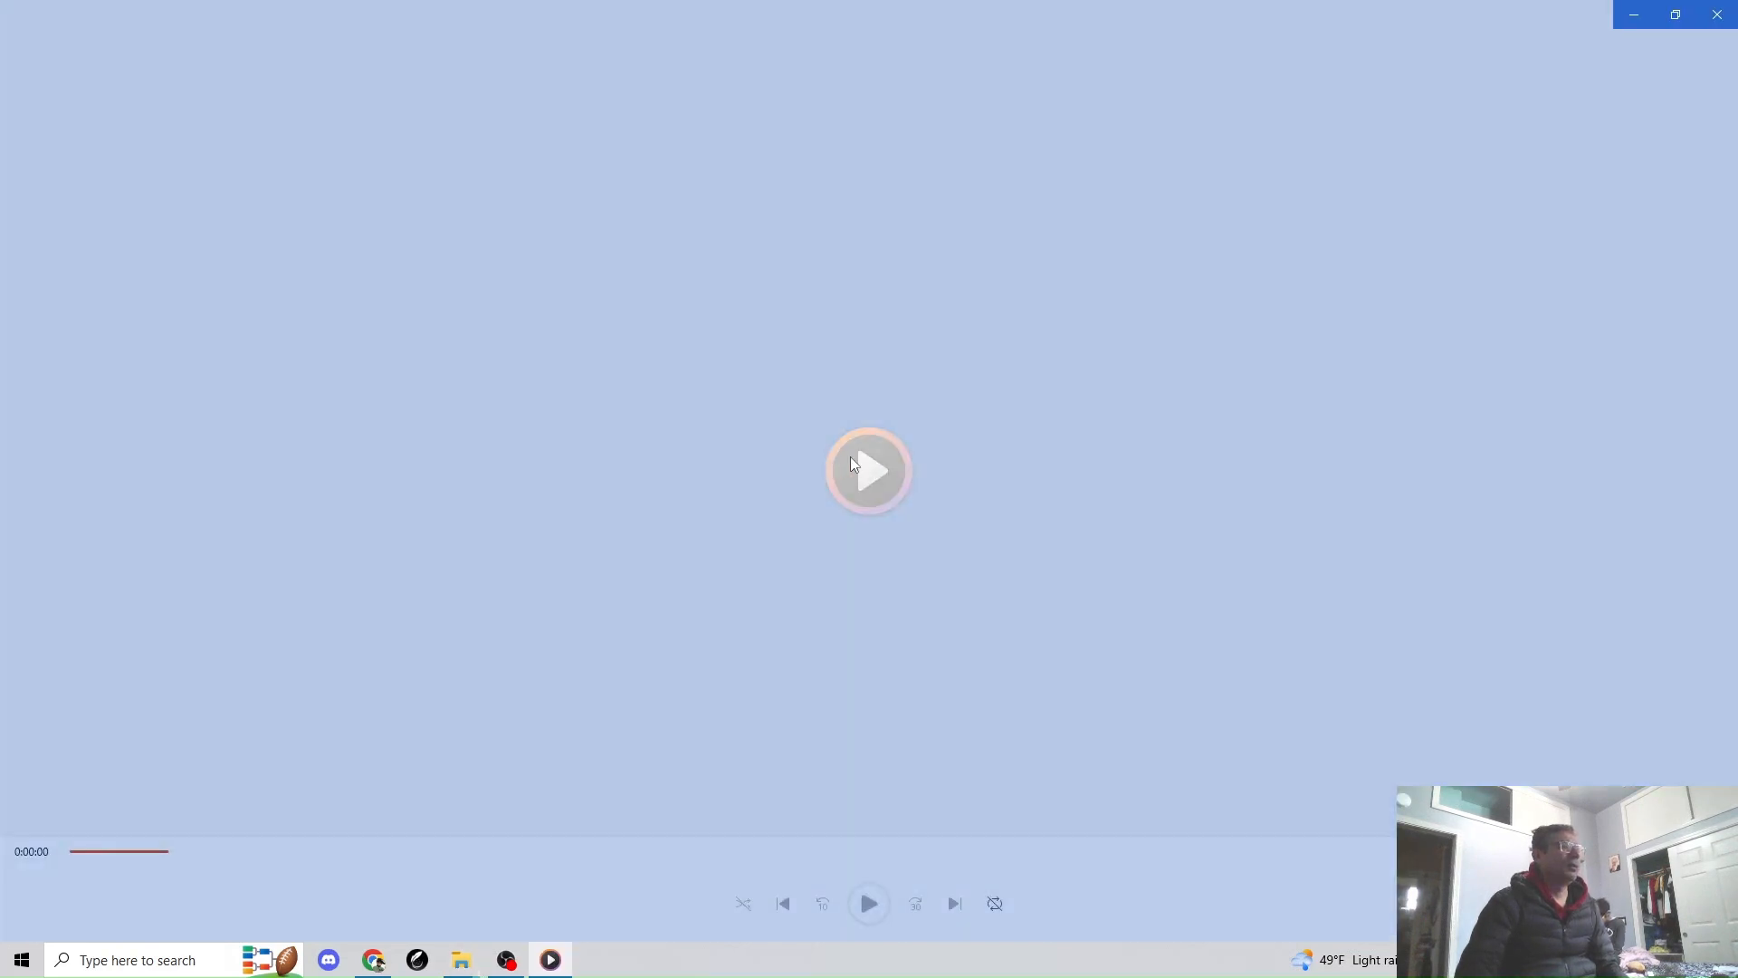
# Play the dede track 'De De Pyar De' briefly, then pause it.
pyautogui.click(868, 470)
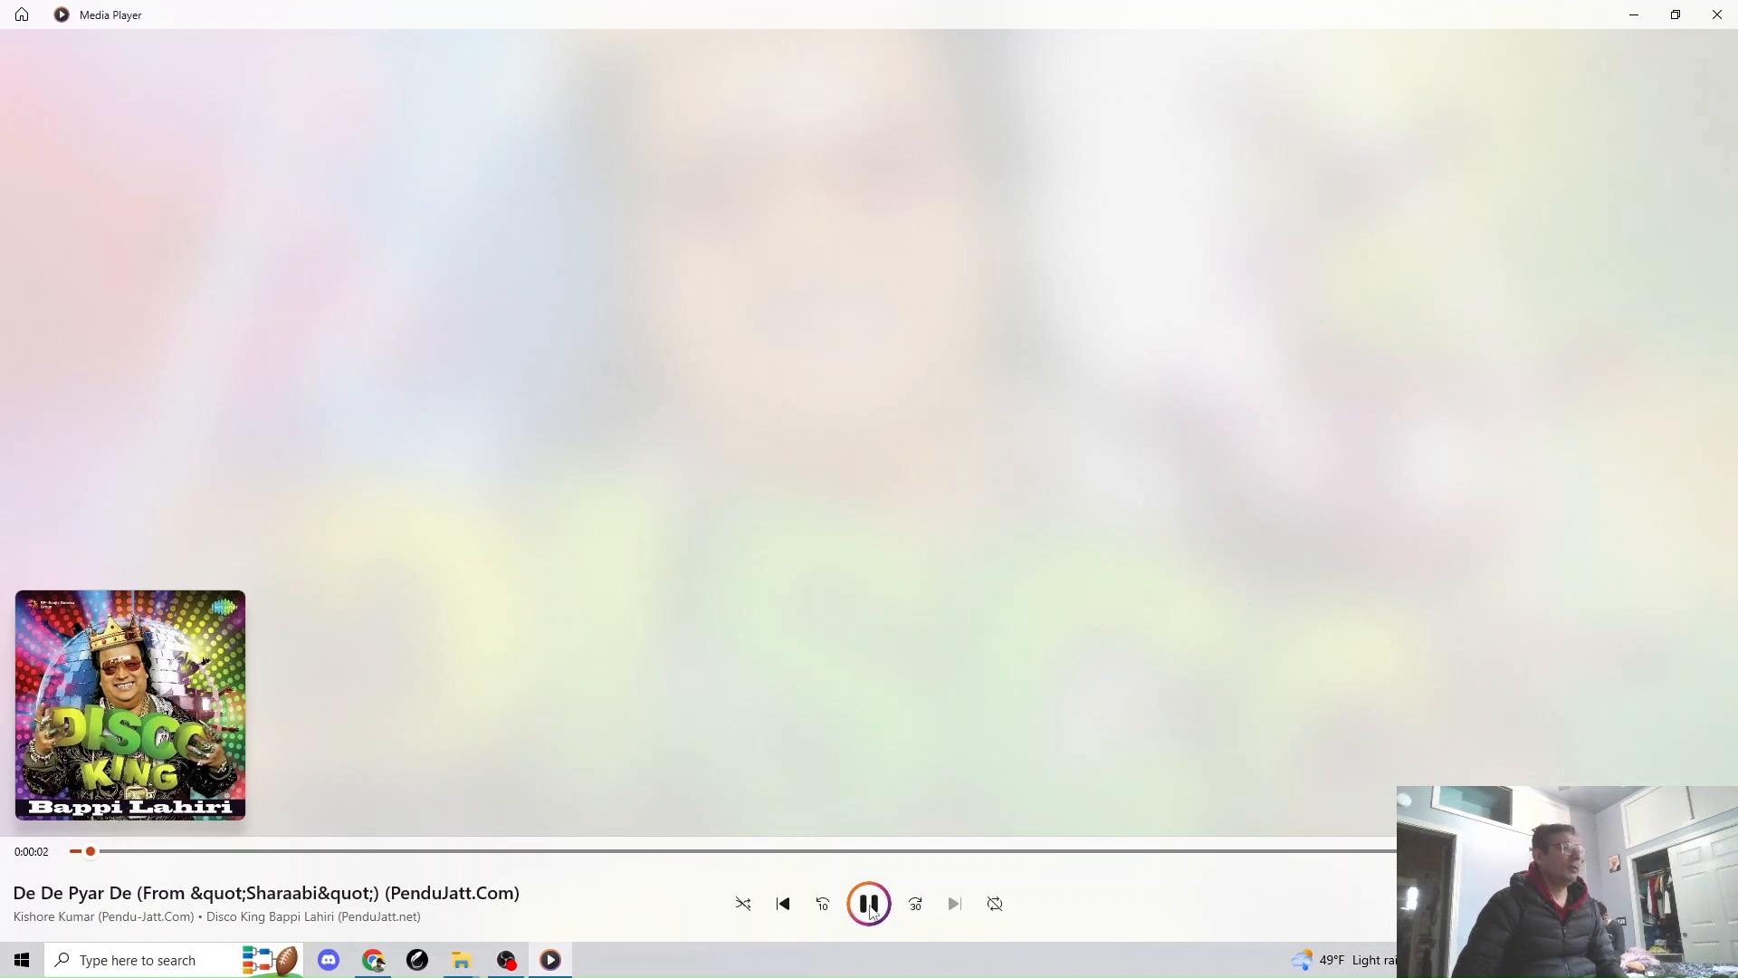
pyautogui.click(868, 904)
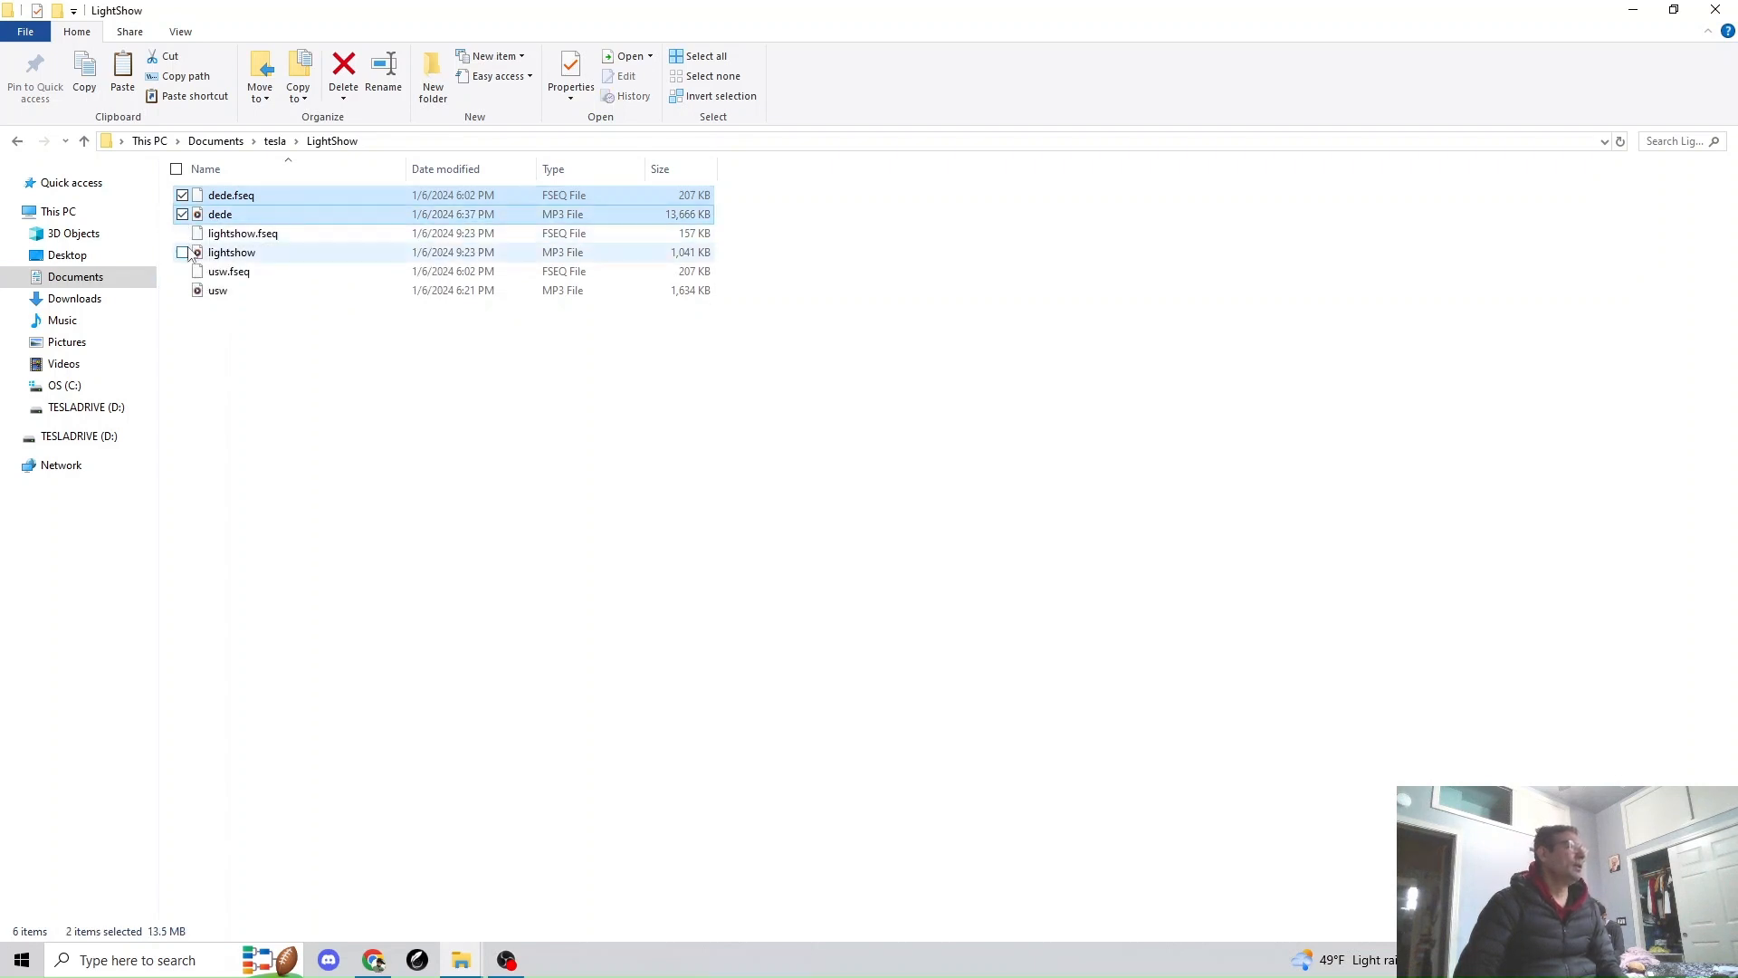
# Paste the dede, lightshow and usw files into TESLADRIVE LightShow, replacing duplicates.
pyautogui.click(182, 251)
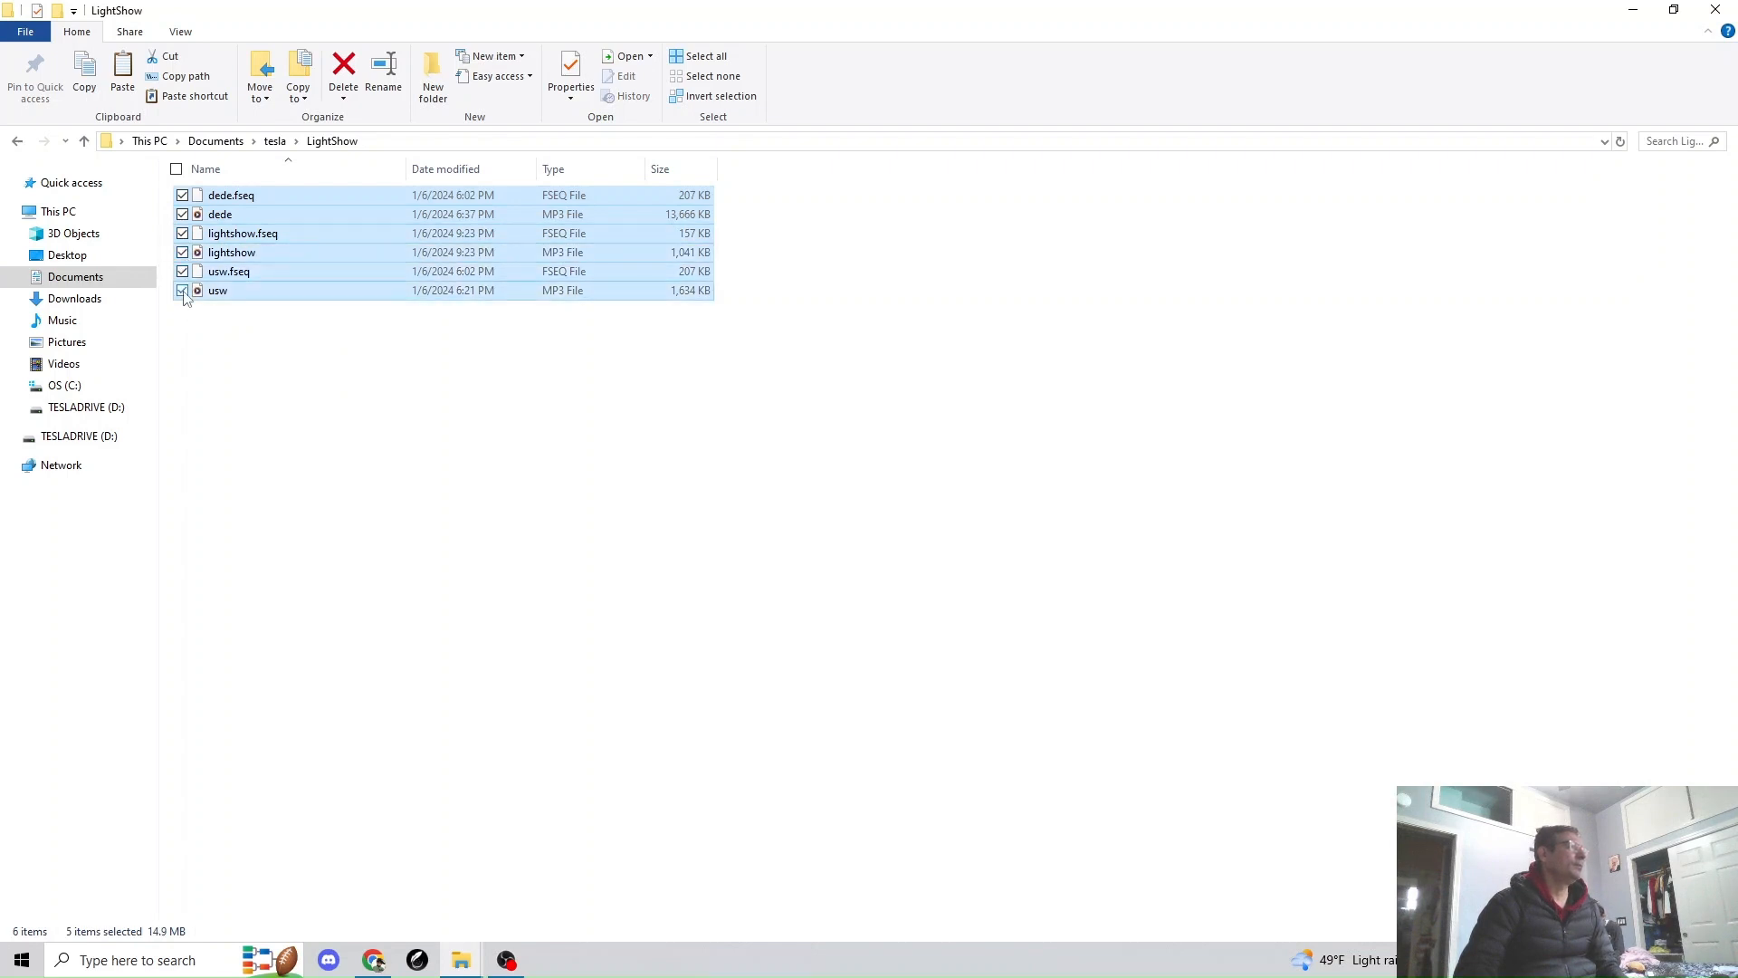
pyautogui.click(182, 290)
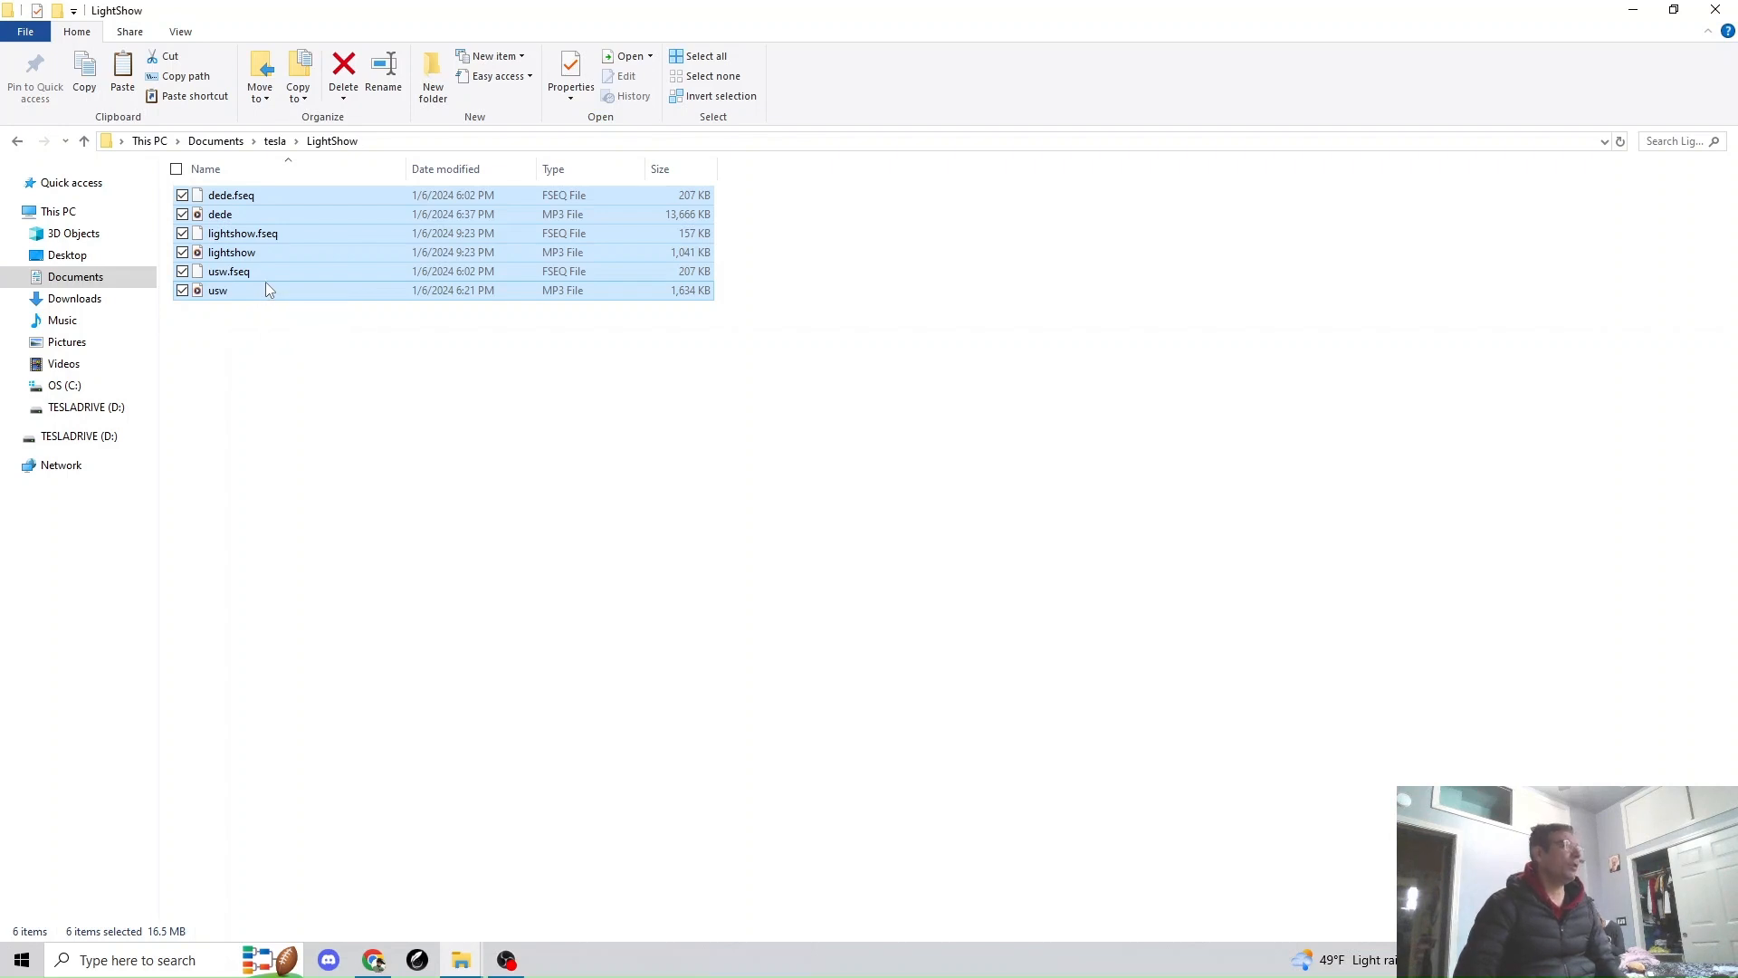
pyautogui.click(78, 436)
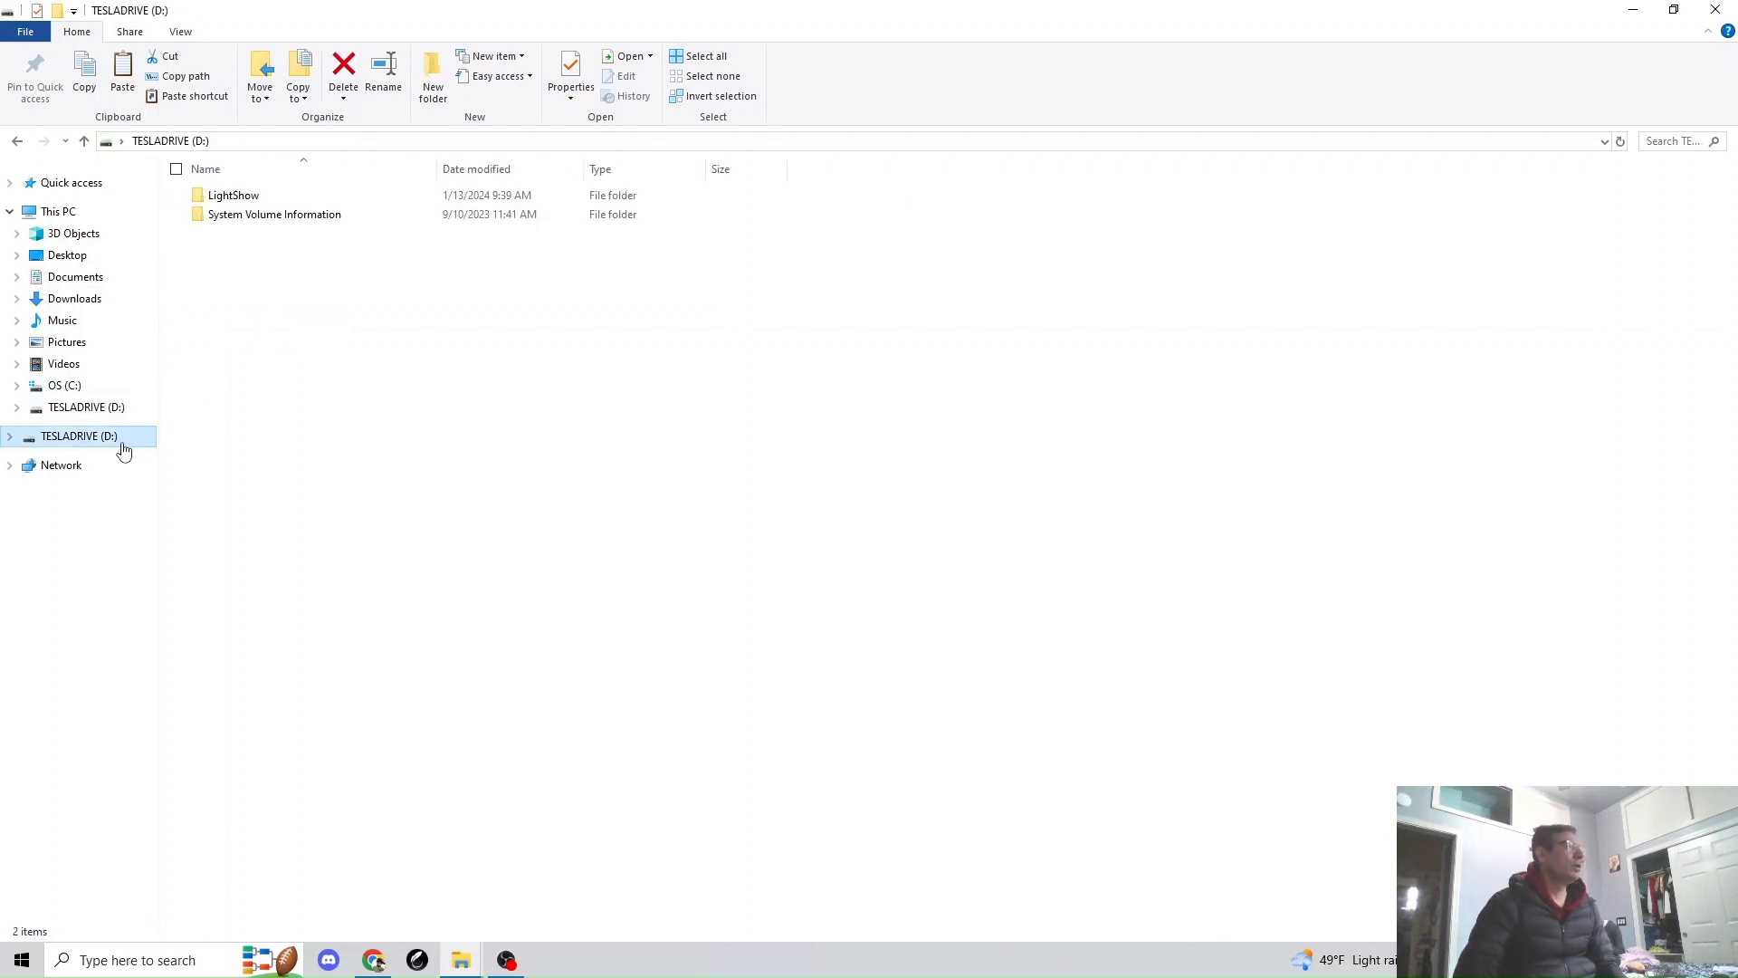
pyautogui.doubleClick(232, 195)
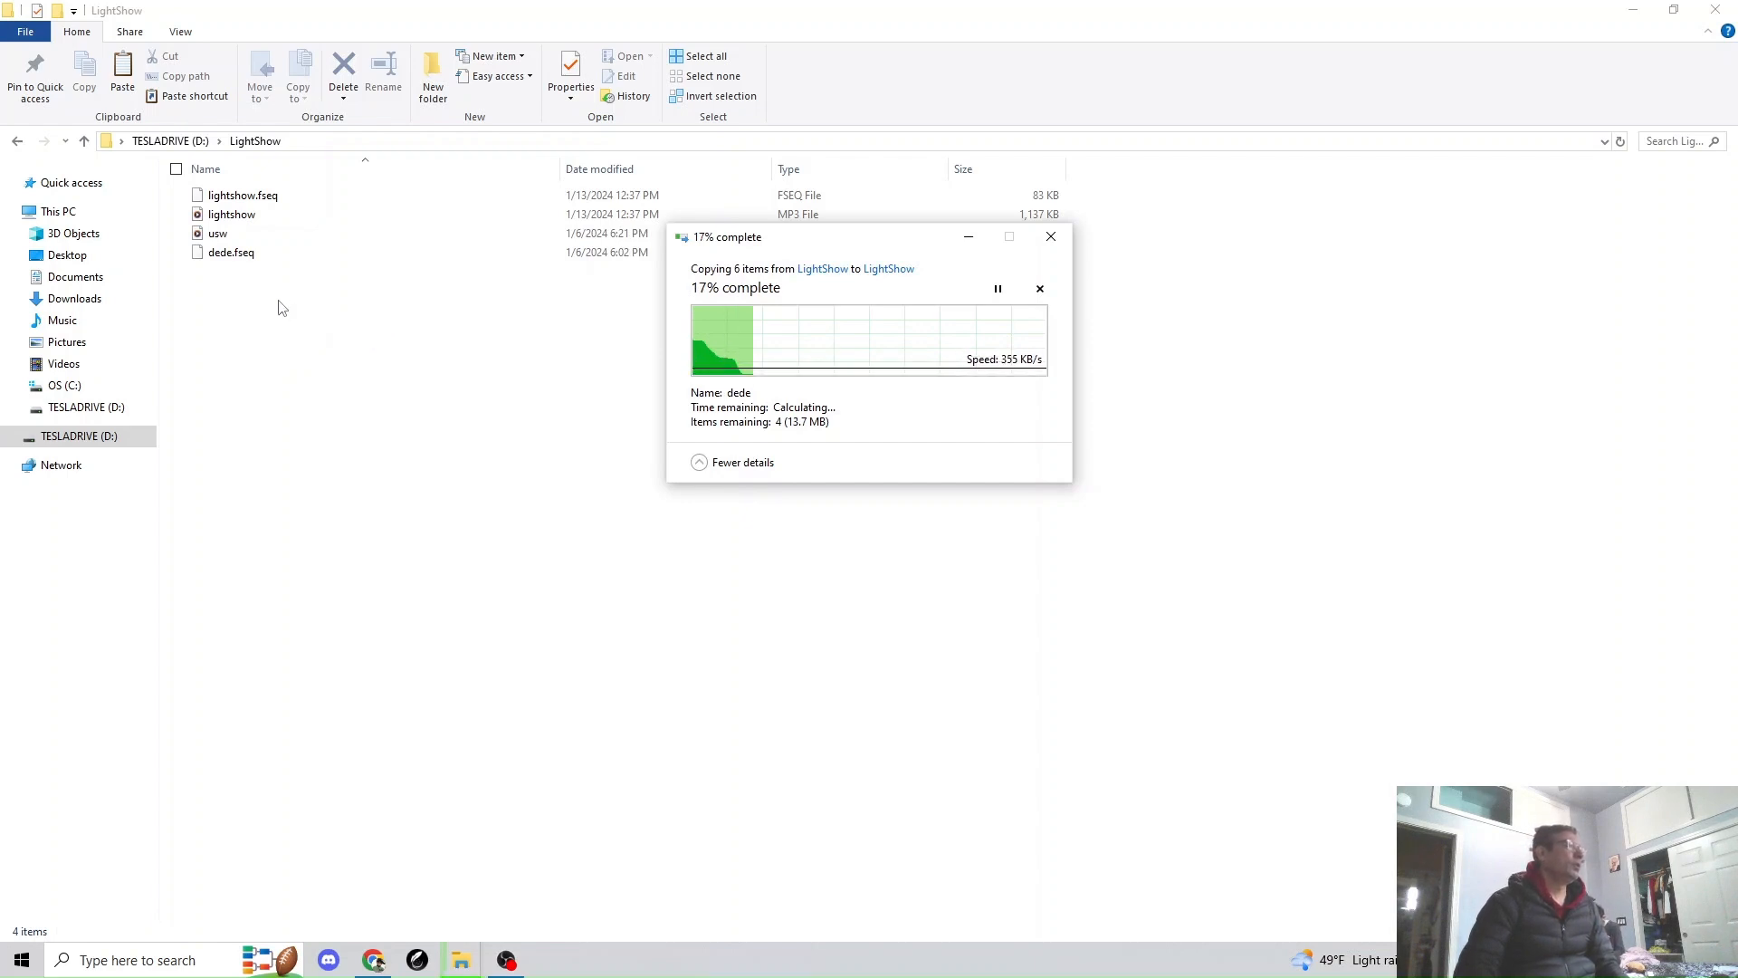
pyautogui.click(231, 252)
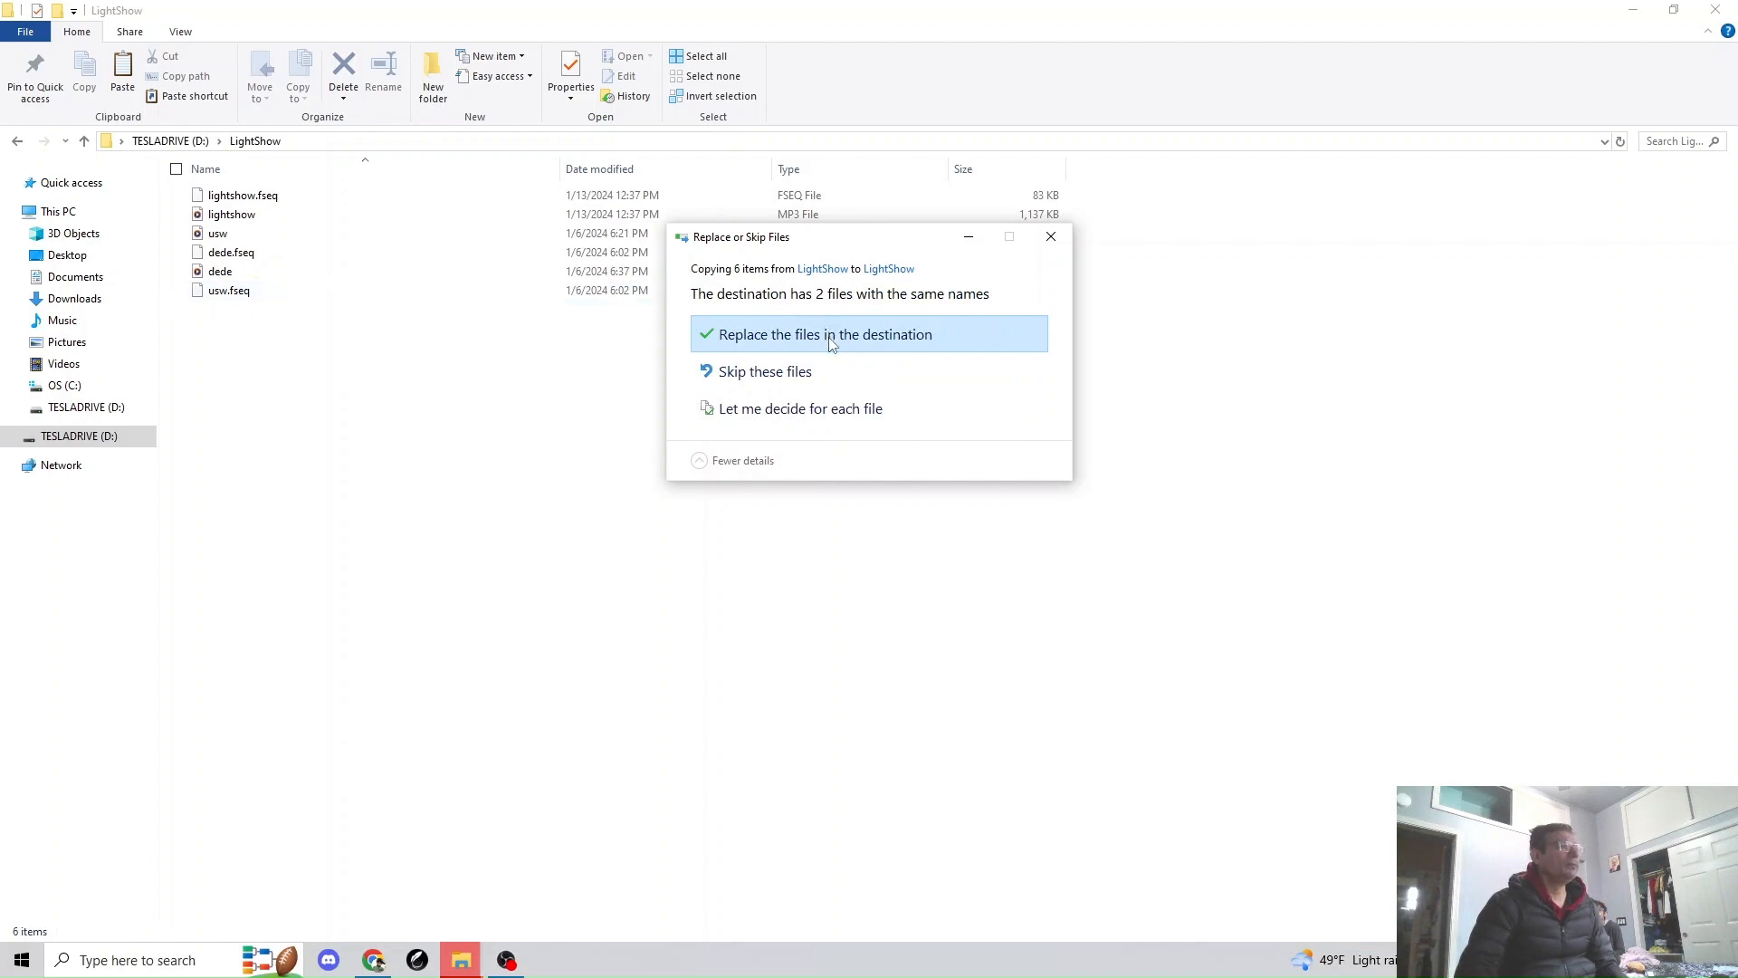
pyautogui.click(824, 334)
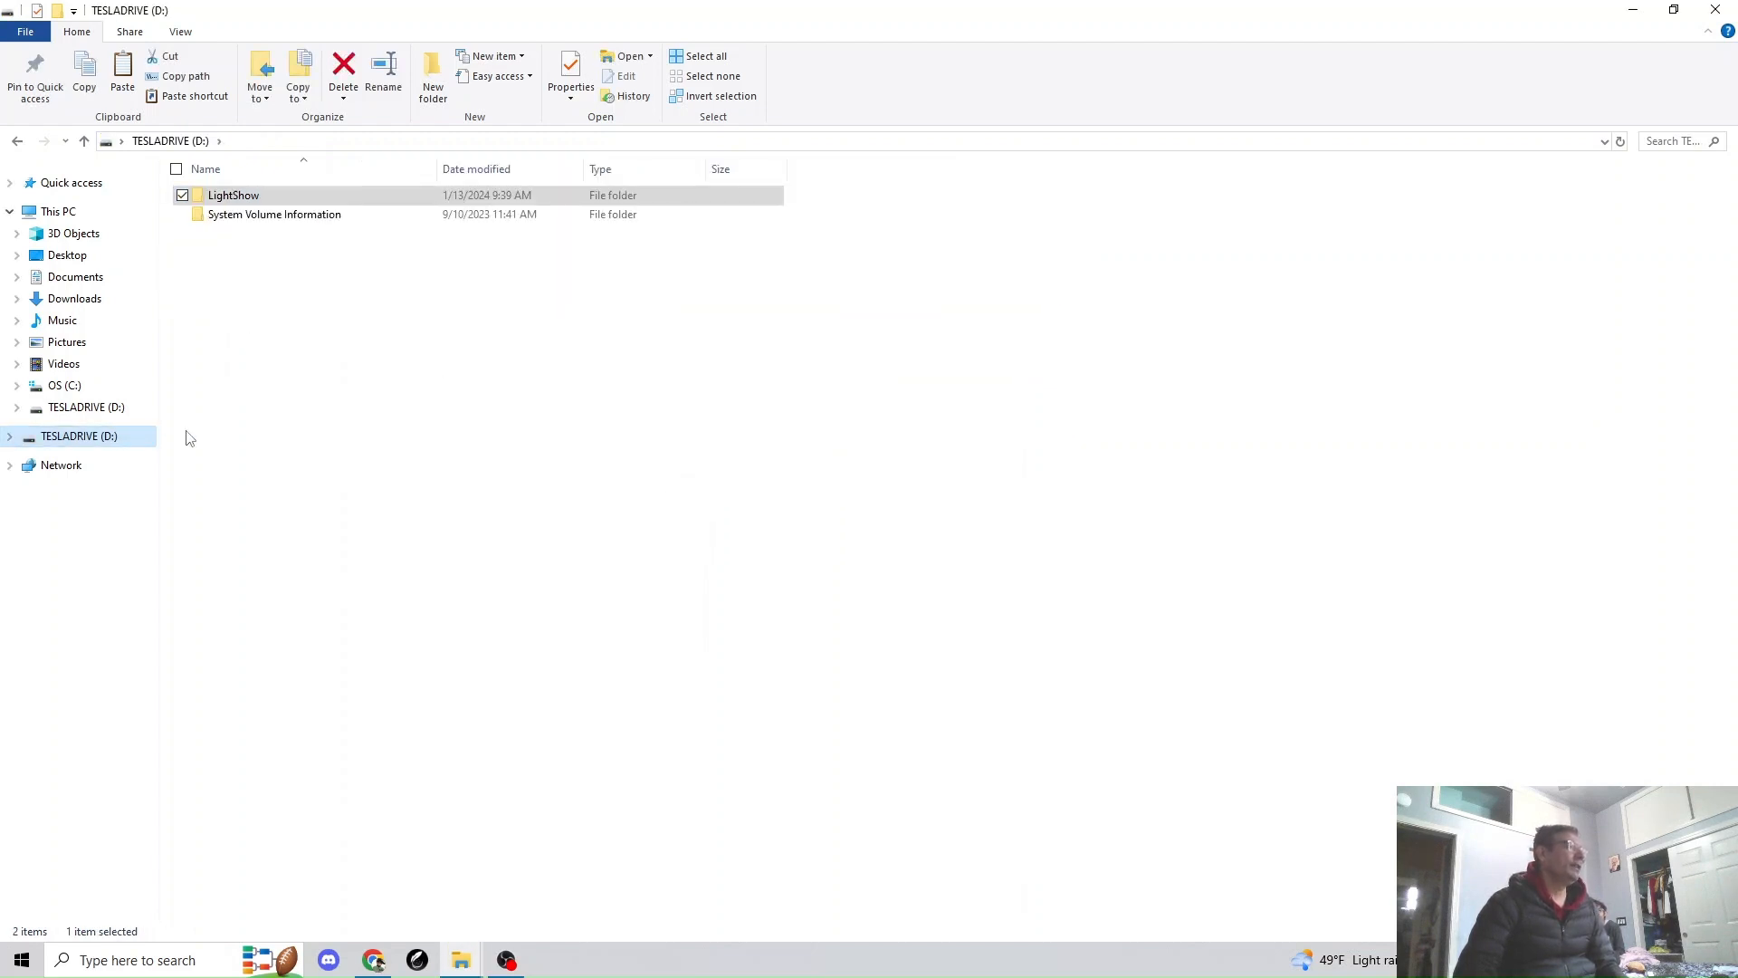
pyautogui.doubleClick(232, 195)
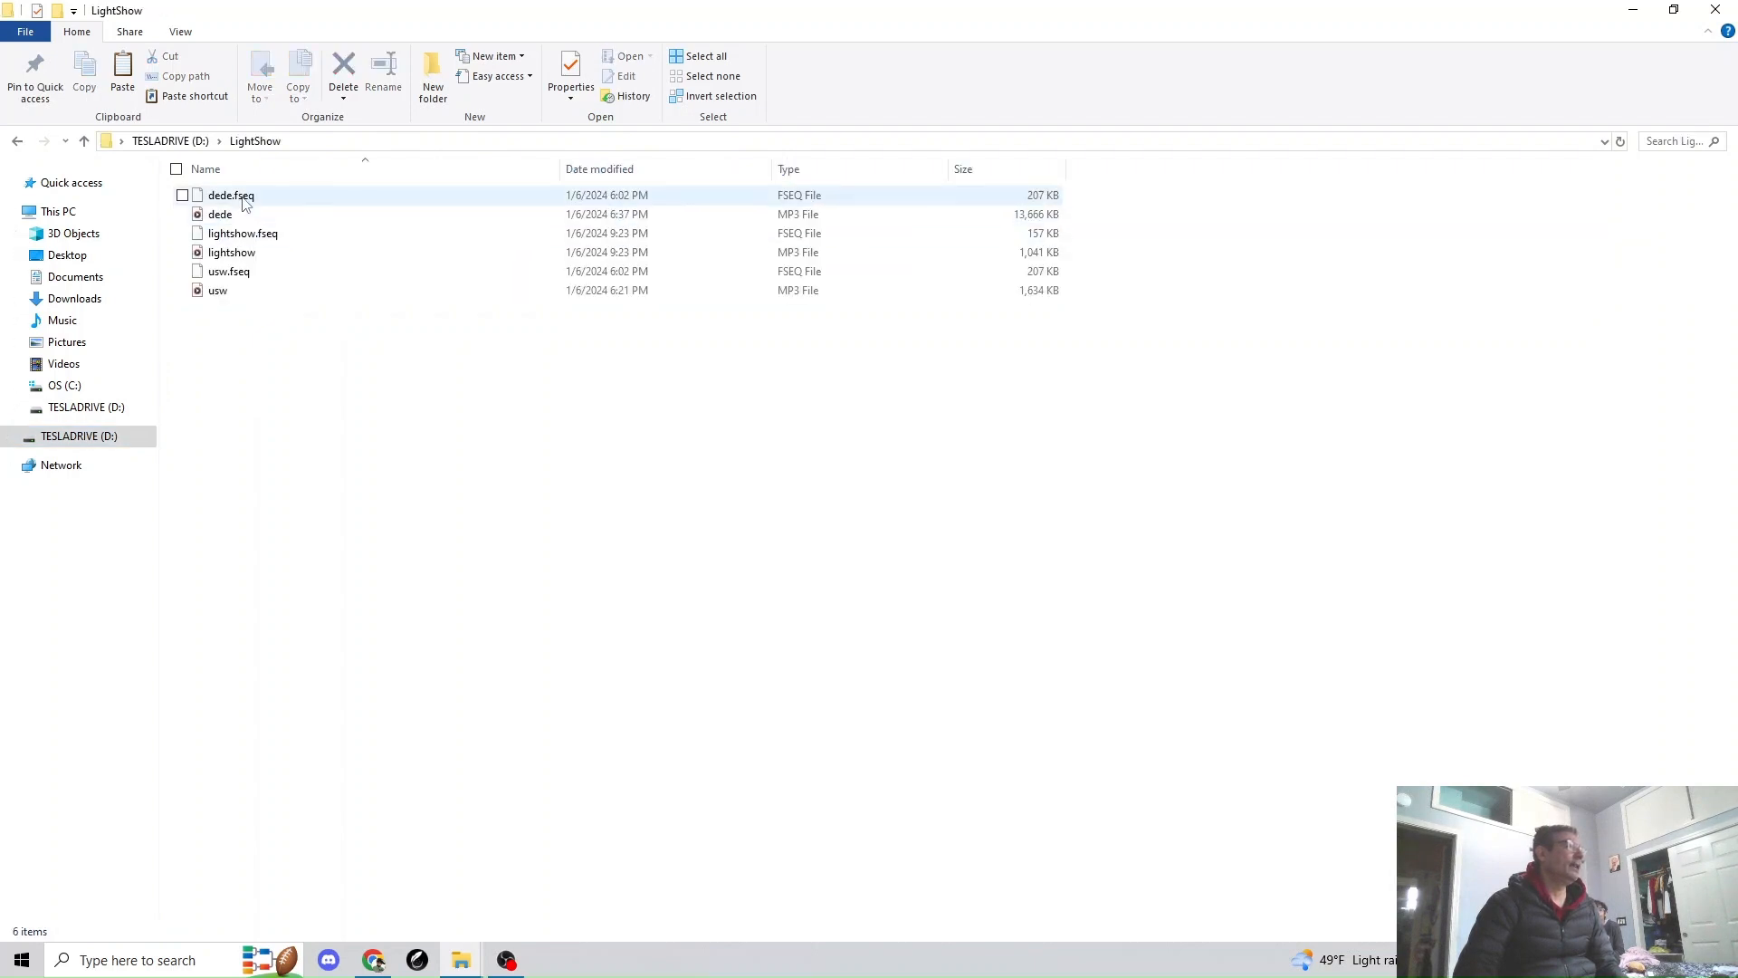
pyautogui.click(242, 232)
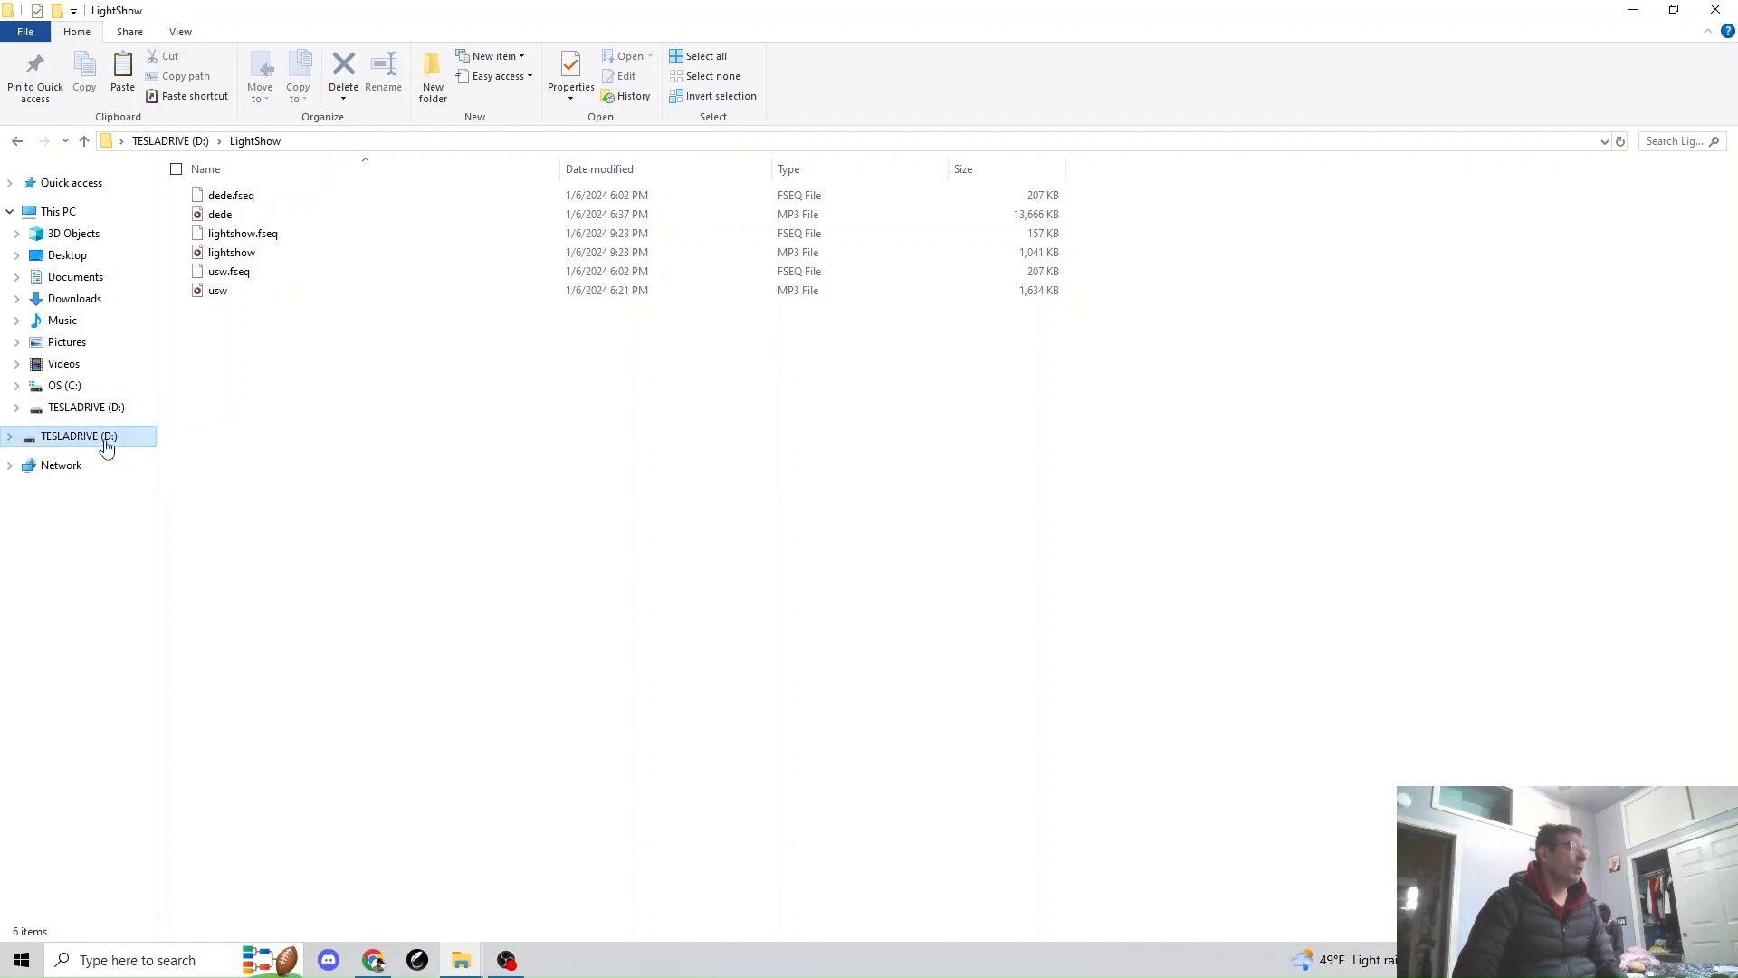
pyautogui.click(83, 141)
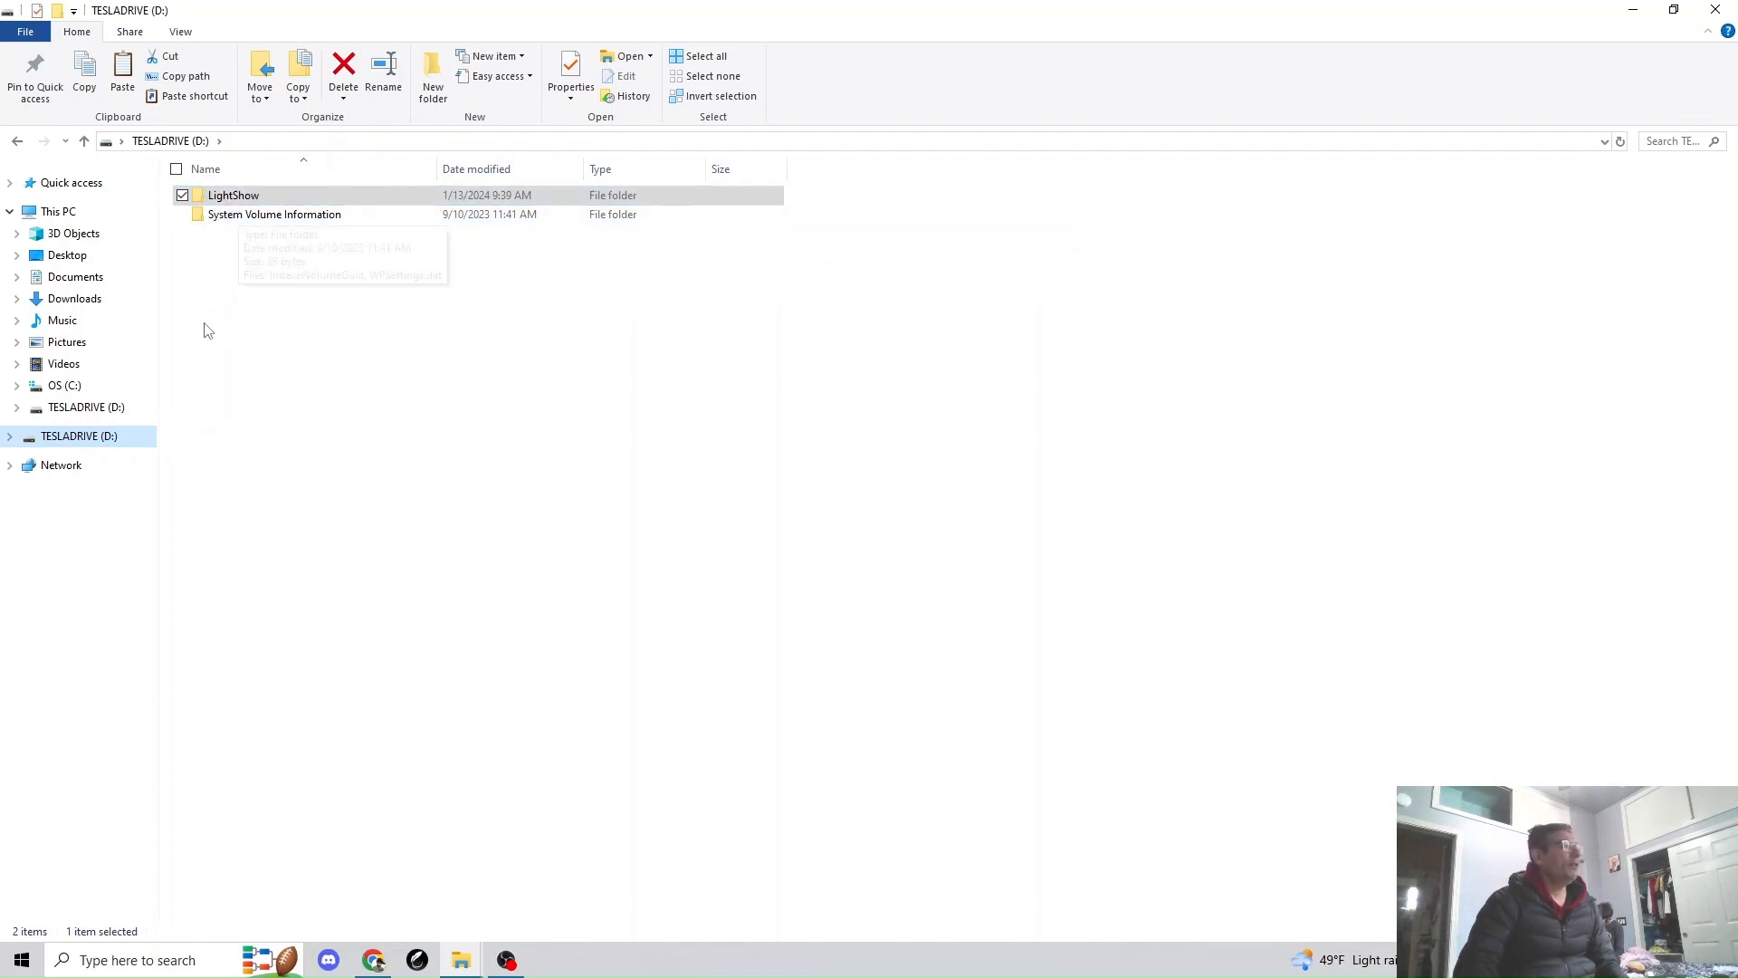
pyautogui.moveTo(221, 281)
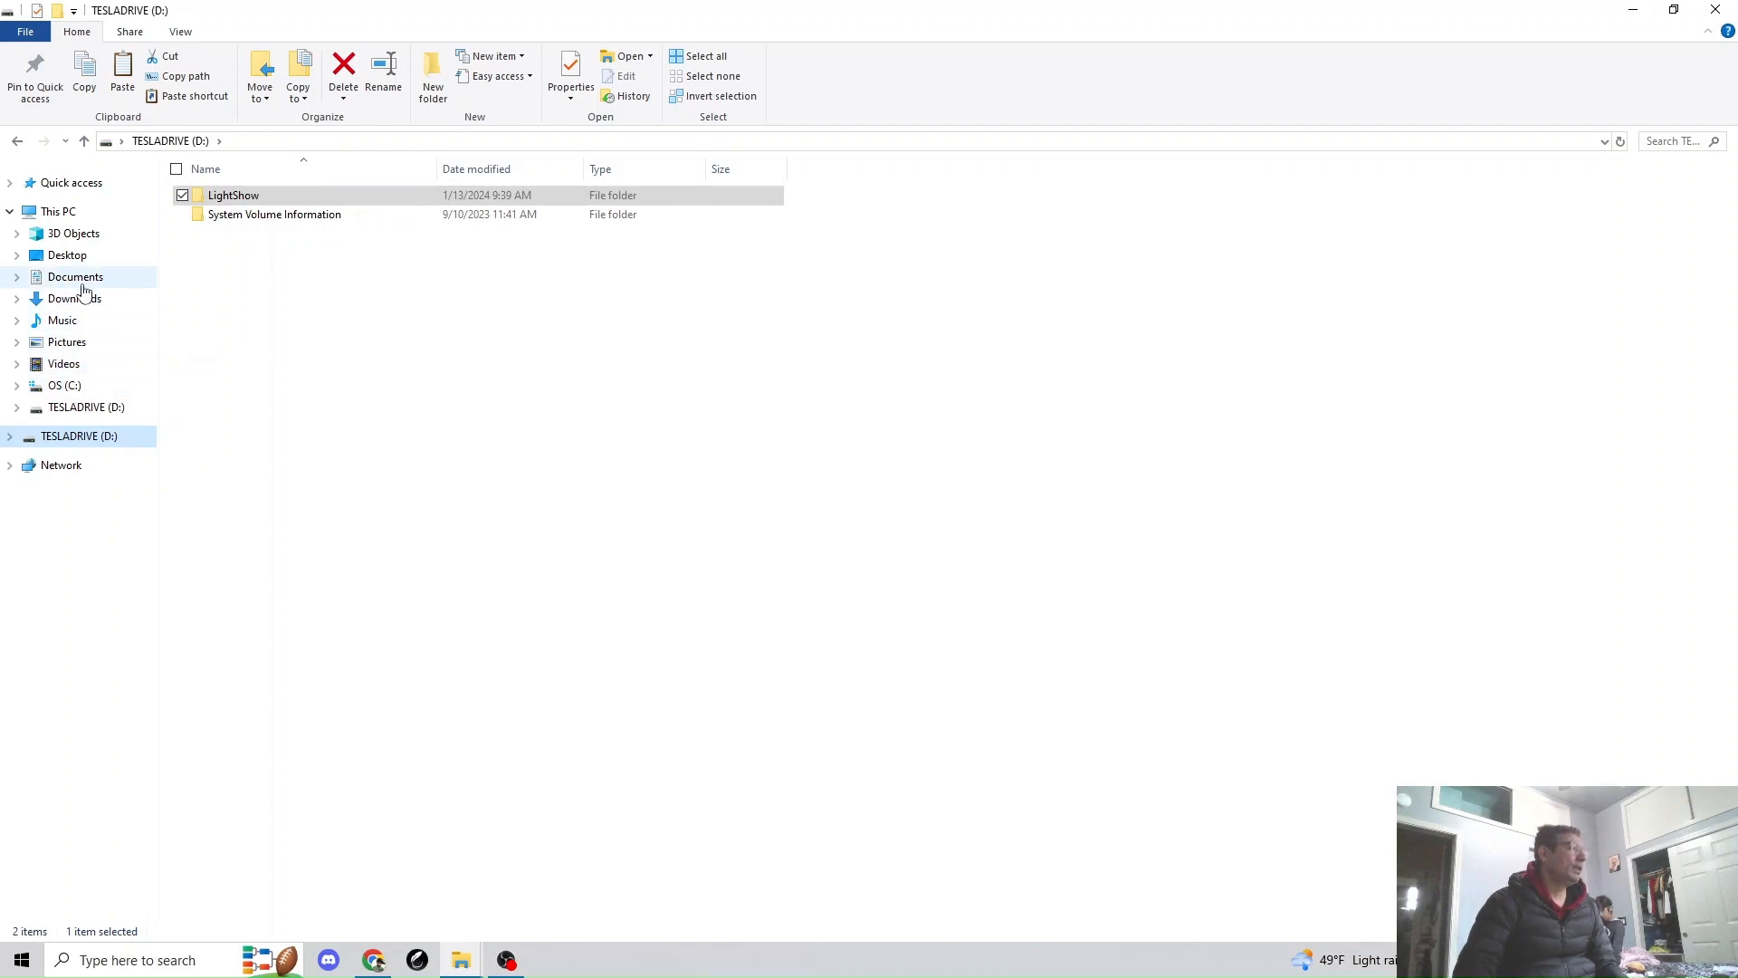
pyautogui.click(75, 276)
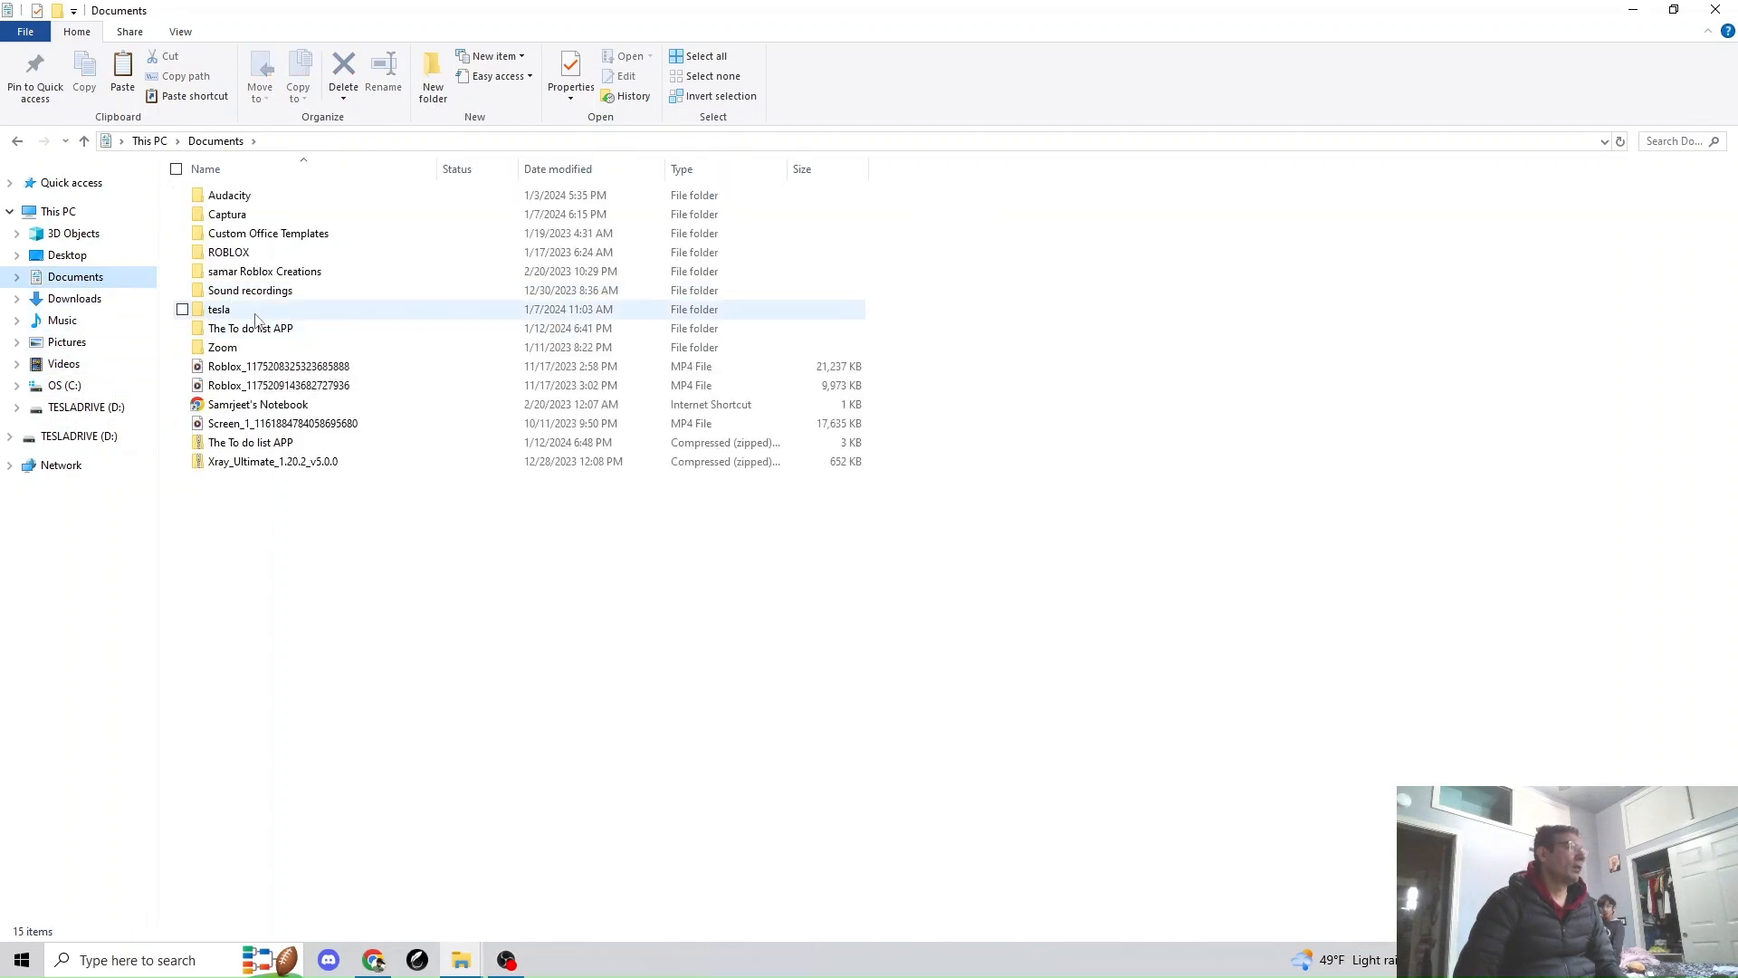
pyautogui.doubleClick(219, 310)
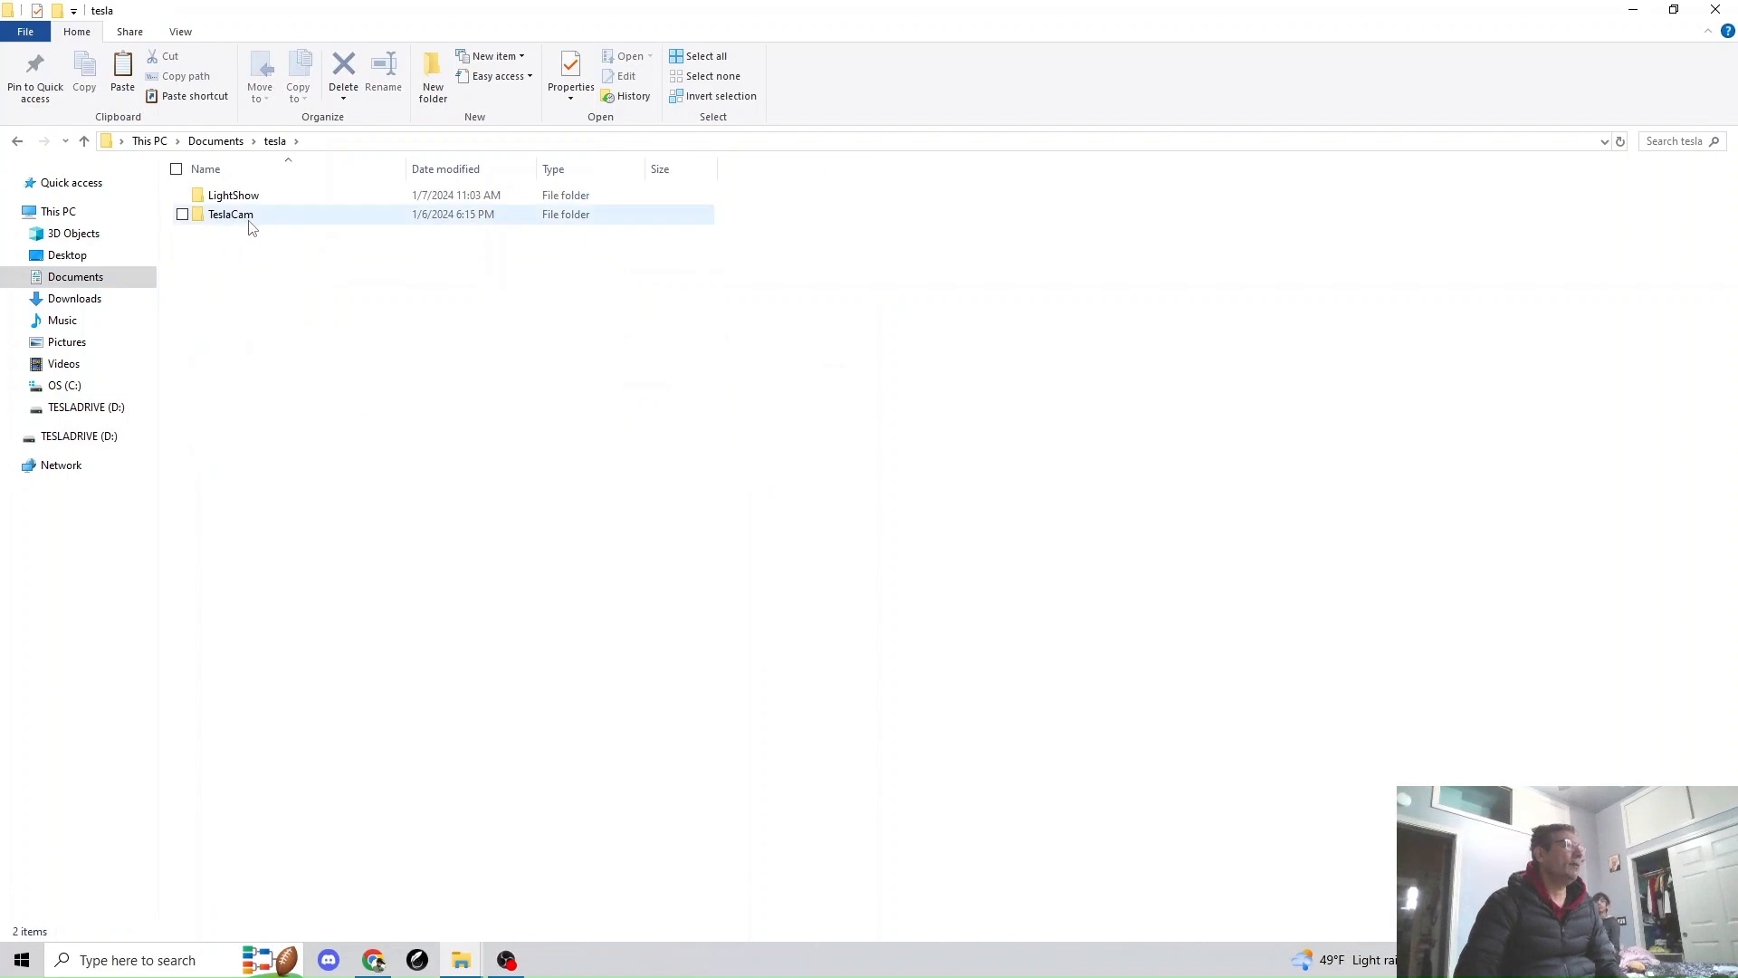
pyautogui.click(85, 406)
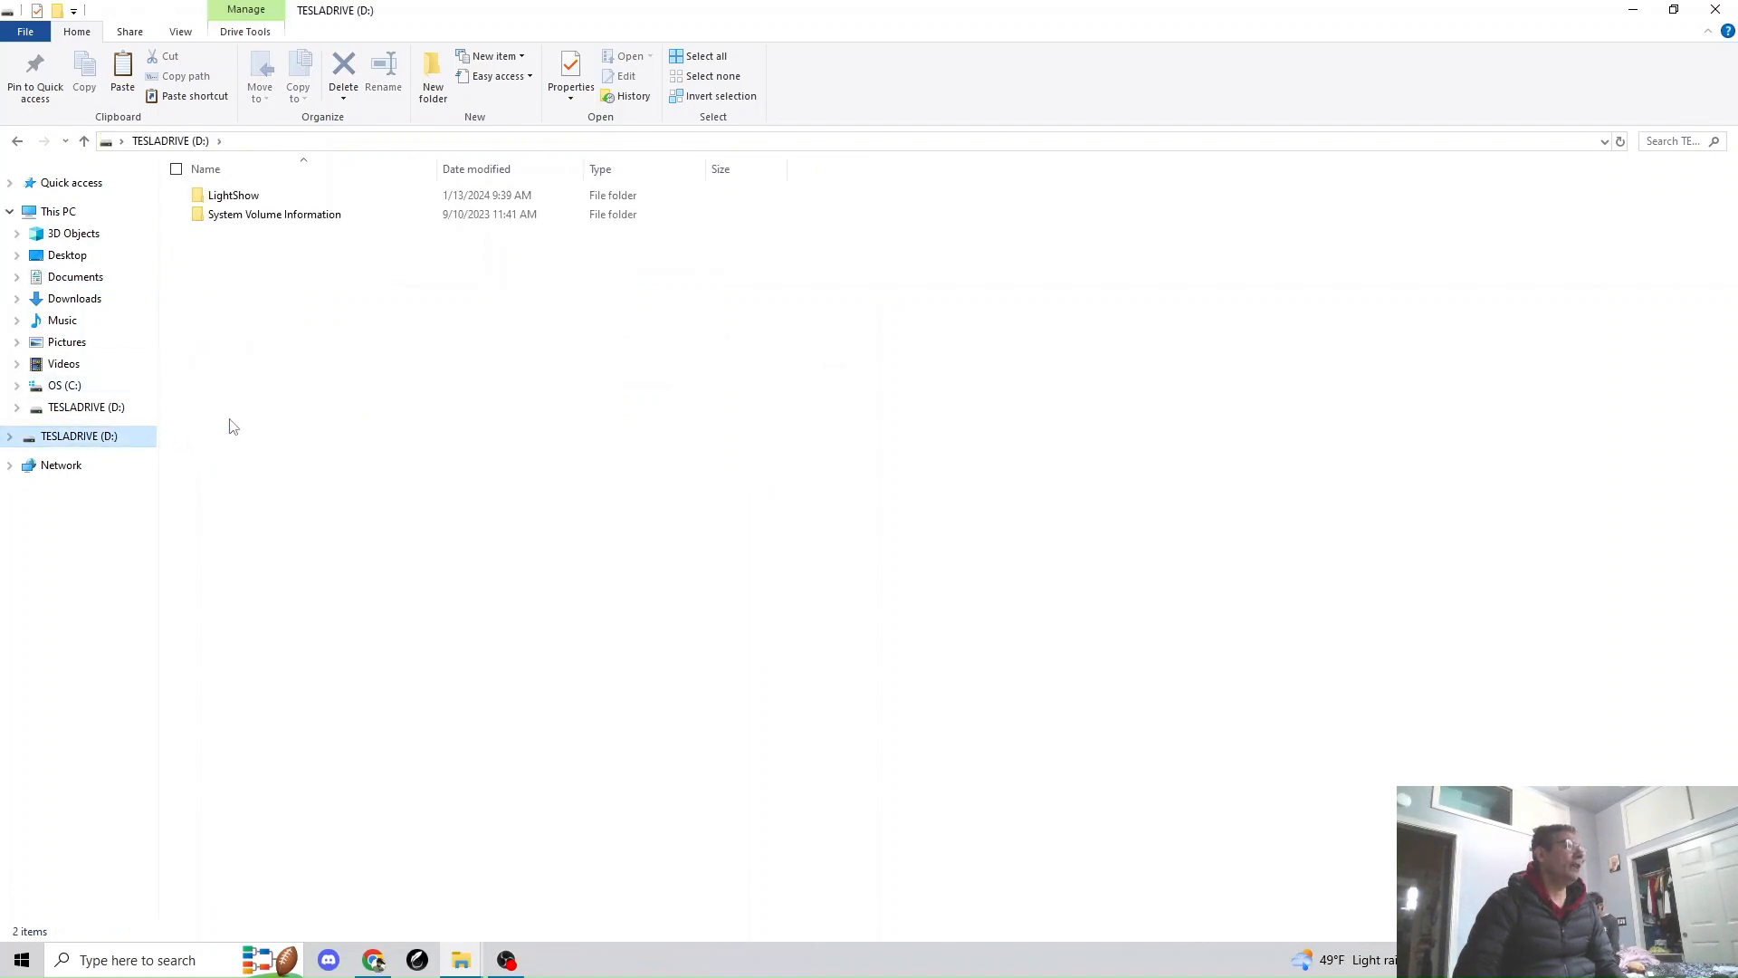
pyautogui.moveTo(236, 261)
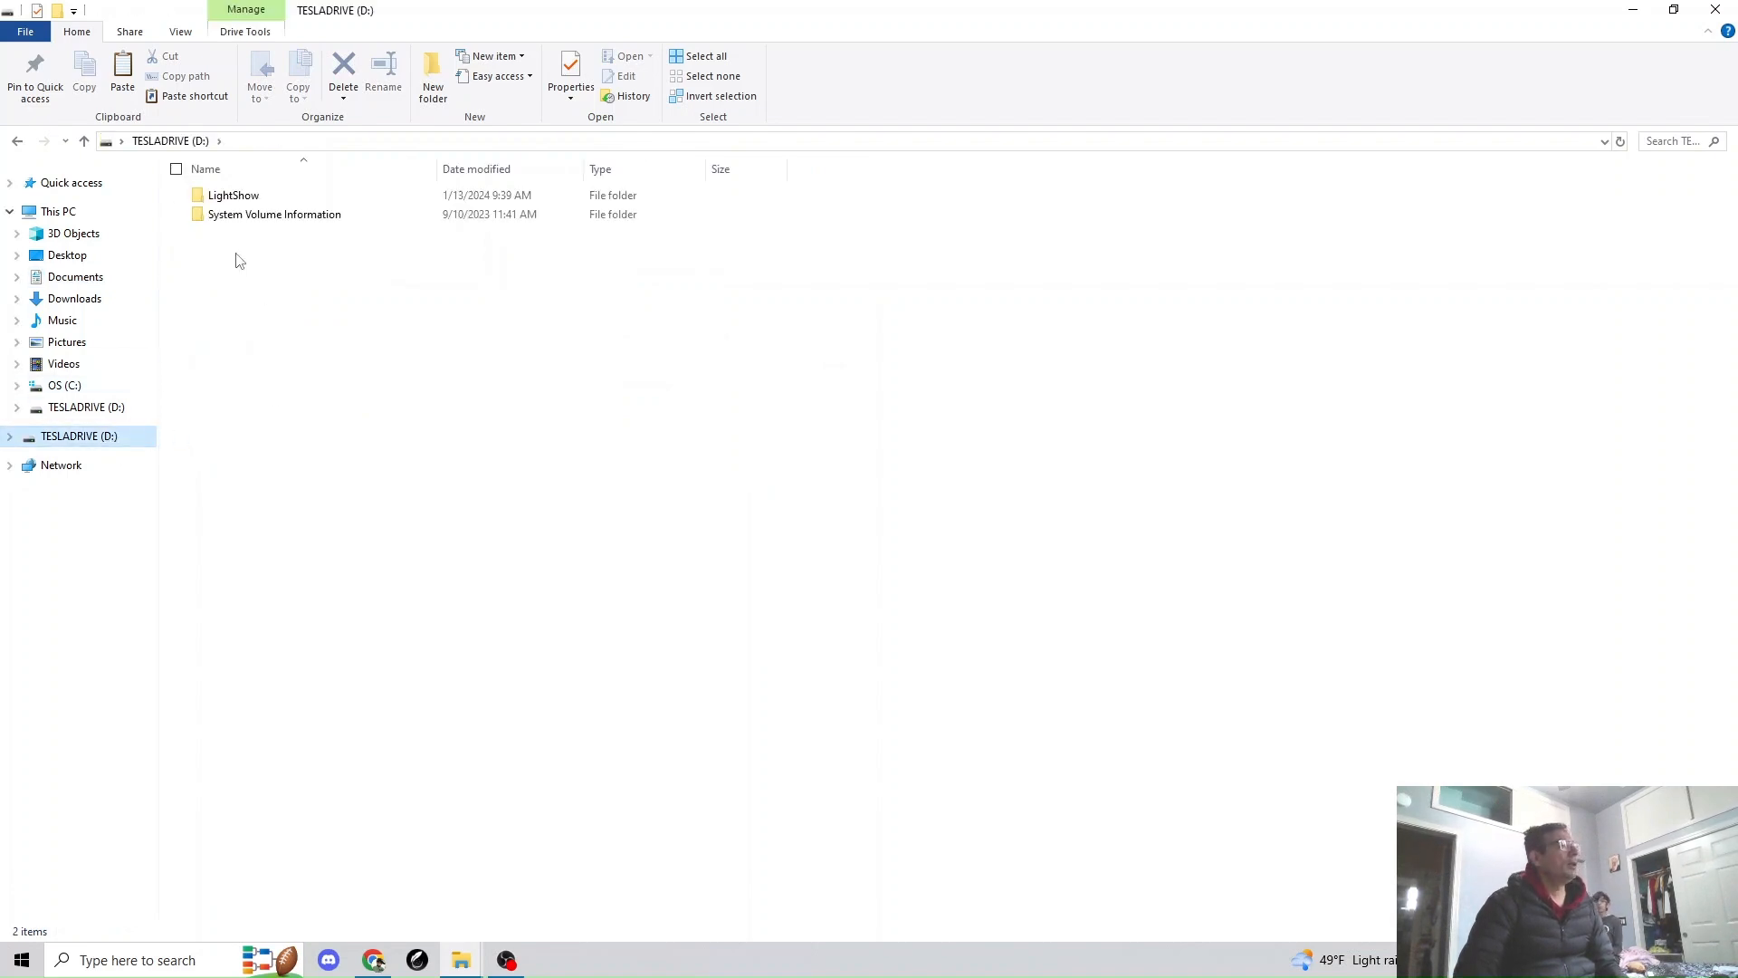
pyautogui.moveTo(271, 264)
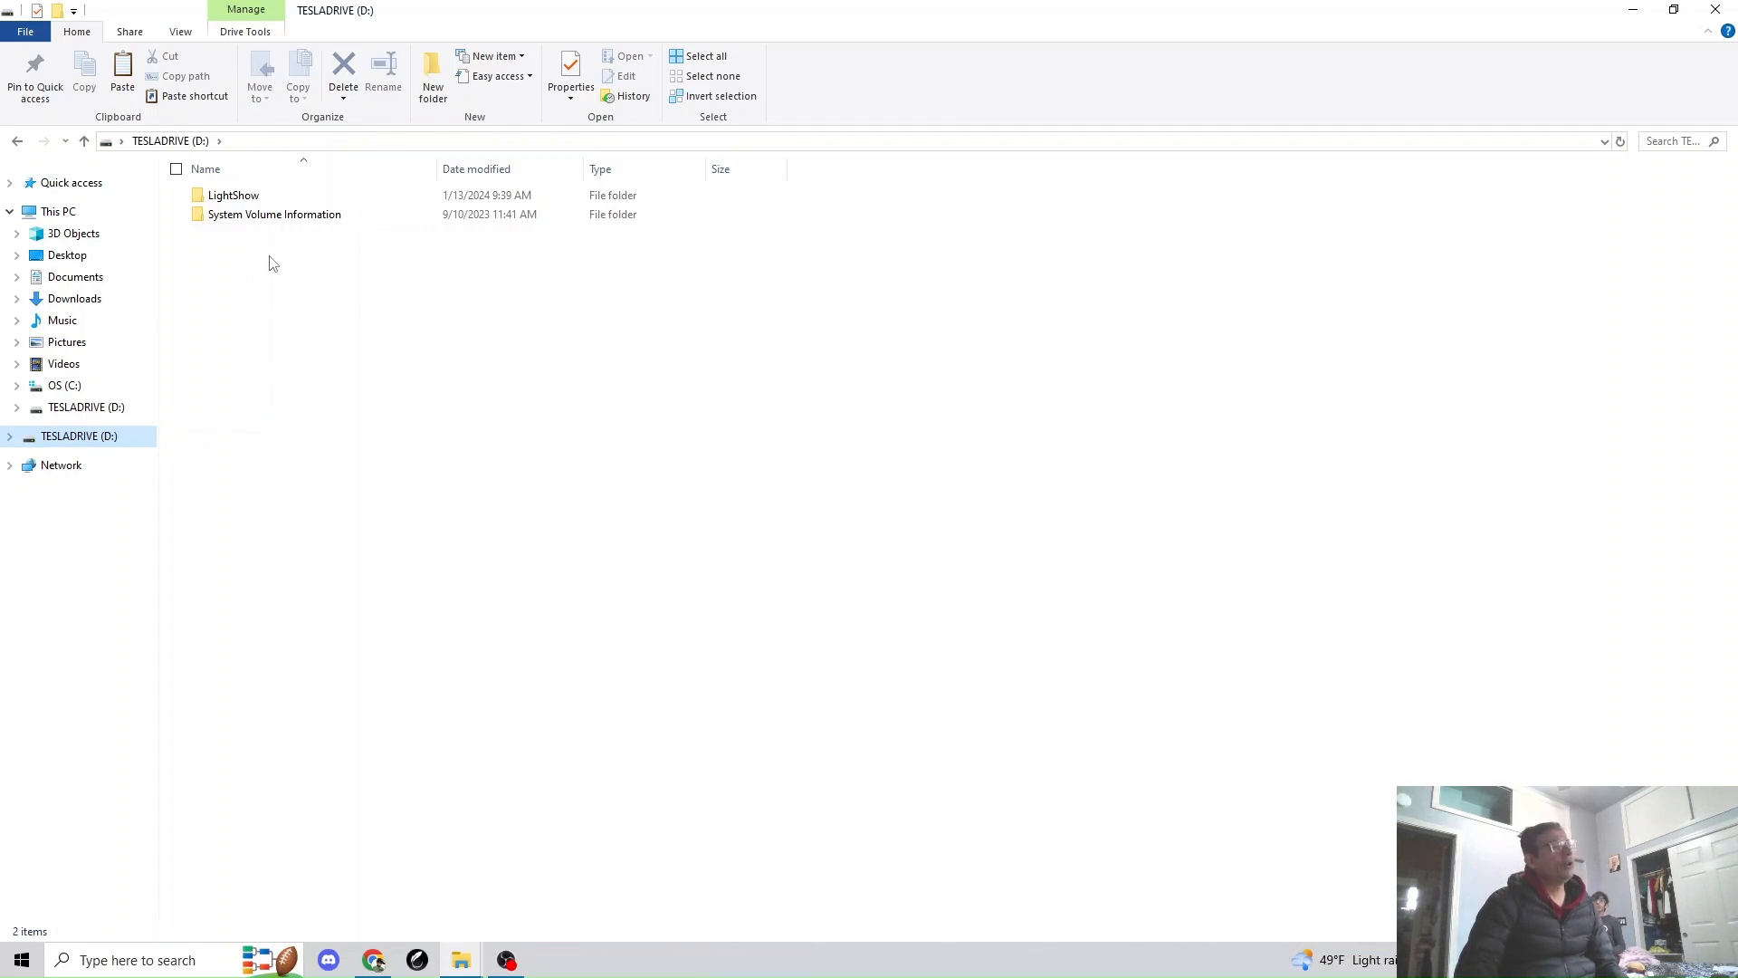
pyautogui.moveTo(277, 262)
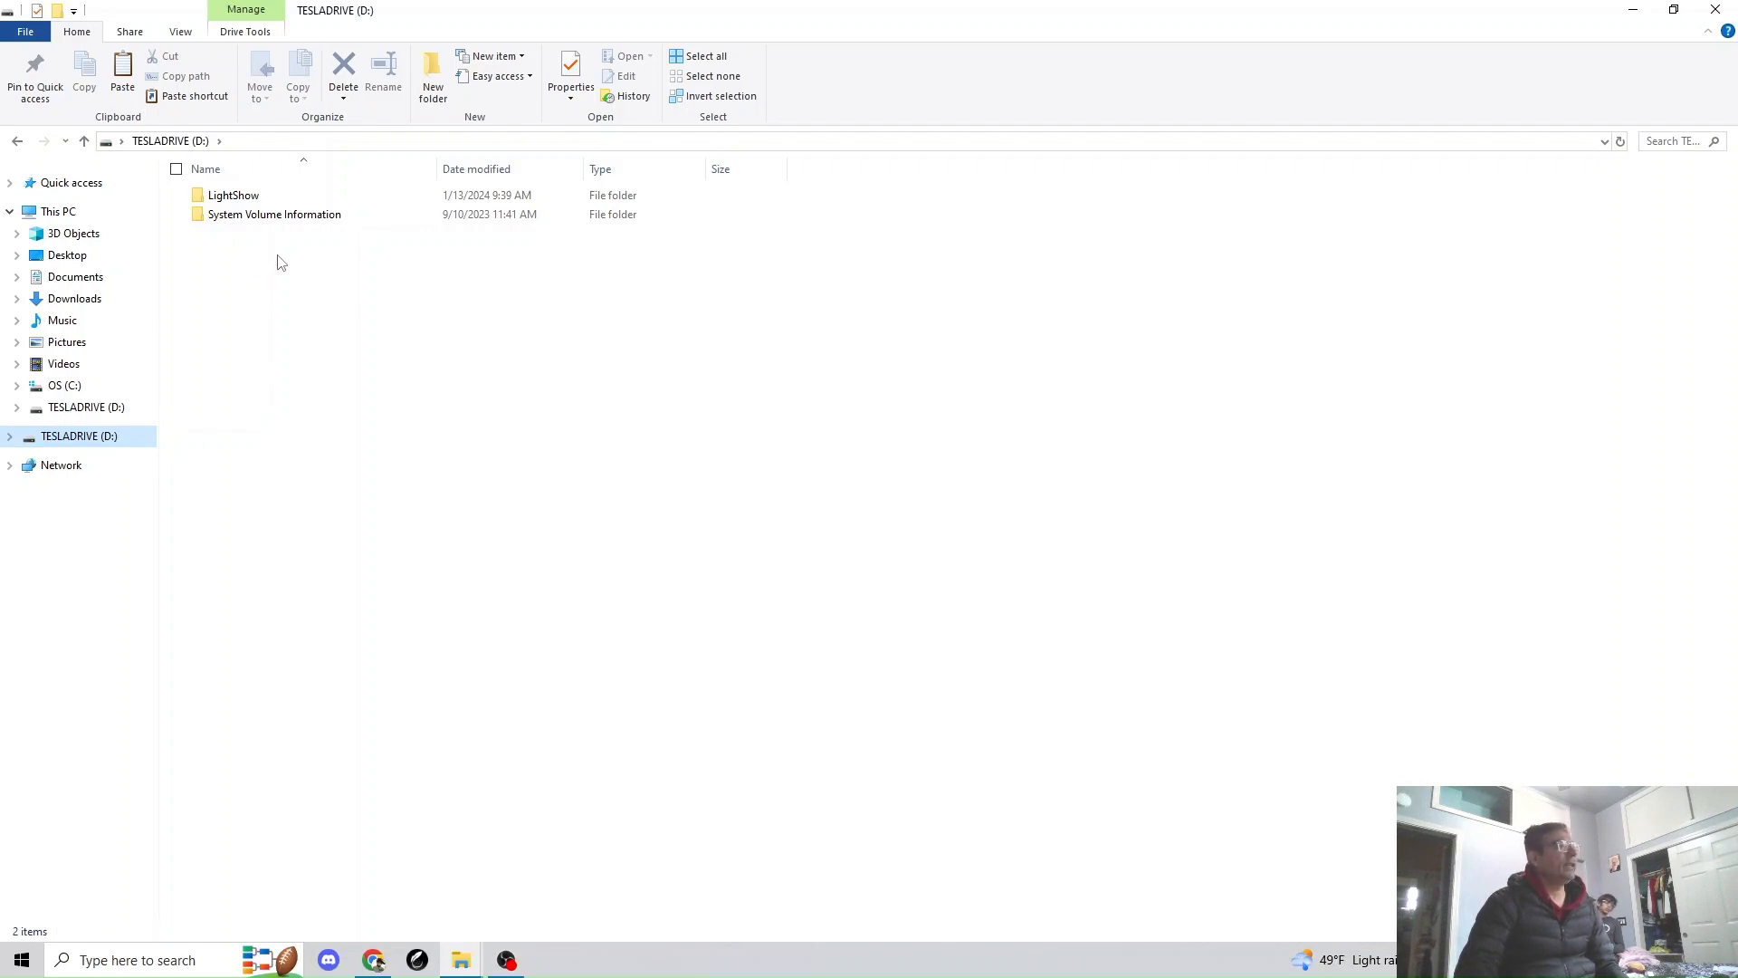
pyautogui.moveTo(266, 286)
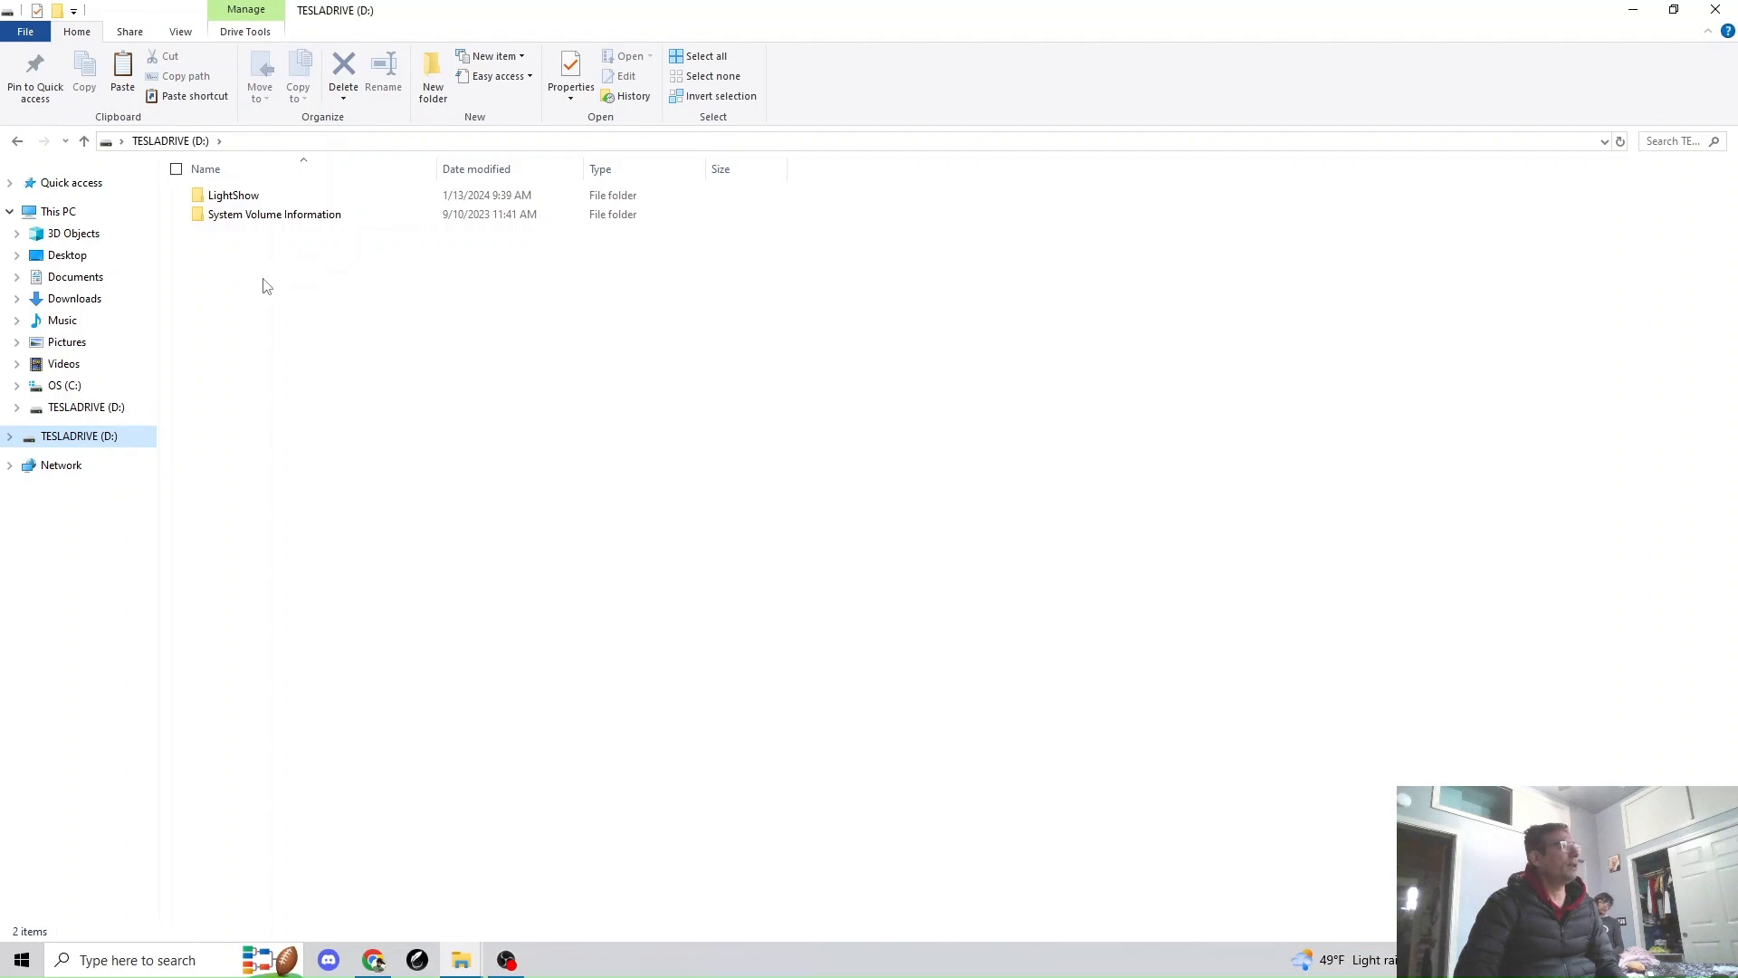
pyautogui.moveTo(280, 274)
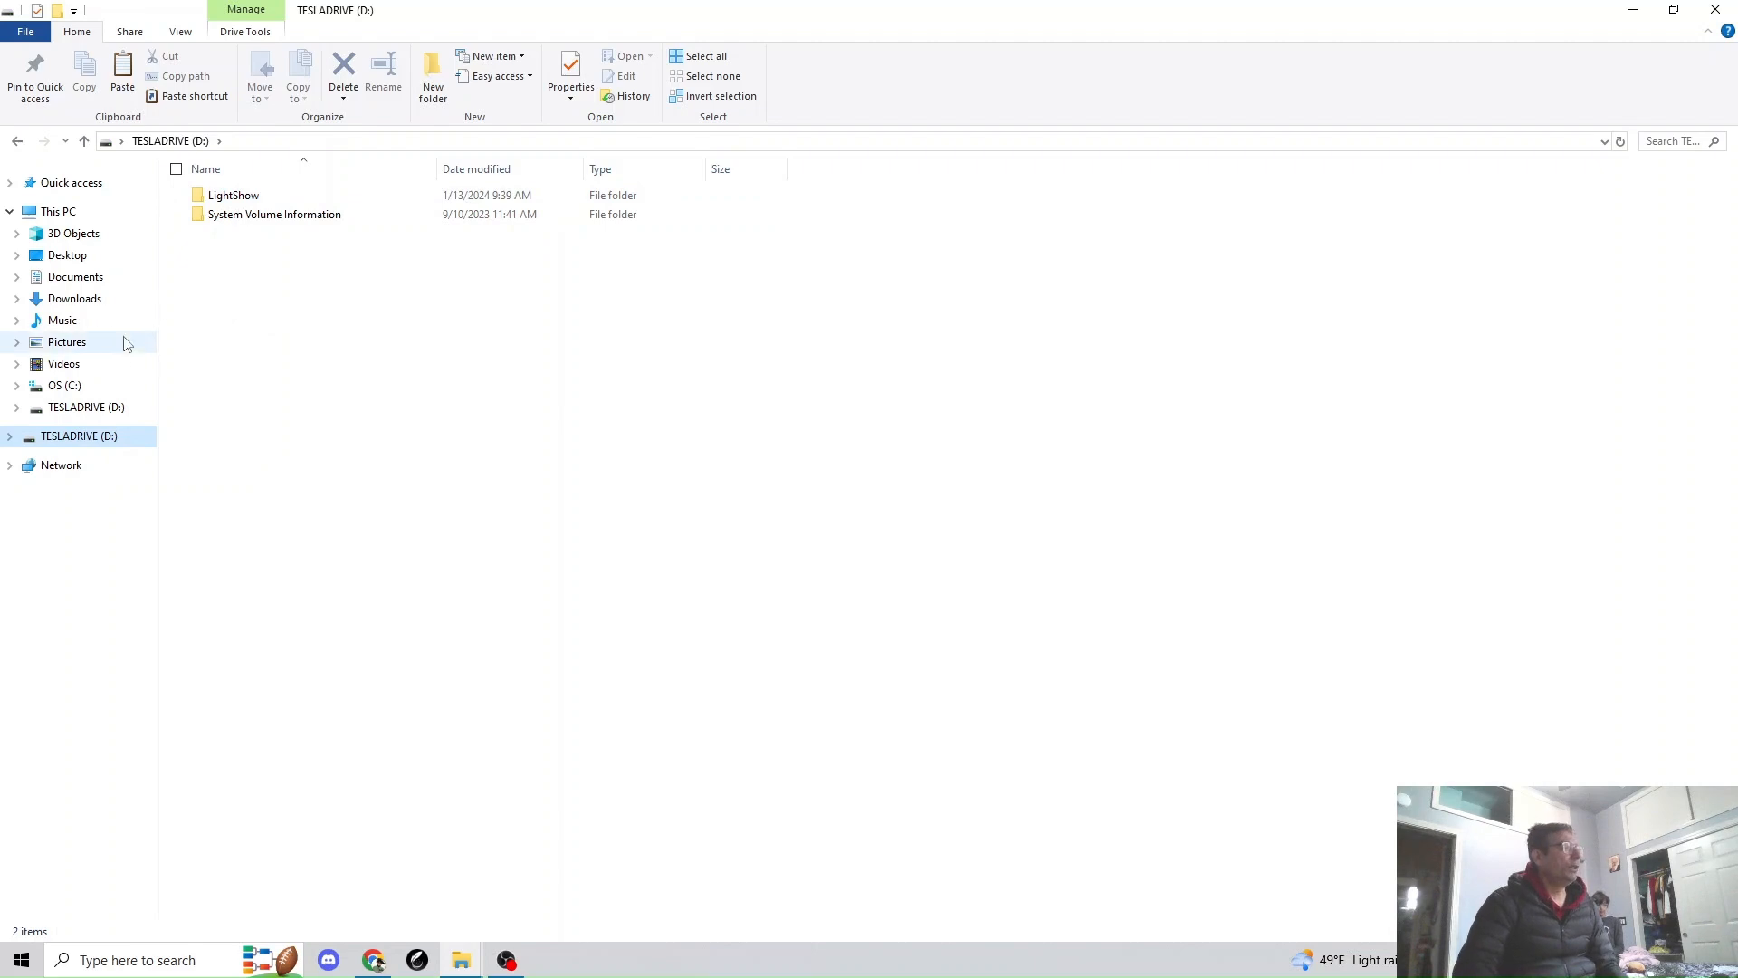
pyautogui.moveTo(266, 292)
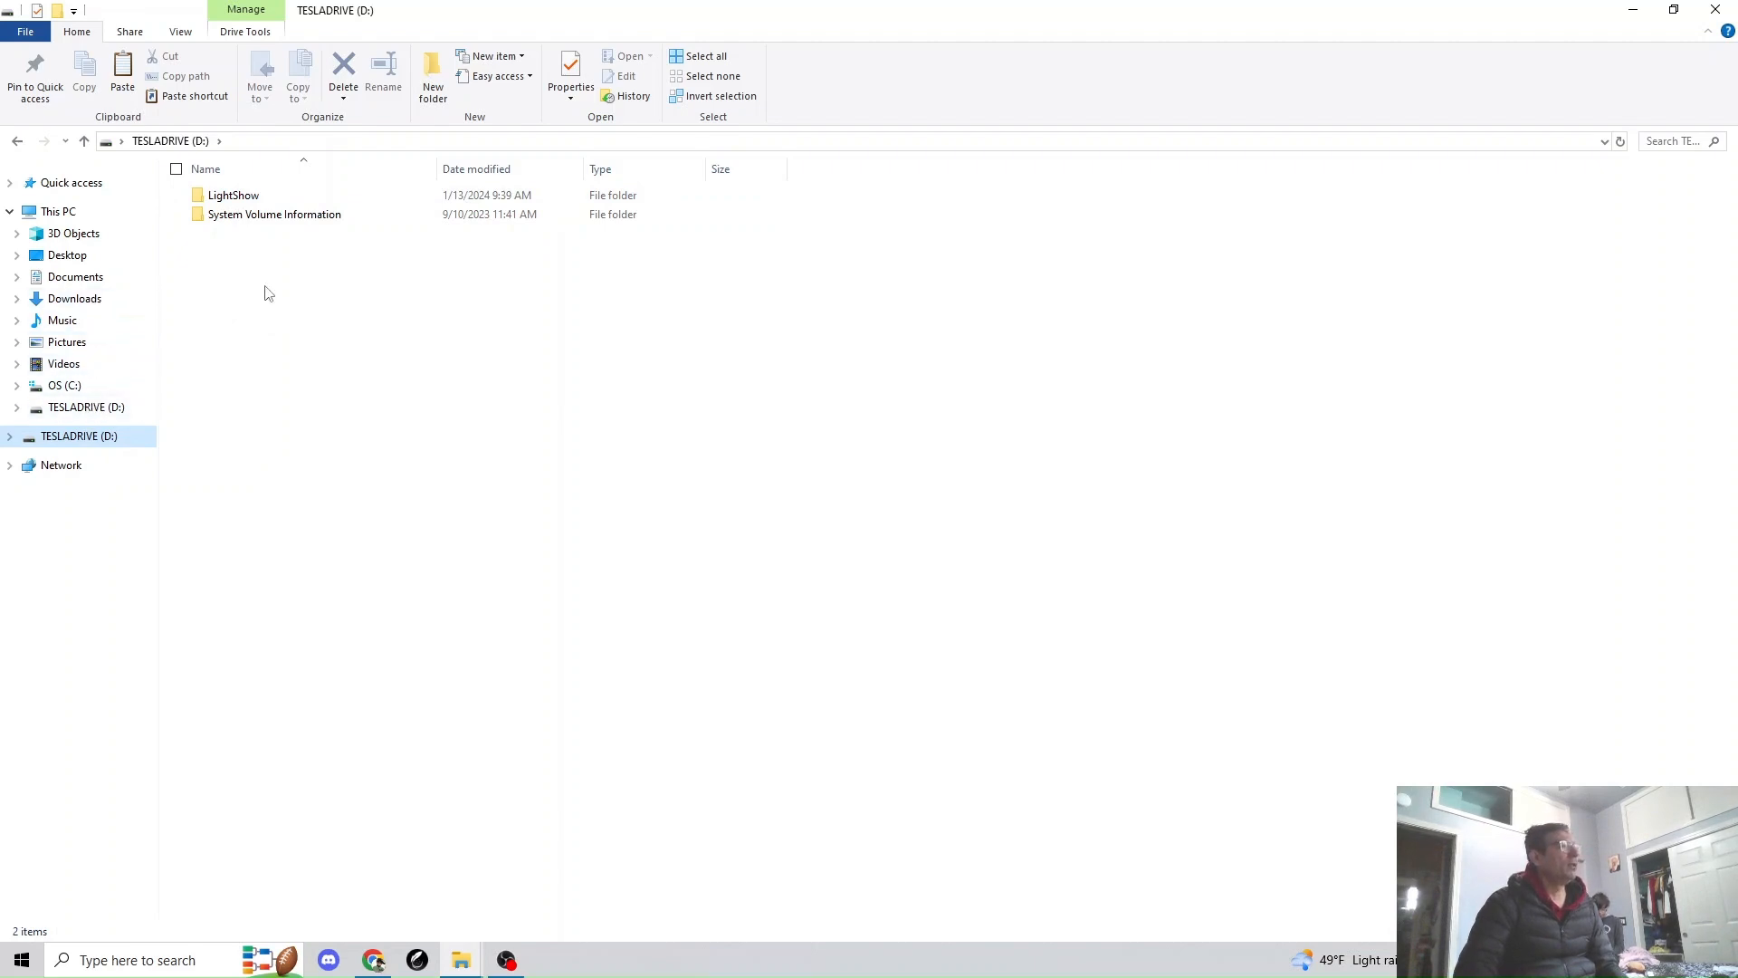
pyautogui.moveTo(523, 340)
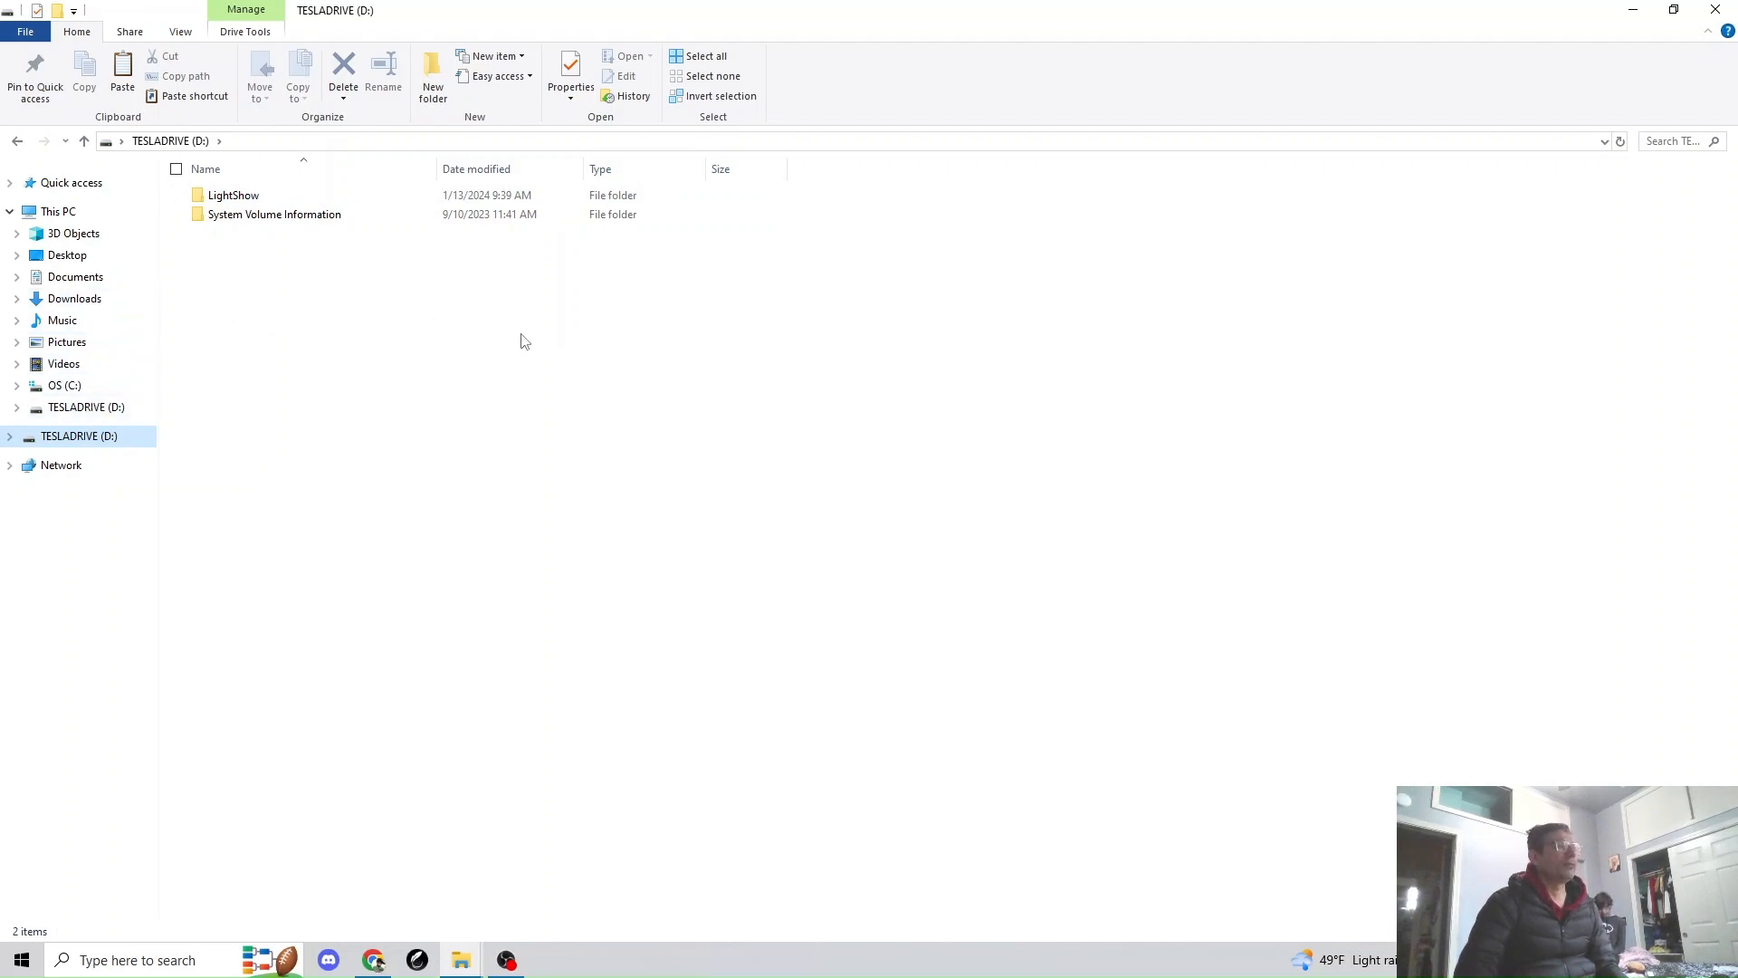
pyautogui.moveTo(433, 391)
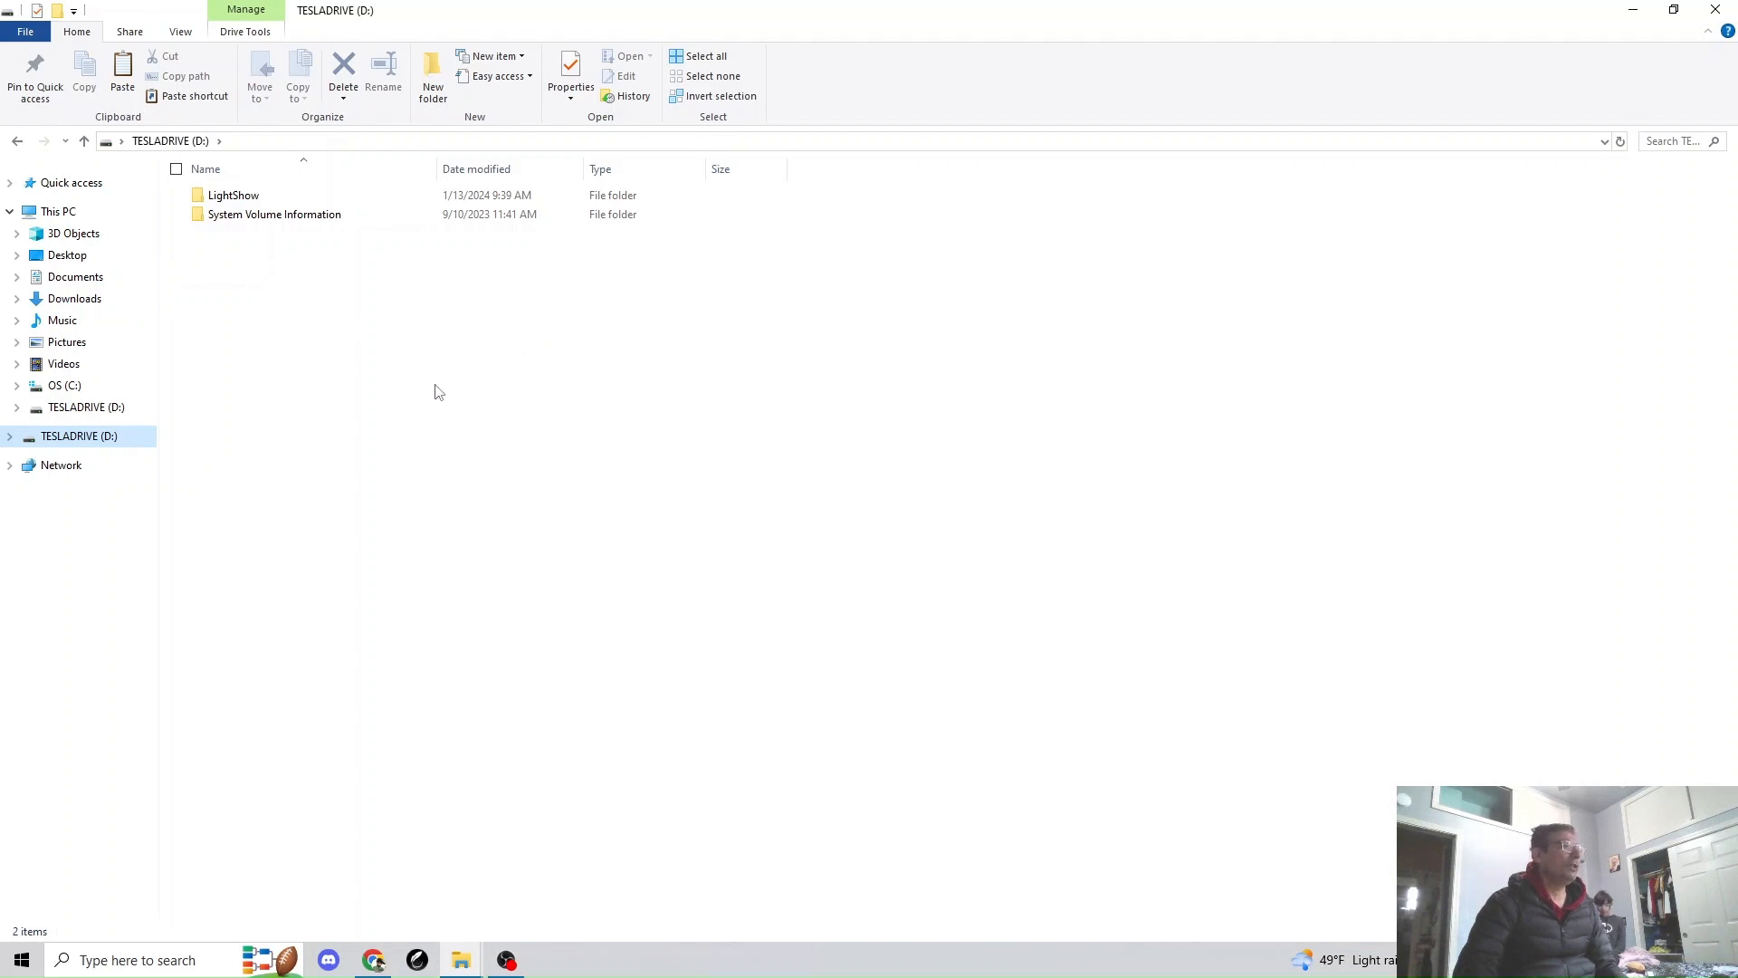
pyautogui.moveTo(409, 332)
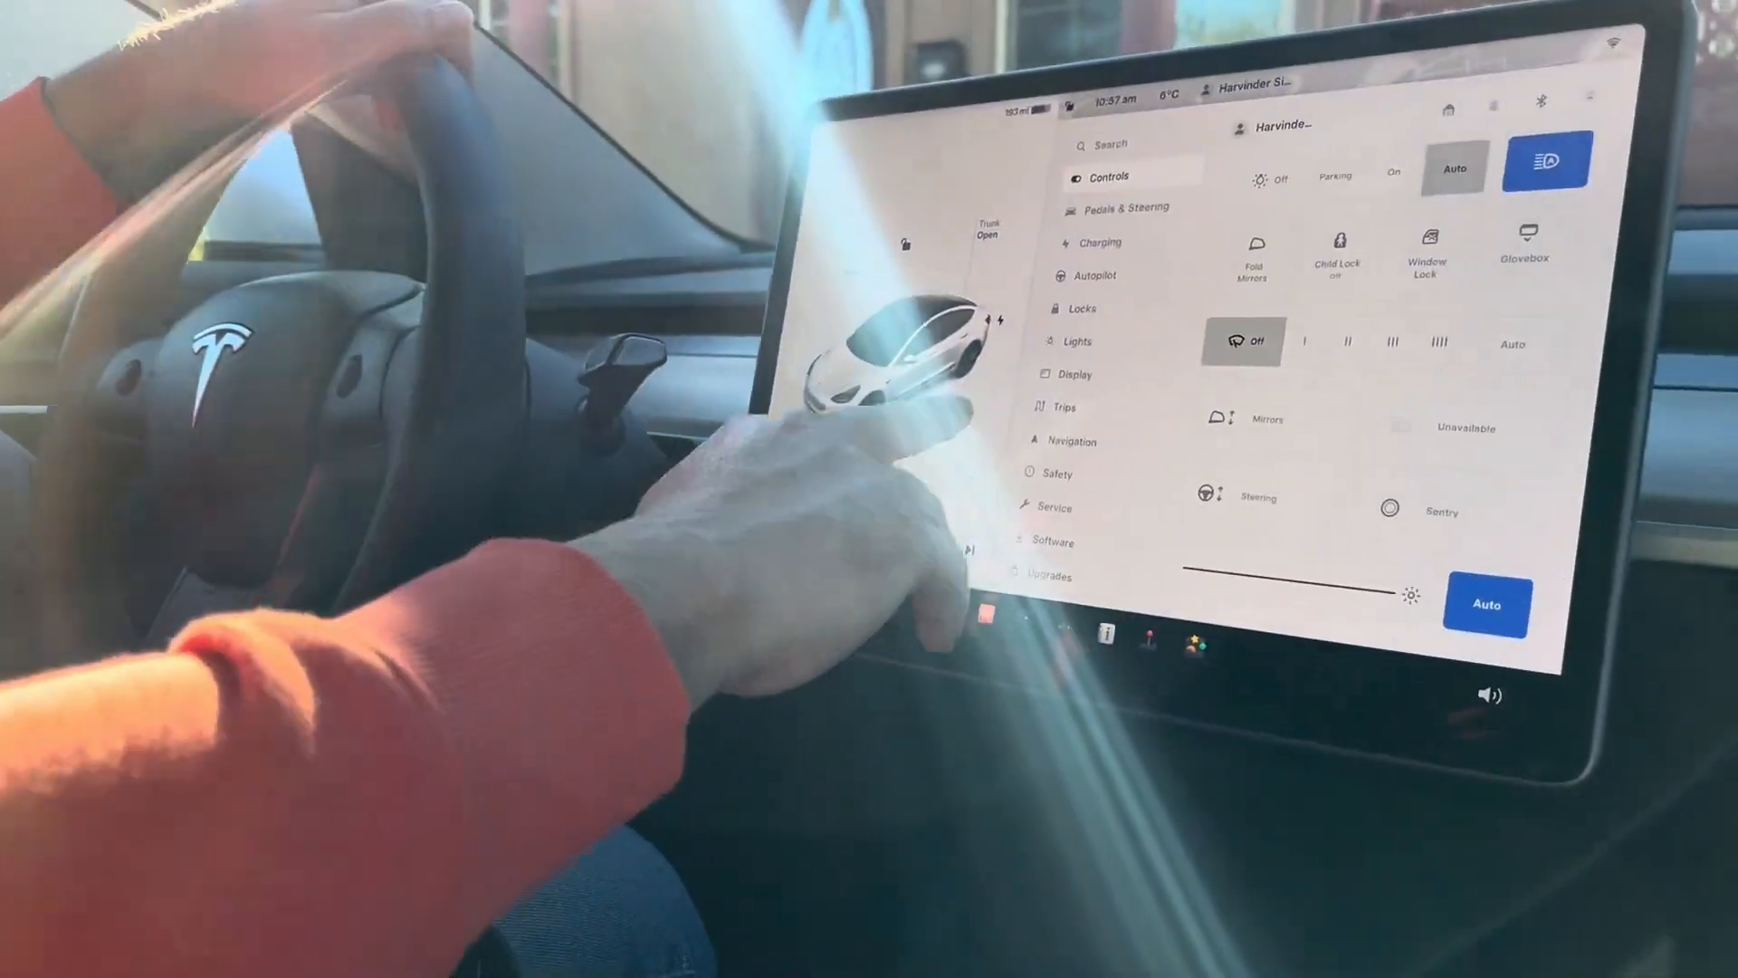
# Open the Tesla entertainment apps to reach Light Show setup with usw chosen.
pyautogui.click(1526, 242)
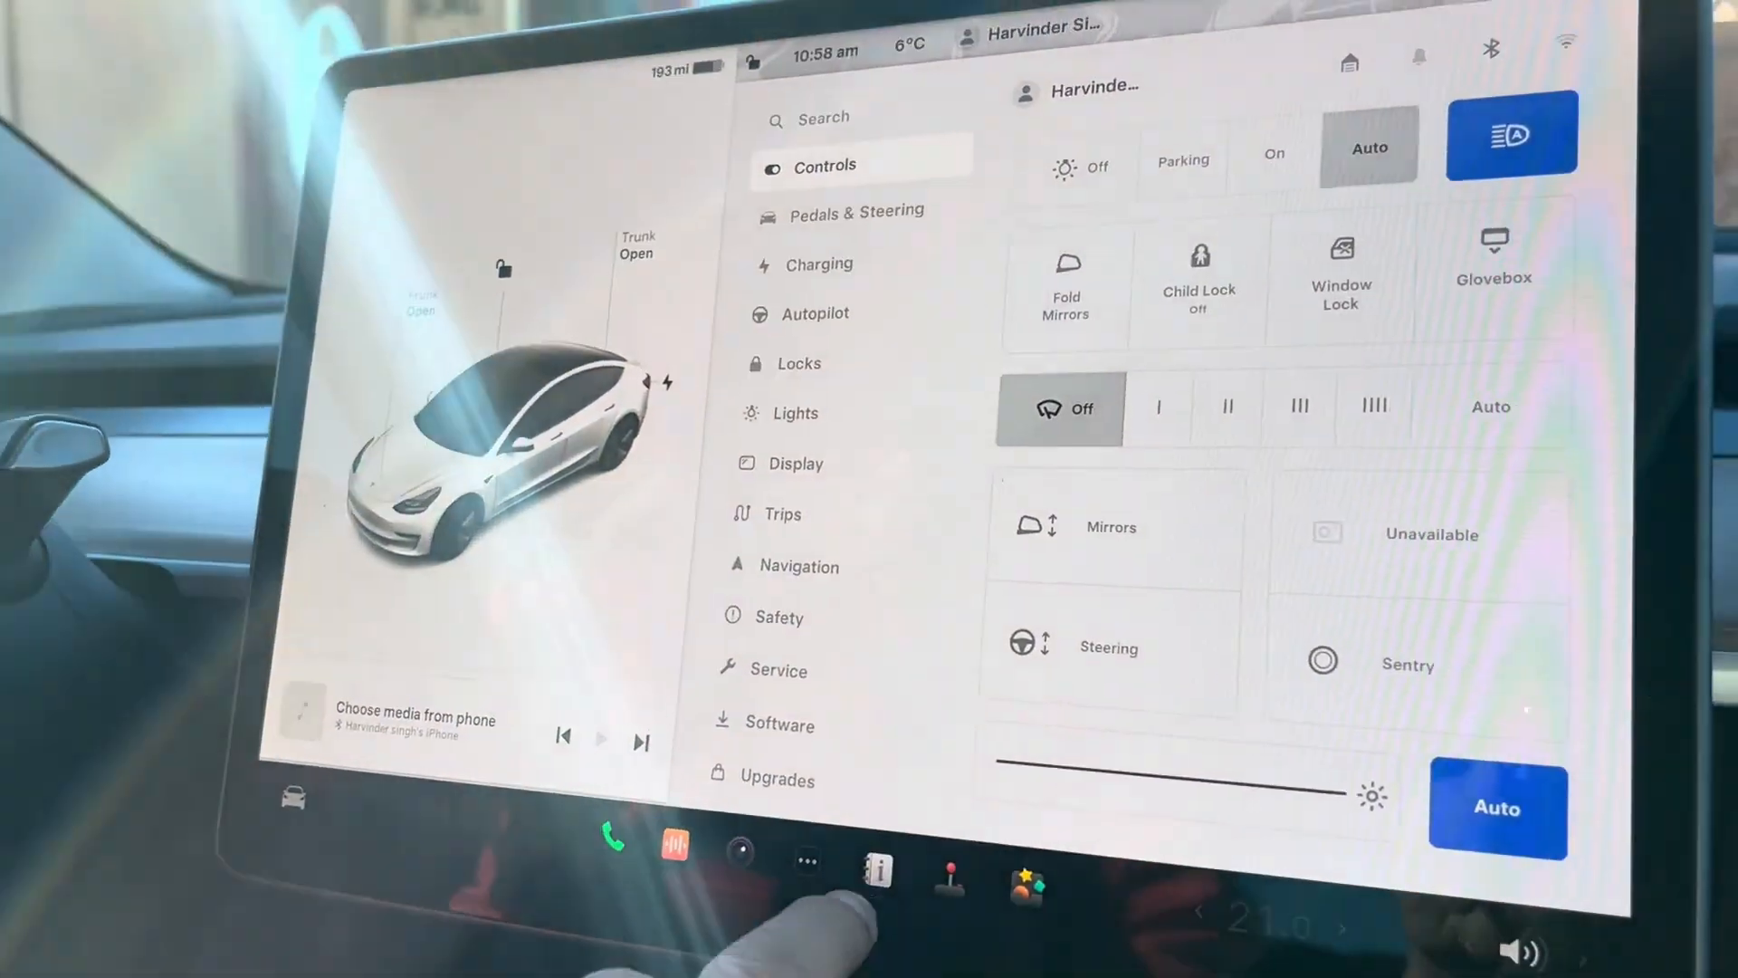
pyautogui.click(1026, 883)
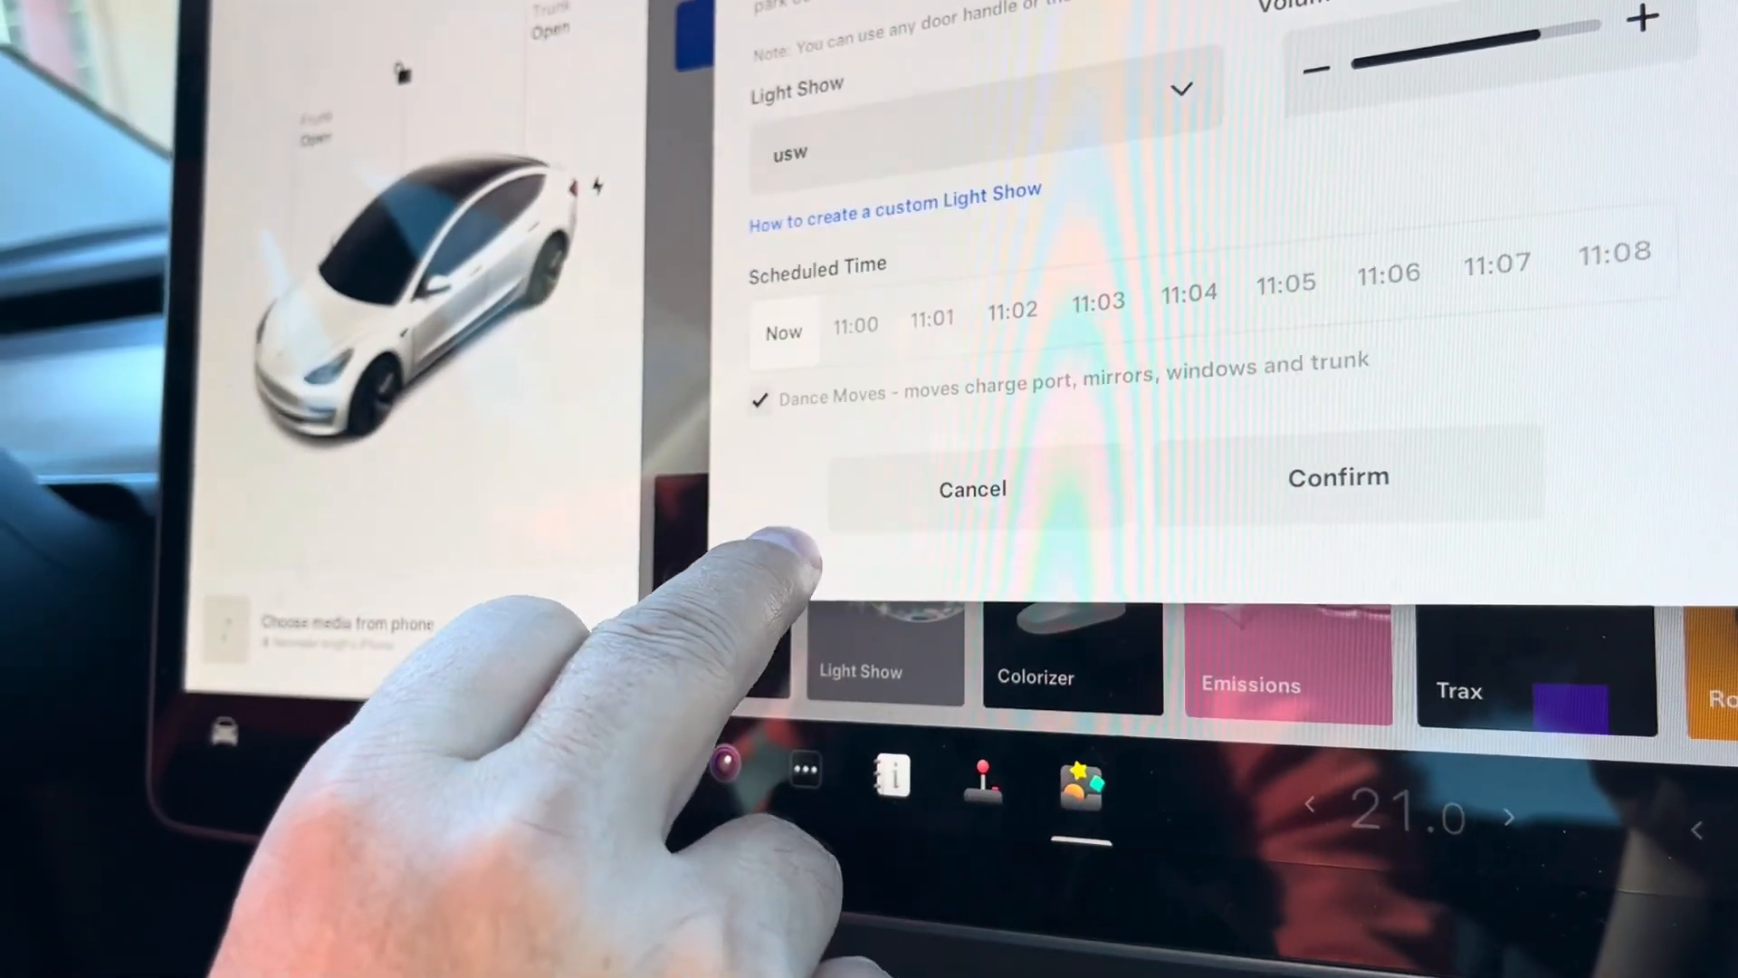
# Choose the dede show from the Light Show list and confirm it.
pyautogui.click(975, 89)
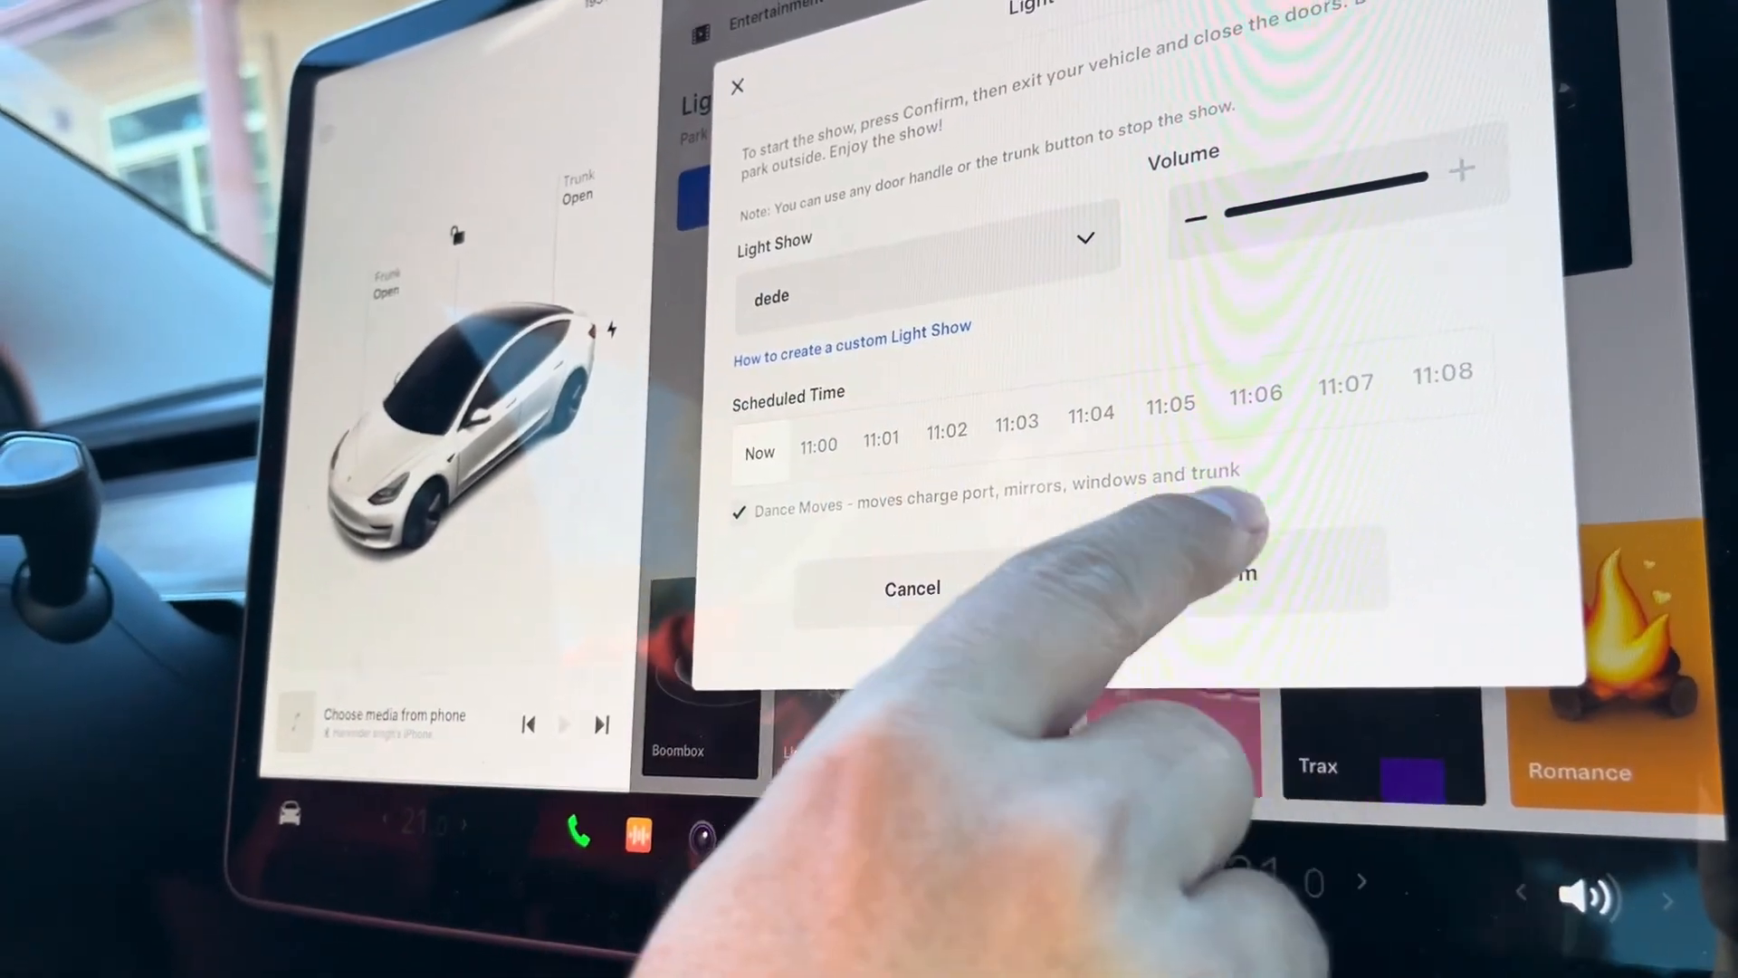
pyautogui.click(1241, 587)
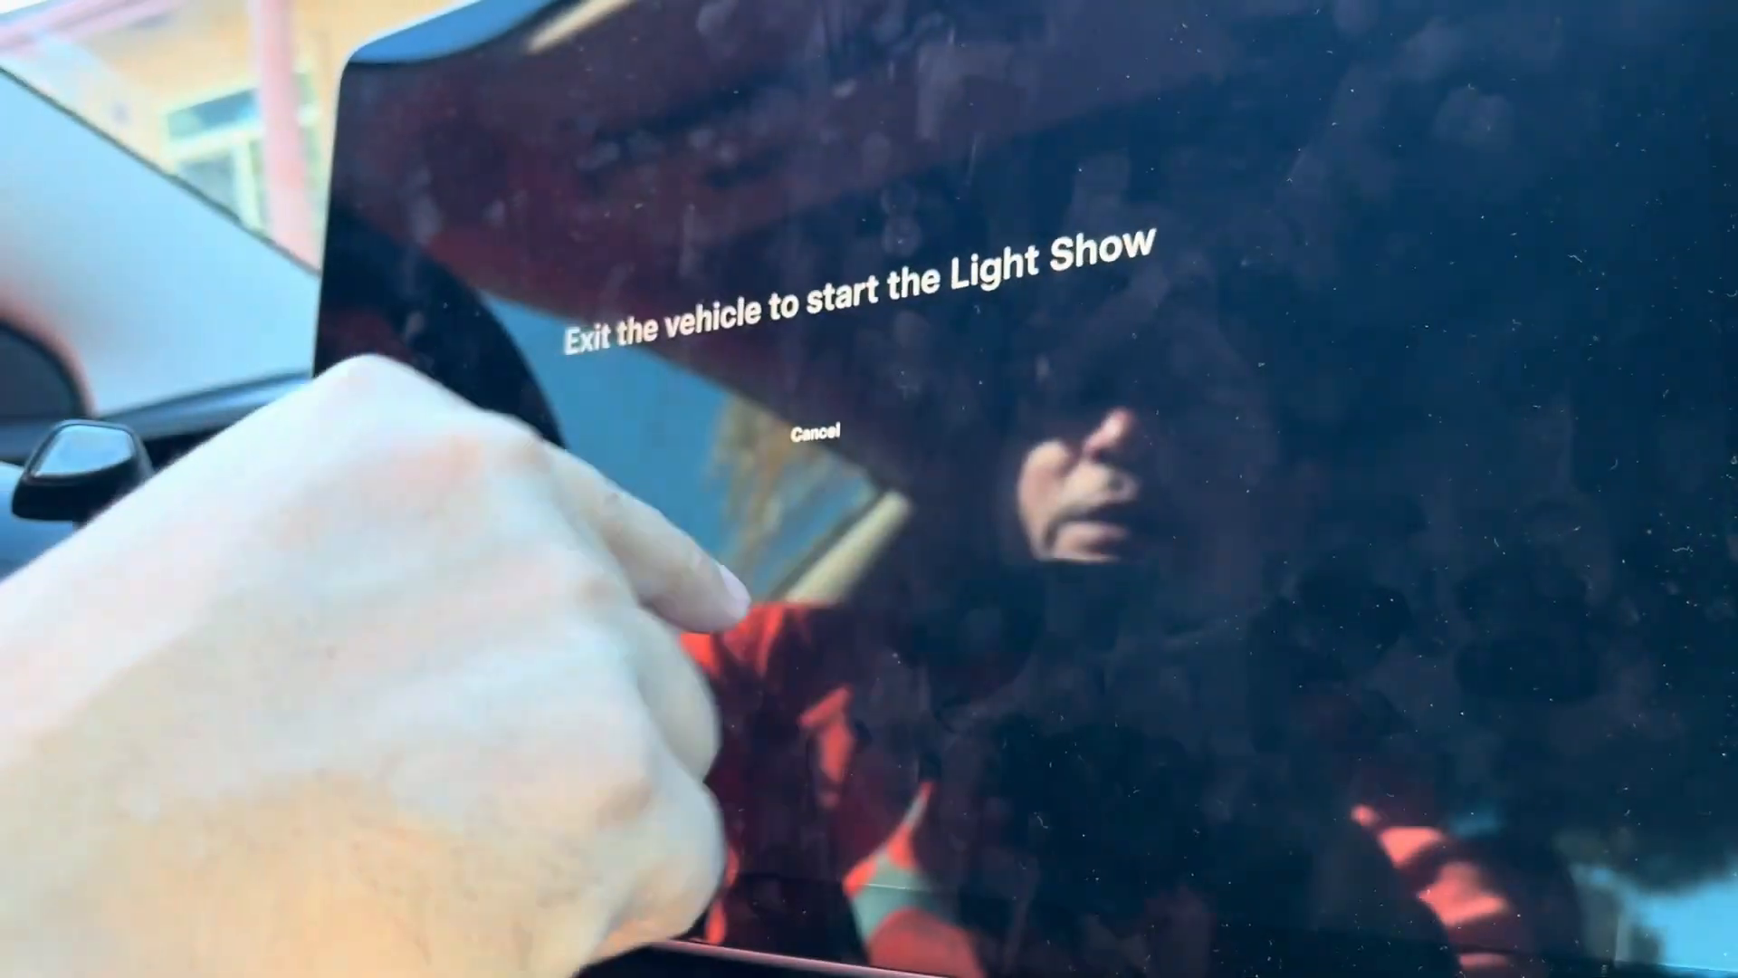